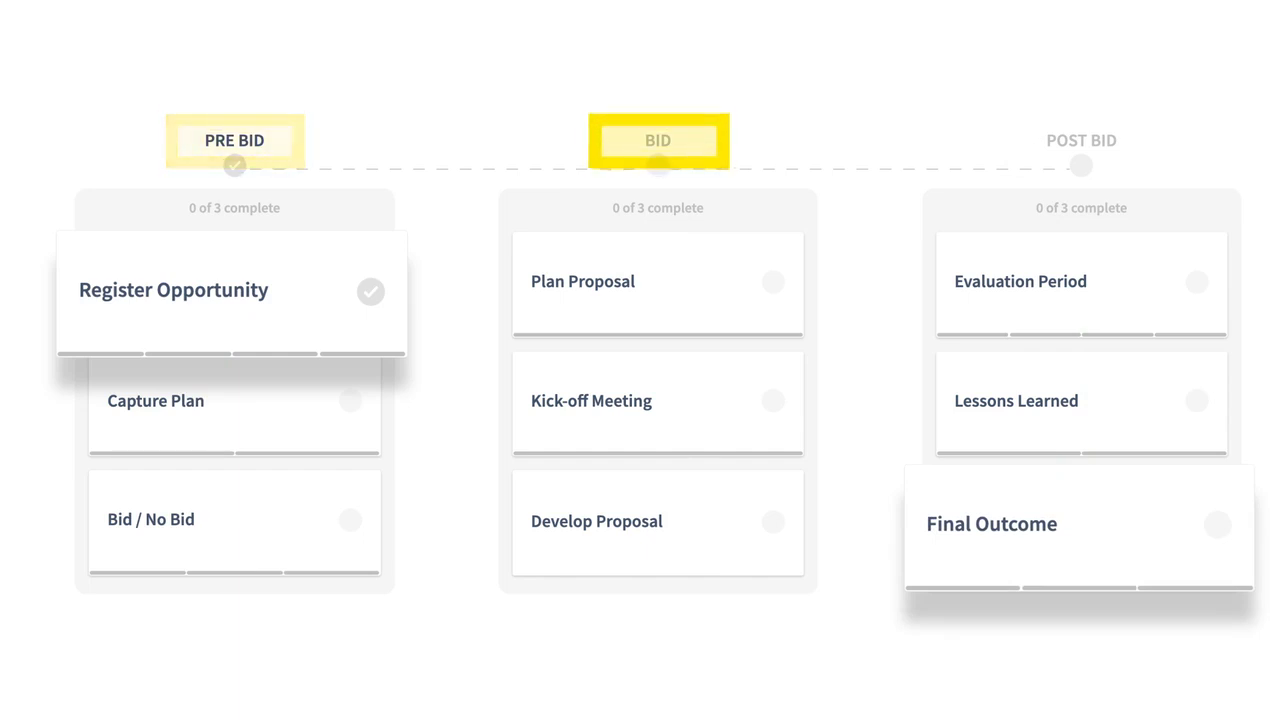
- Mark the New hospital build opportunity as Withdrawn in the opportunities list
click(1080, 140)
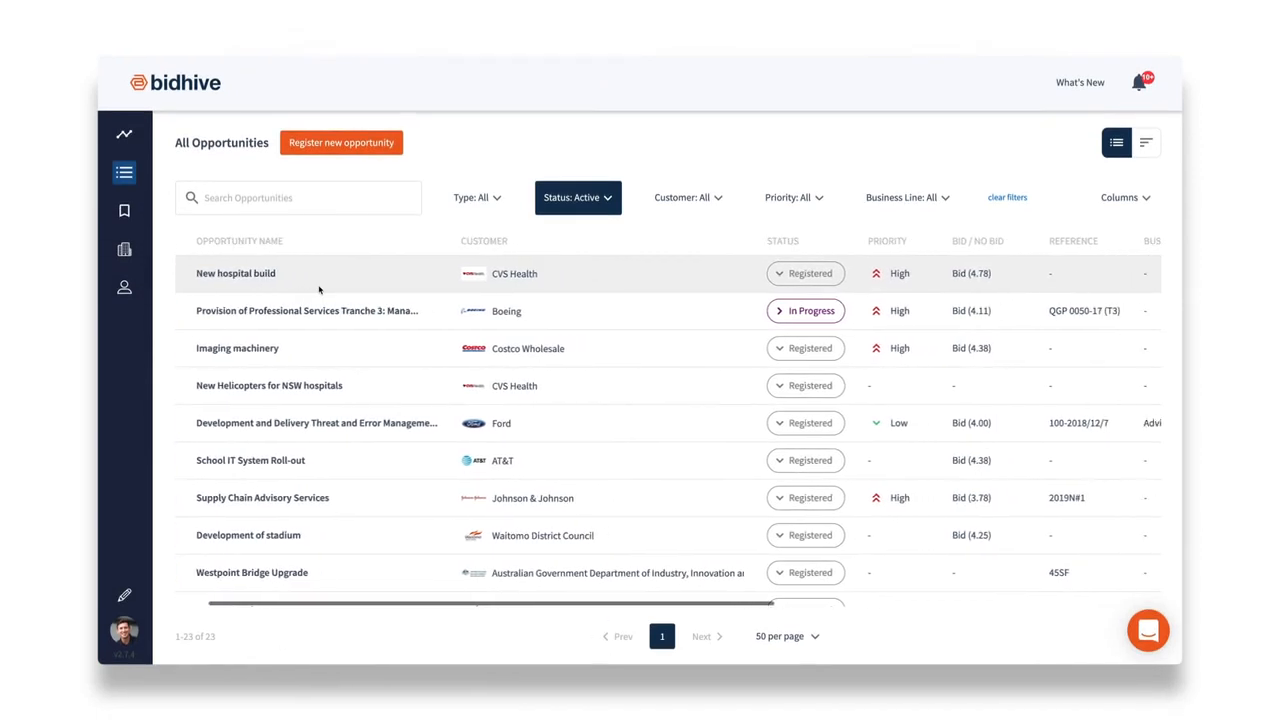
scroll(right, 3)
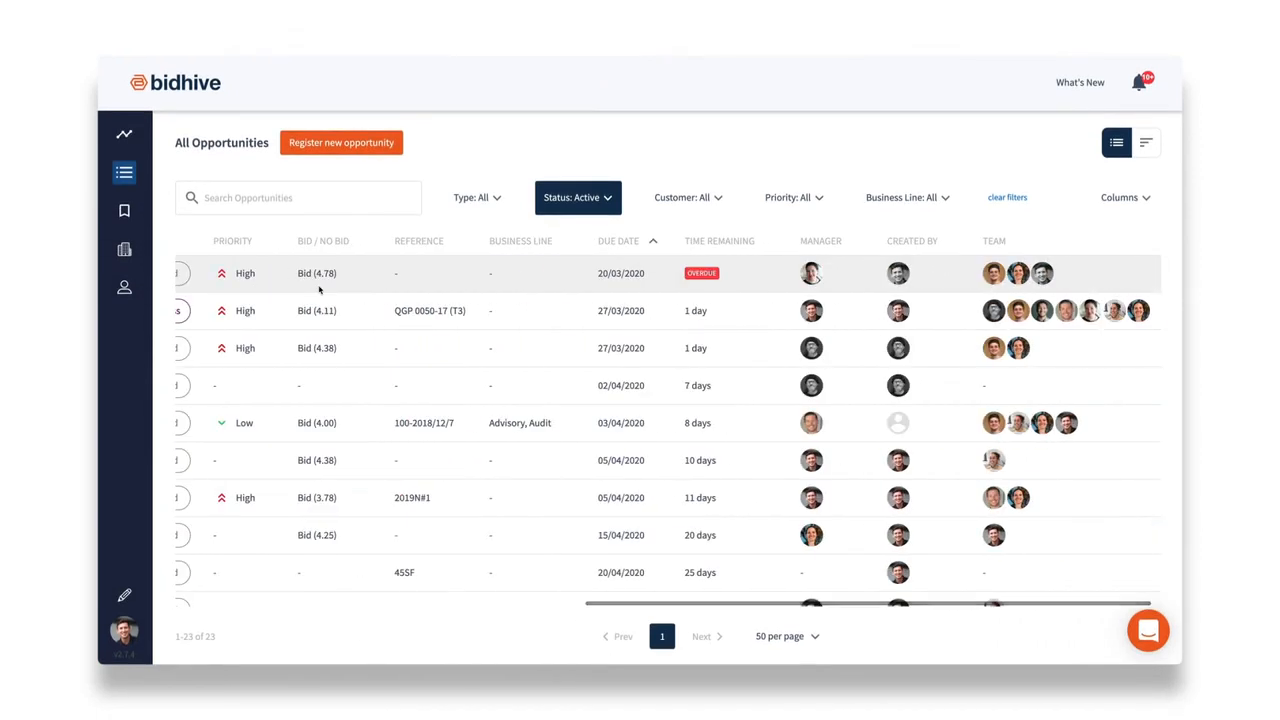
mouse_move(700, 272)
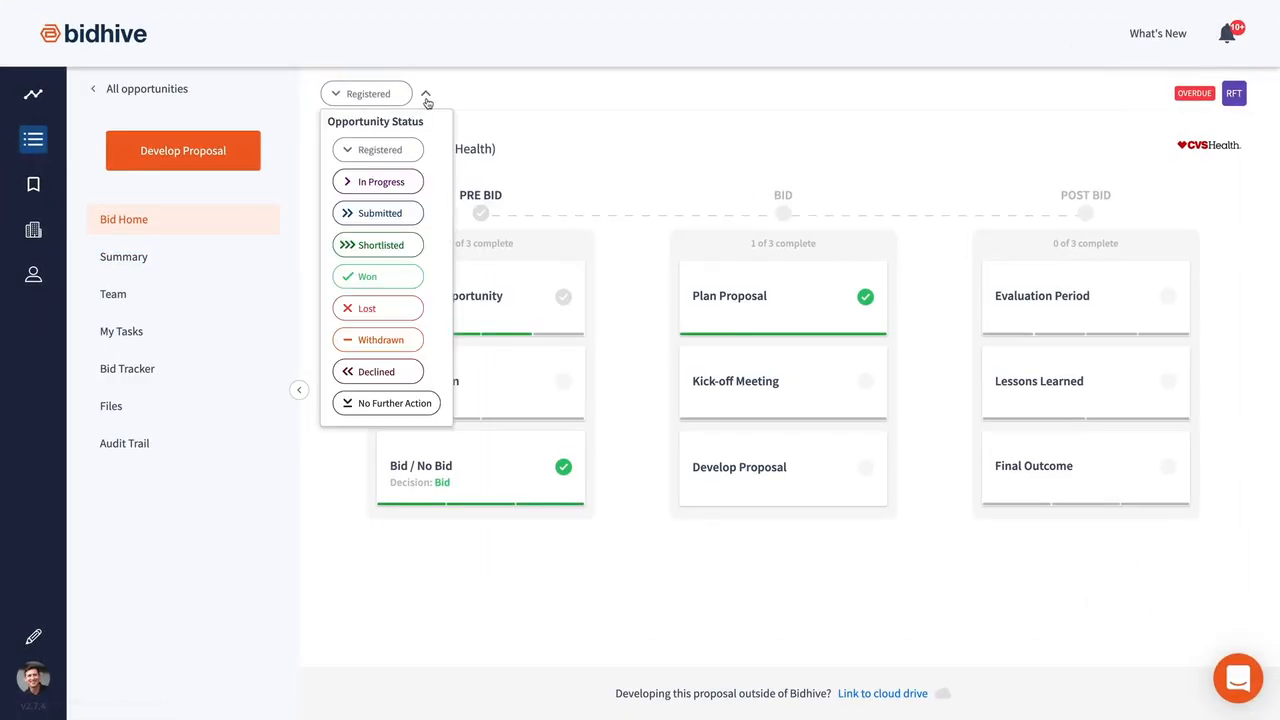
click(378, 340)
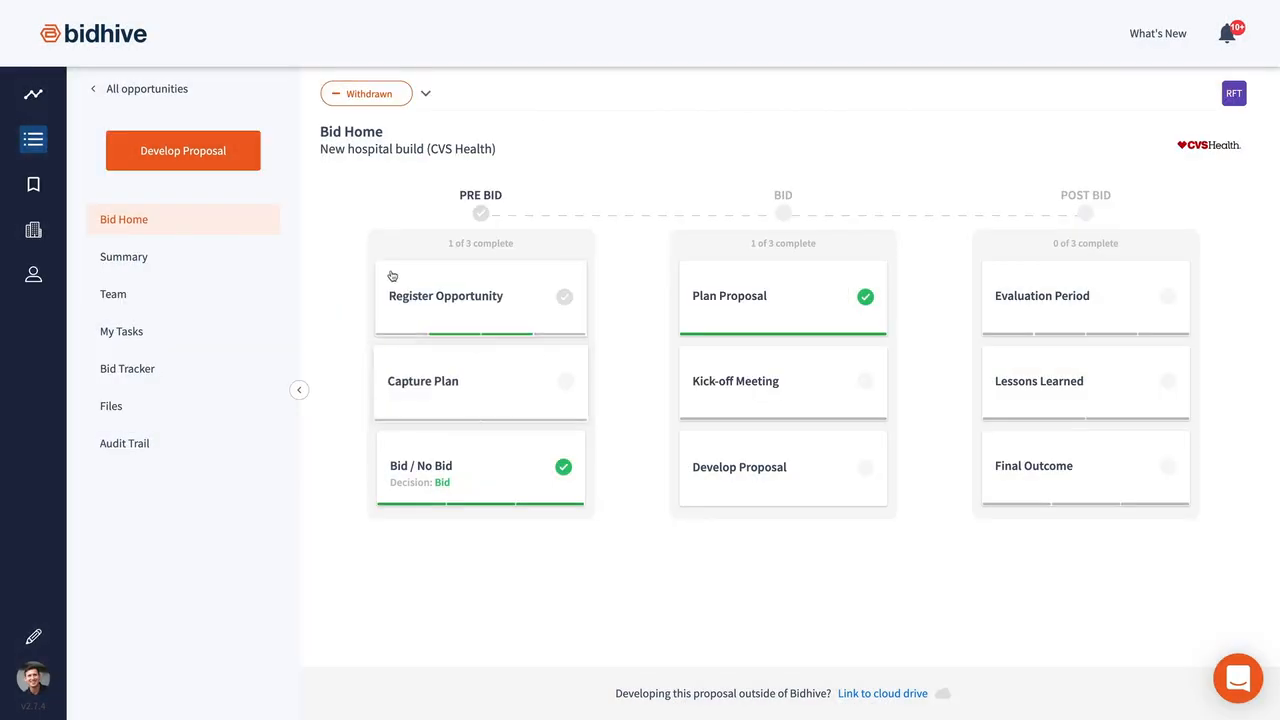
- Open the Boeing professional services opportunity summary and move down to its Team step
click(124, 256)
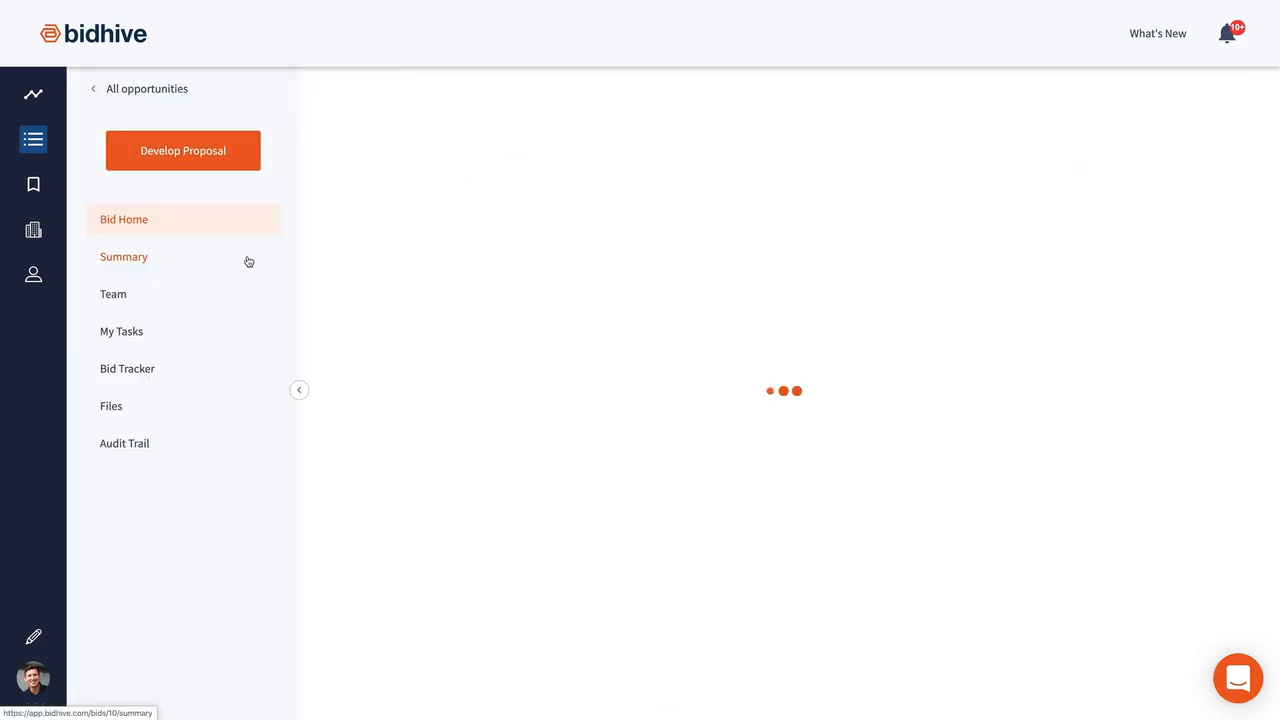
click(124, 256)
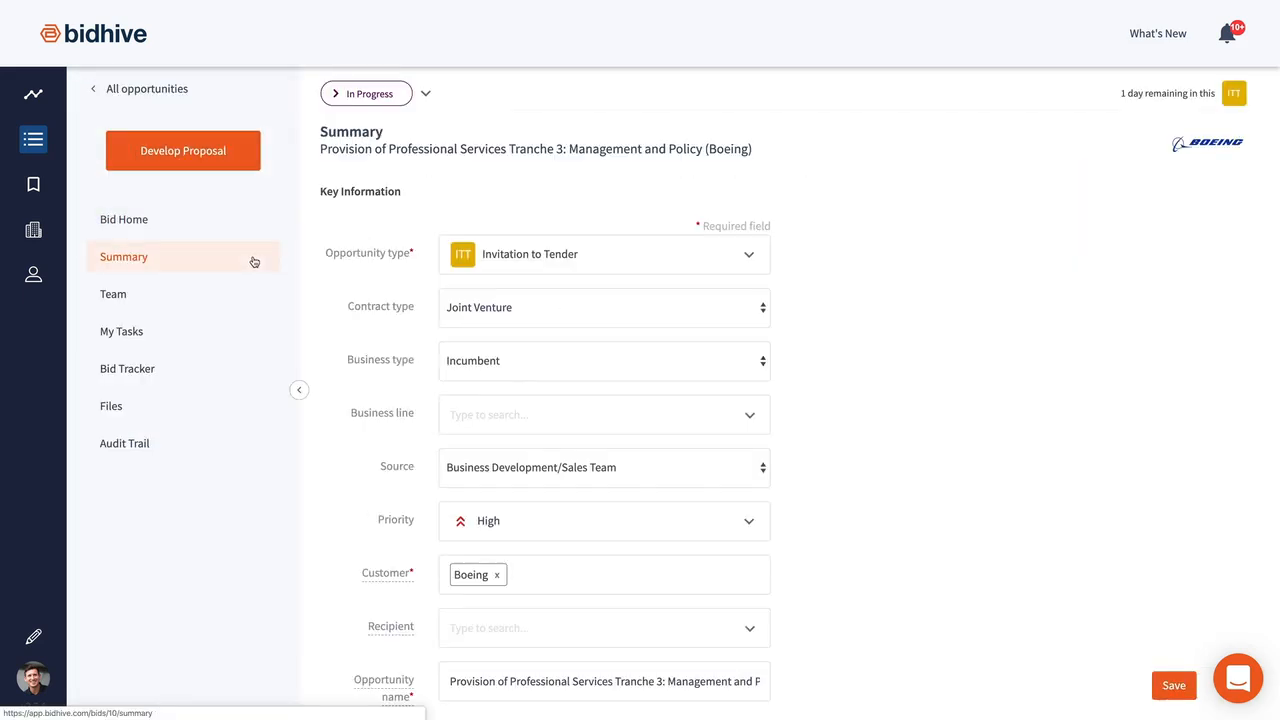
scroll(down, 3)
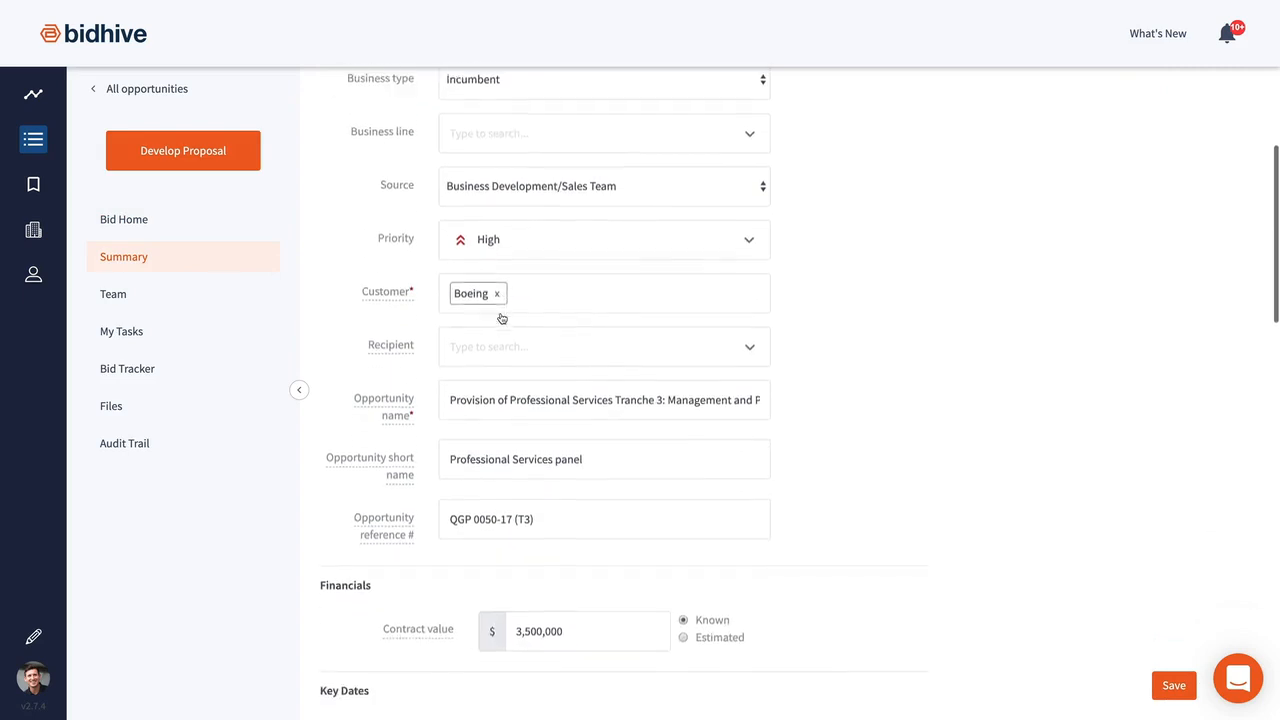
scroll(down, 3)
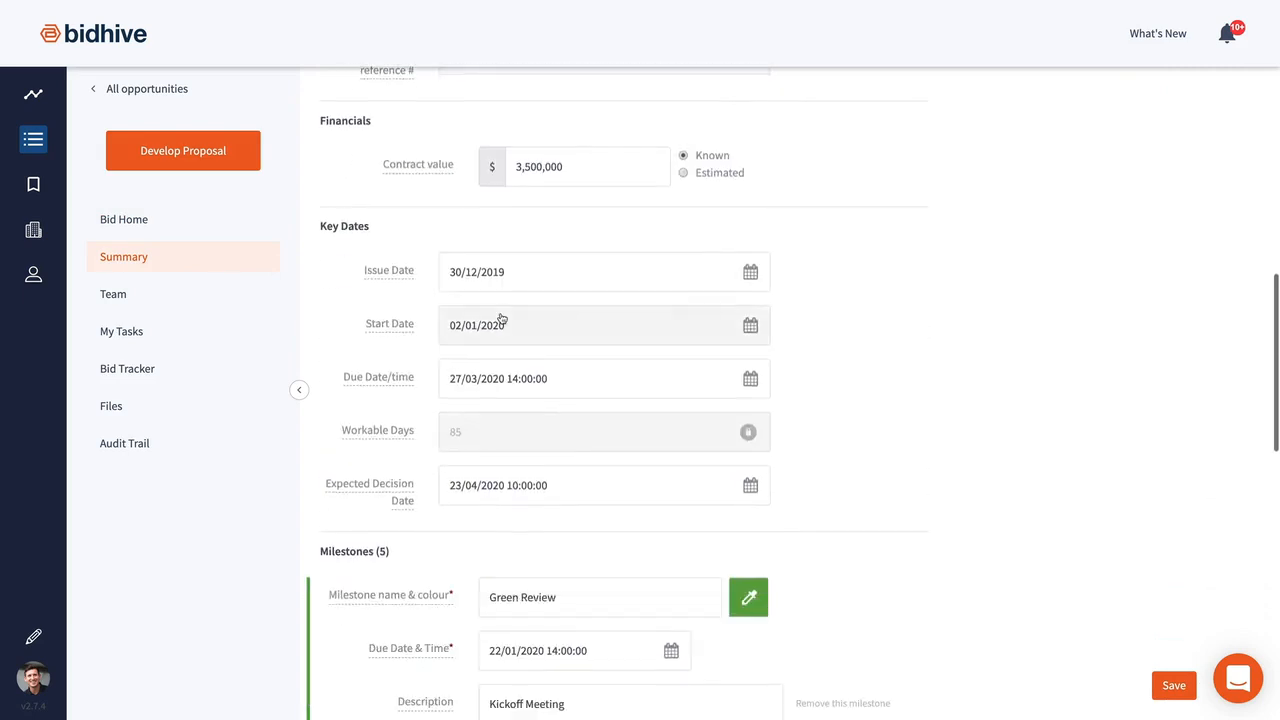
scroll(down, 3)
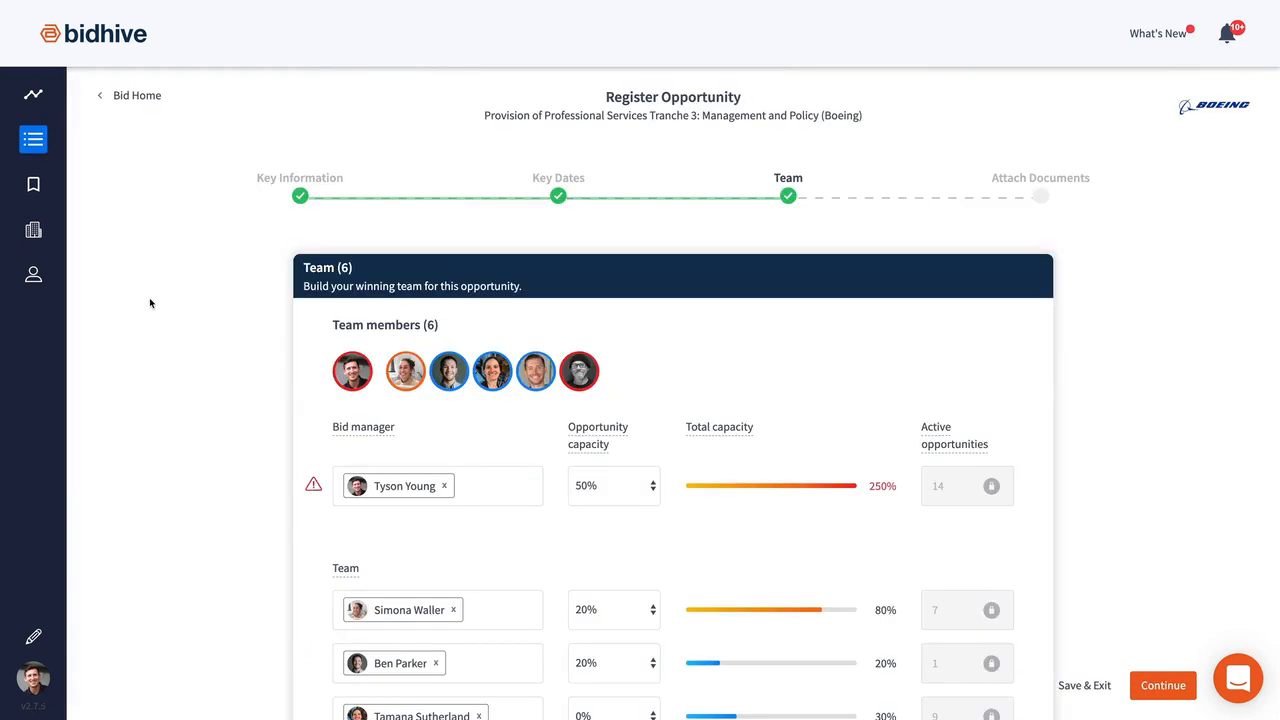
- Remove the current bid manager and assign Nyree from the search as bid manager
click(444, 486)
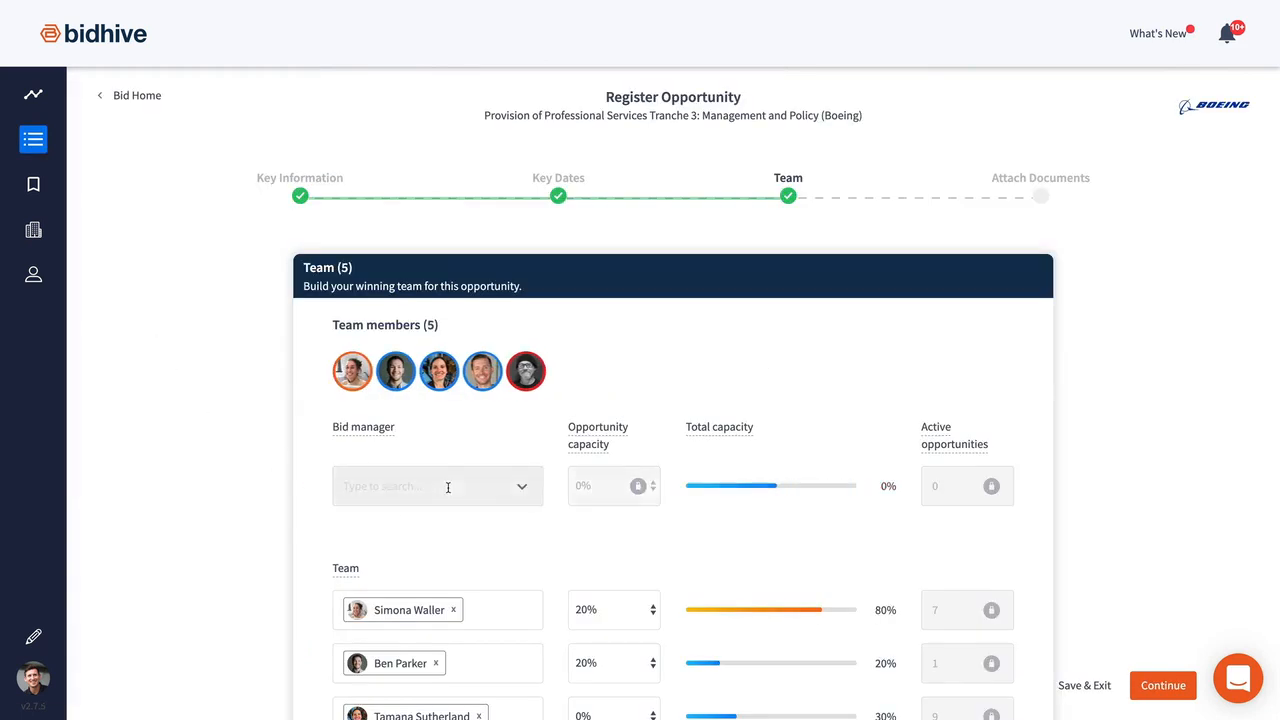
text(nyree)
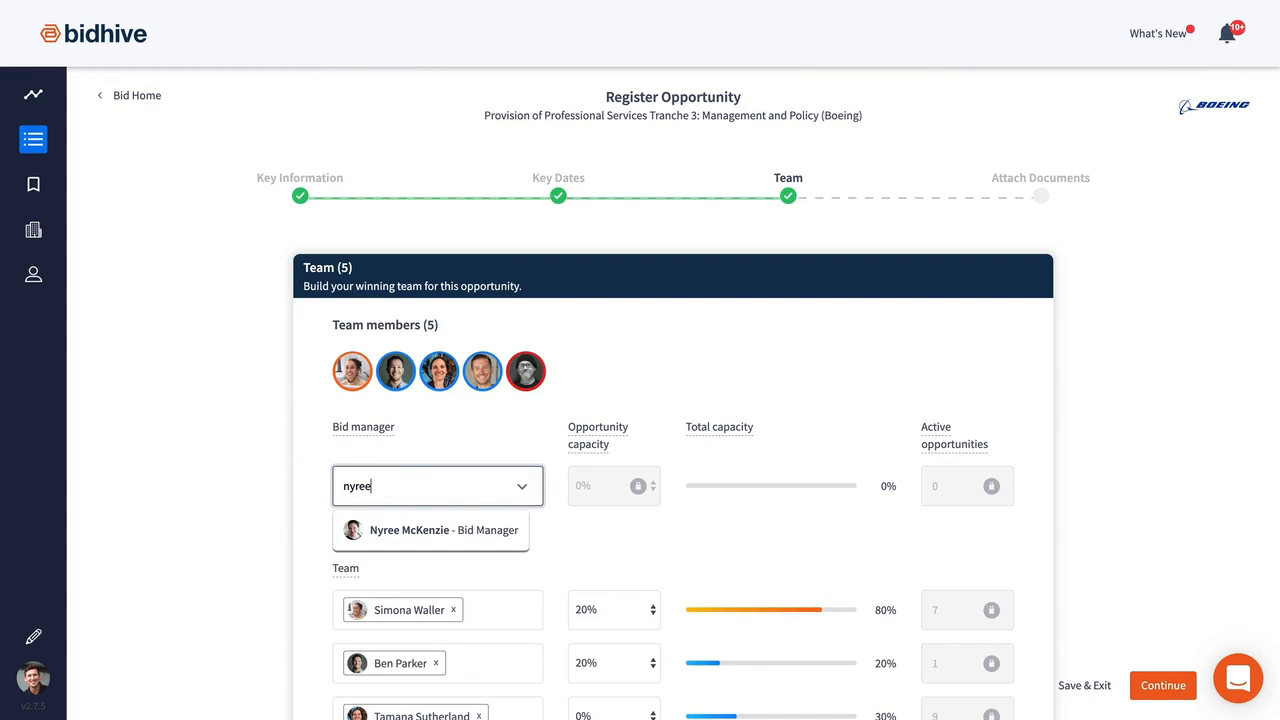
click(430, 530)
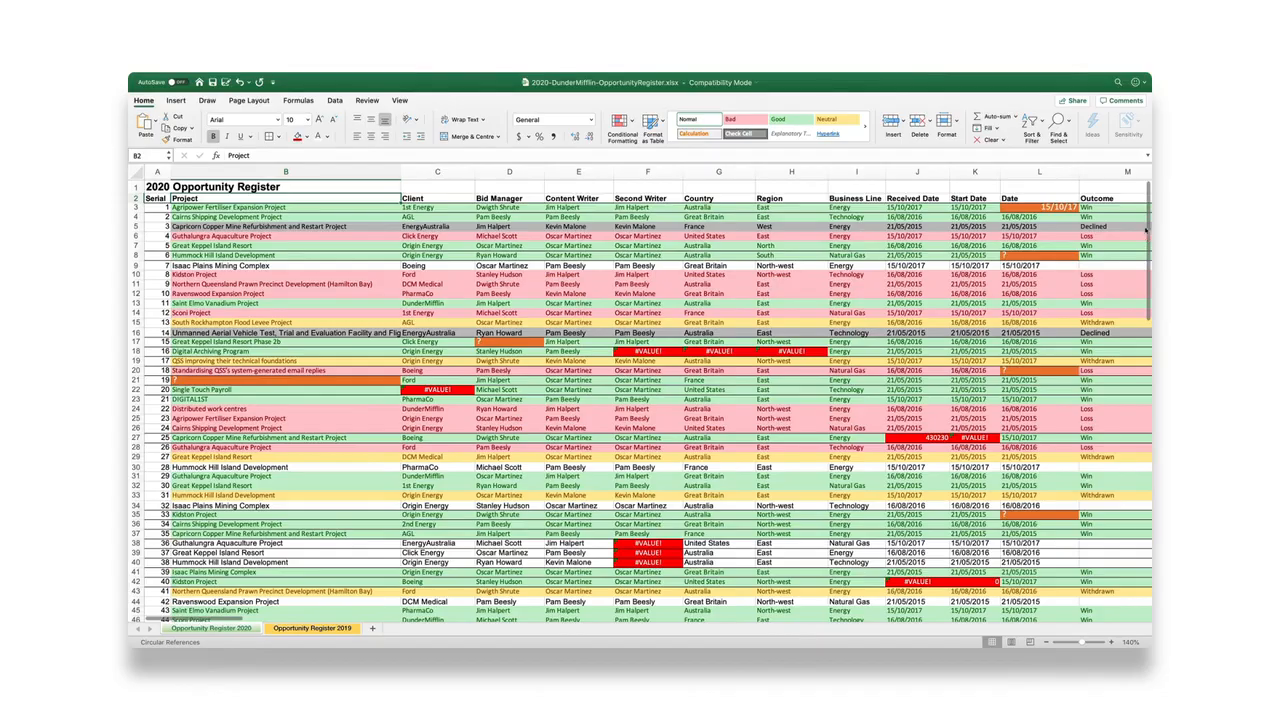
- Start a PivotTable from a cell in the 2020 Opportunity Register data and confirm its source
scroll(down, 3)
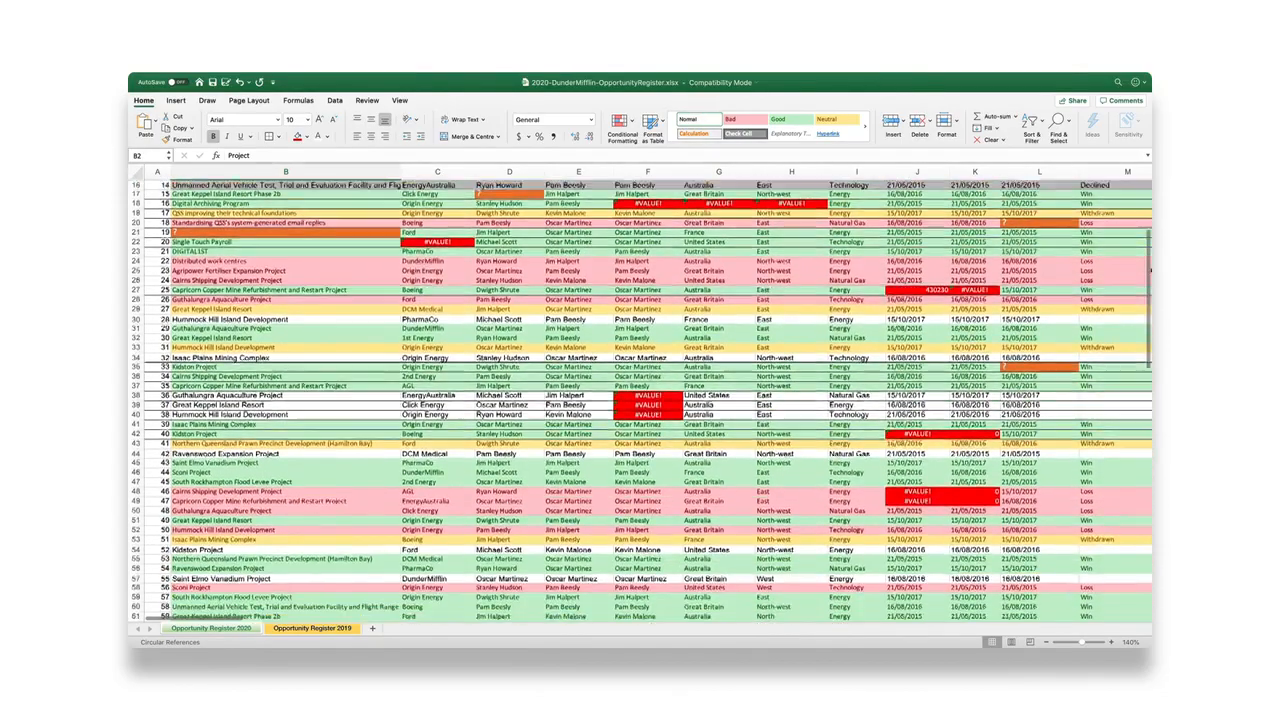
scroll(down, 3)
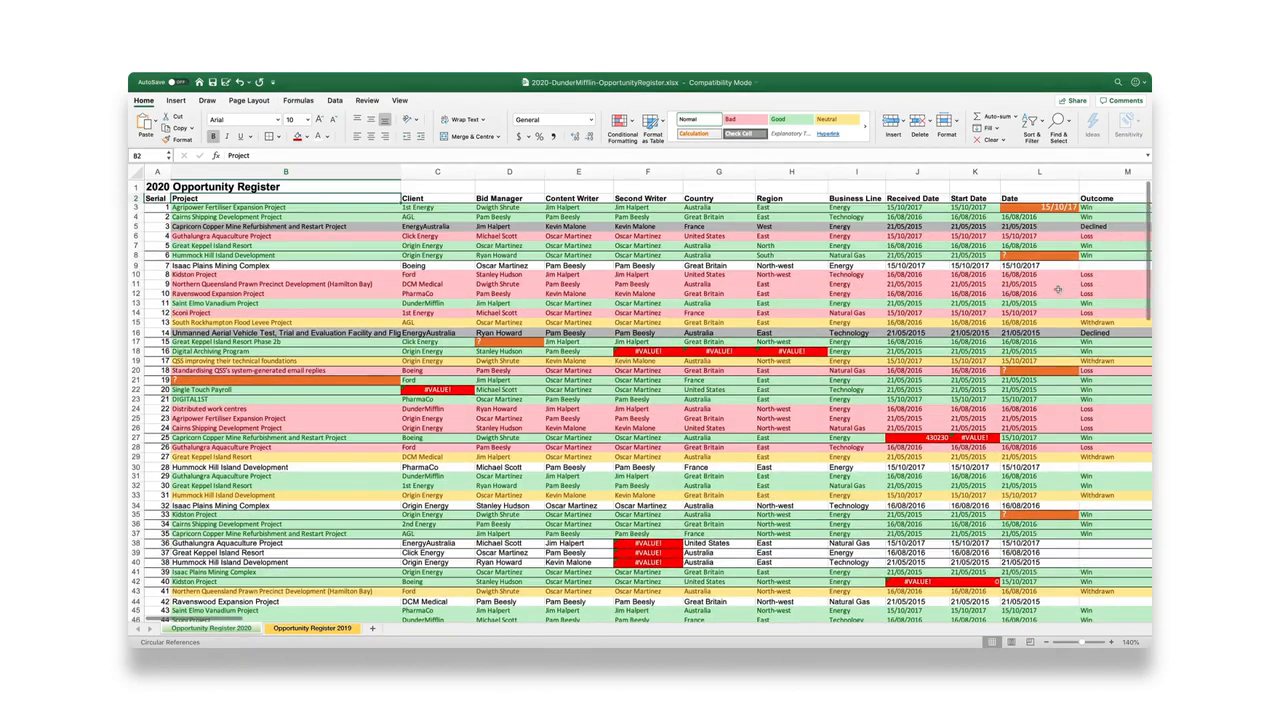
click(178, 100)
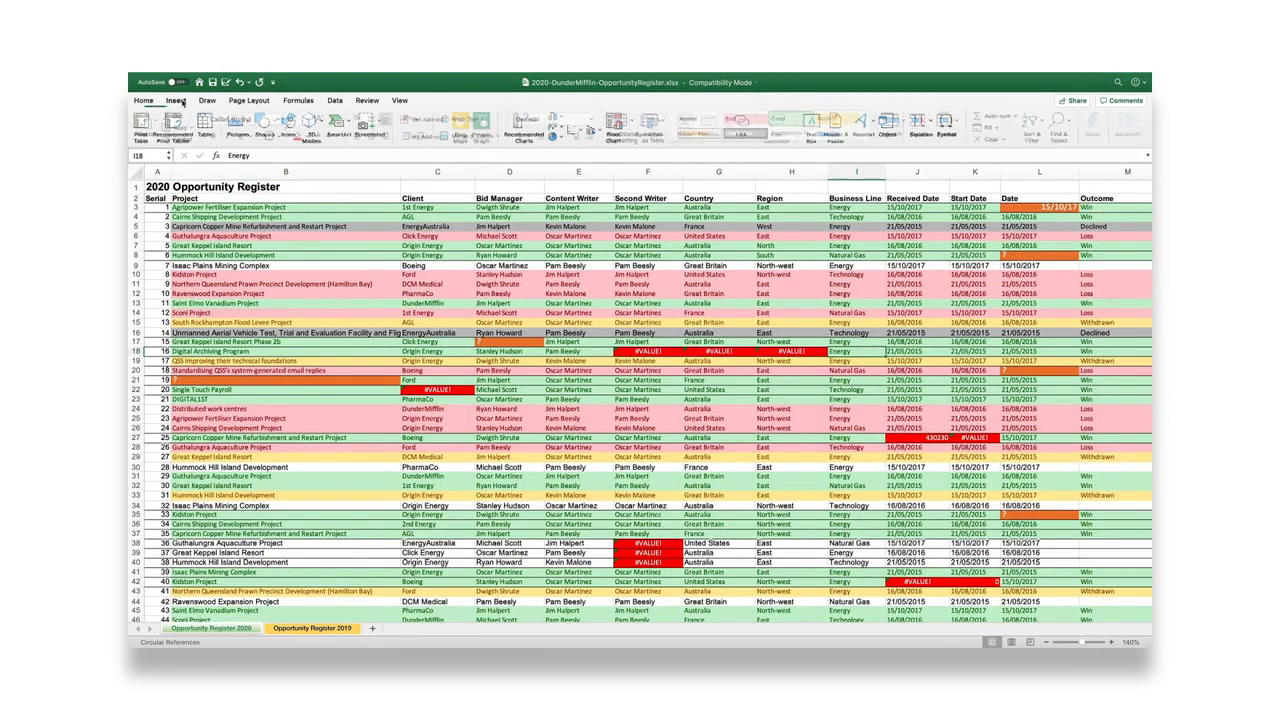
click(144, 128)
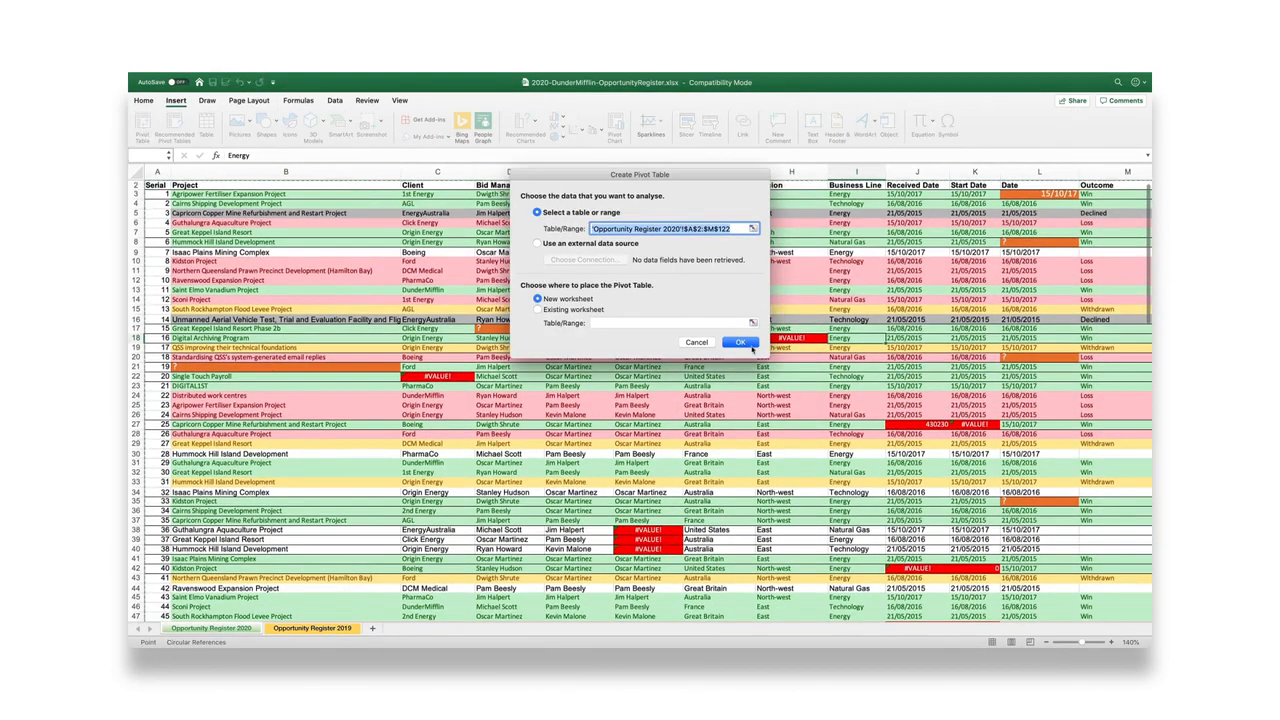
click(740, 342)
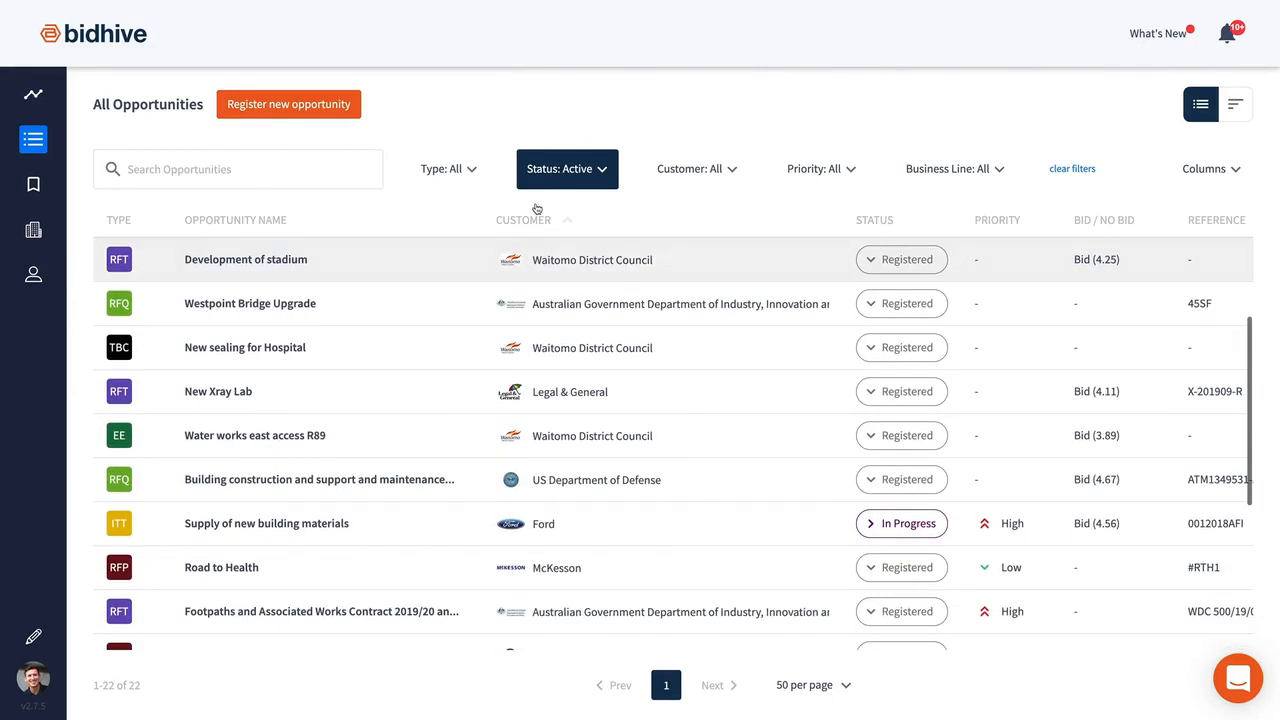
- Filter the opportunities to Status All and Customer Boeing
click(448, 168)
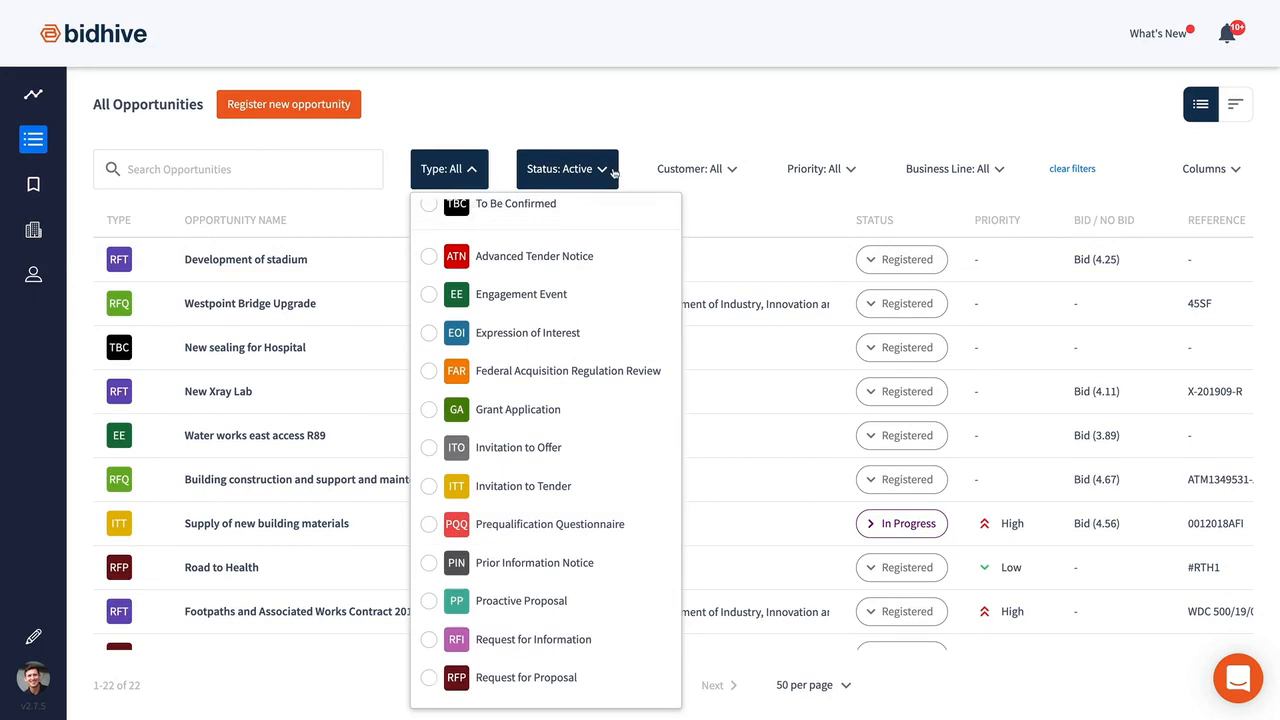
click(568, 168)
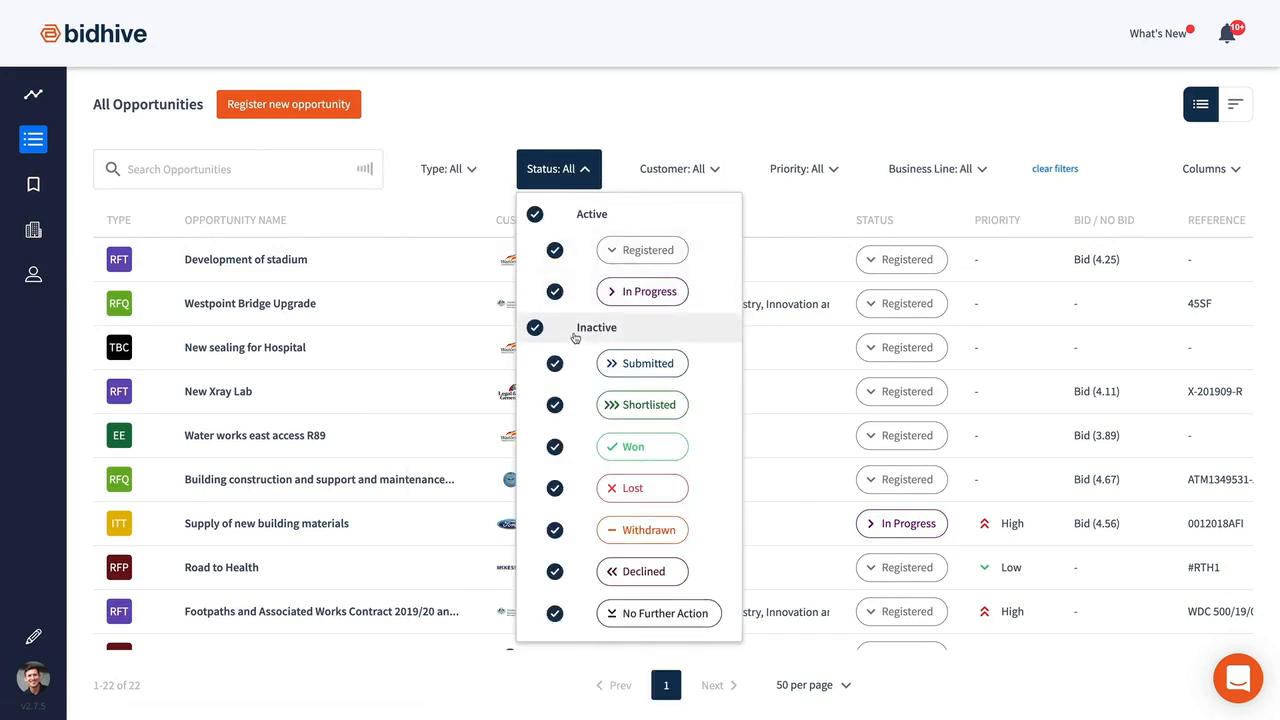
click(680, 168)
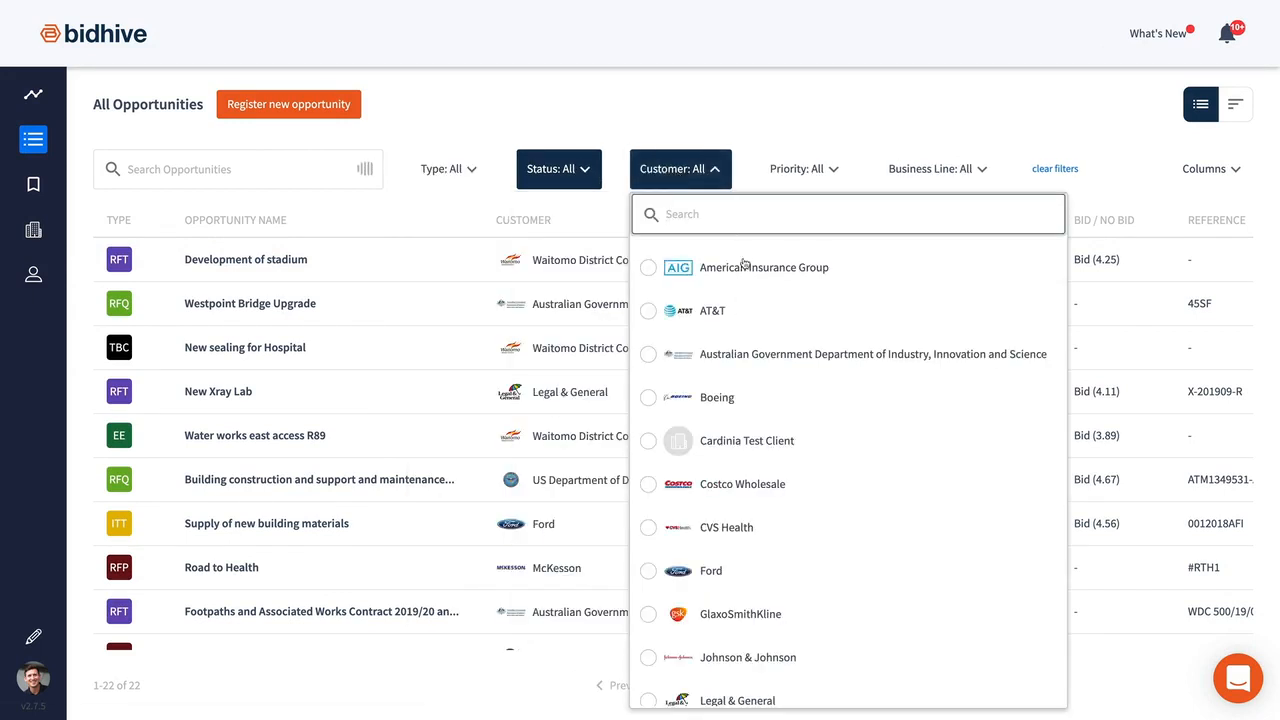
click(648, 396)
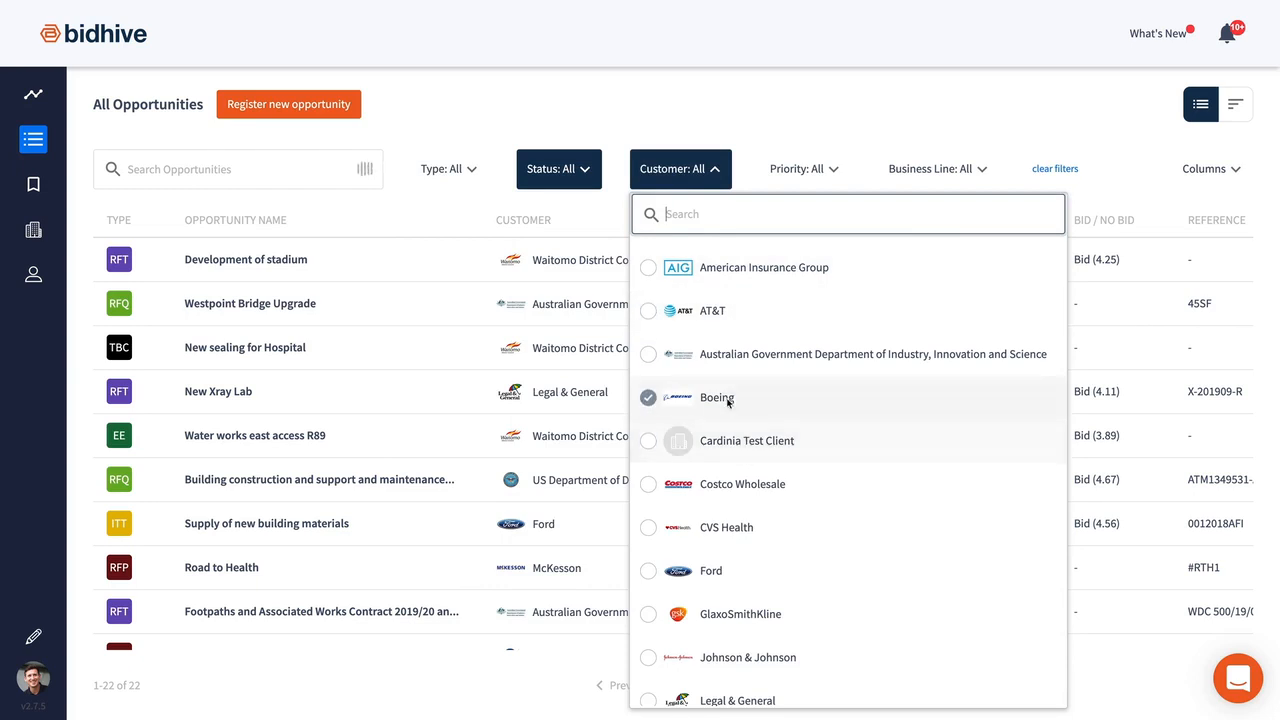
click(716, 396)
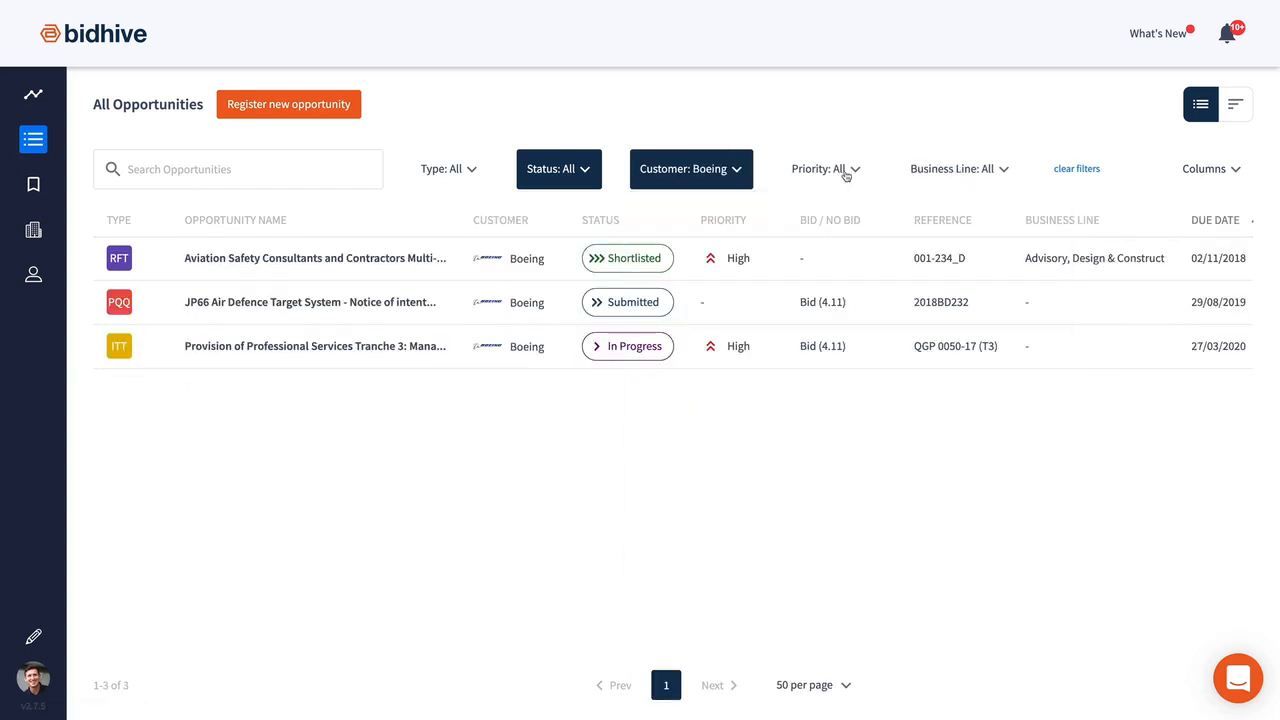
- Show the Boeing opportunities on a timeline viewed by quarter
click(1236, 104)
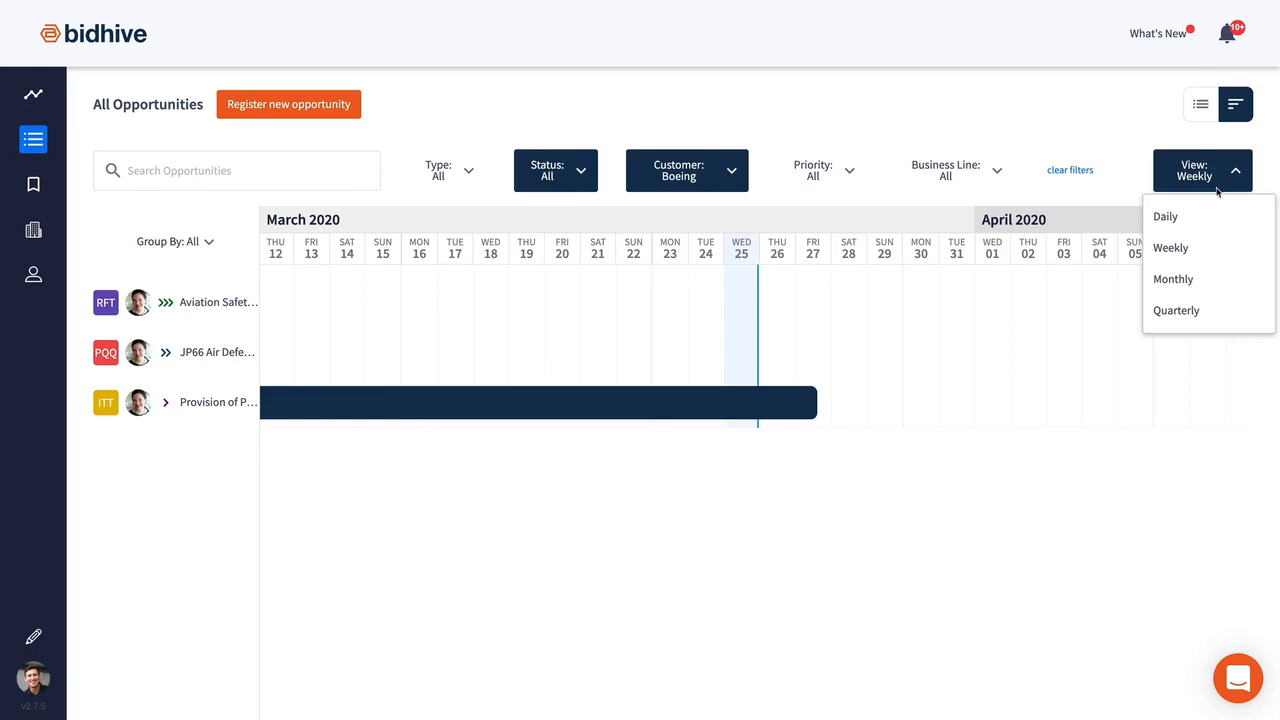
click(1176, 310)
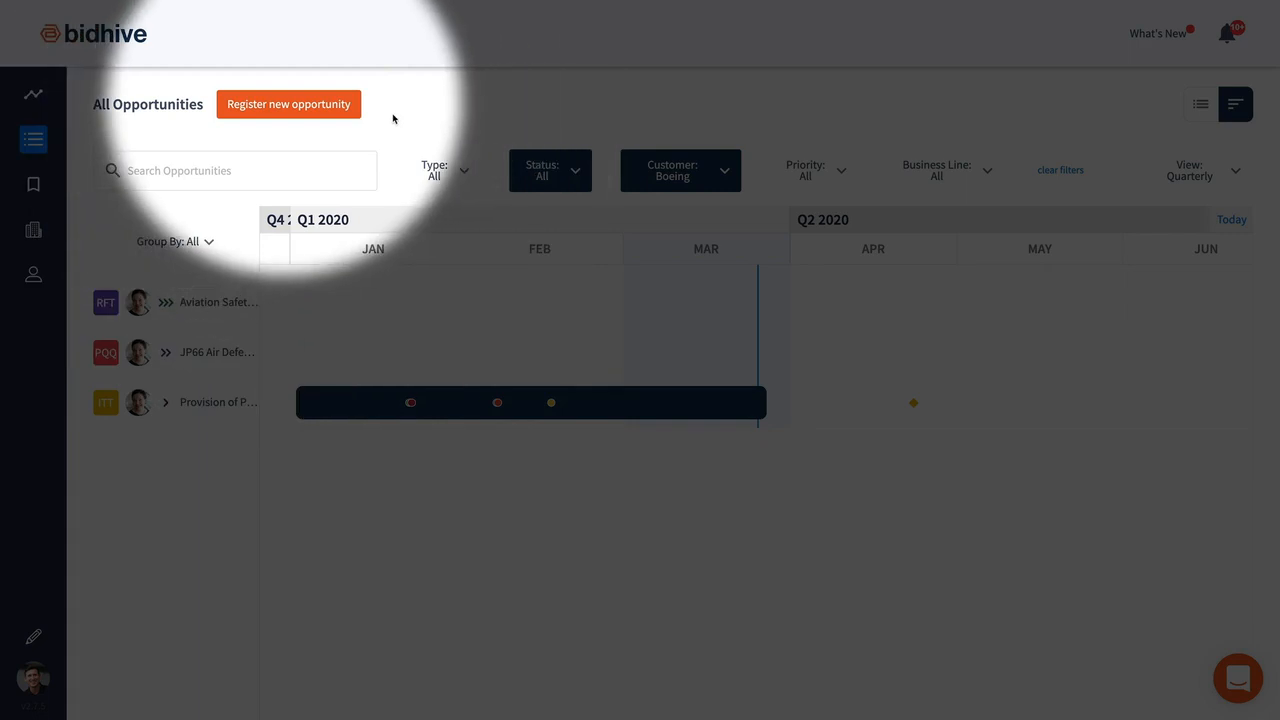
- Register a new opportunity named New Plant Design Consultation & Existing Structure Audit with reference KLCV2020161B and continue to Key Dates
click(288, 104)
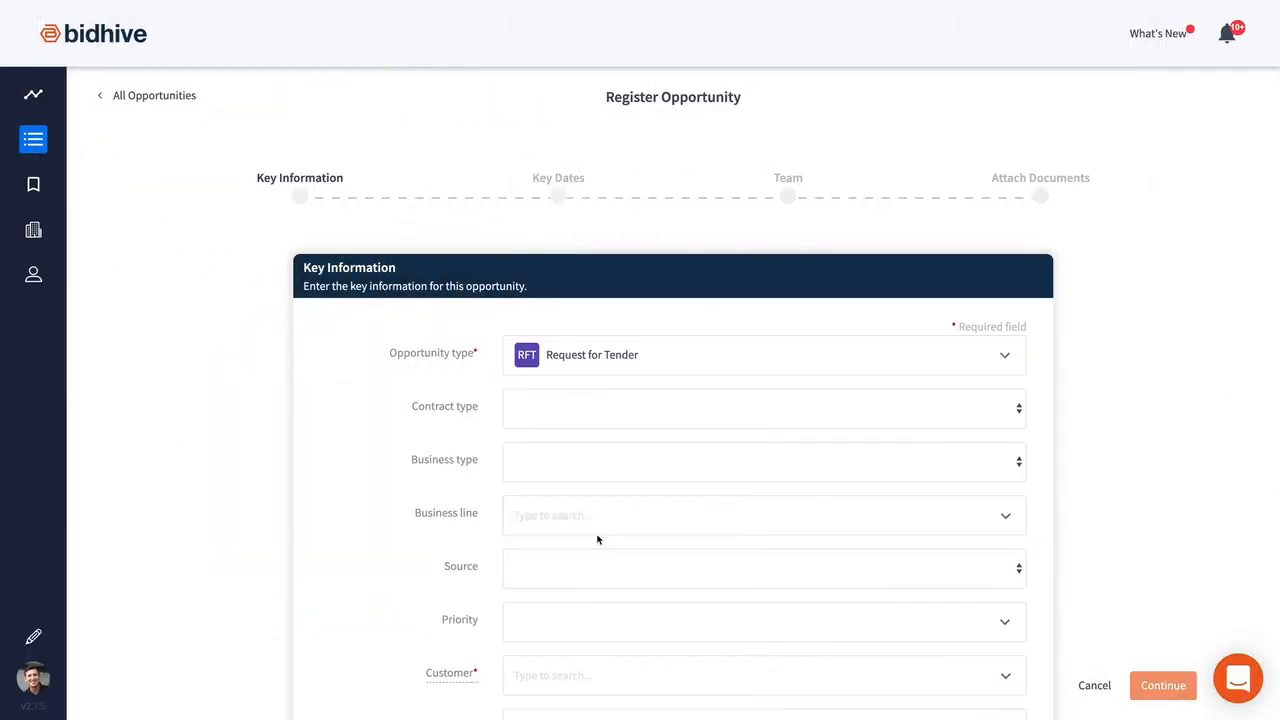
click(764, 516)
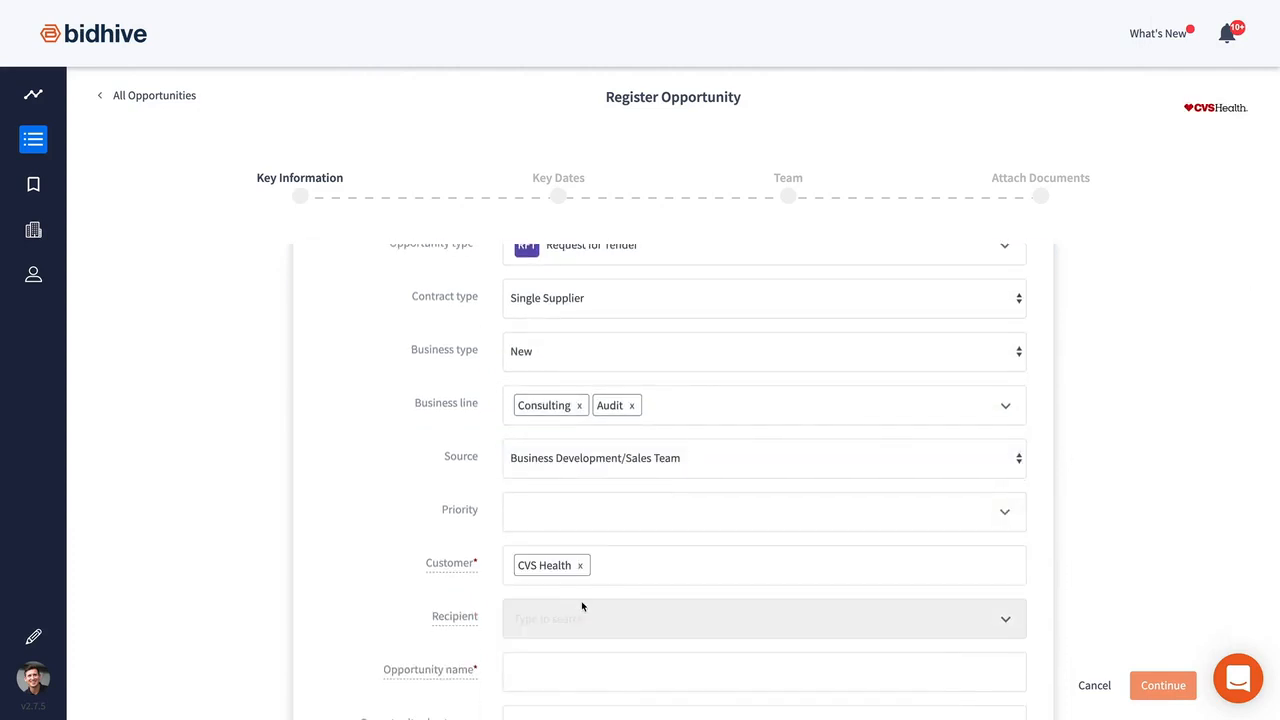
text(New Plant)
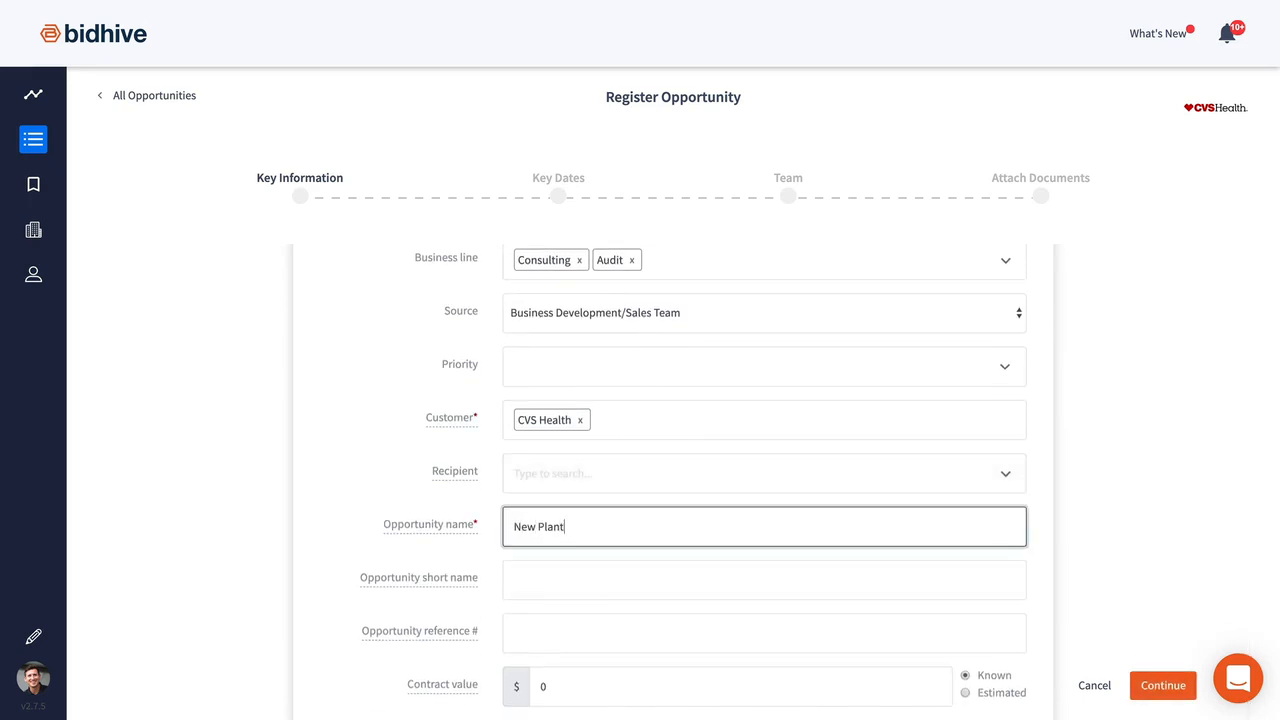
text(Design Consultation & Existing)
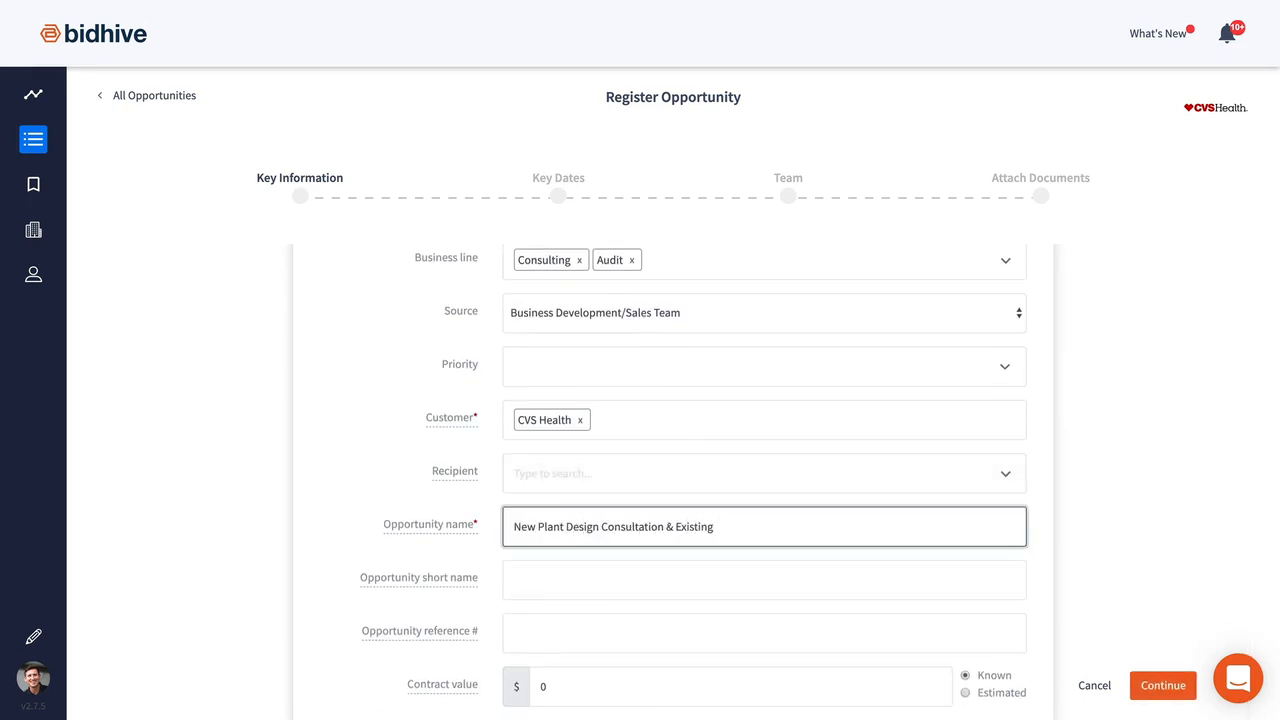
text(KLCV2020161B)
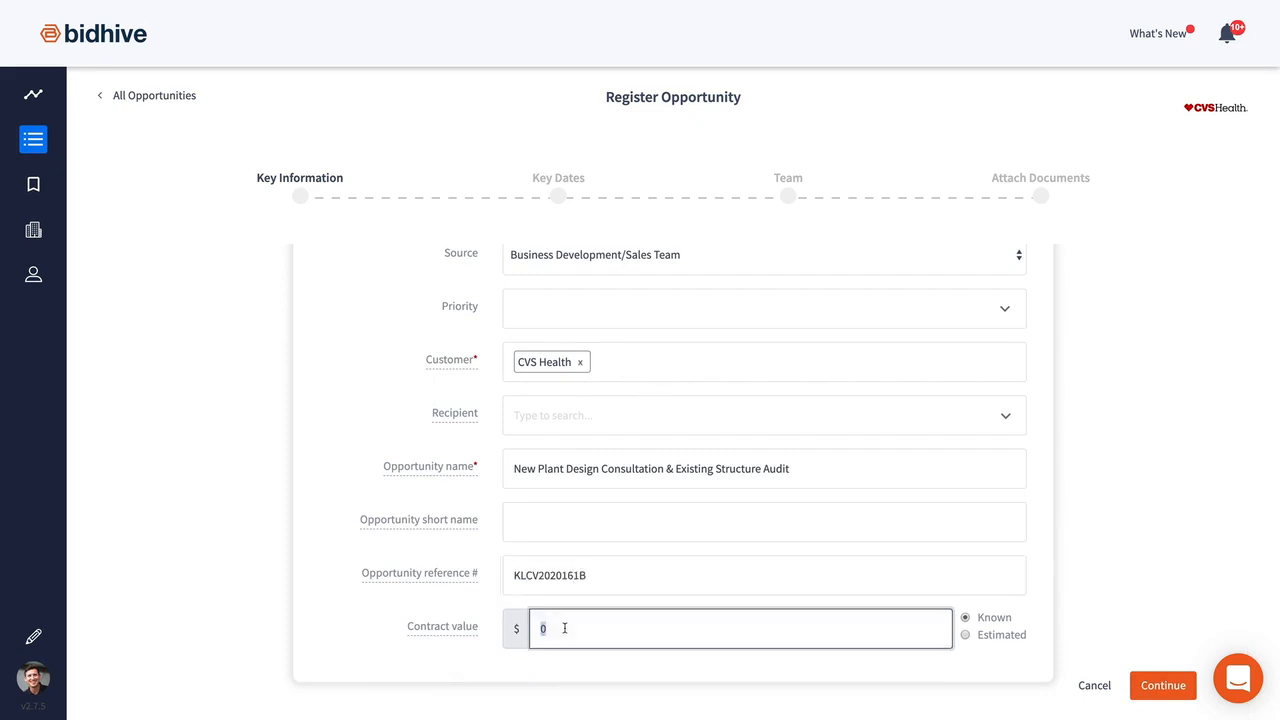
click(1162, 684)
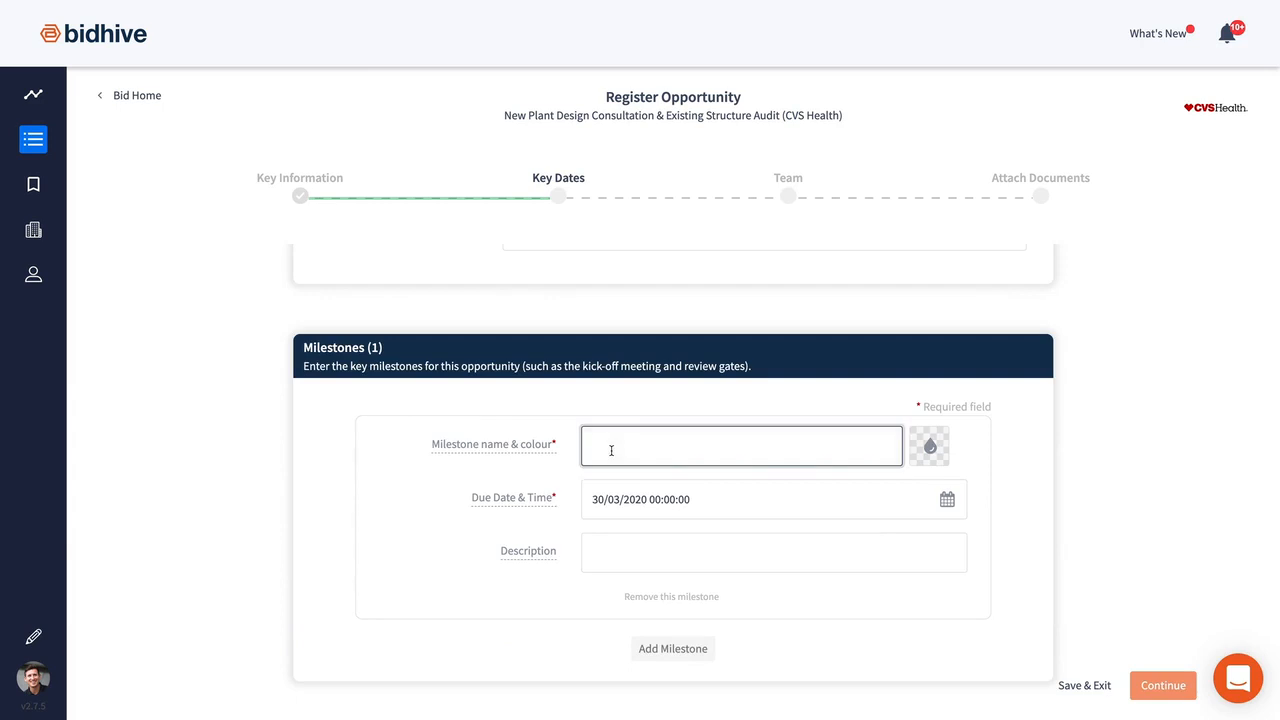
- Add Pink Review and Final Review milestones due April 2020, then adjust the third team member's capacity
text(Pink Review)
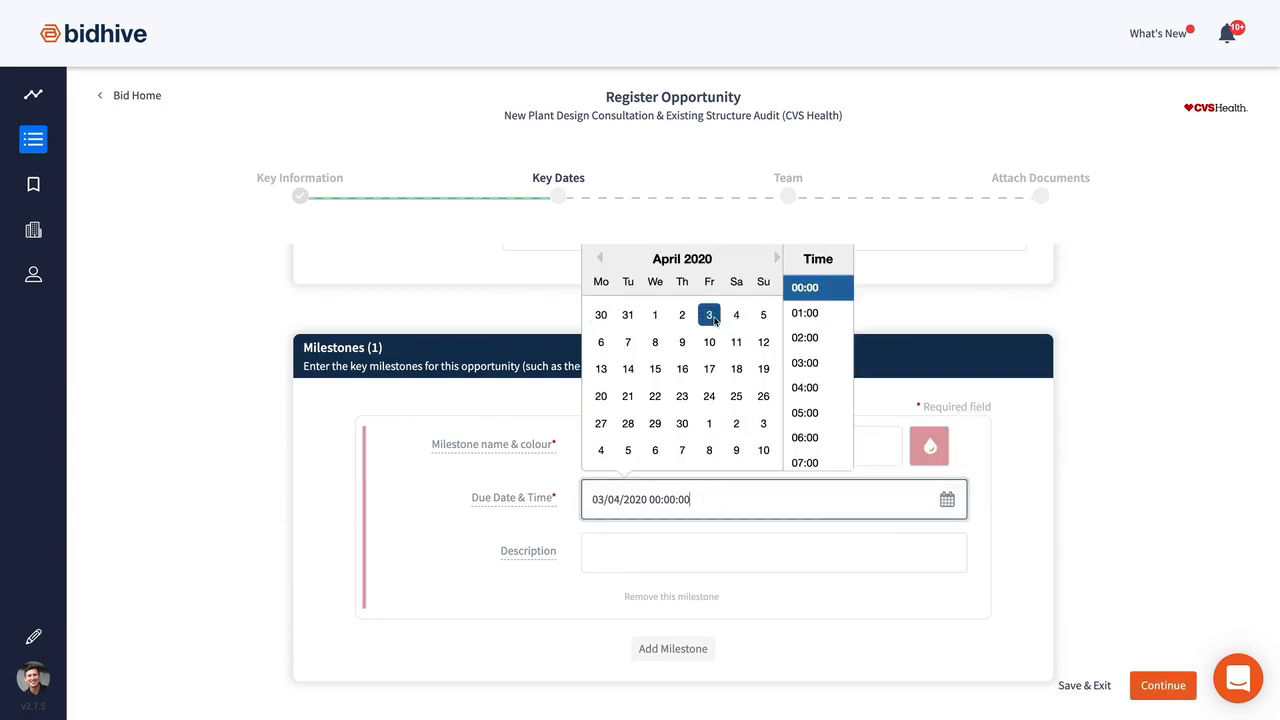
text(Final Re)
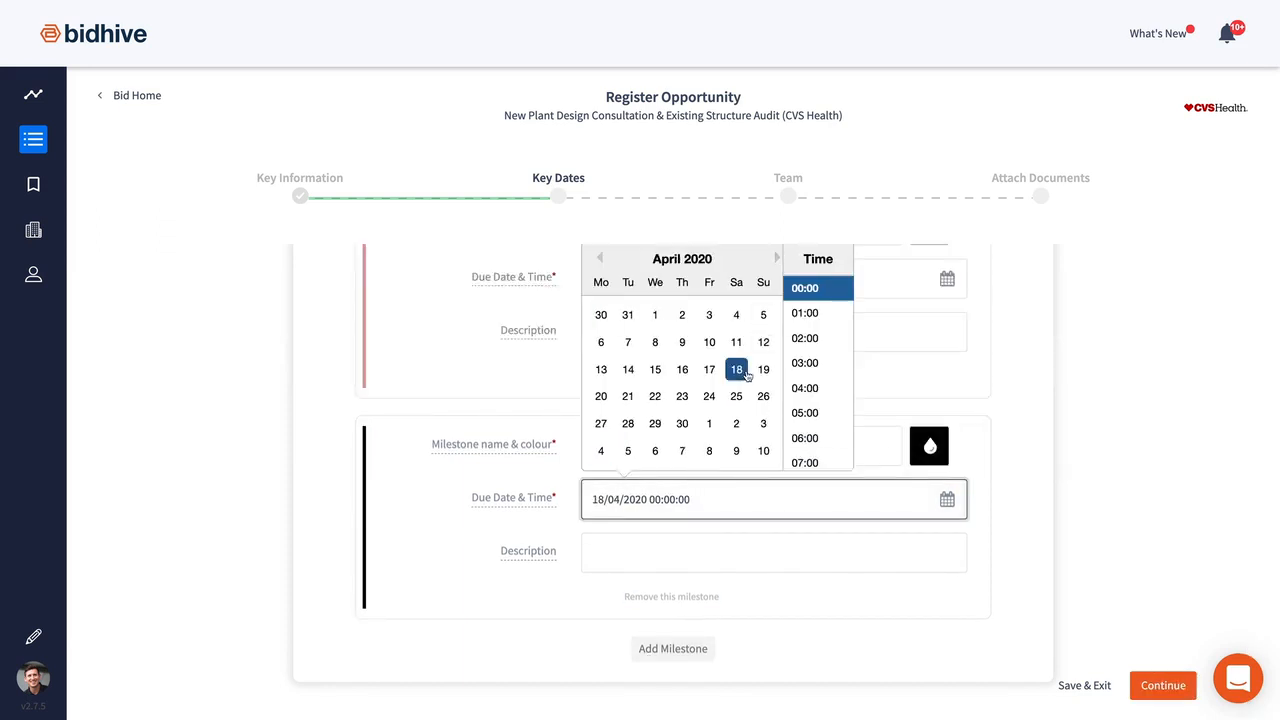
click(1162, 684)
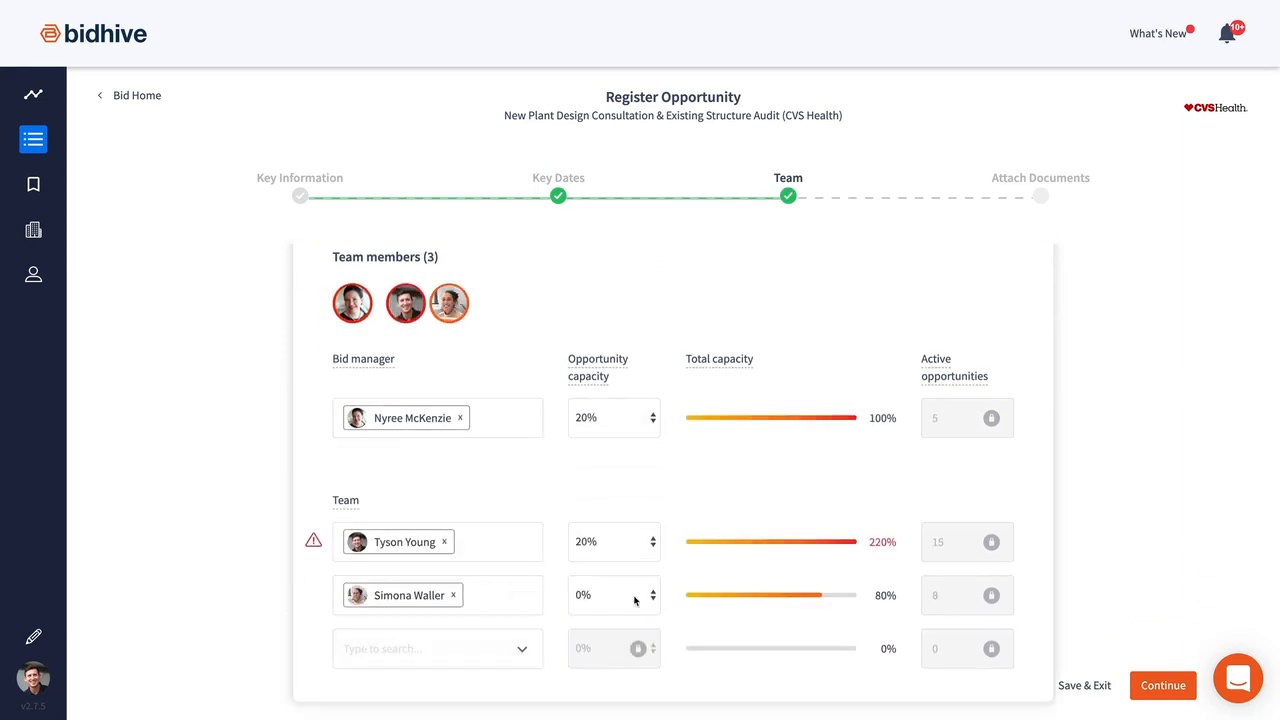
click(614, 596)
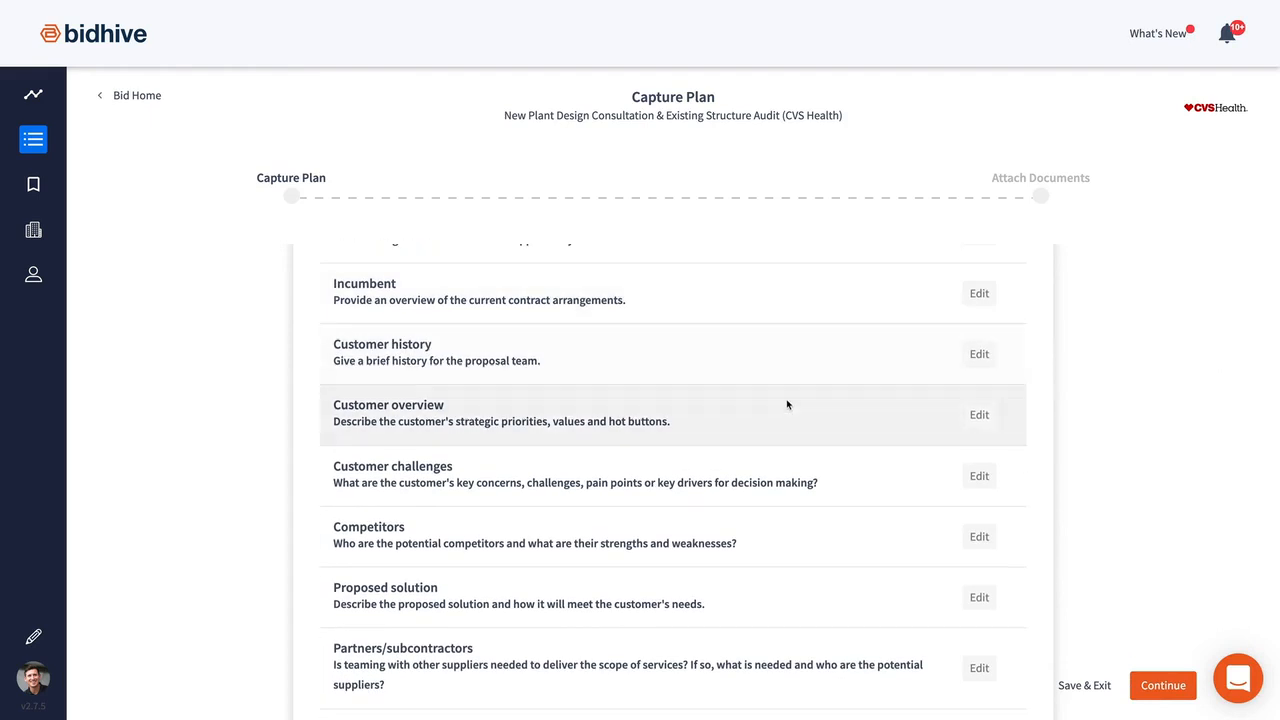
mouse_move(856, 462)
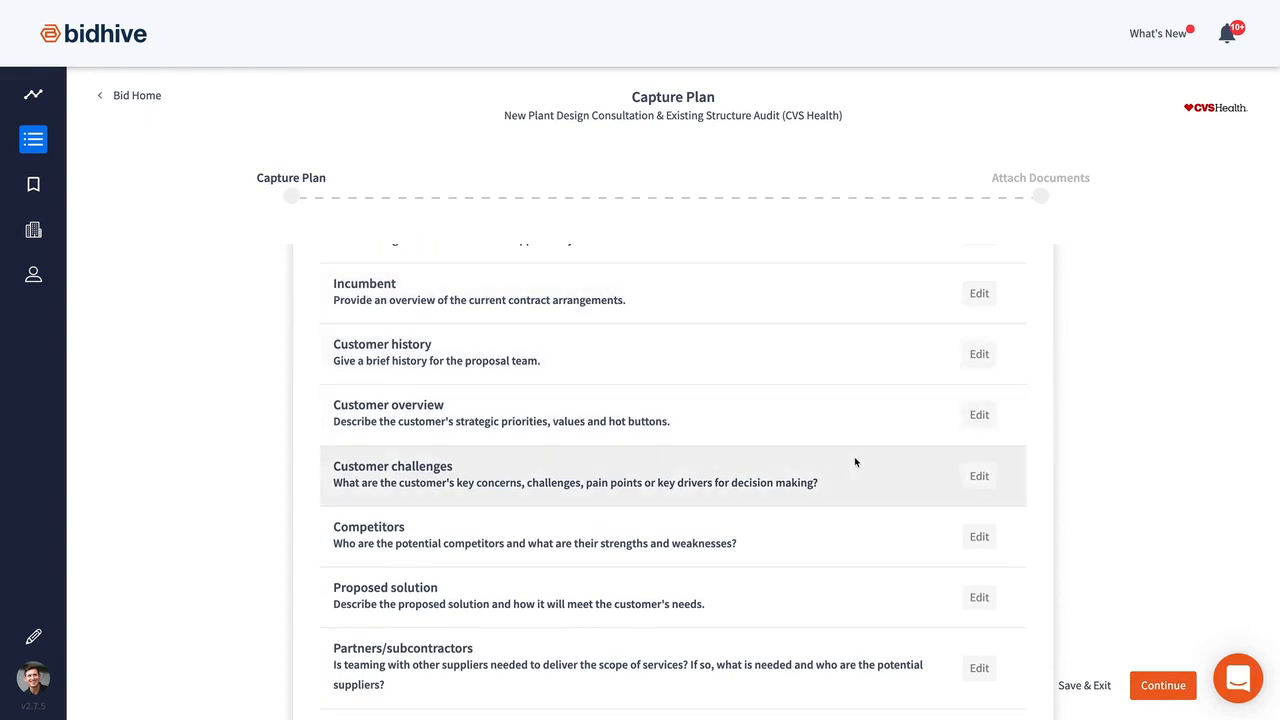
- Review the Capture Plan sections and Save & Exit back to Bid Home
scroll(down, 3)
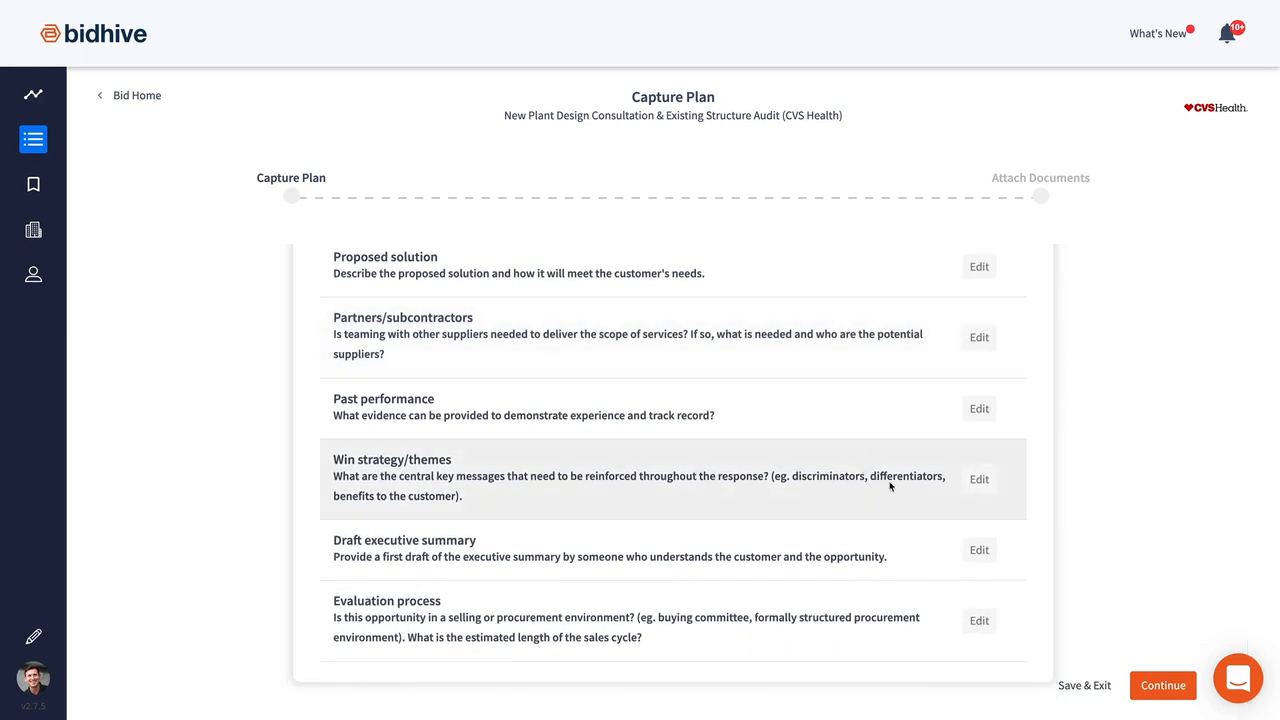
click(978, 480)
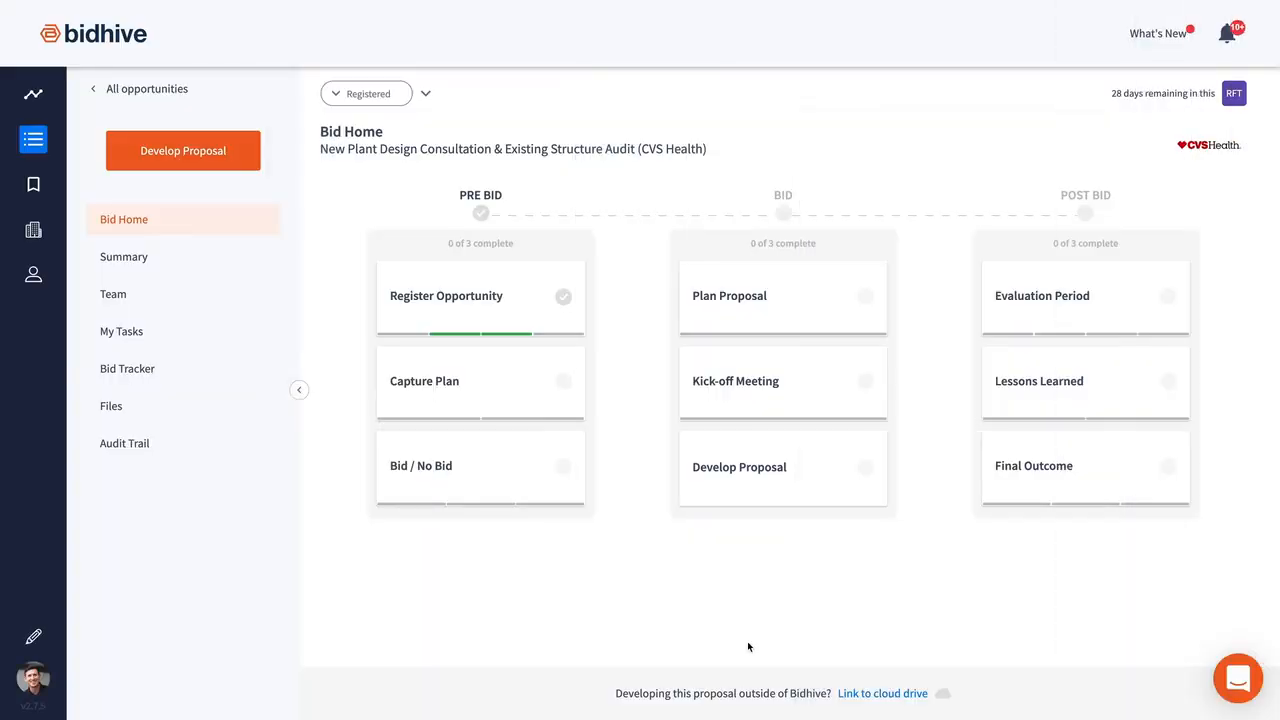
- In Bid / No Bid, confirm mandatory requirements met and no conflicts of interest, then continue to the analysis
click(184, 150)
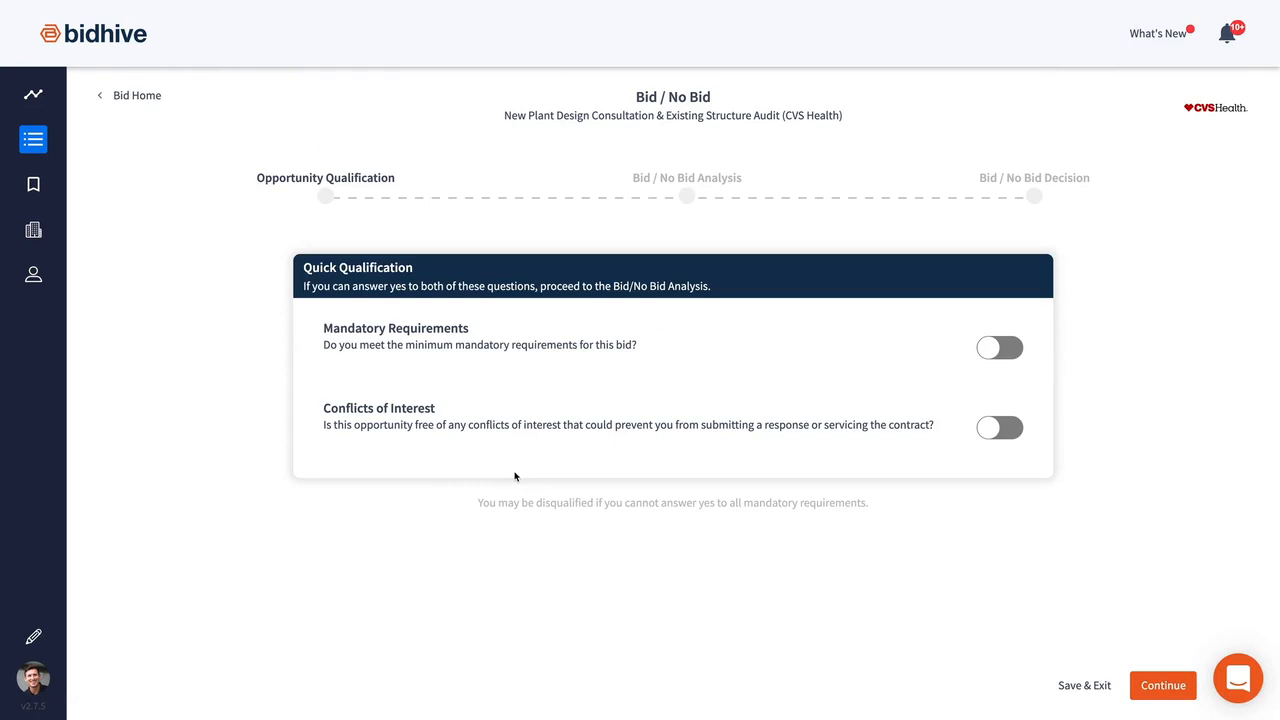
click(998, 348)
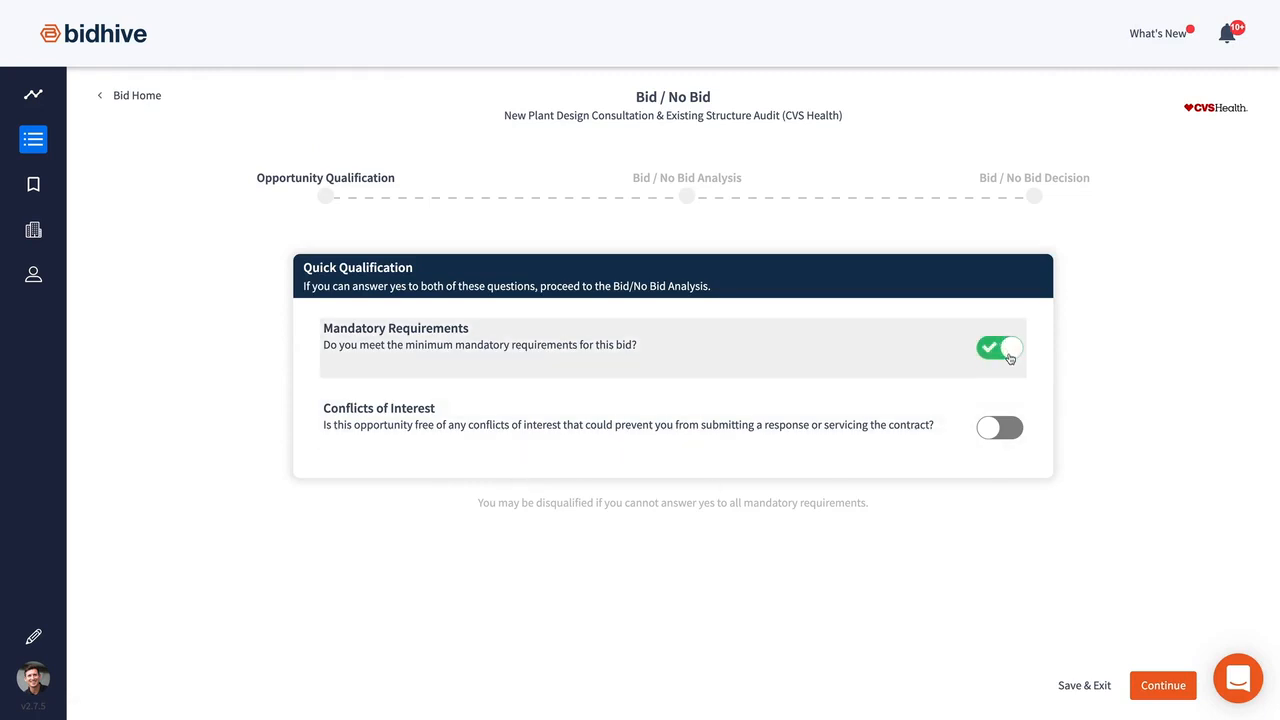
click(998, 428)
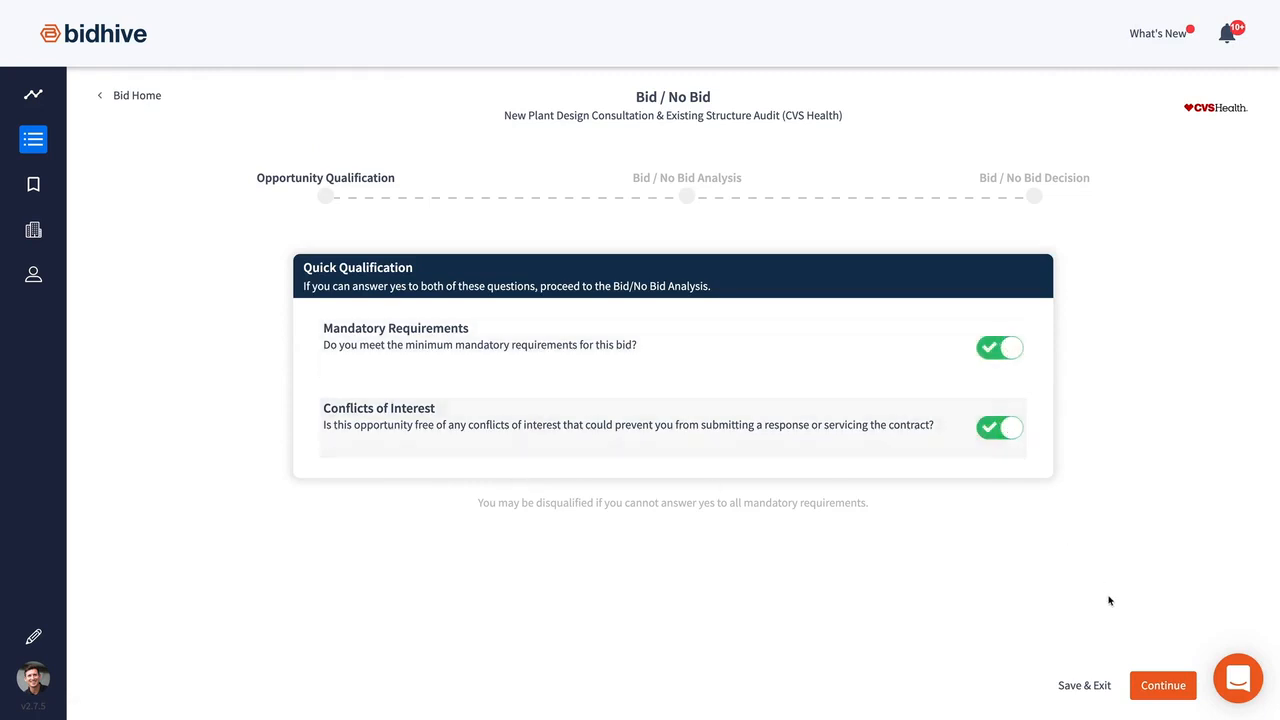
click(1162, 684)
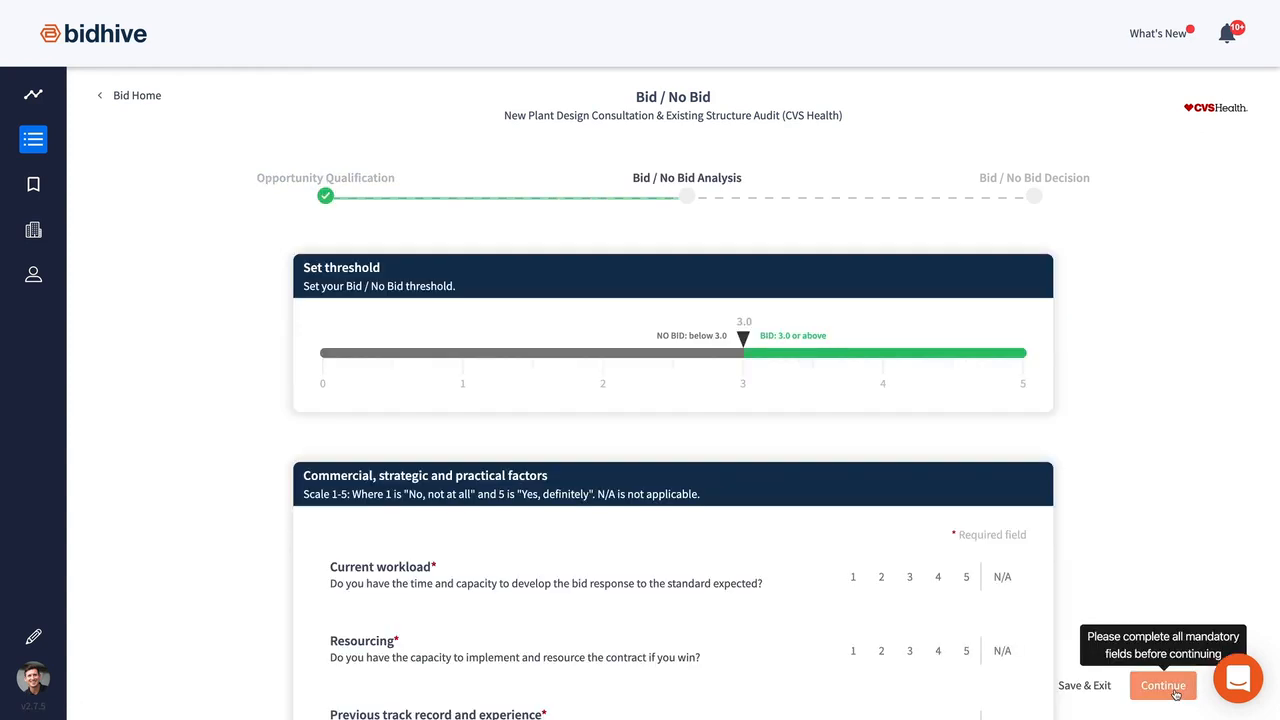
- Raise the bid threshold slider from 3.0 to 4.0
drag(744, 340, 772, 340)
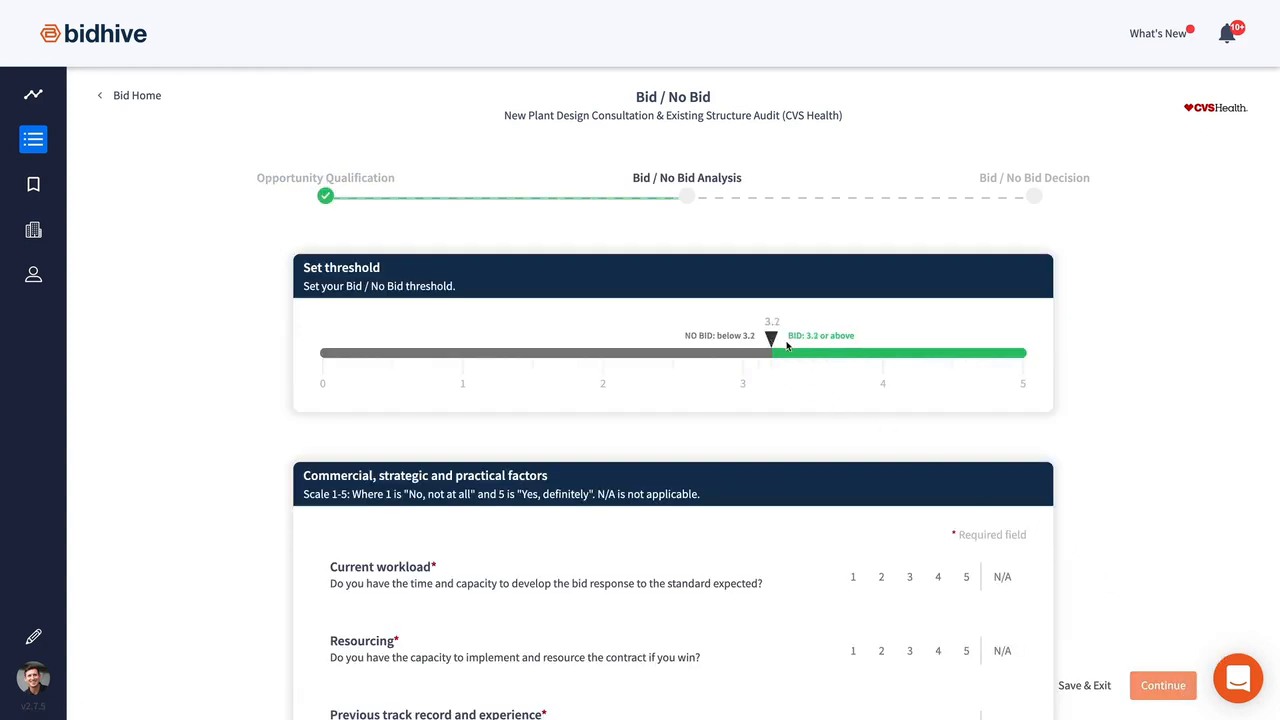
drag(772, 352, 884, 352)
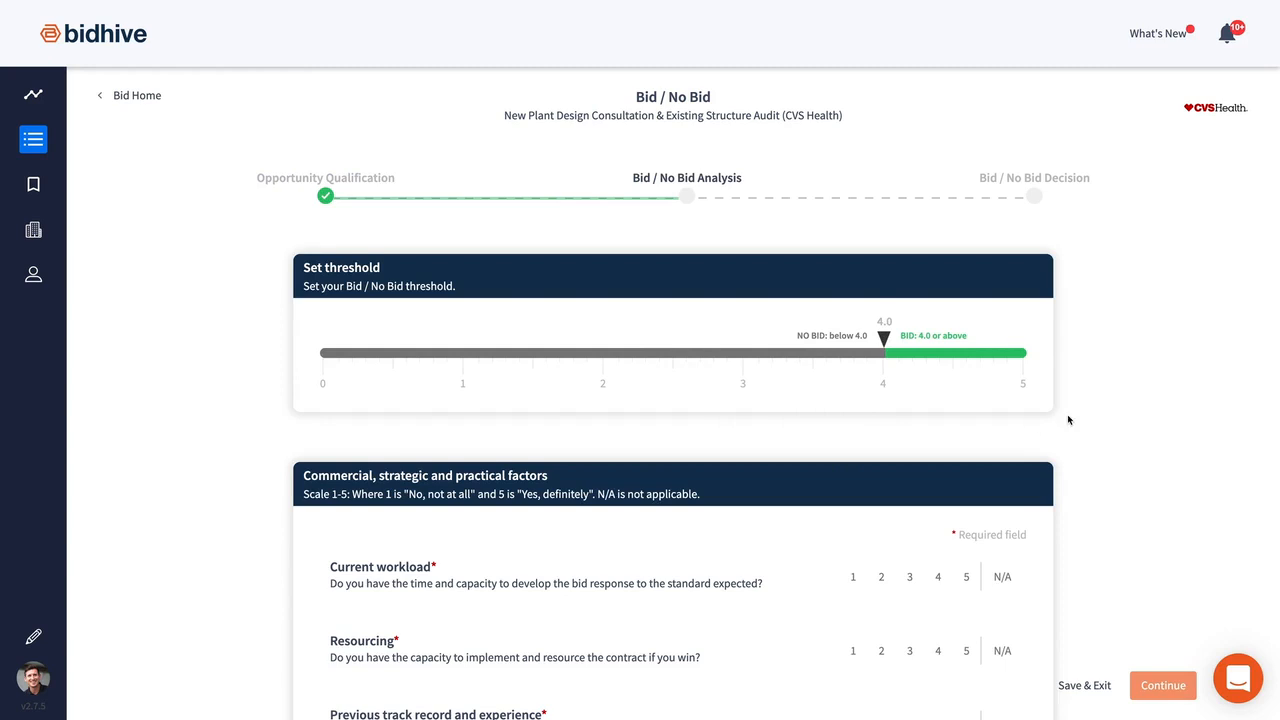
scroll(down, 3)
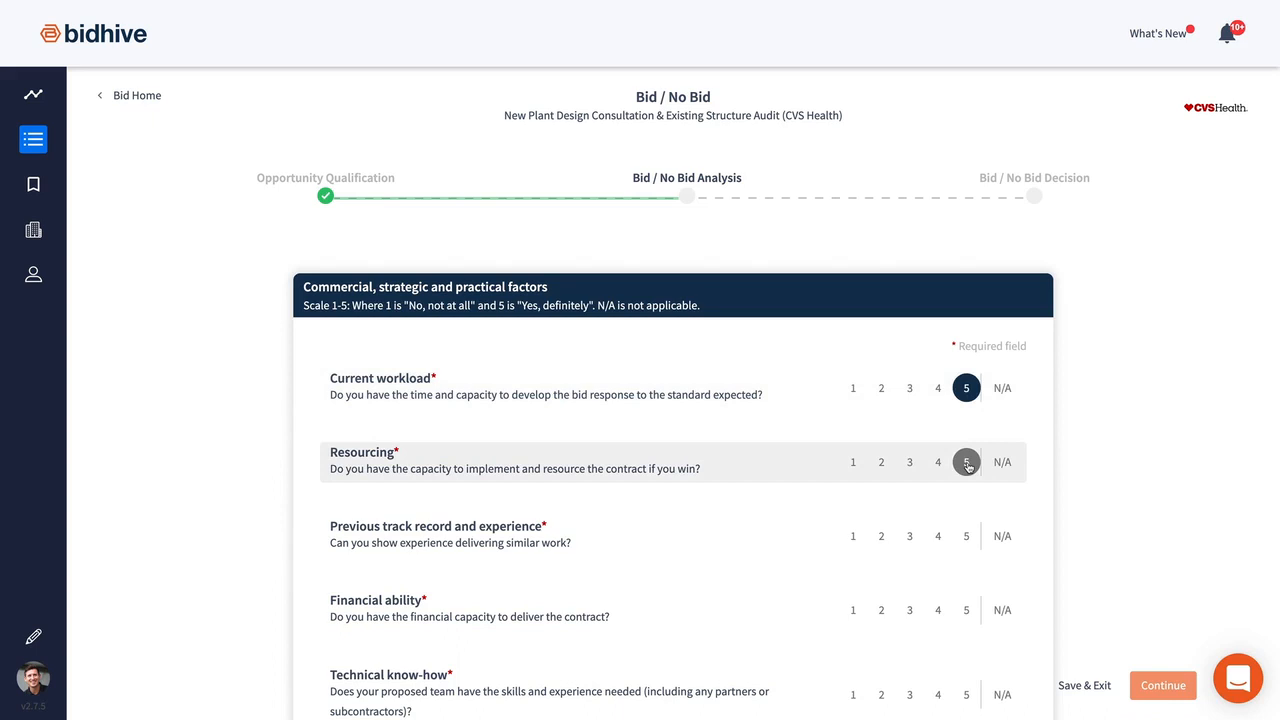
- Rate Resourcing 5, Track record 5, Technical know-how 4, Profitability 4 and Contract conditions 4, then continue to the decision
click(966, 460)
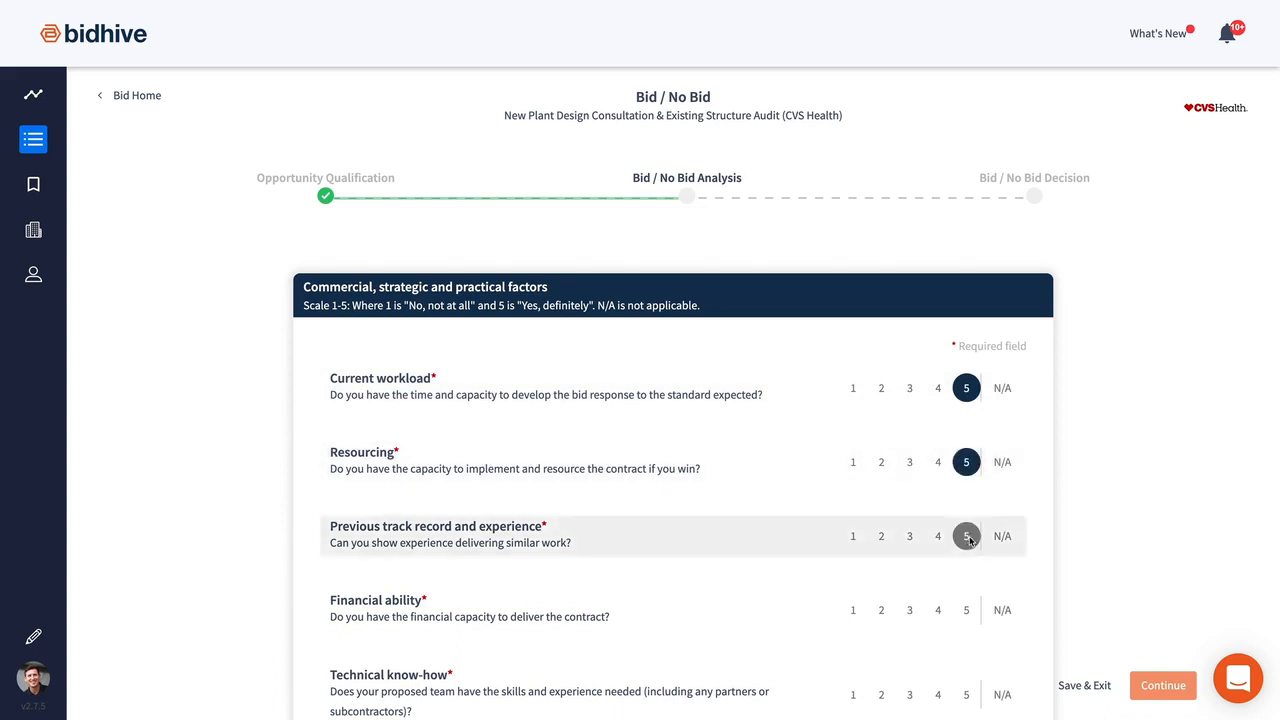
click(908, 544)
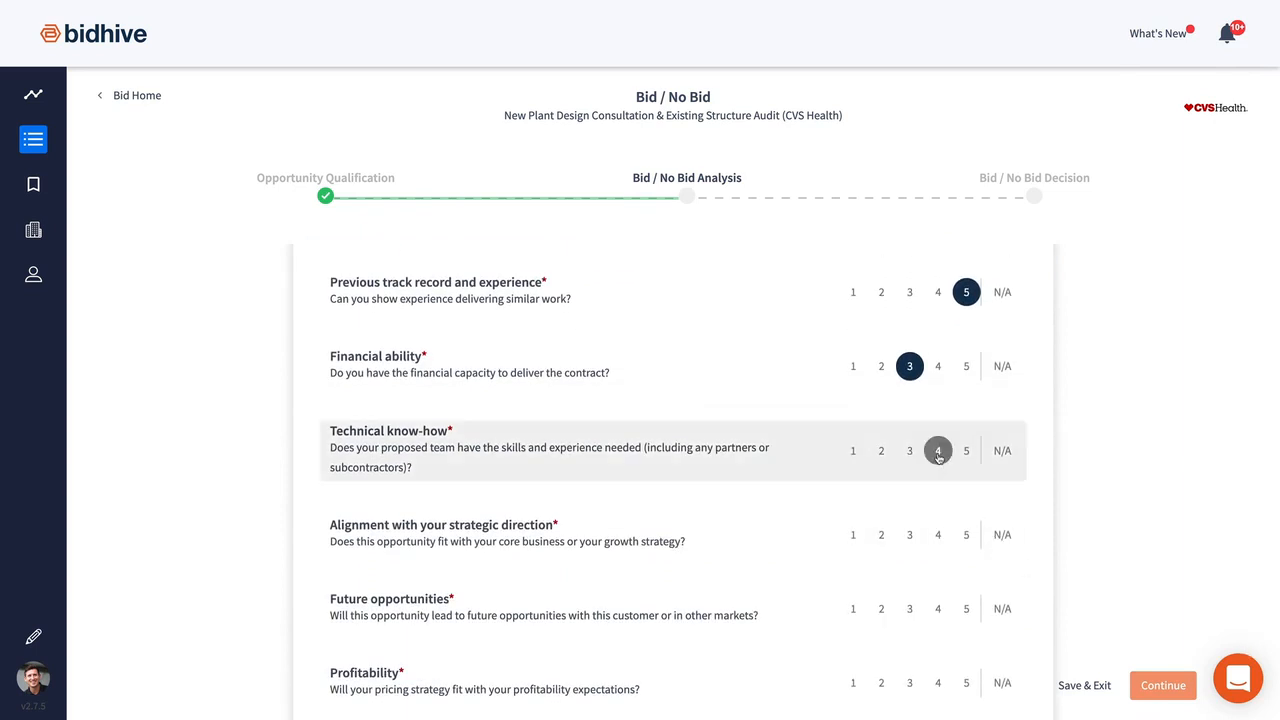
click(936, 450)
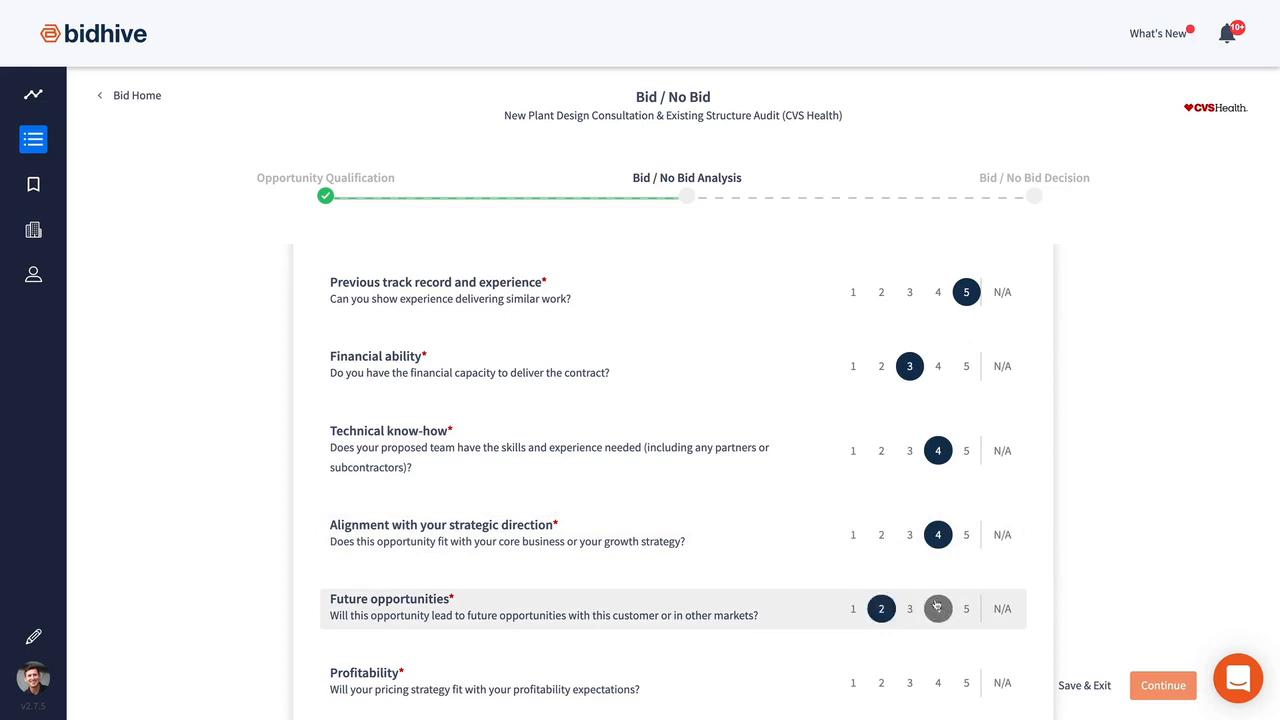
scroll(down, 3)
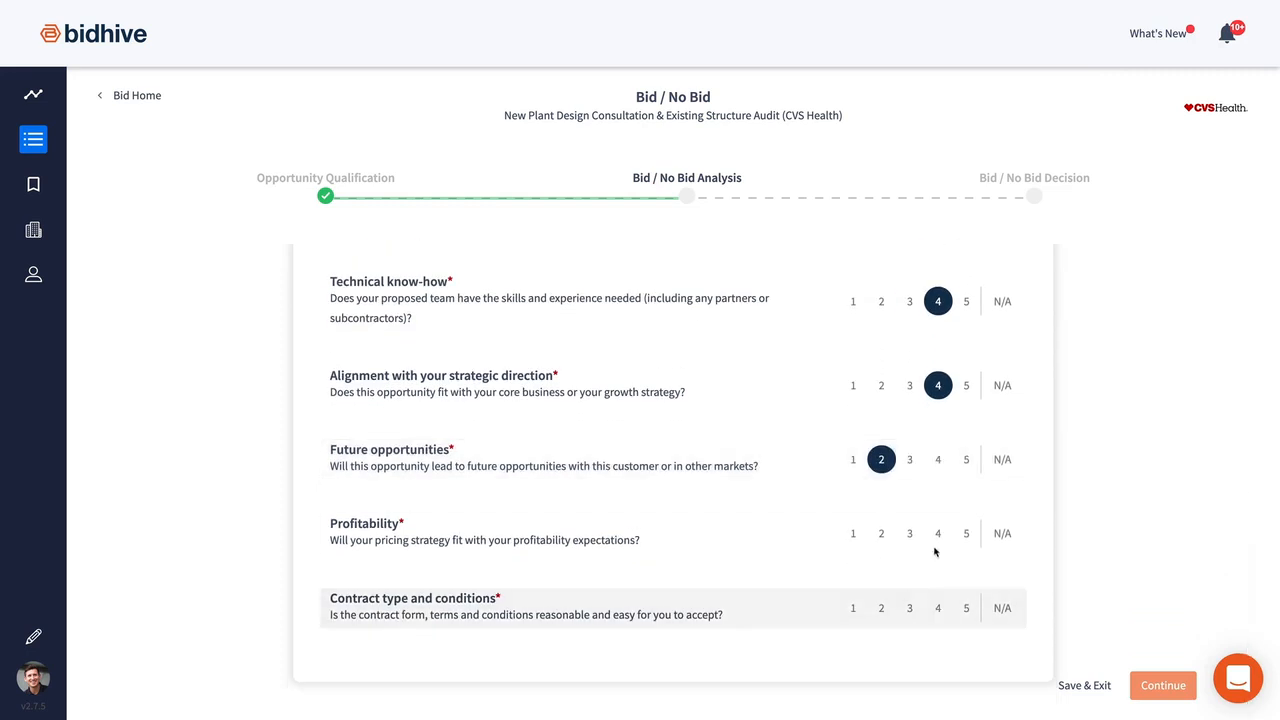
click(936, 532)
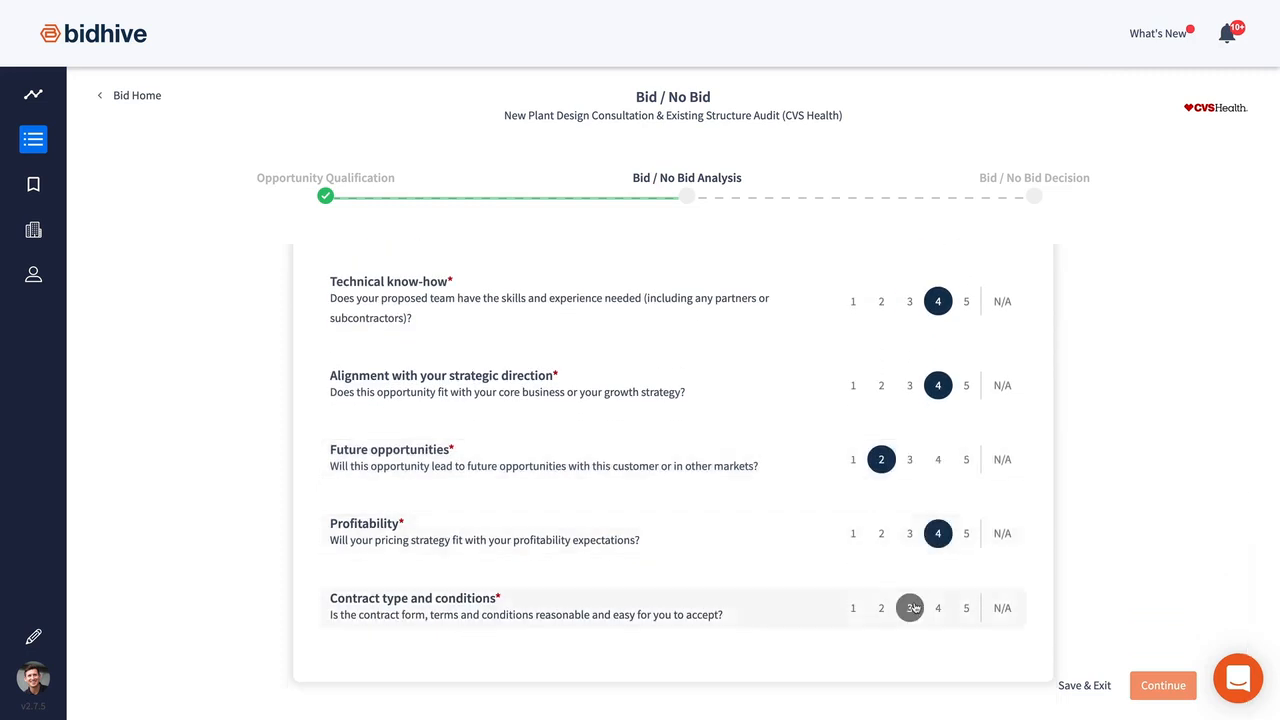
click(936, 608)
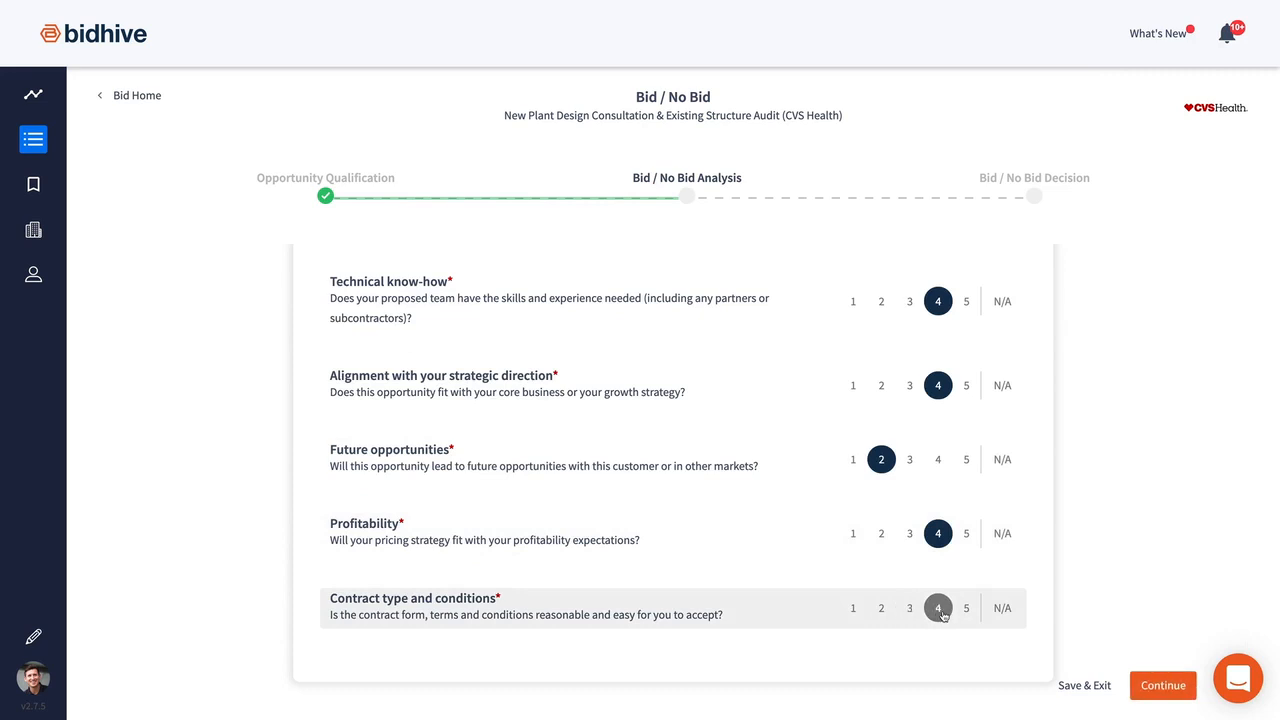
click(1162, 684)
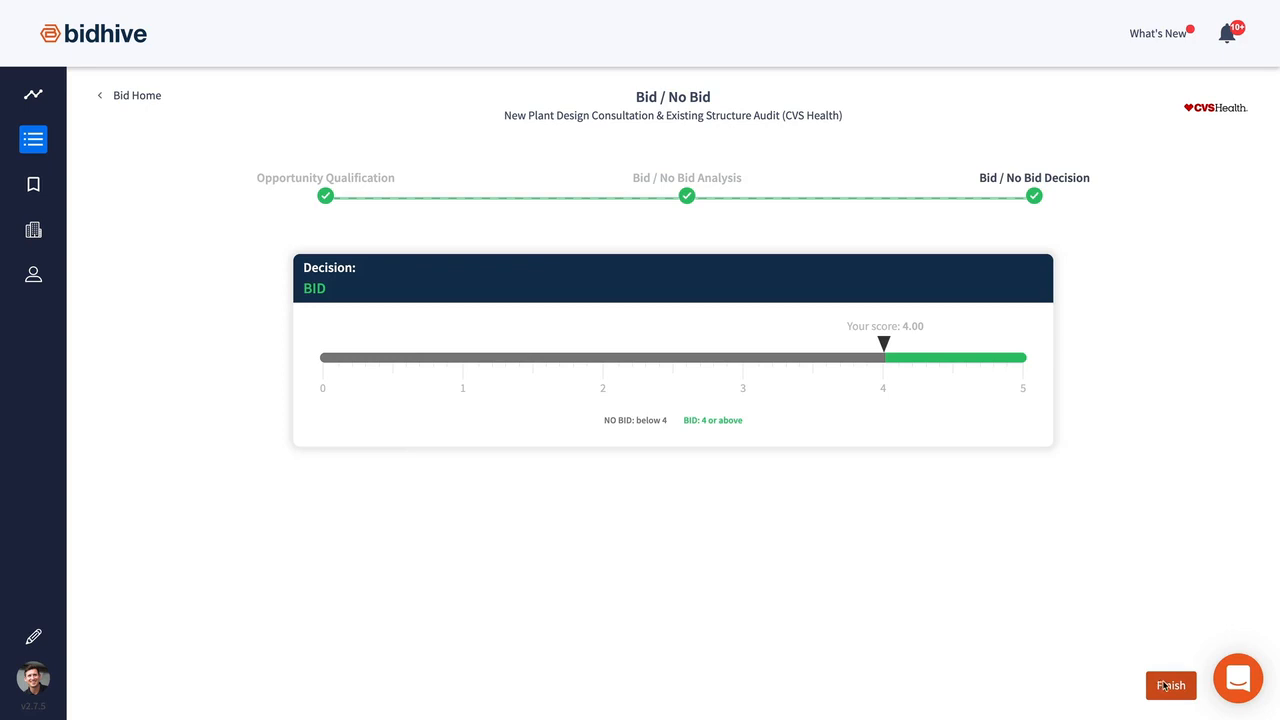
- Finish the Bid / No Bid decision and return to Bid Home showing a Bid decision
click(1170, 686)
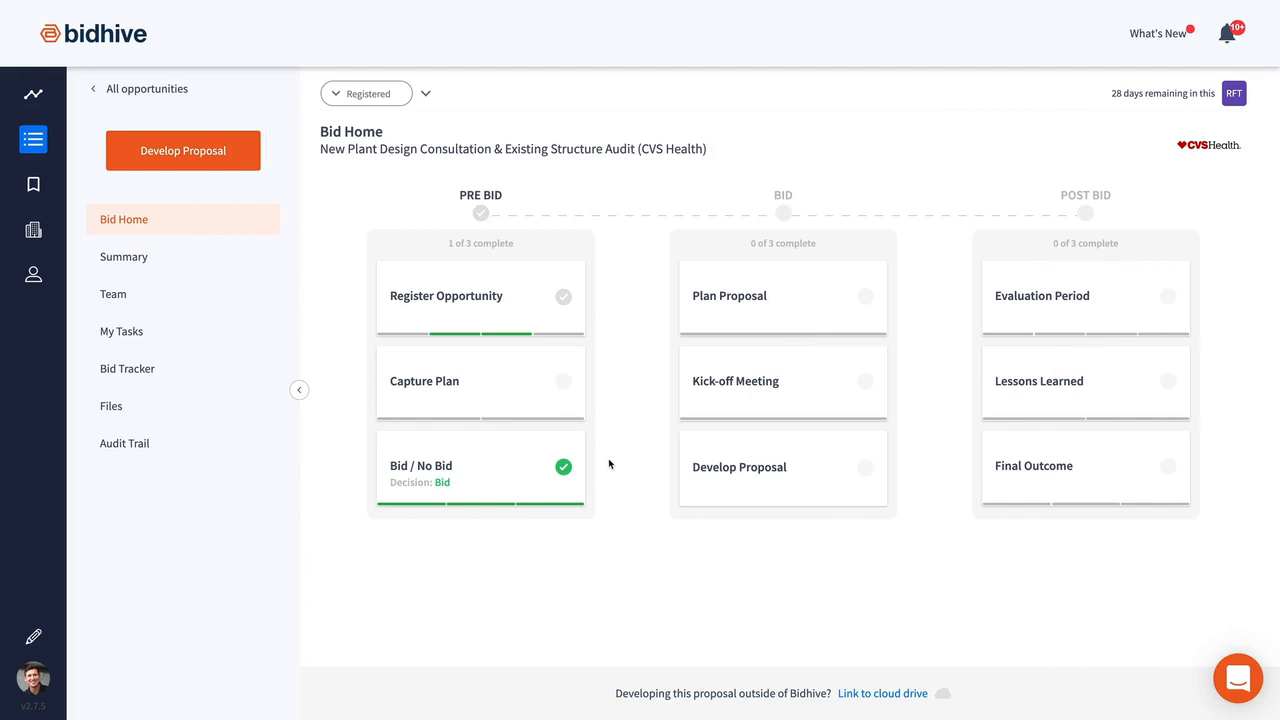
mouse_move(612, 460)
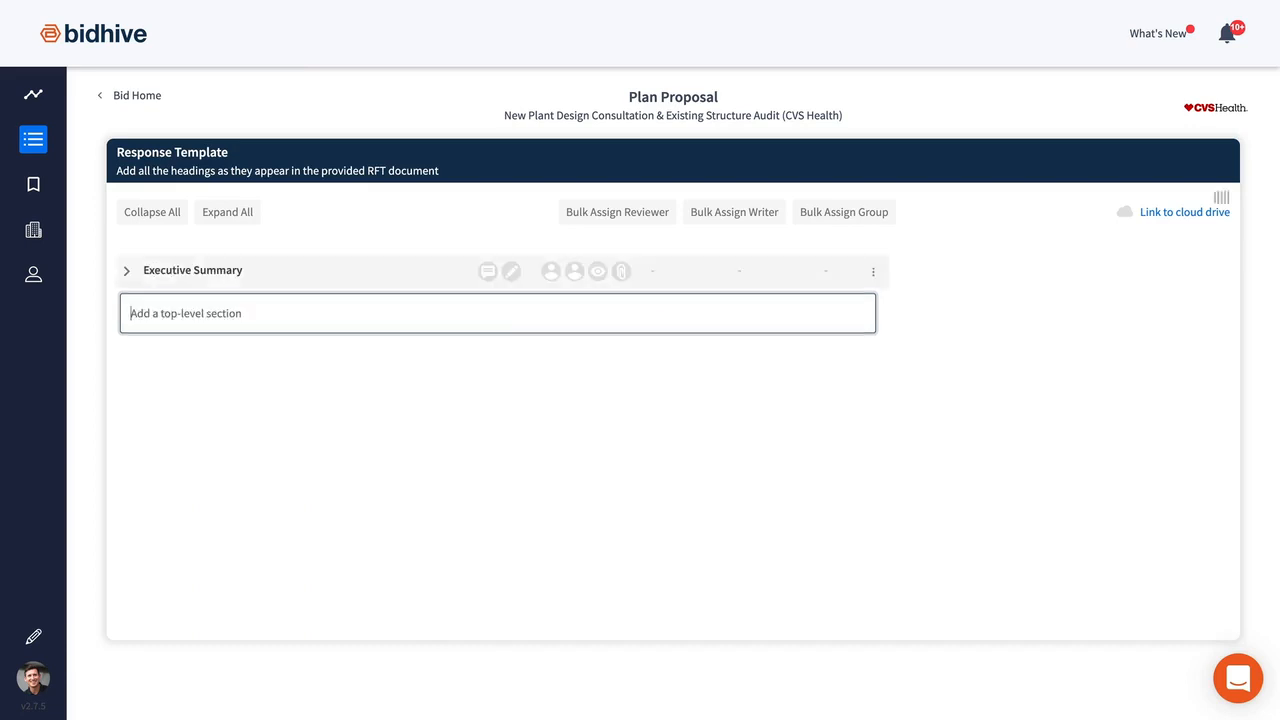
- Add a '1.1 Respond' section, review the Proposed System & Methodology section, and return to Bid Home
text(1.1 Respond)
text(3. Schedule of R)
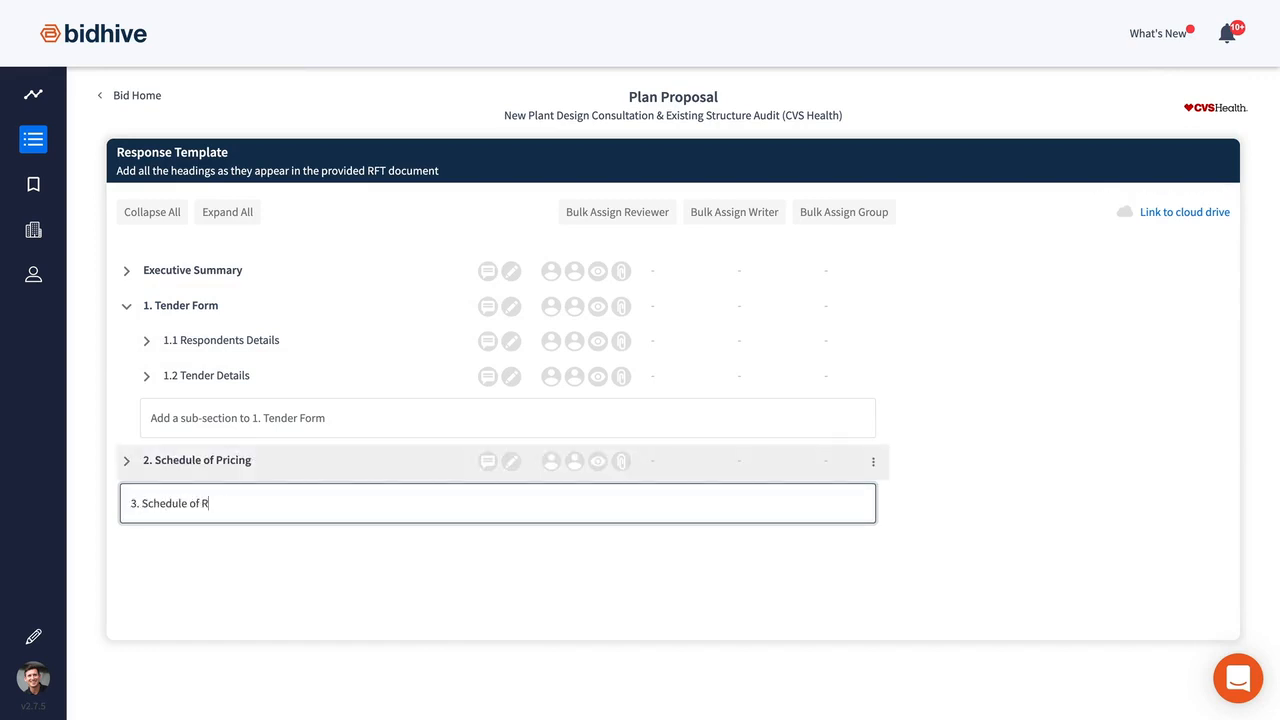
click(616, 212)
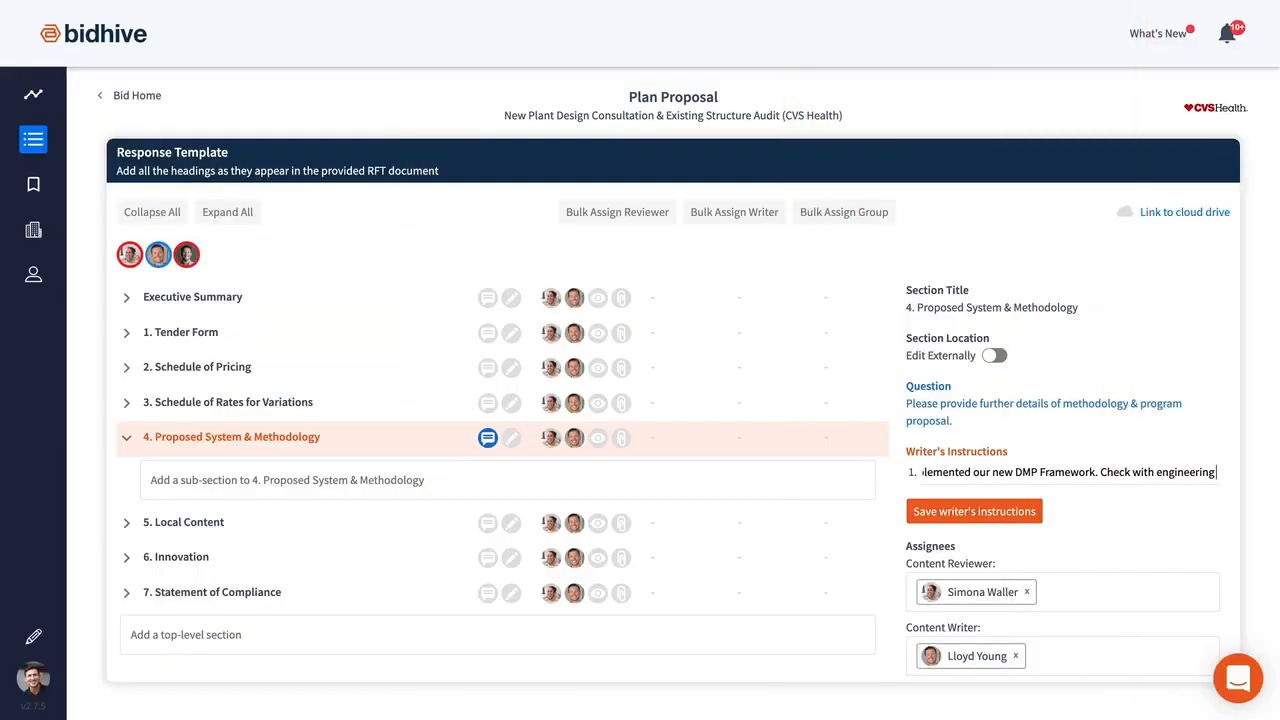
click(972, 512)
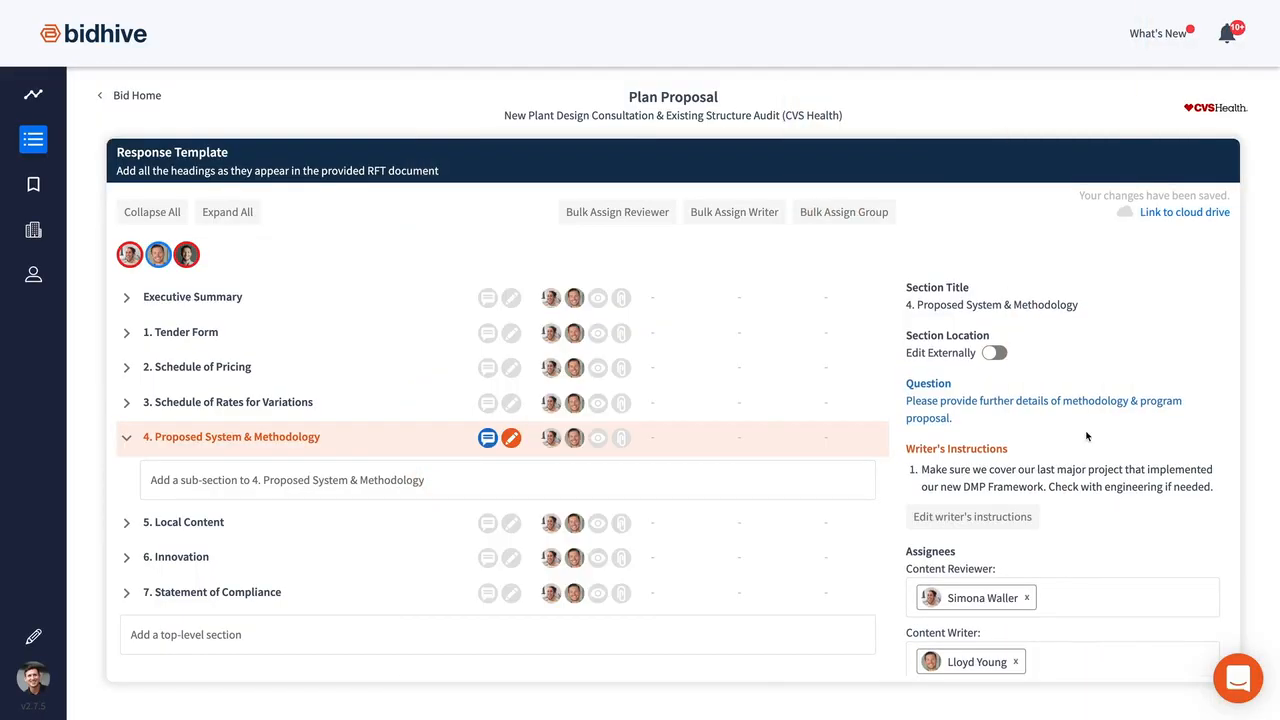
click(136, 94)
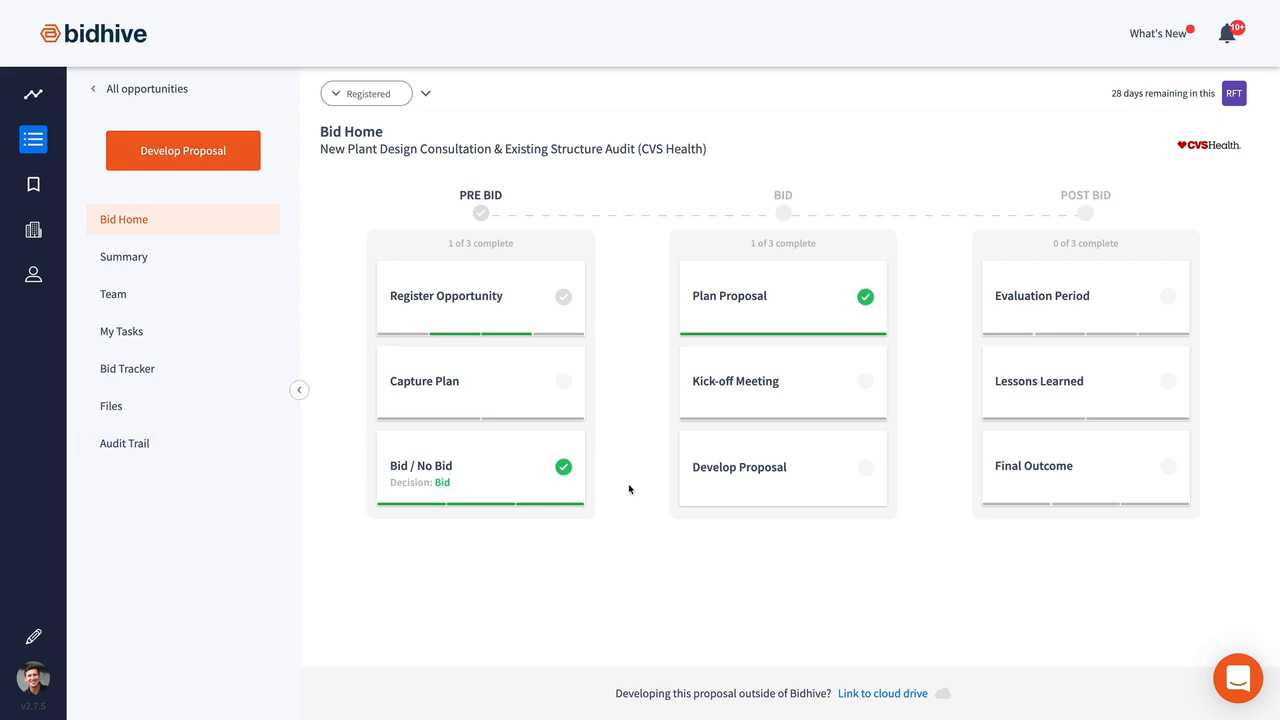
mouse_move(644, 488)
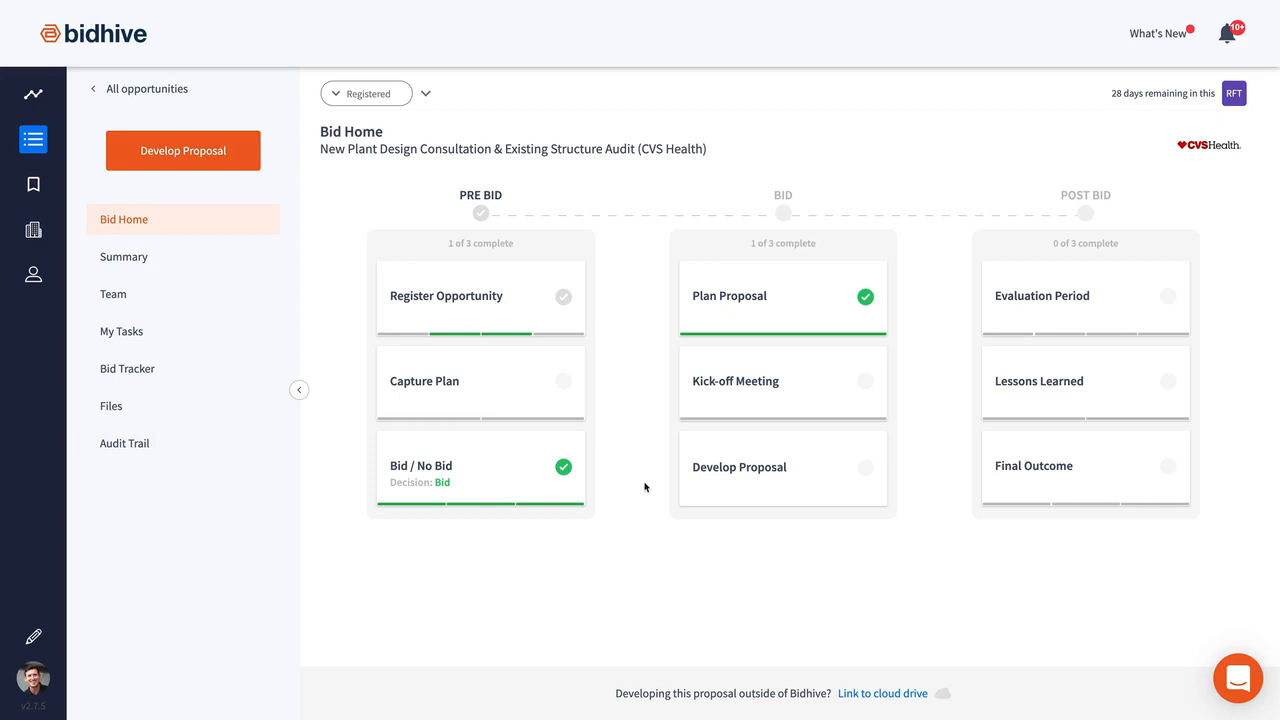
mouse_move(838, 380)
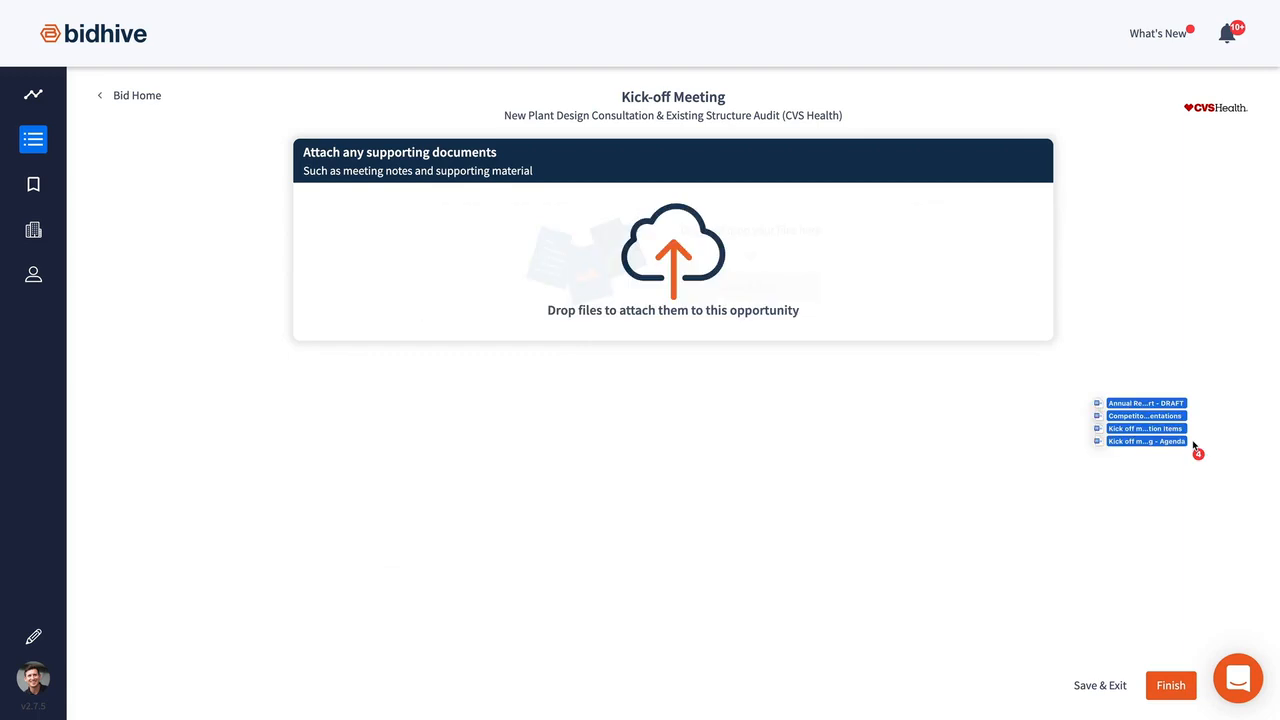
- Attach four documents to the Kick-off Meeting, finish it, set status to In Progress and open Develop Proposal
drag(1144, 420, 672, 260)
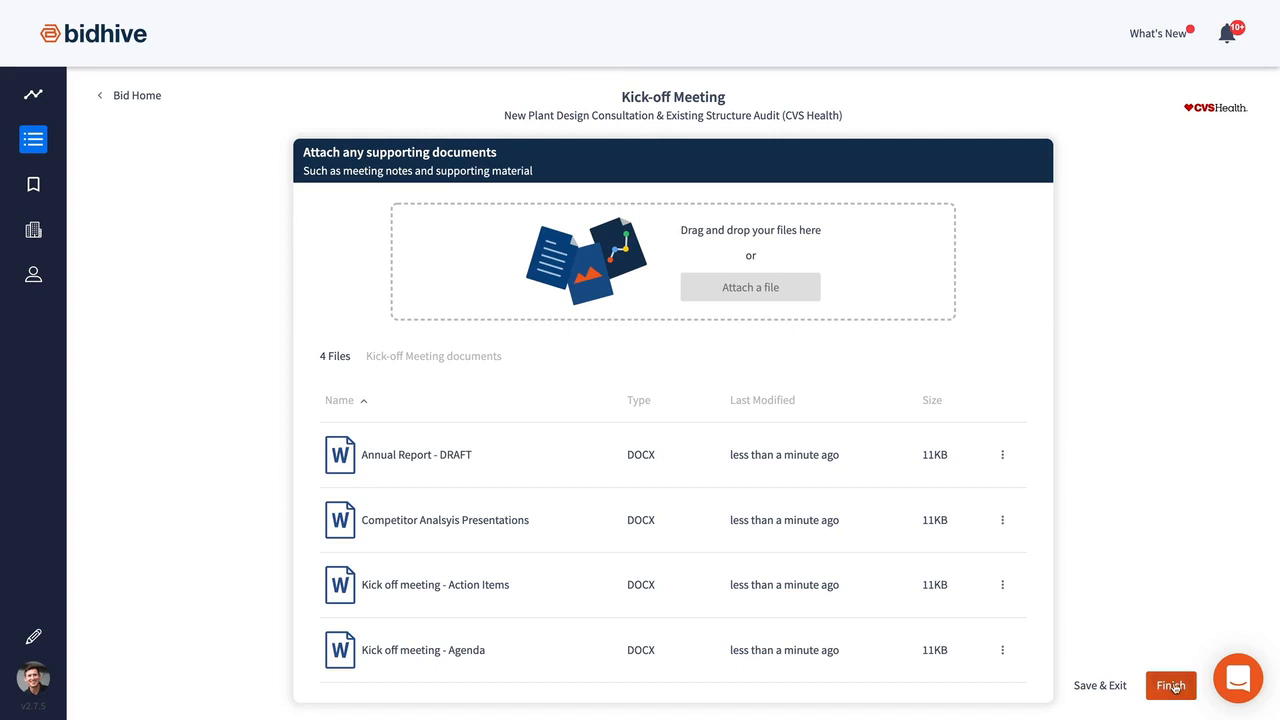
click(1170, 684)
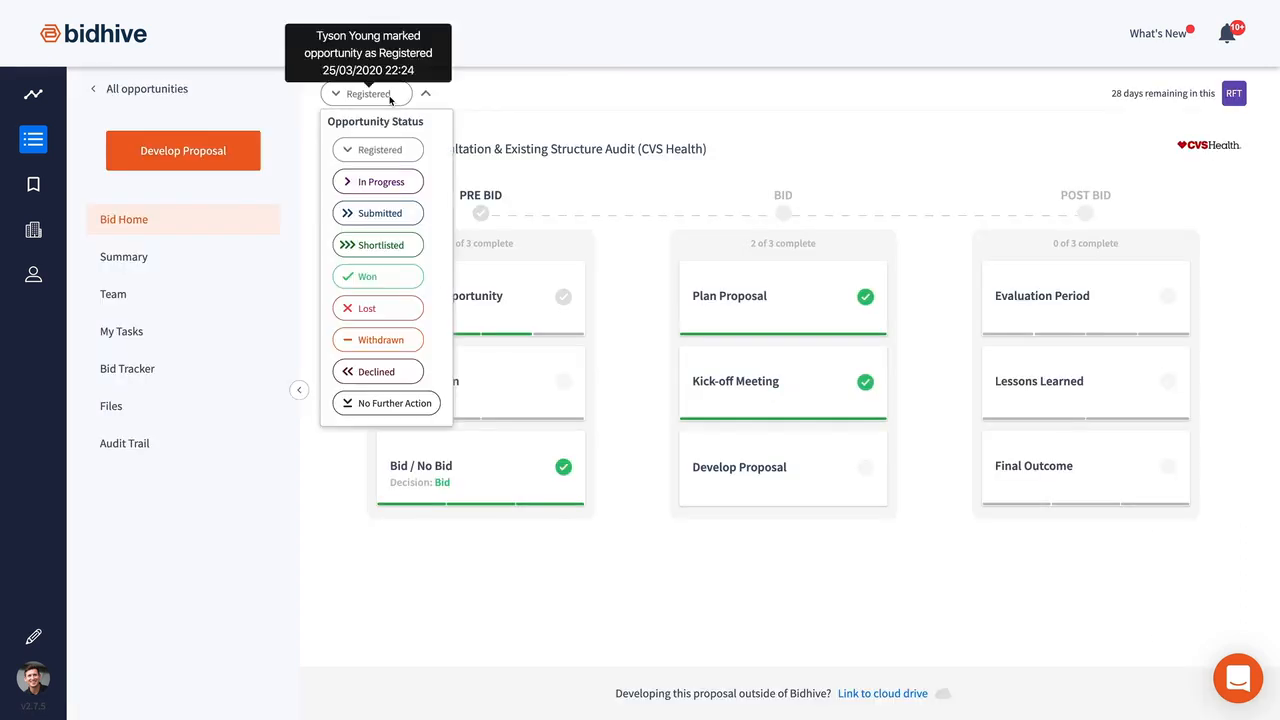
click(378, 180)
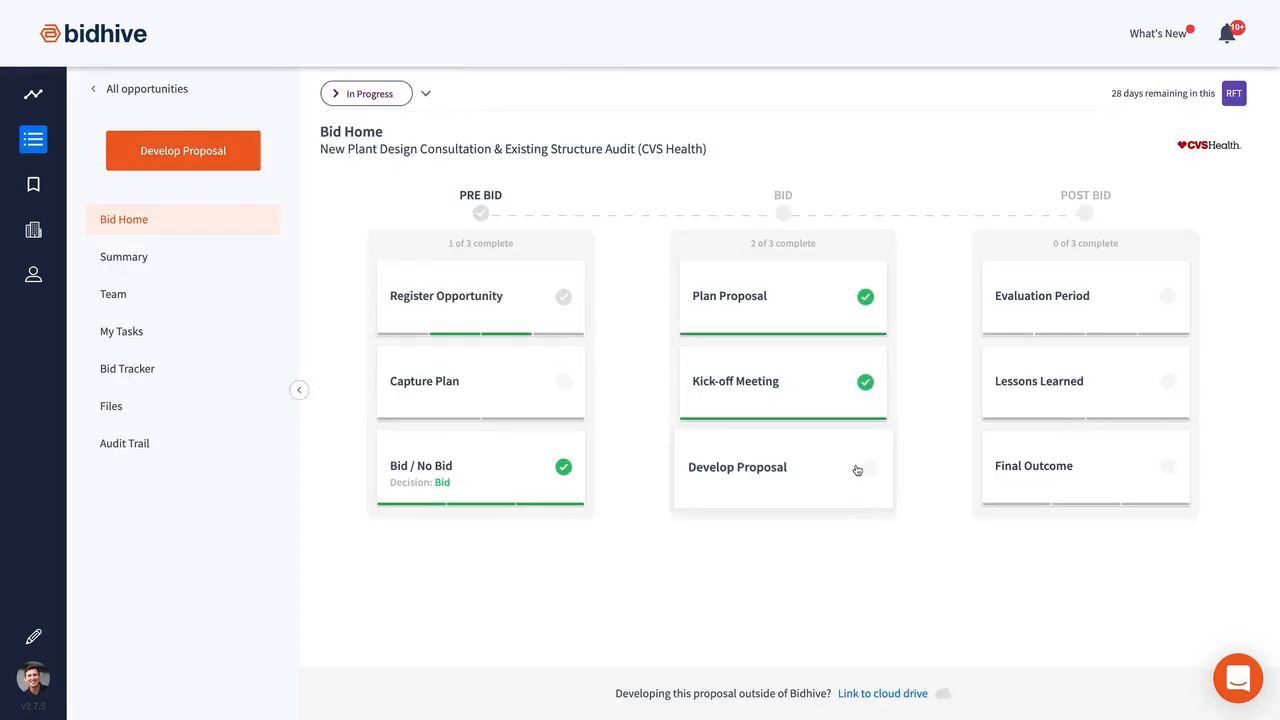
click(736, 468)
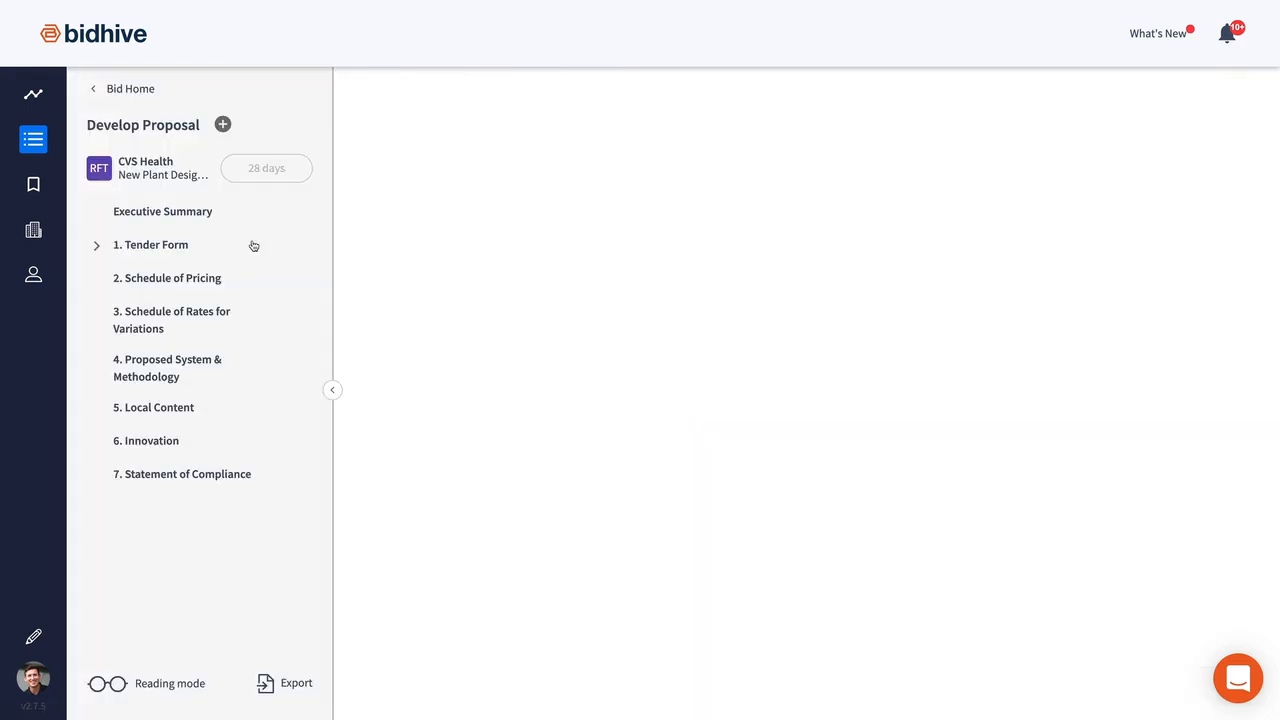
click(162, 212)
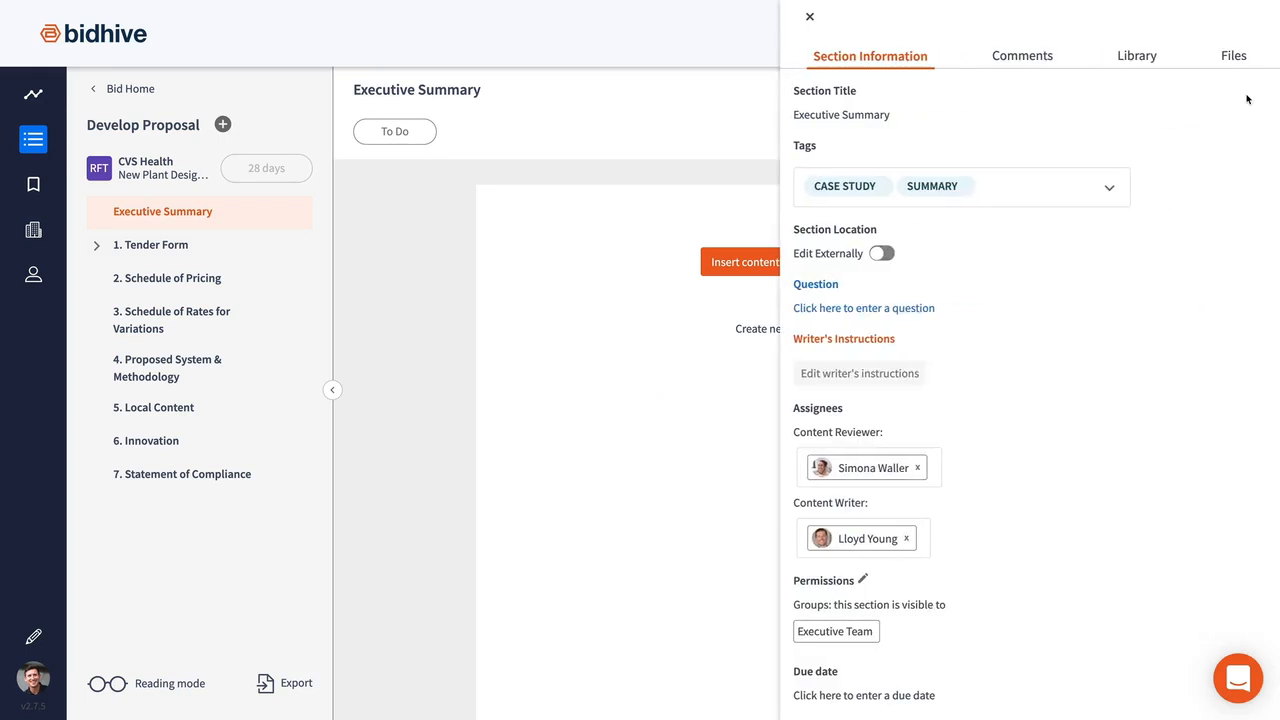
click(1020, 56)
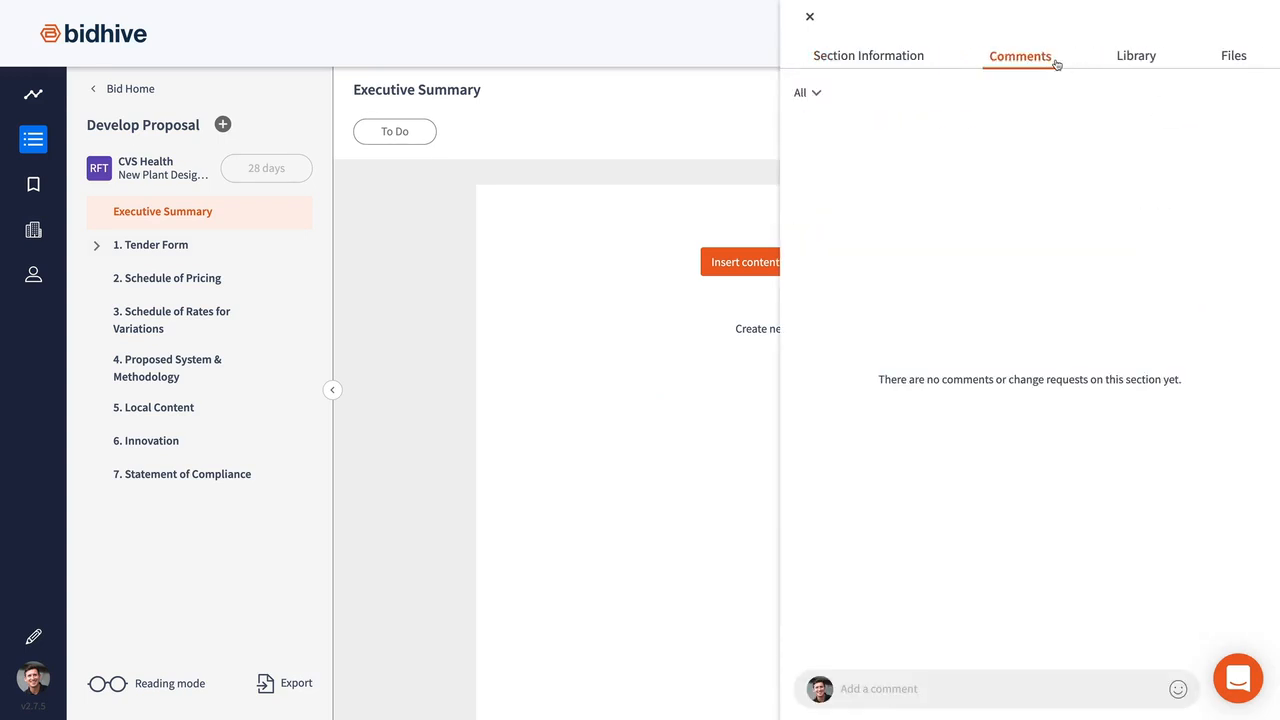
text(H)
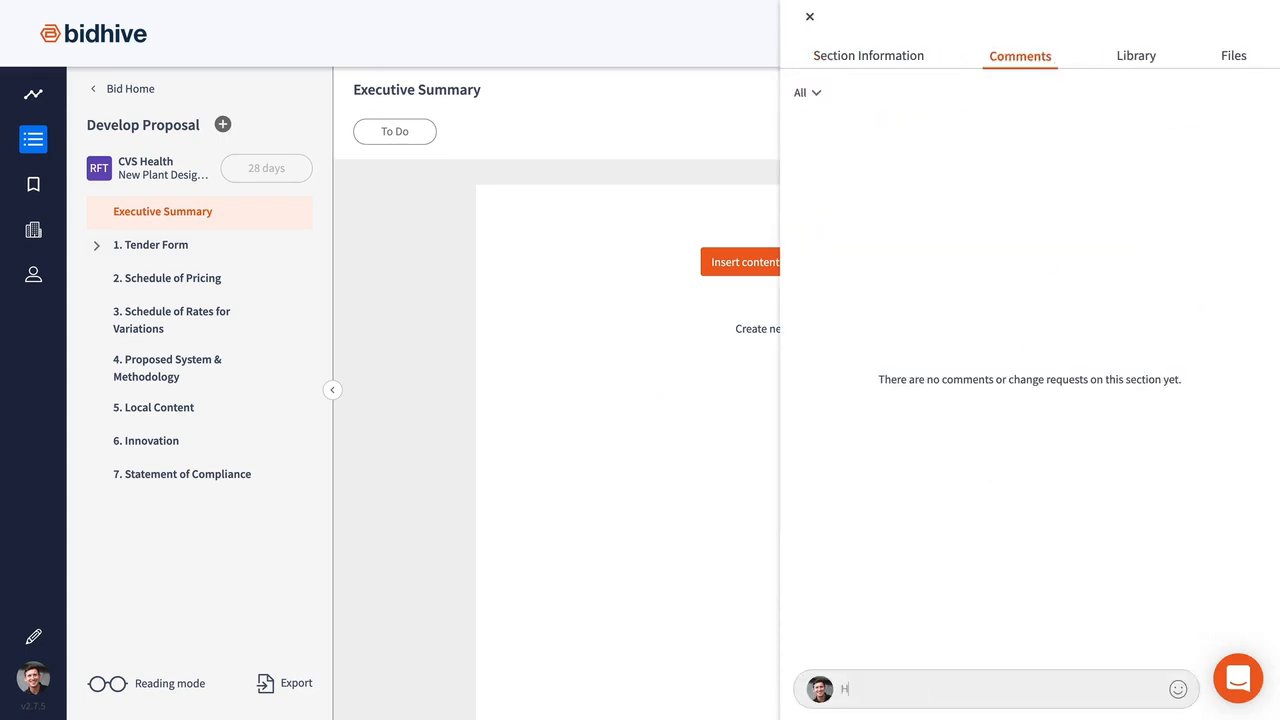
text(ey [~30|Nyree] I heard [~5|Tamana] might have some good info to help you)
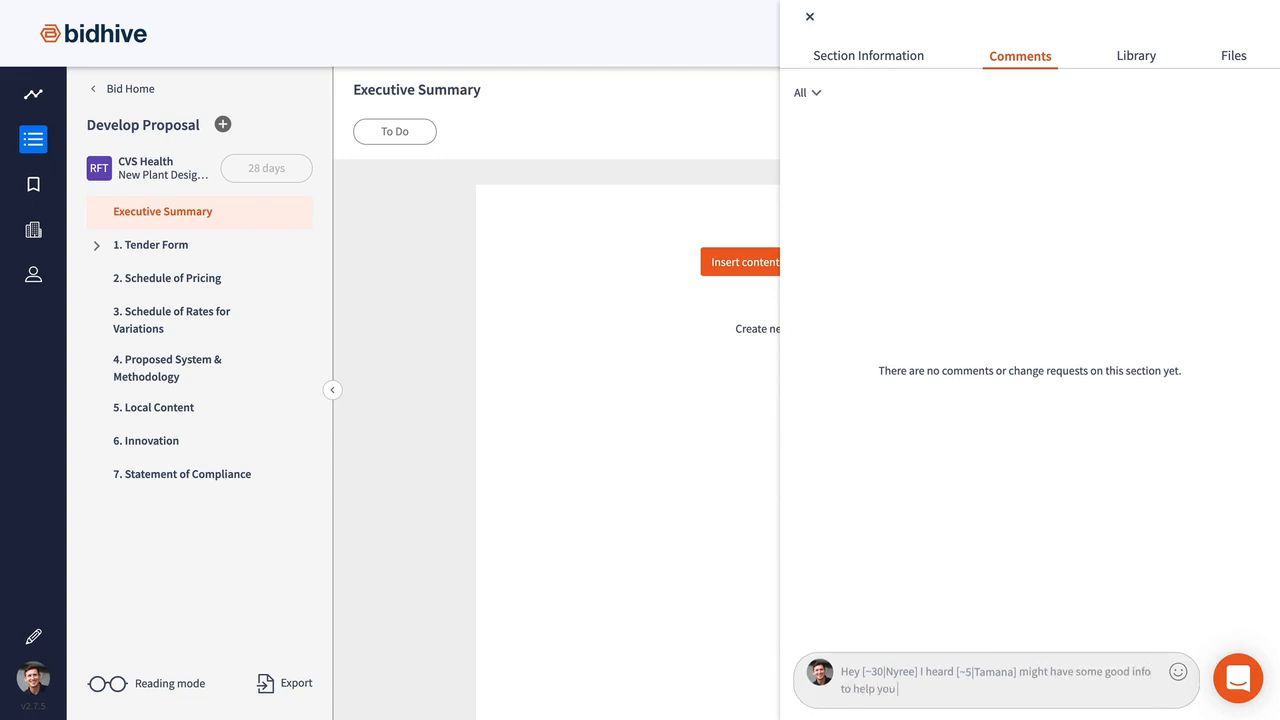
text(with this one. Good lu)
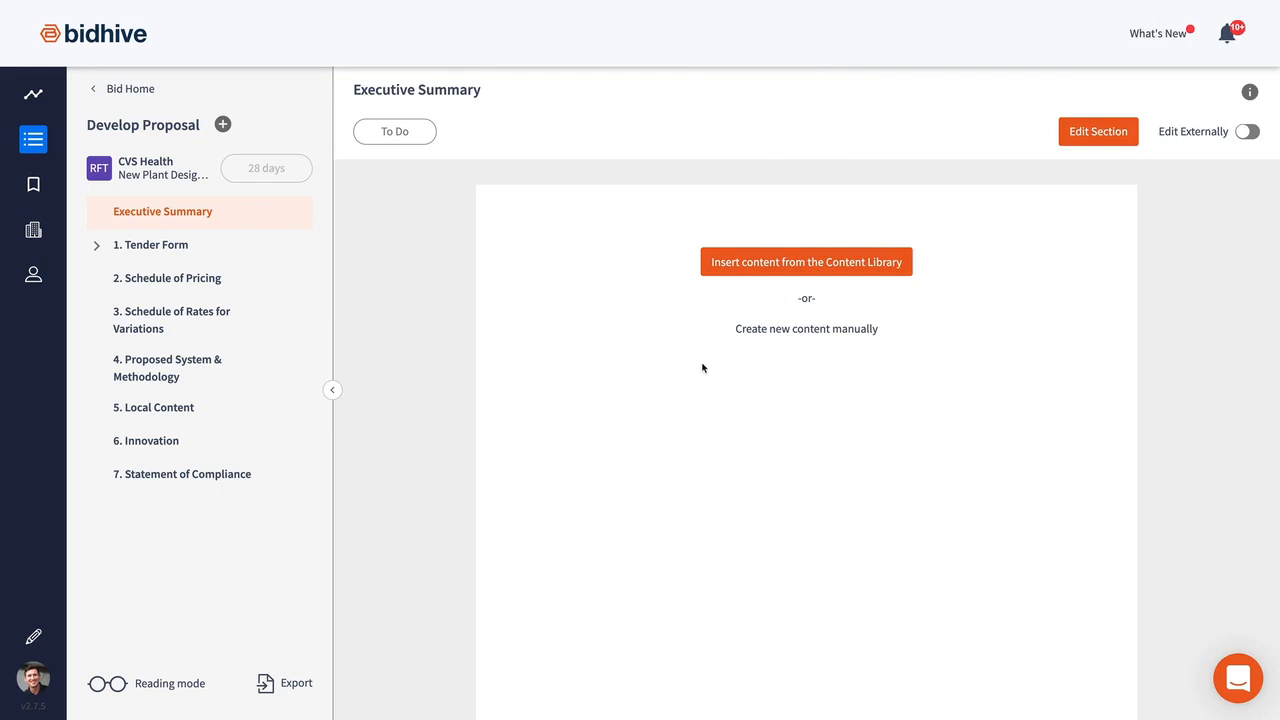
- Mark Schedule of Pricing In Progress, bold the $50,950 Level 4 price and save the section
click(168, 278)
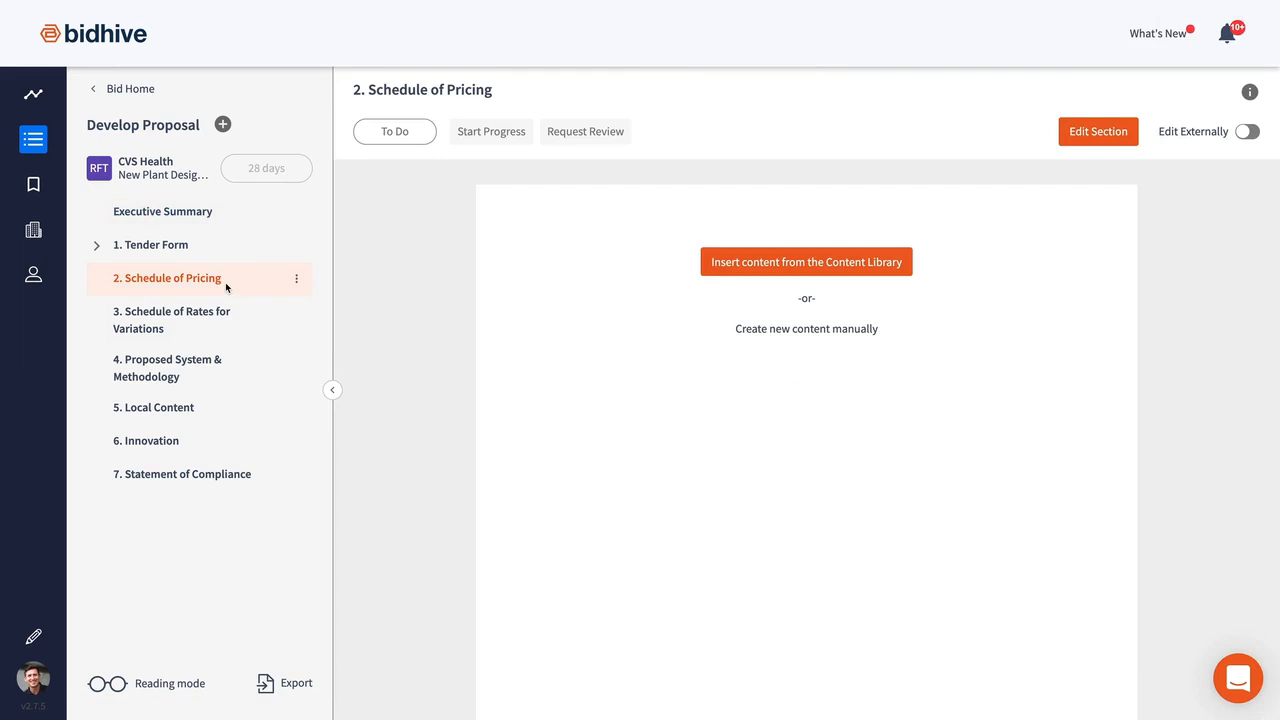
mouse_move(318, 256)
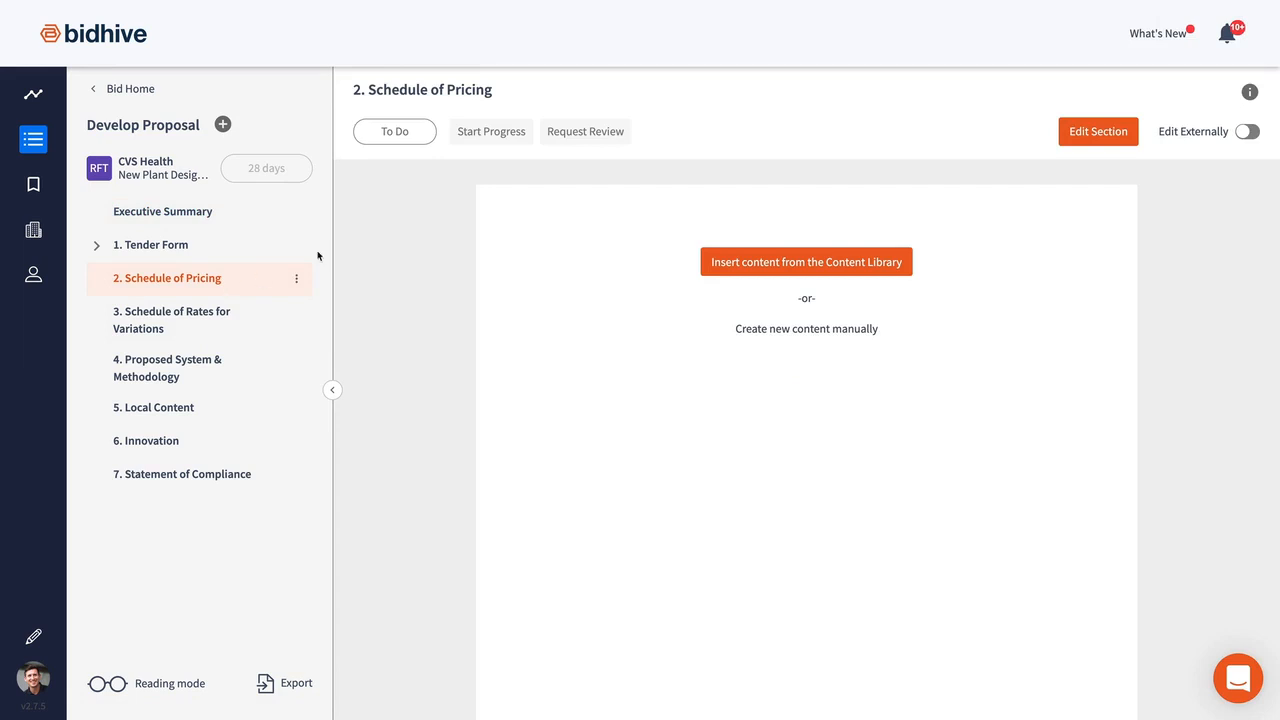
click(492, 132)
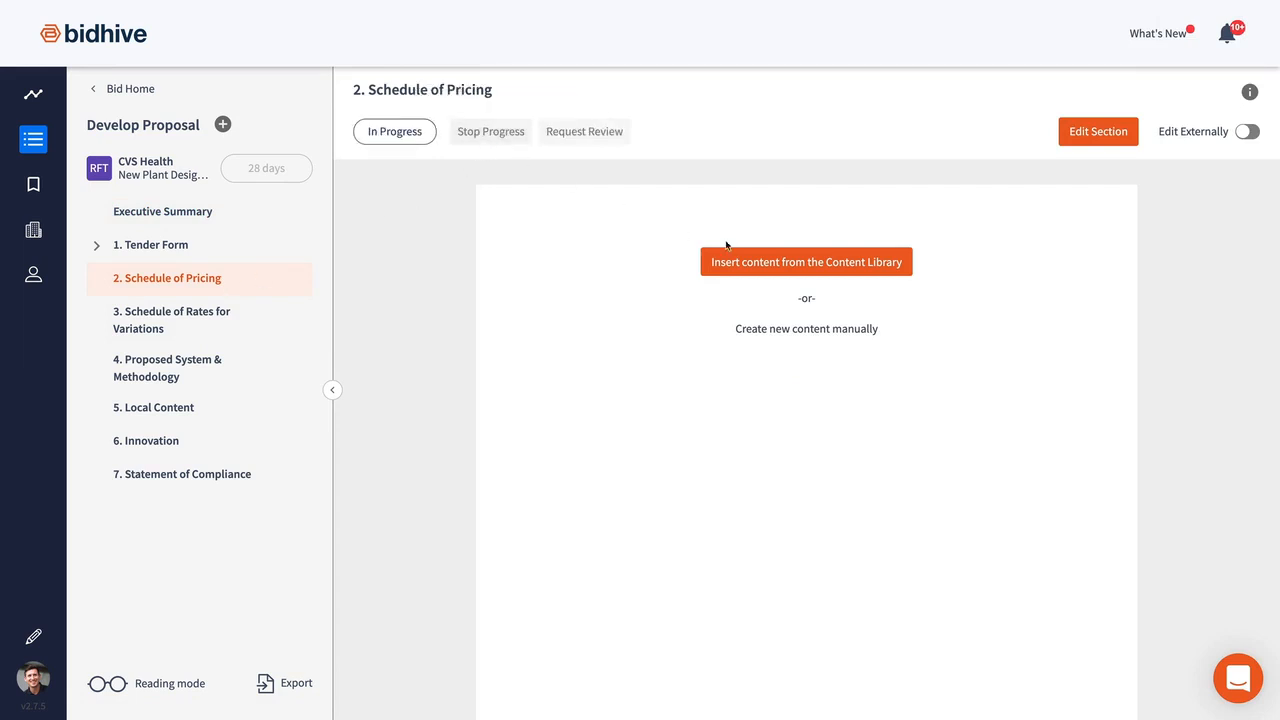
click(806, 260)
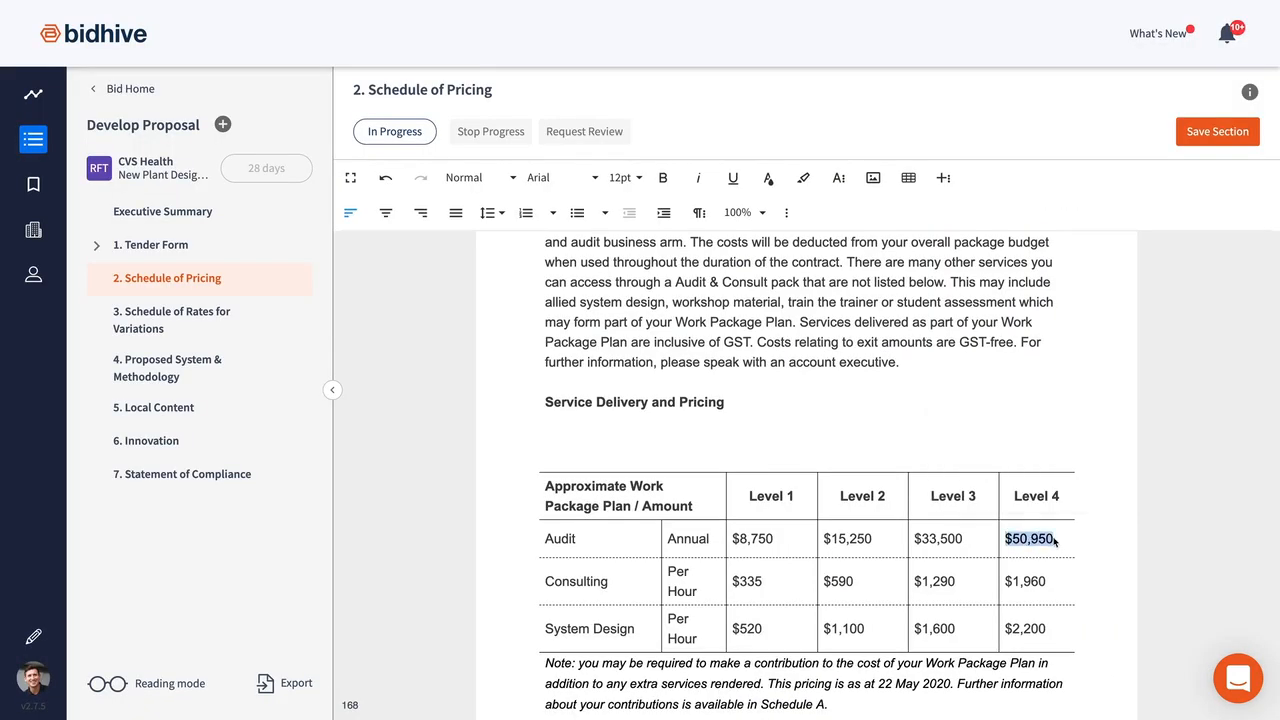
click(664, 176)
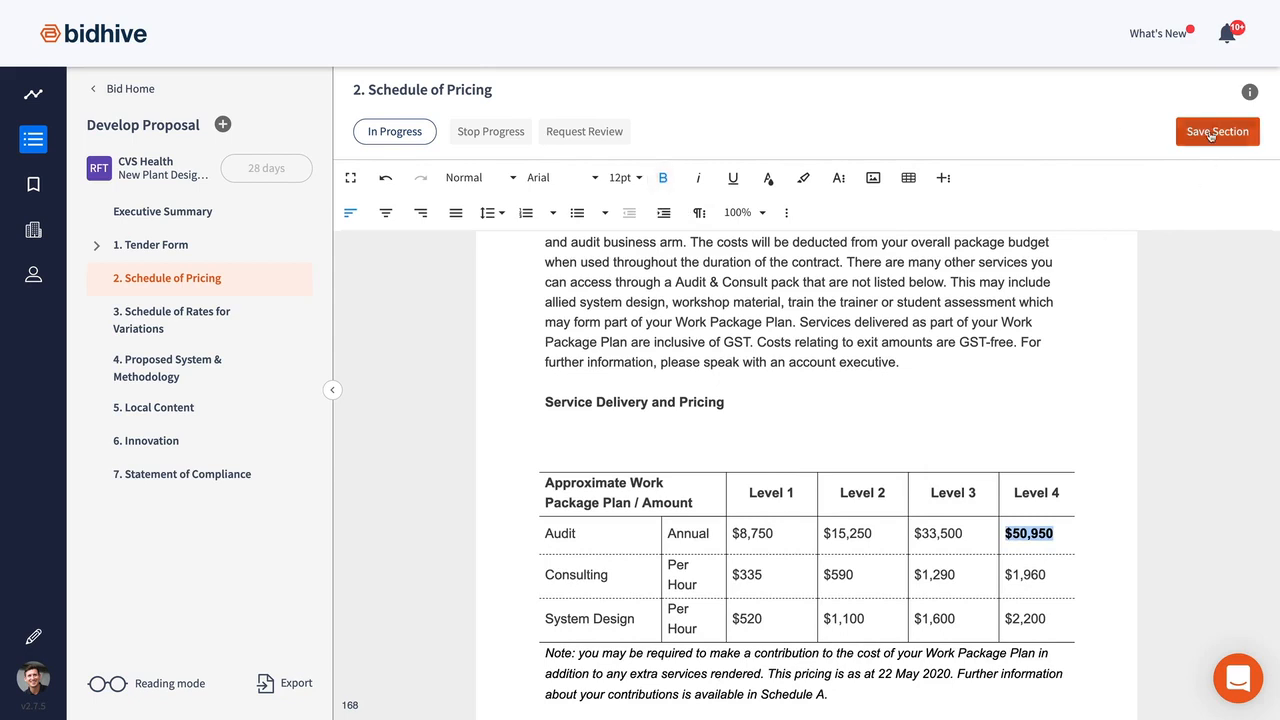
click(584, 132)
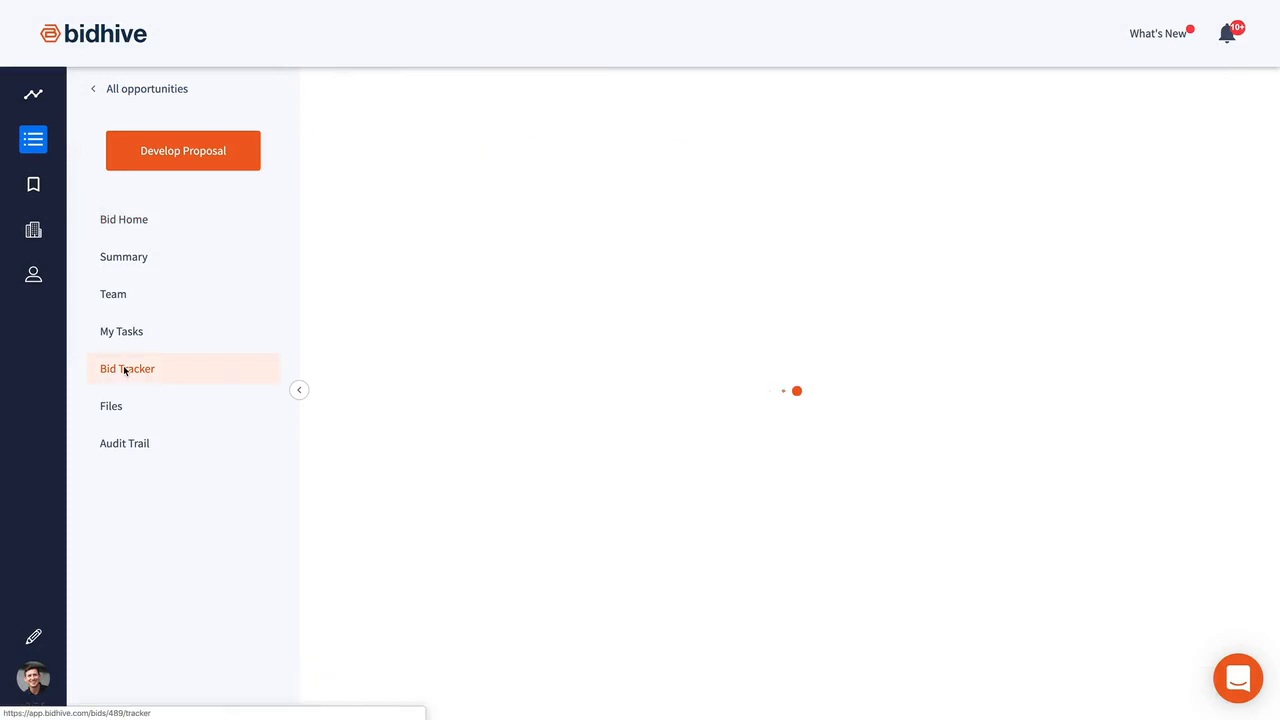
- Review the Bid Tracker board, then show My Tasks across all opportunities
click(128, 368)
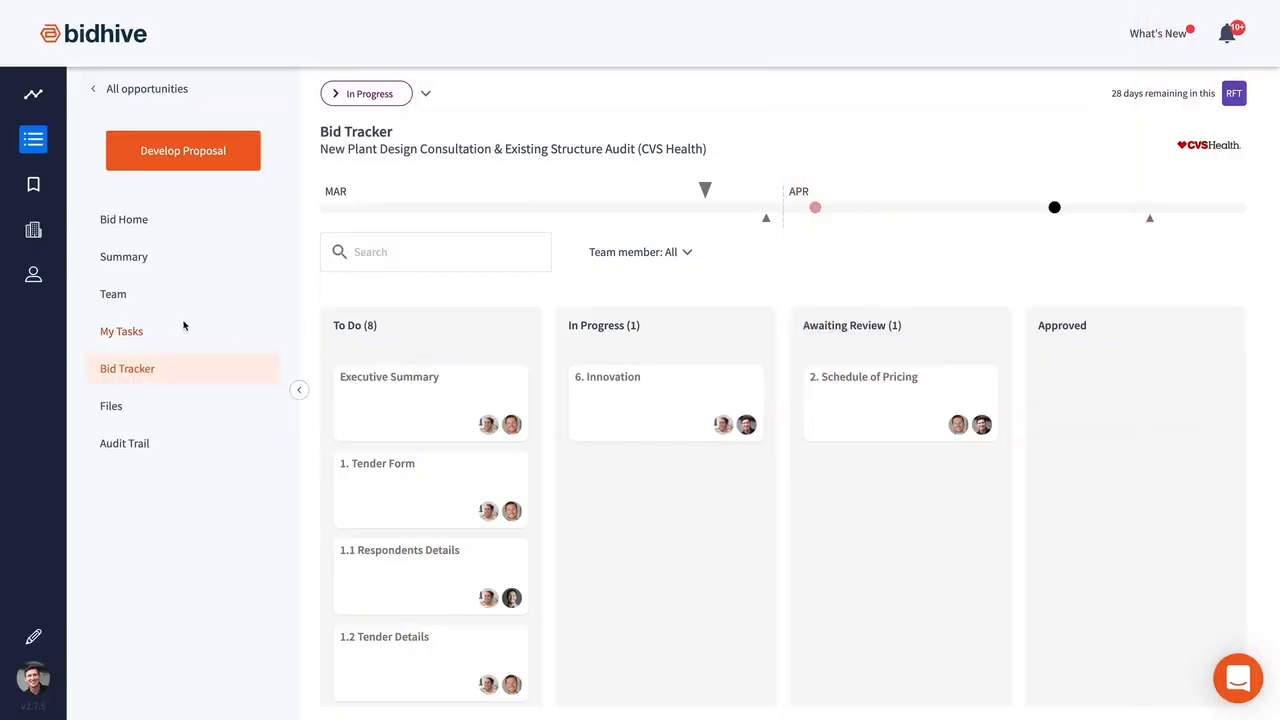
click(120, 332)
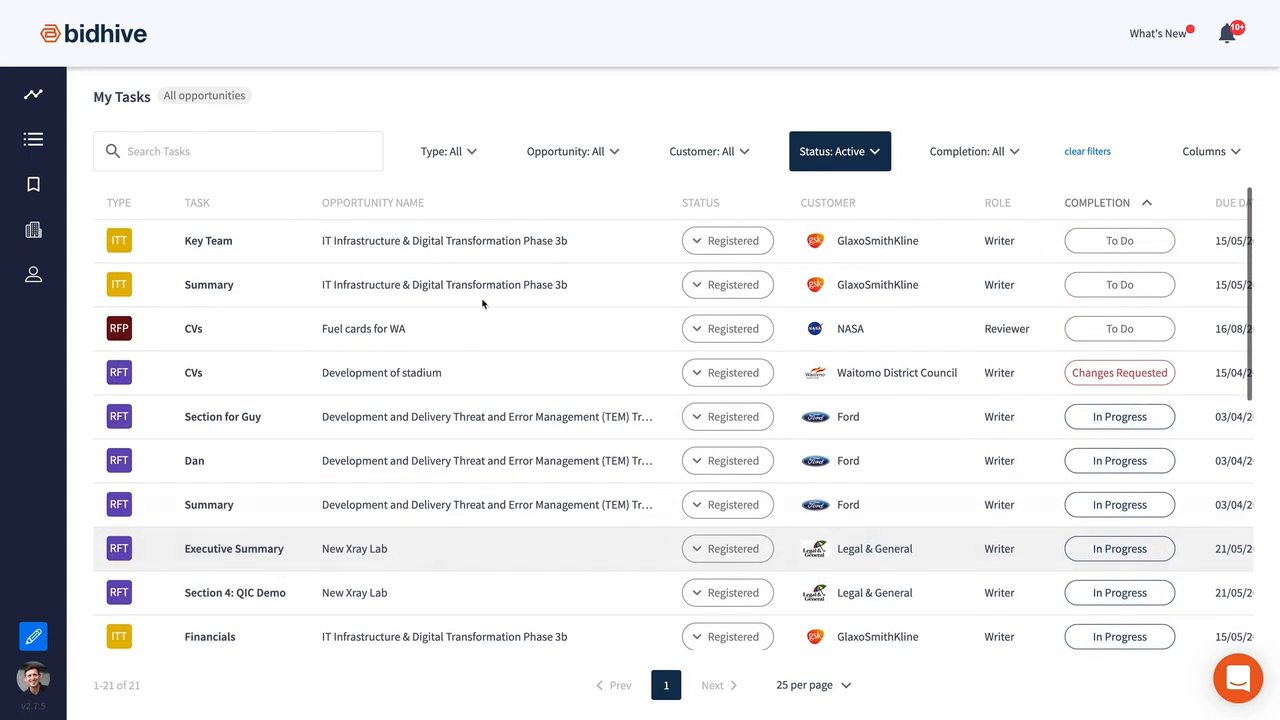
- Browse the My Tasks filter dropdowns for task type and opportunity
click(448, 152)
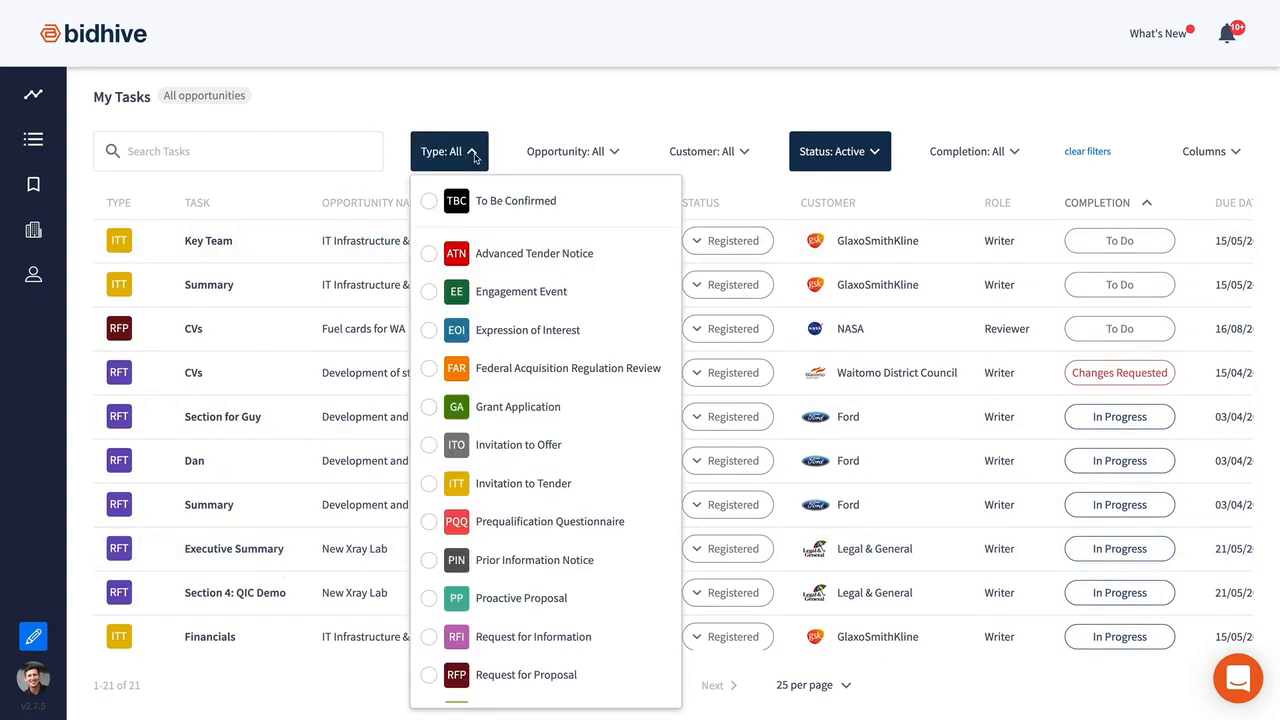
click(572, 152)
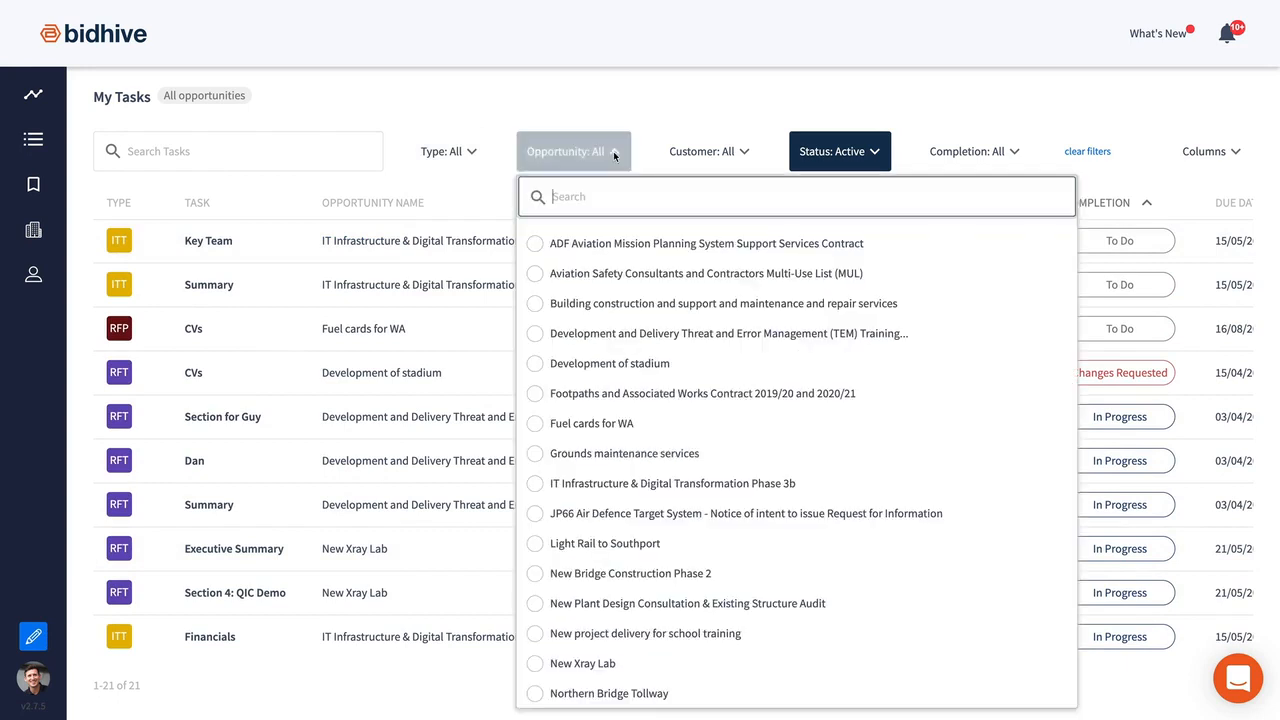
click(708, 152)
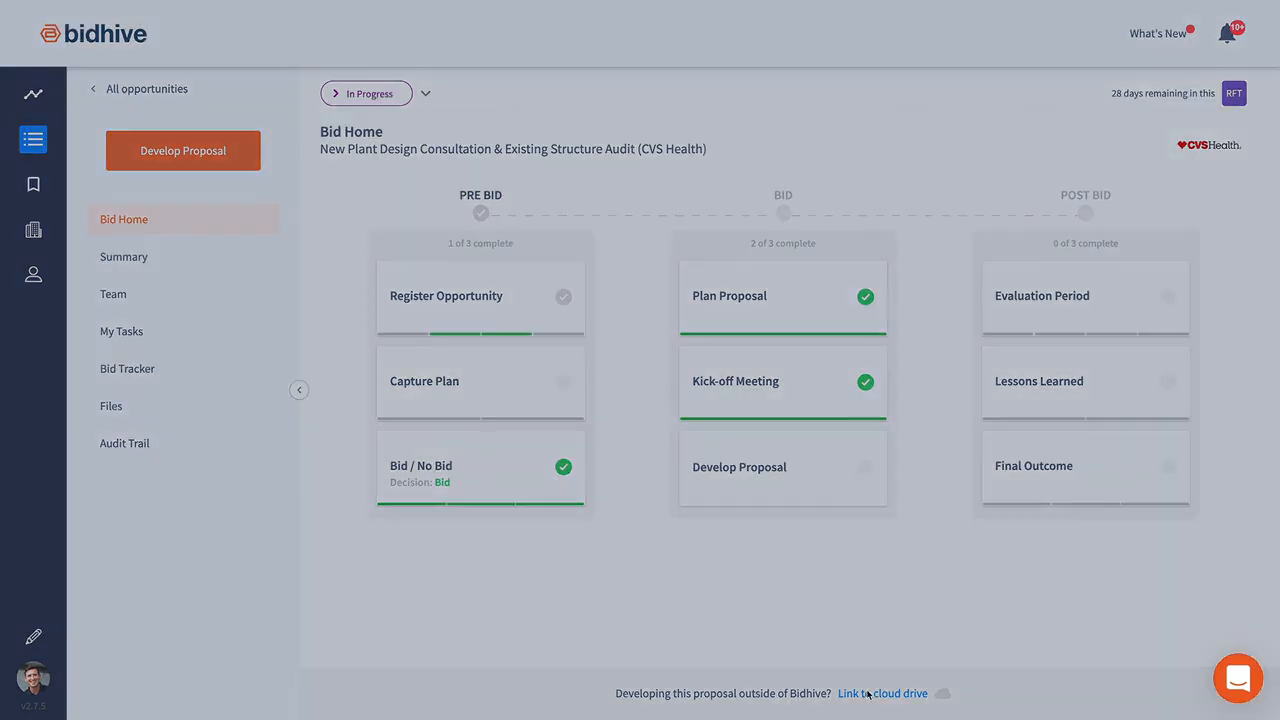
- Set the proposal location to Word Online with the office.live.com RFT2002161B document URL
click(880, 692)
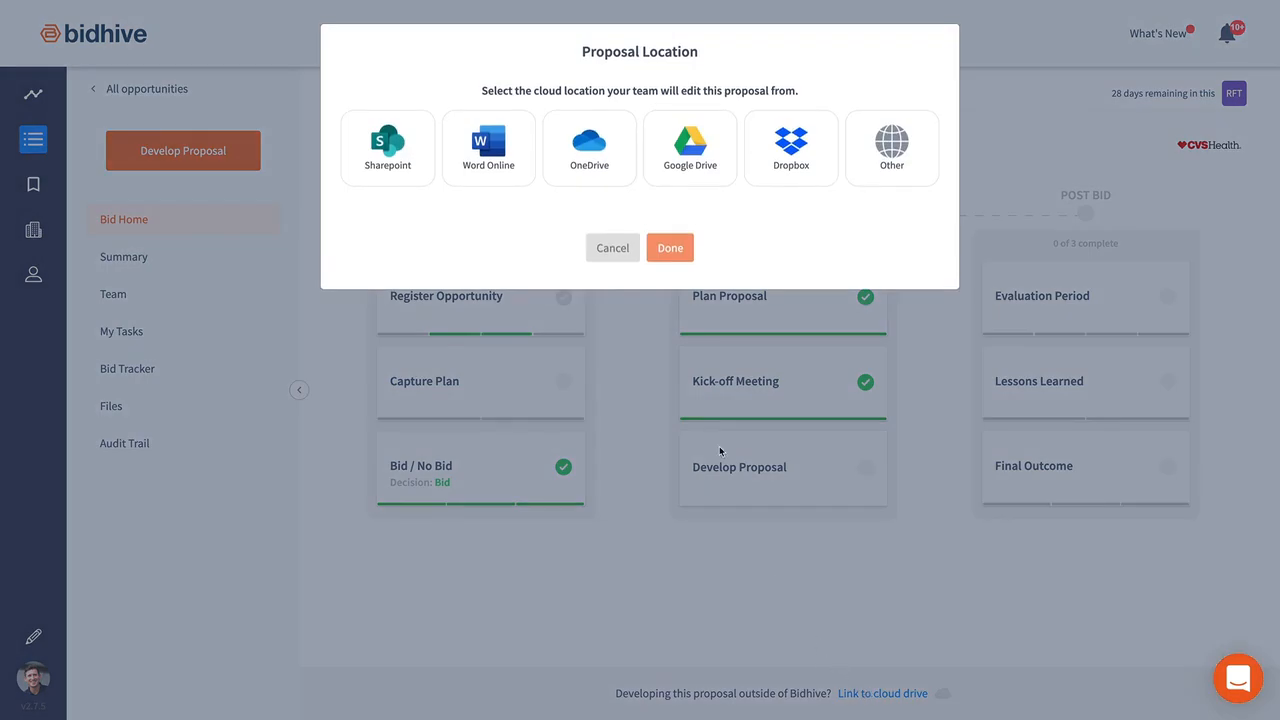
click(488, 148)
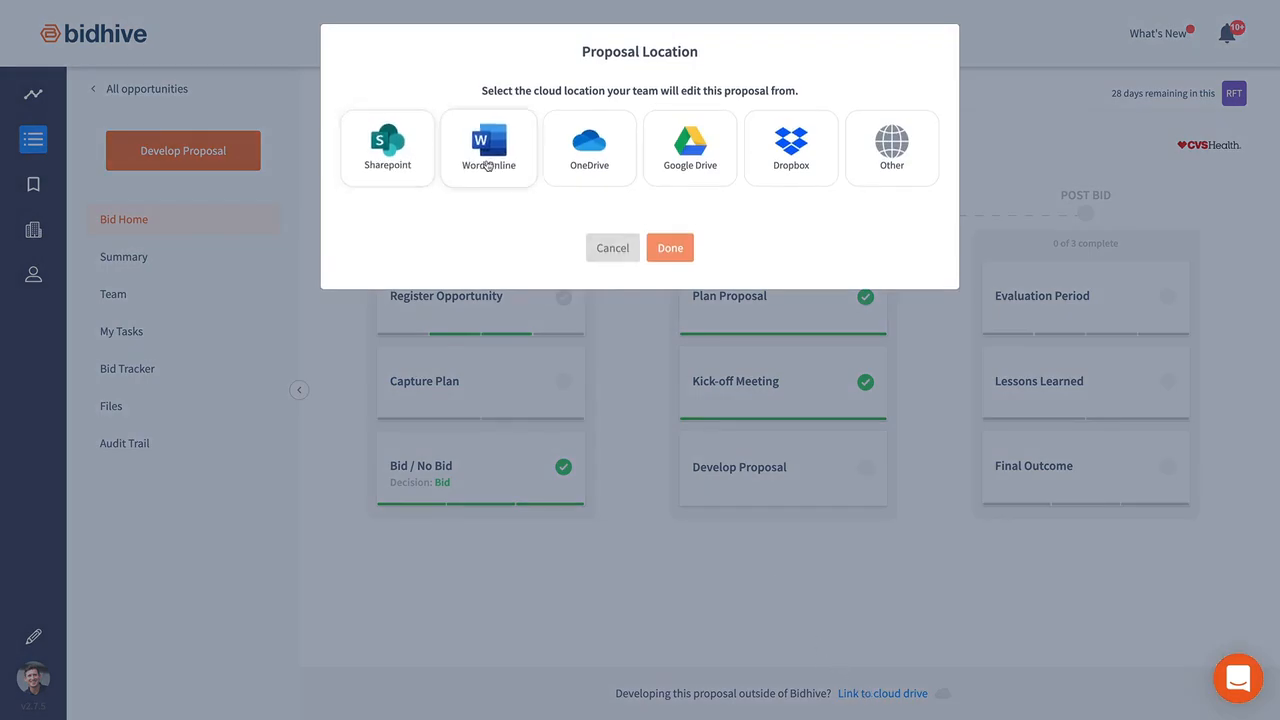
click(688, 148)
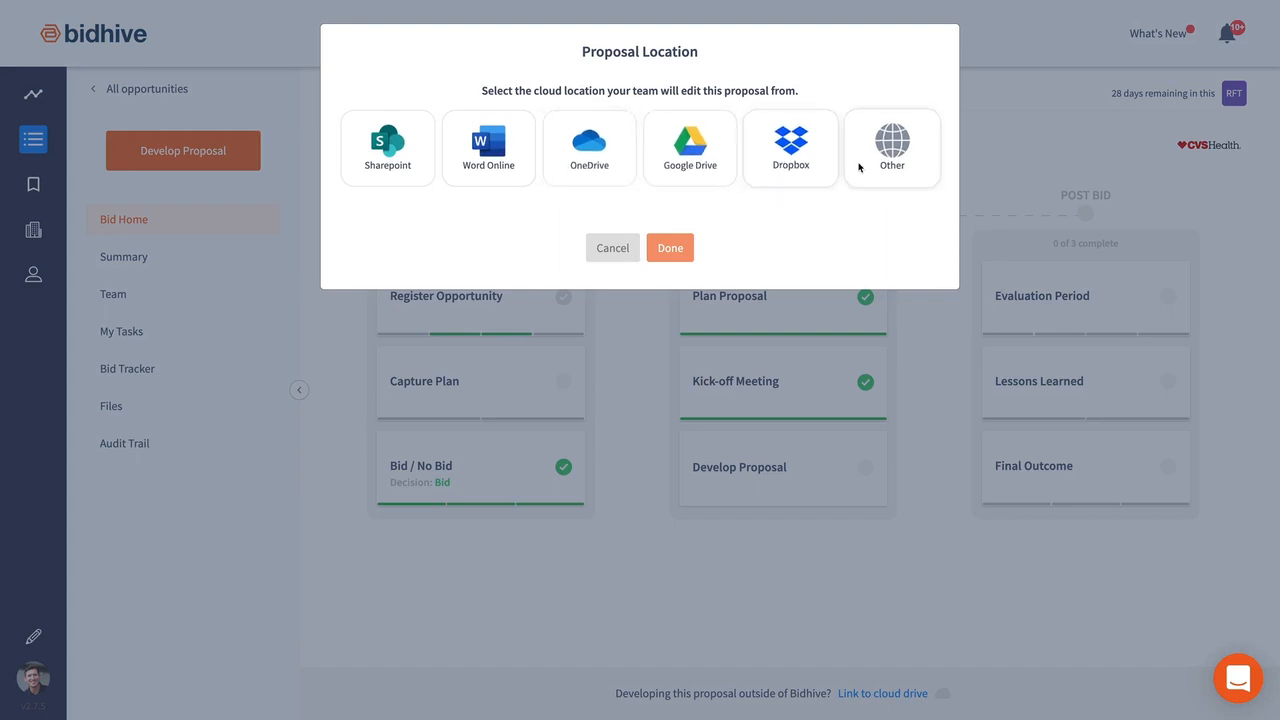
click(488, 148)
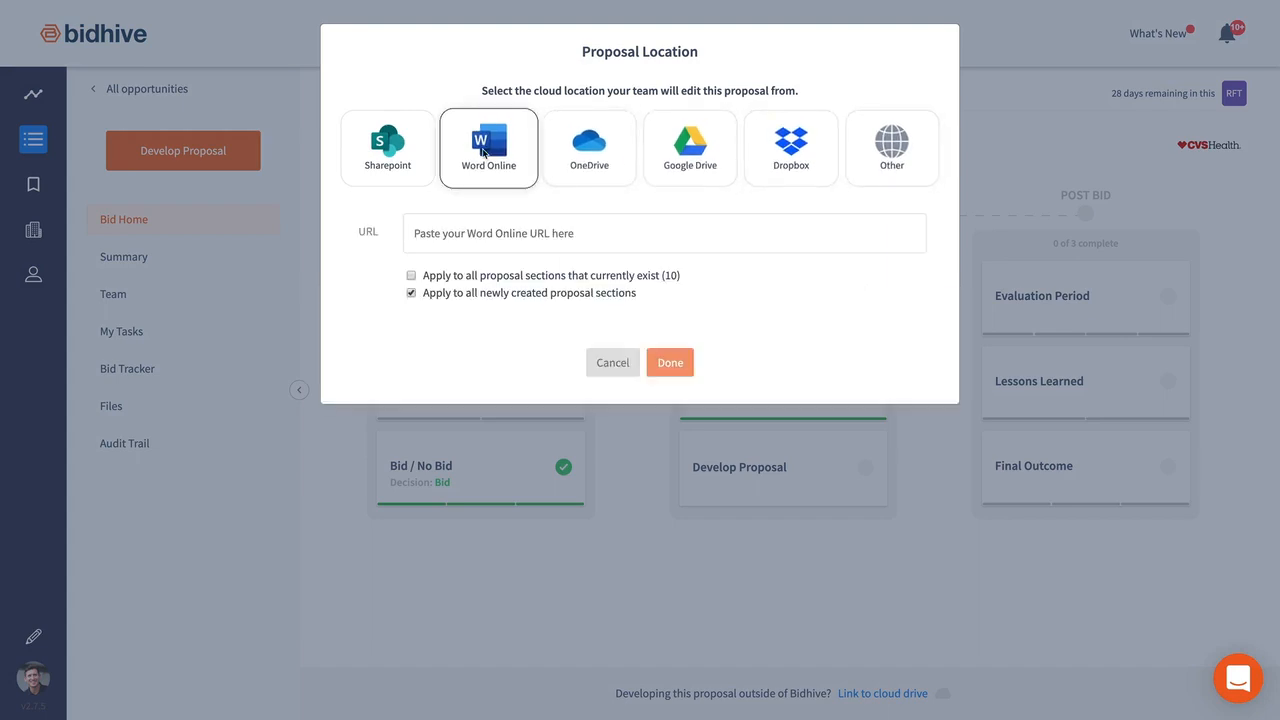
text(https://office.live.com/dundermifflin/RFT2002161B/Word.aspx)
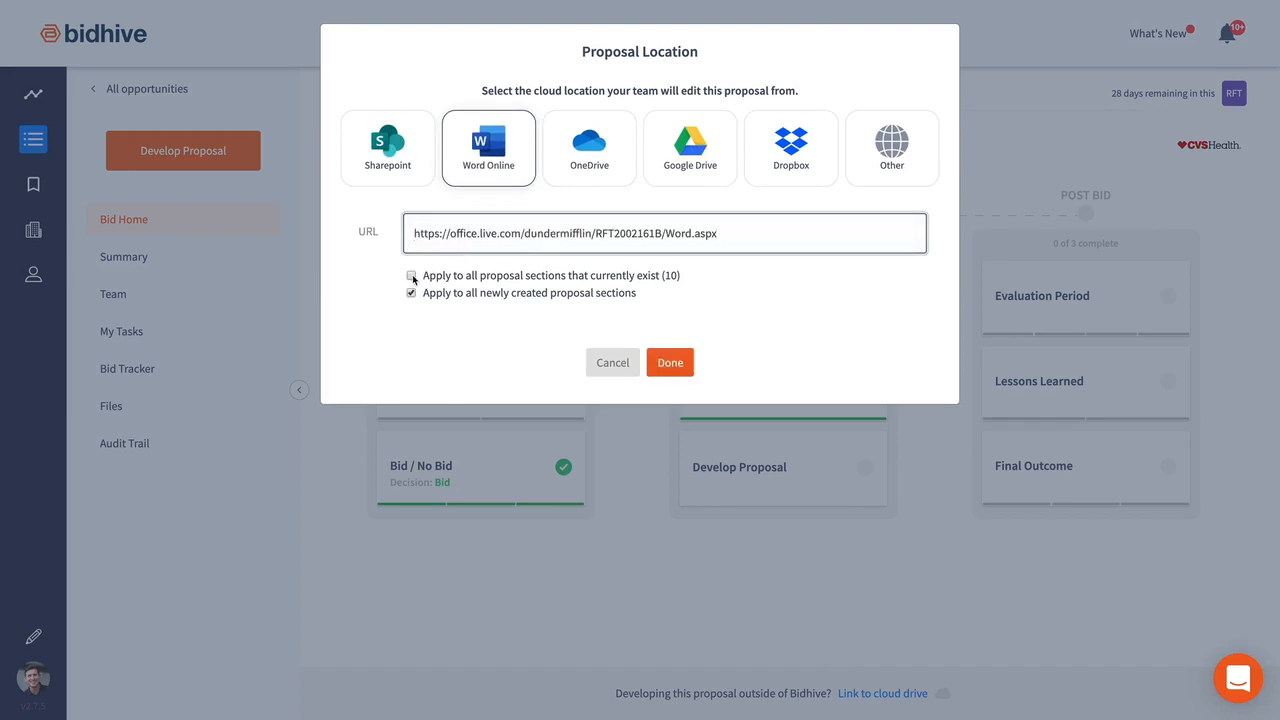
- Apply the Word Online location to all sections, confirm it, and go to Develop Proposal
click(410, 276)
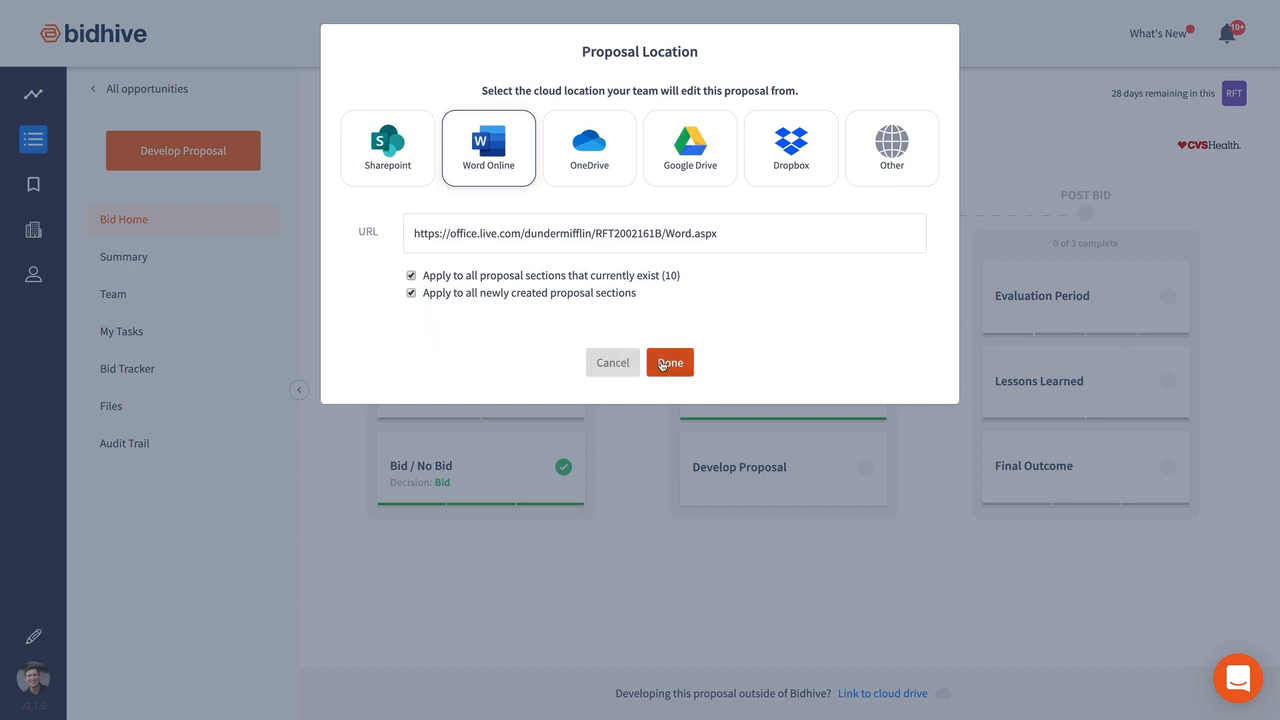
click(668, 362)
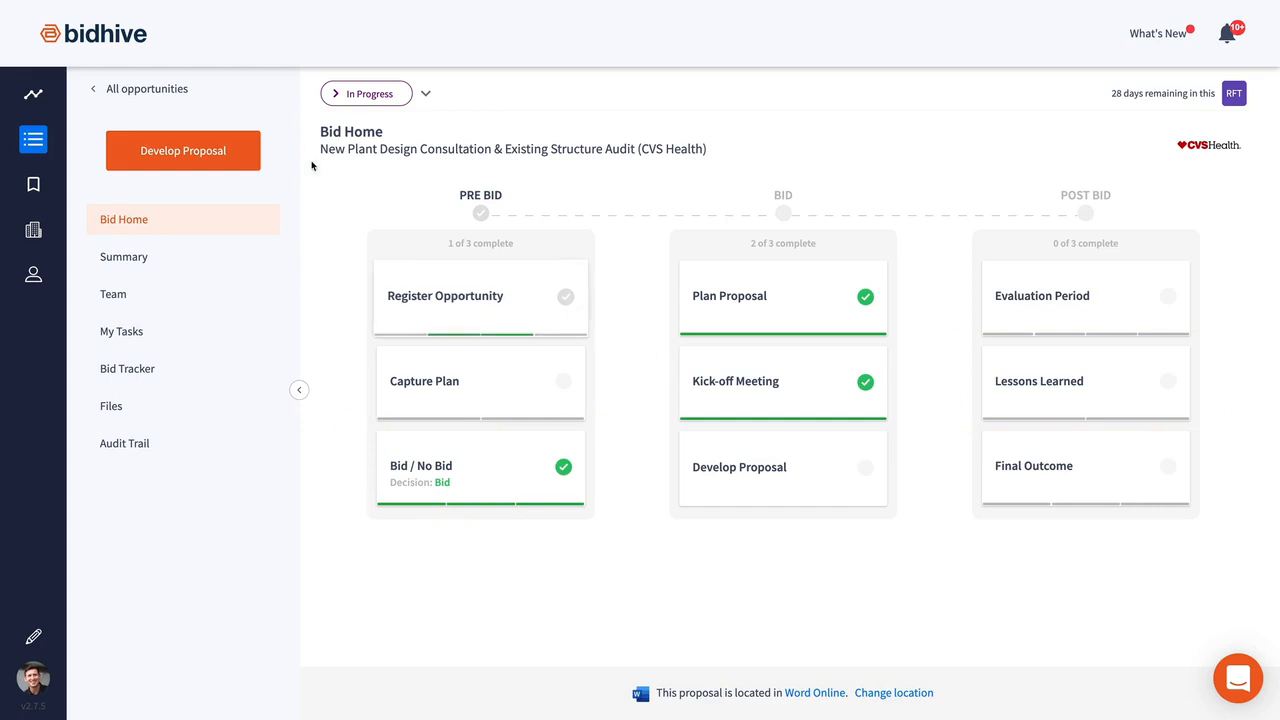
click(184, 150)
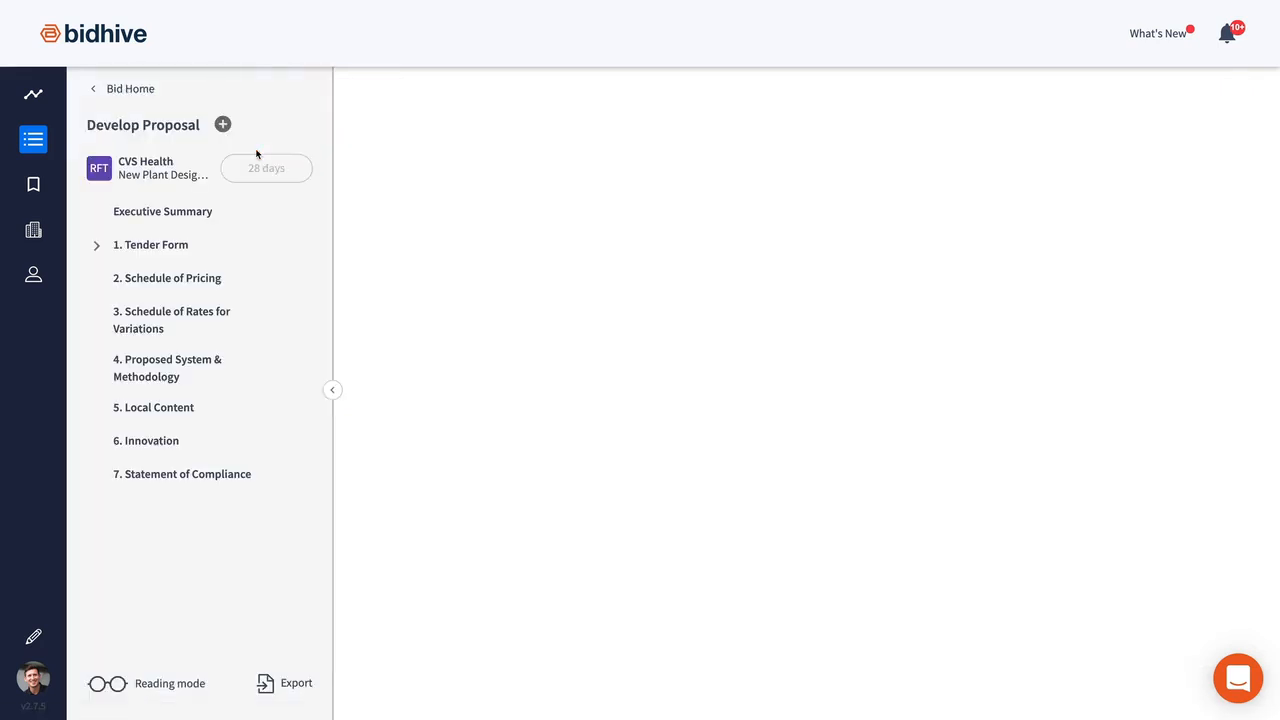
- Check the Executive Summary's Word Online location, then mark the bid Submitted from Bid Home
click(162, 212)
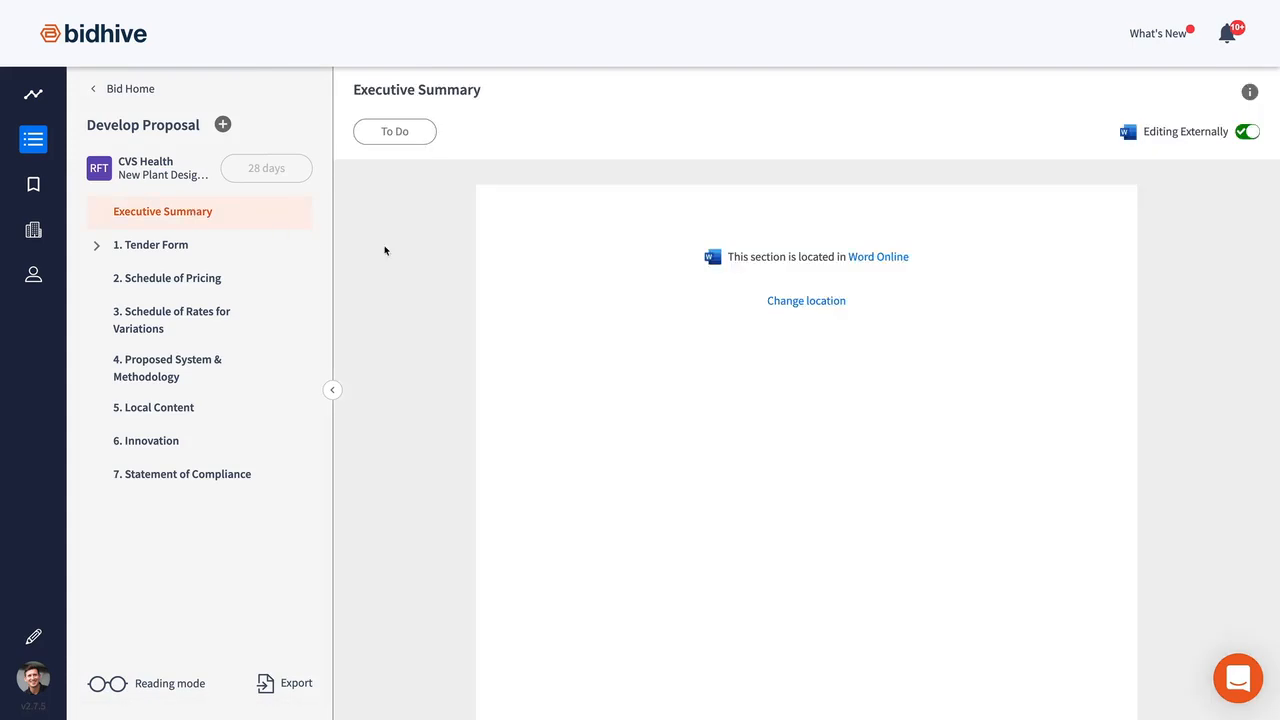
mouse_move(878, 256)
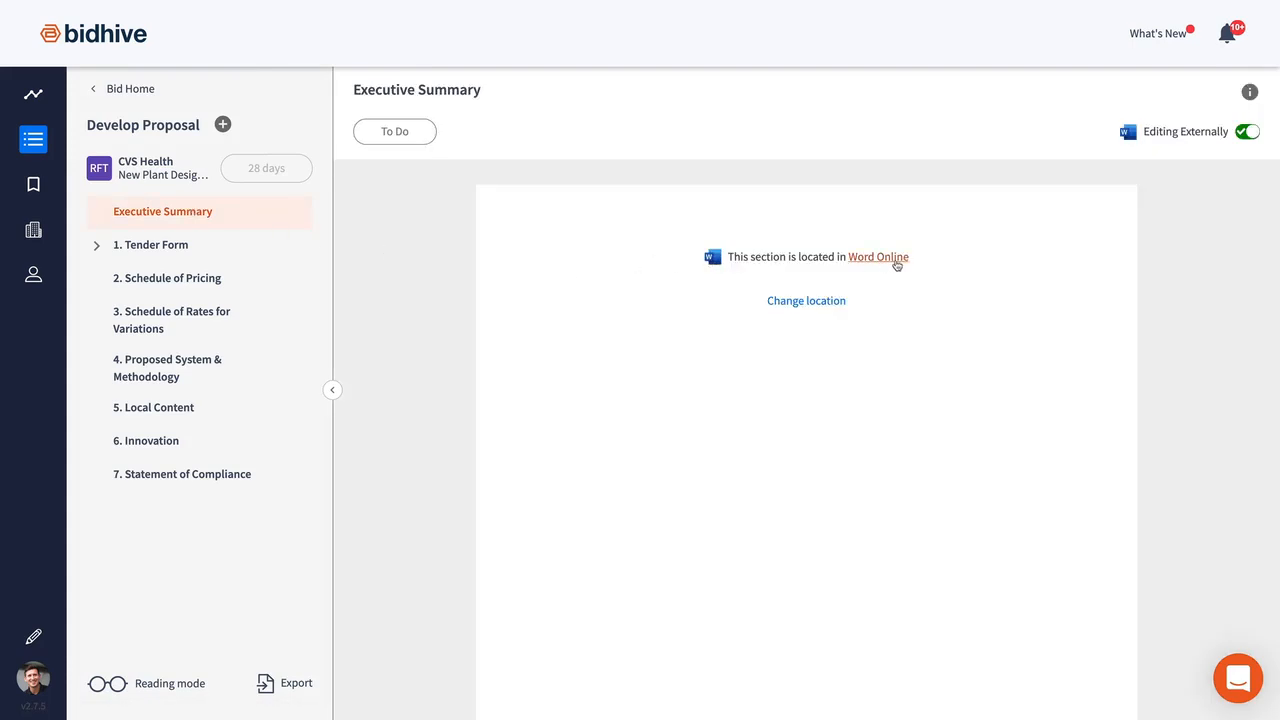
mouse_move(916, 260)
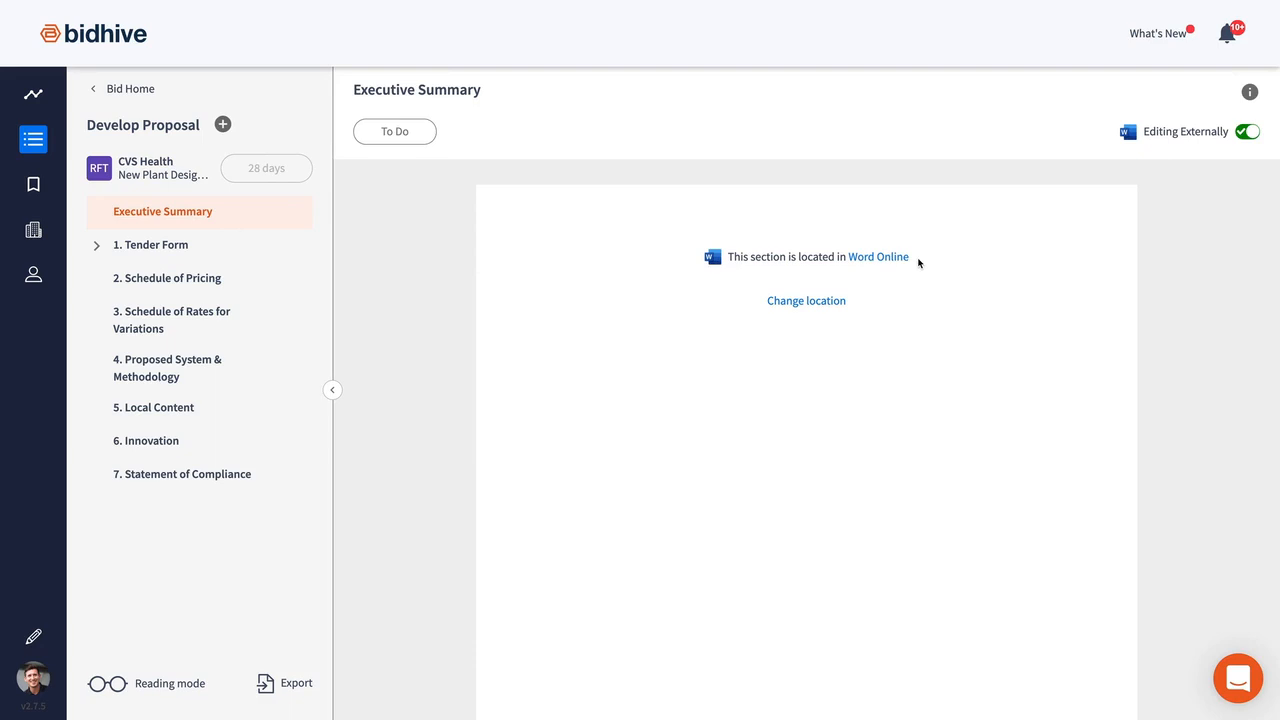
click(122, 88)
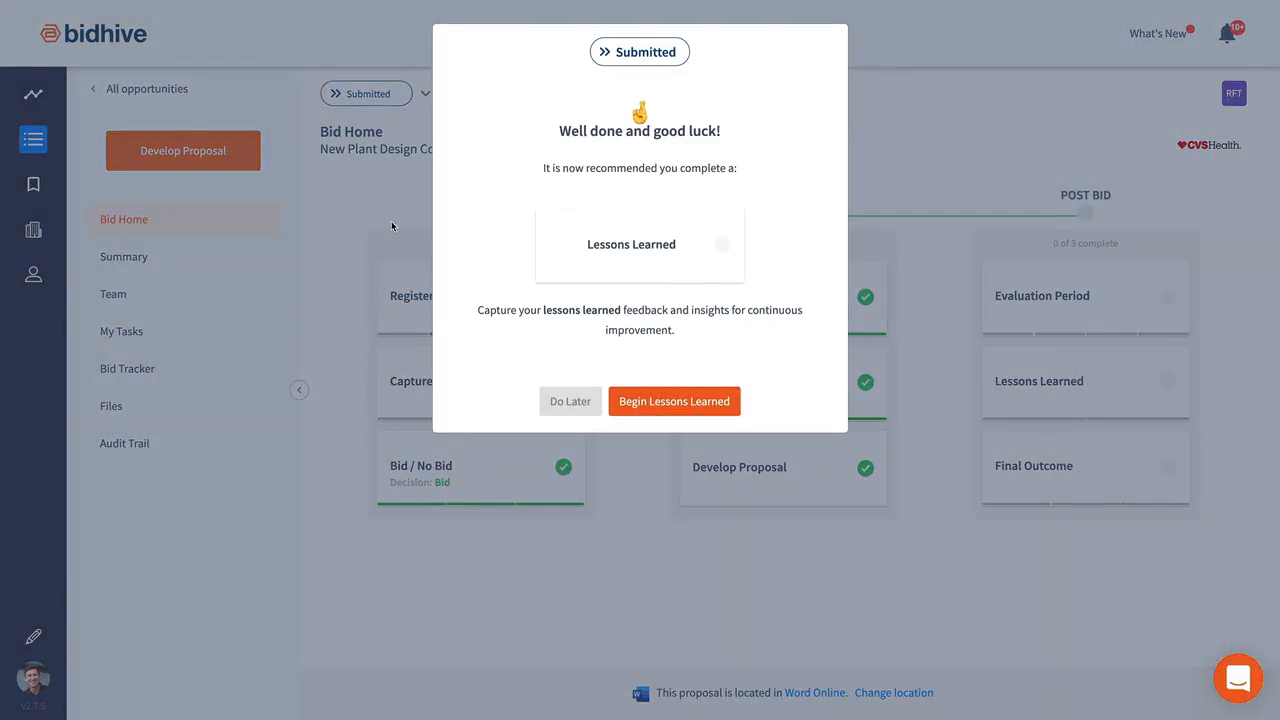
mouse_move(674, 400)
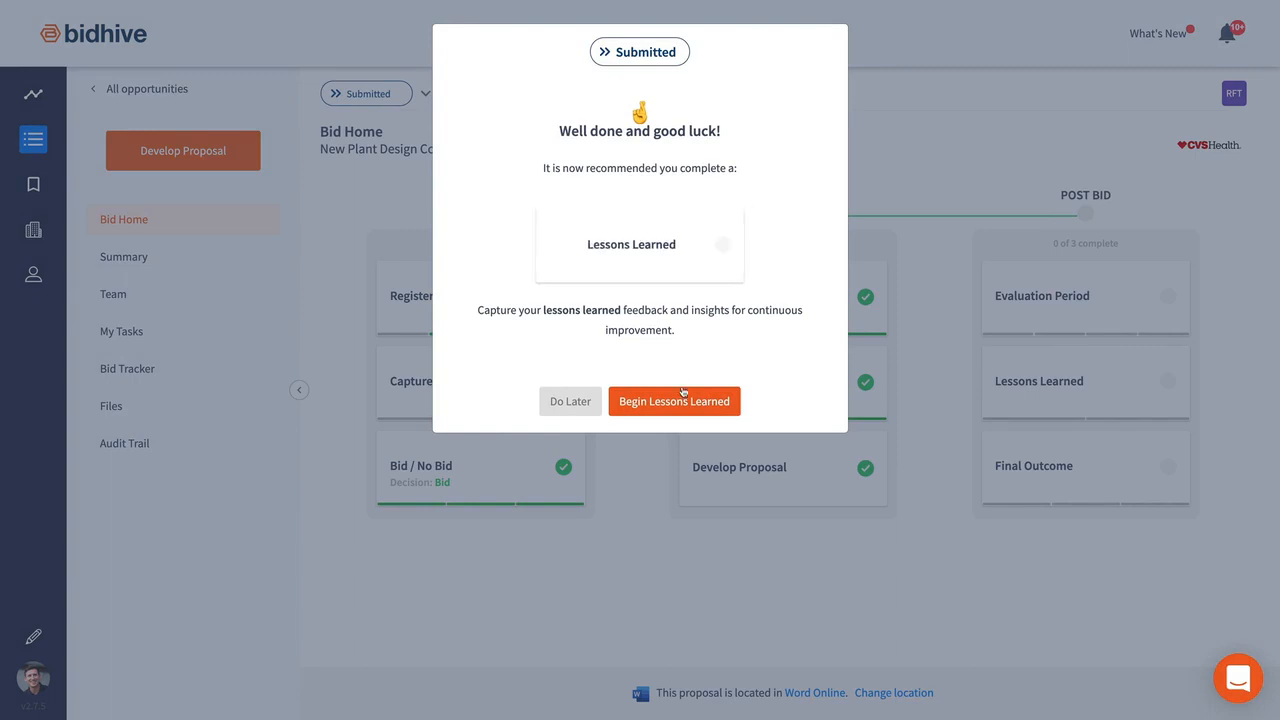
- Begin the Lessons Learned review from the Submitted dialog
click(674, 400)
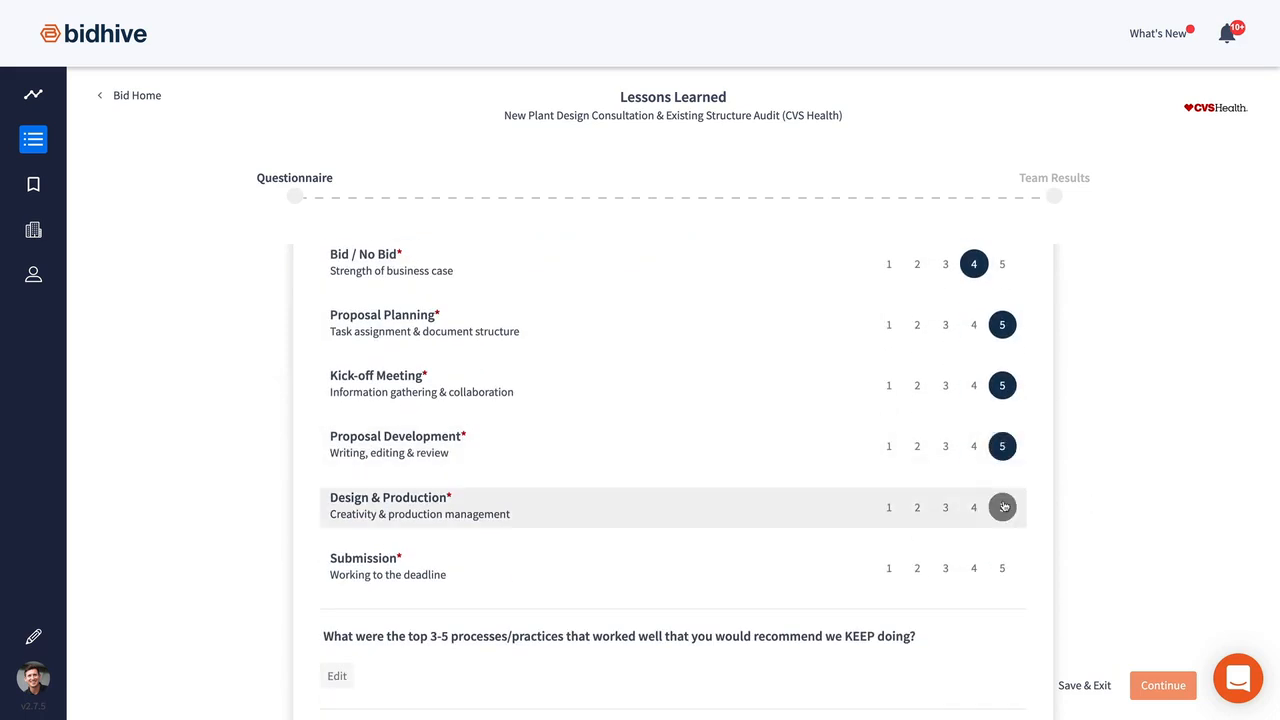
- Answer keep/improve/stop questions: regular meetings, open dialogue between departments, upper management collaboration
scroll(down, 3)
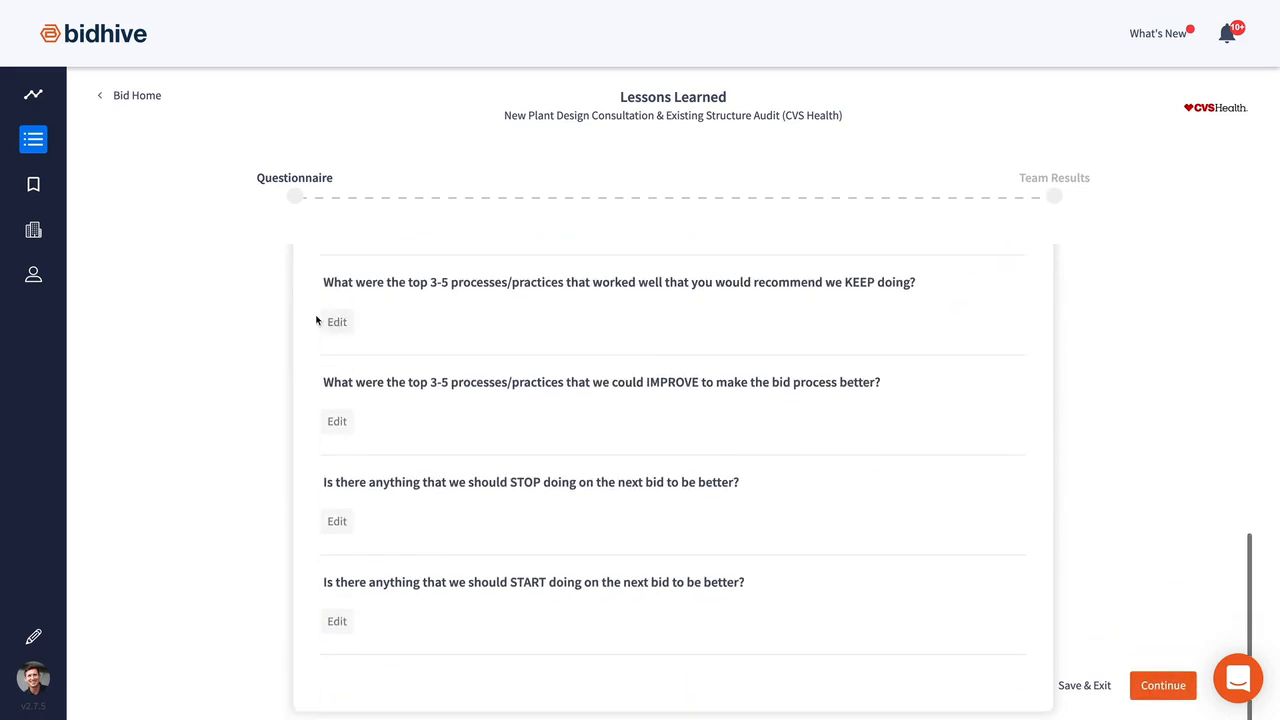
text(Regular meetings worked well. Everyone was in the loop)
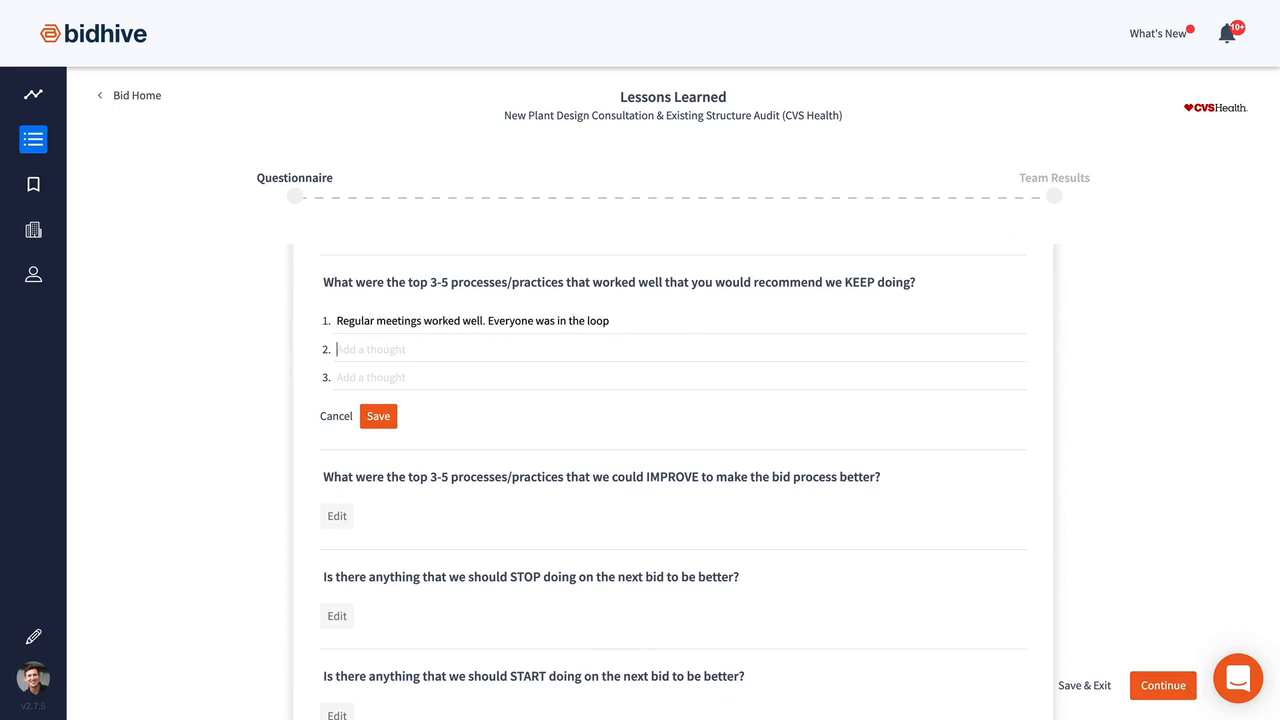
text(Open dialogue be)
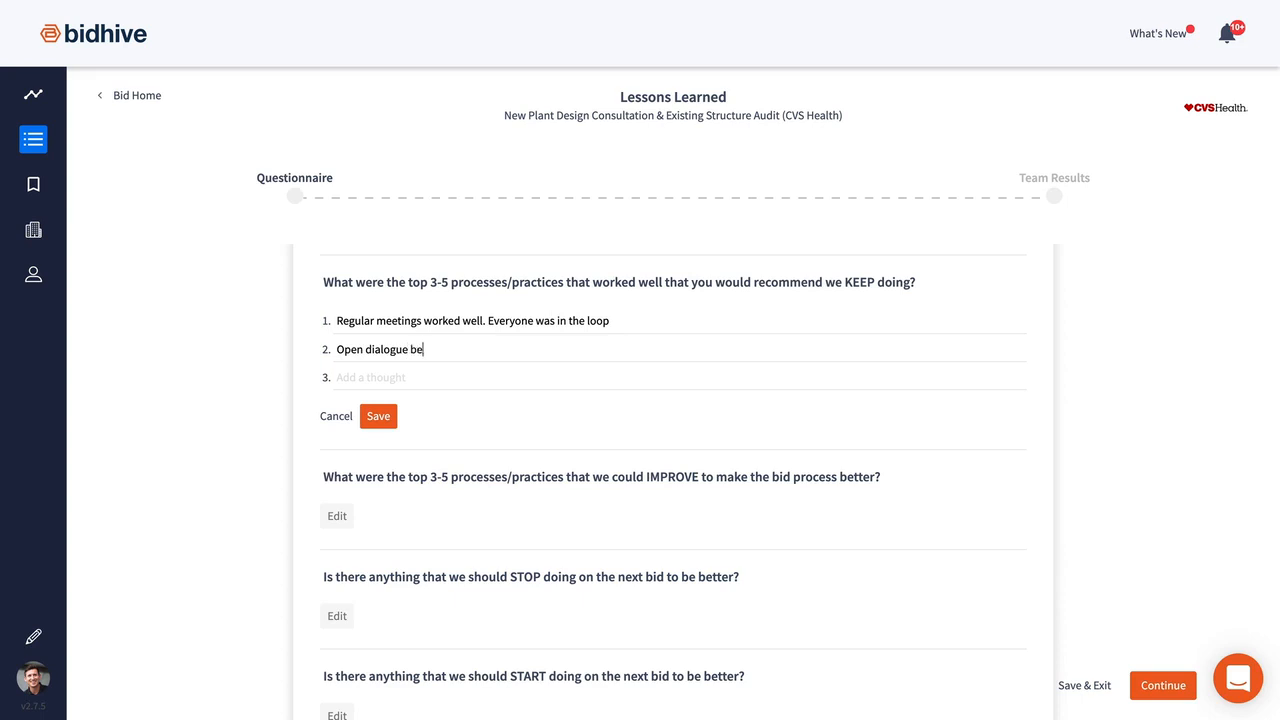
text(tween departments was helpful)
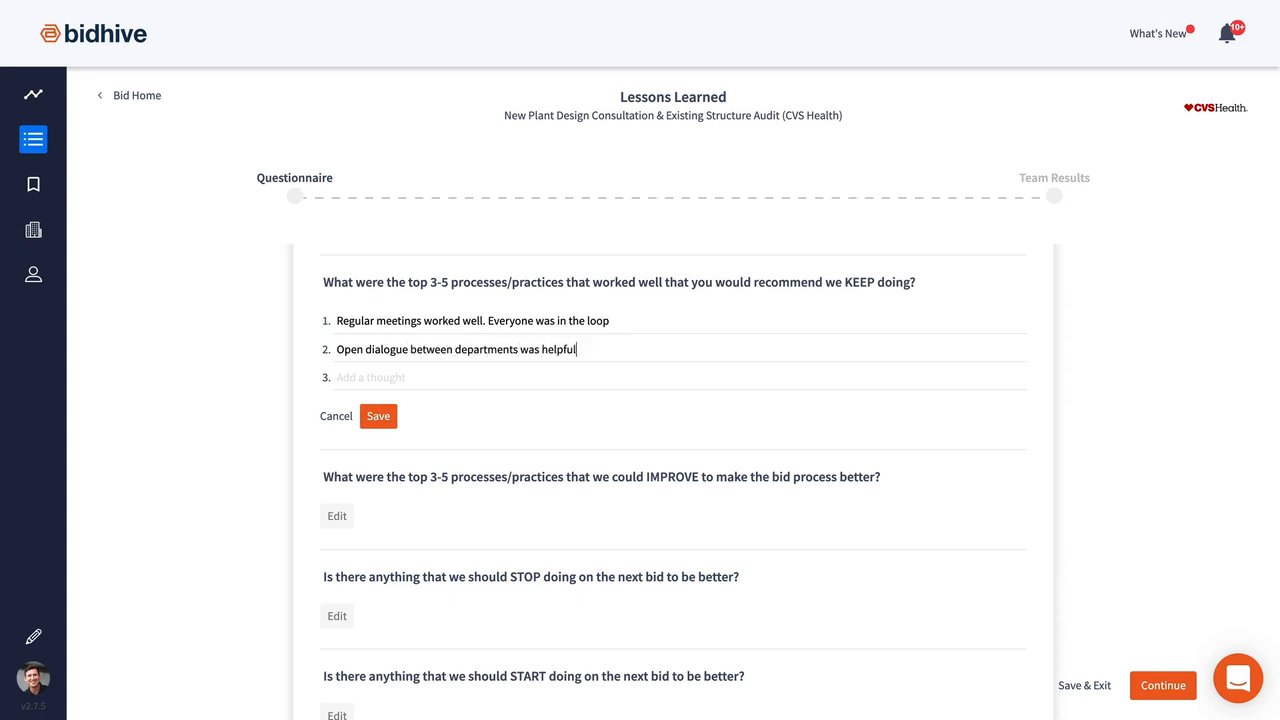
text(Collaboration from upper m)
text(Stop emailing upd)
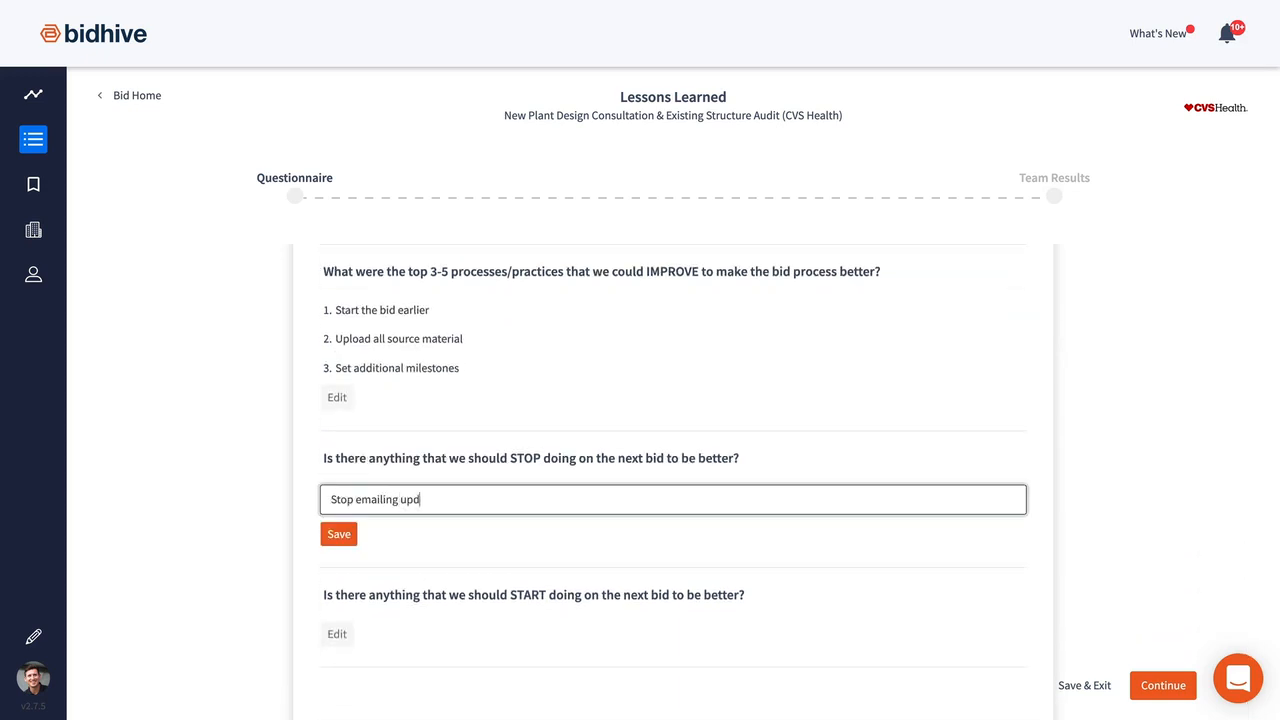
text(ates. The system is)
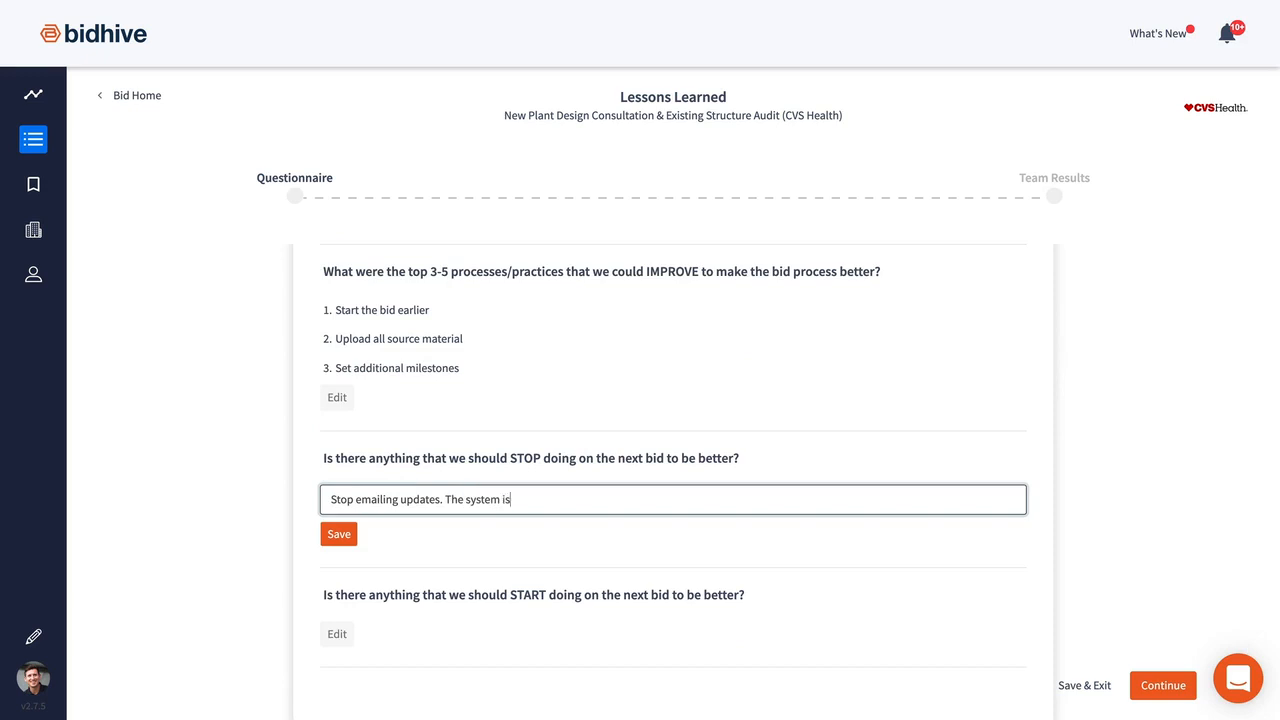
click(338, 532)
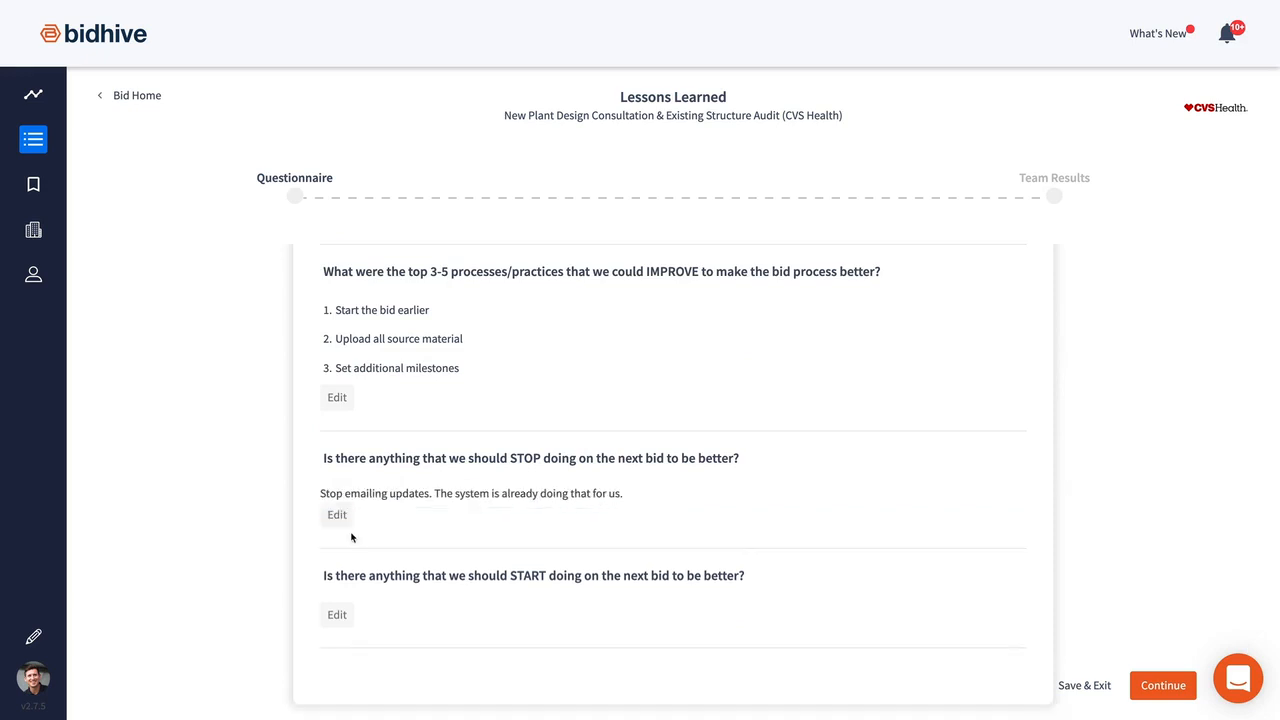
- Answer 'start doing' with suggesting suppliers also use Bidhive, save it and finish the questionnaire
text(Suggest our supplier)
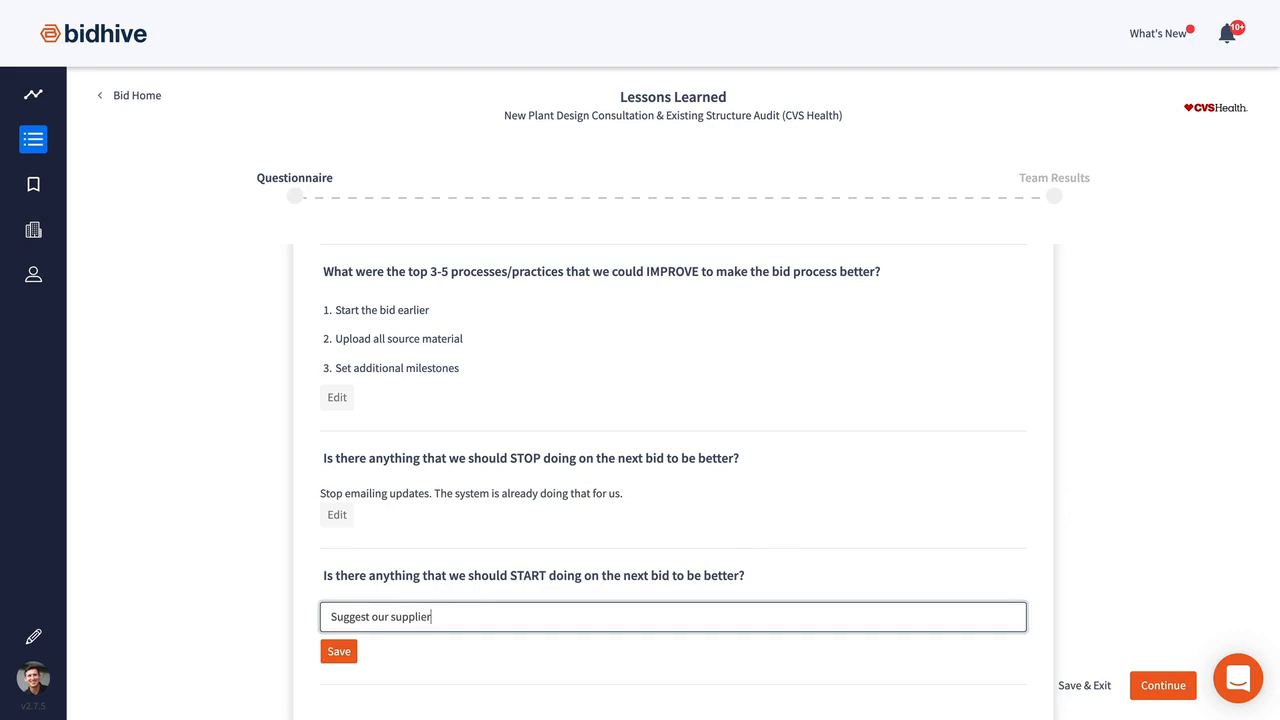
text(s also use Bidhive so we get)
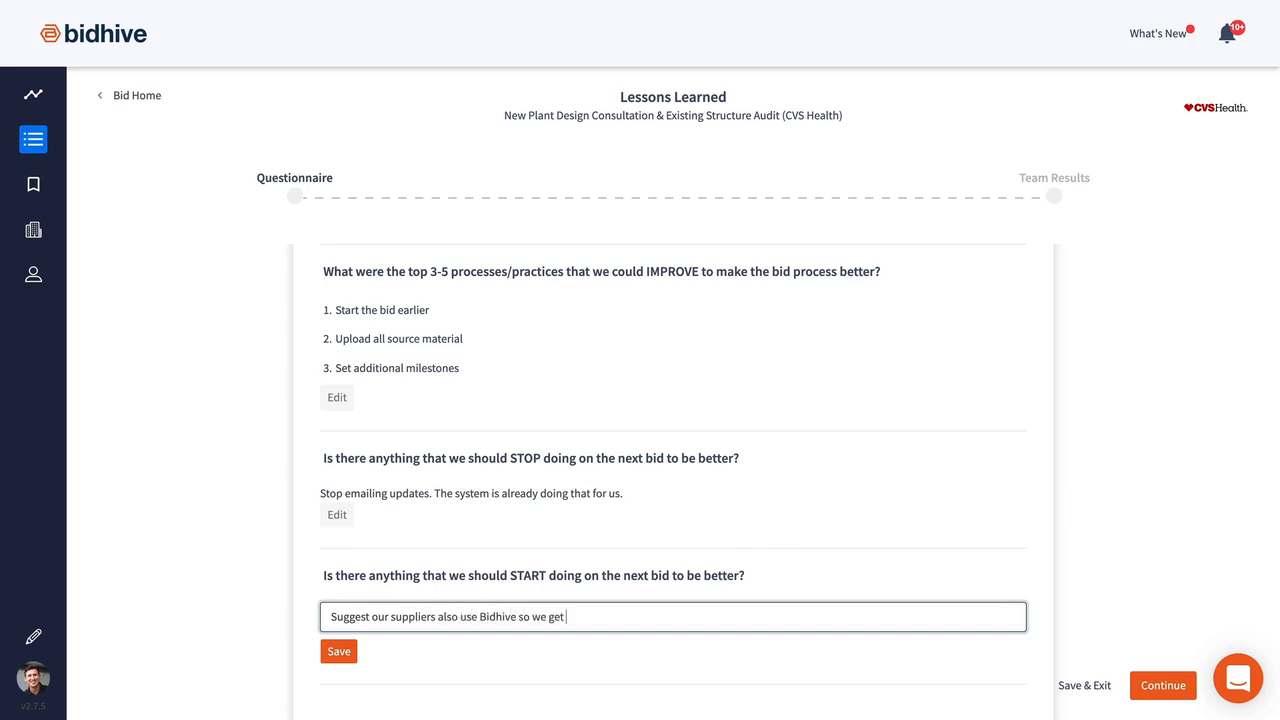
click(338, 652)
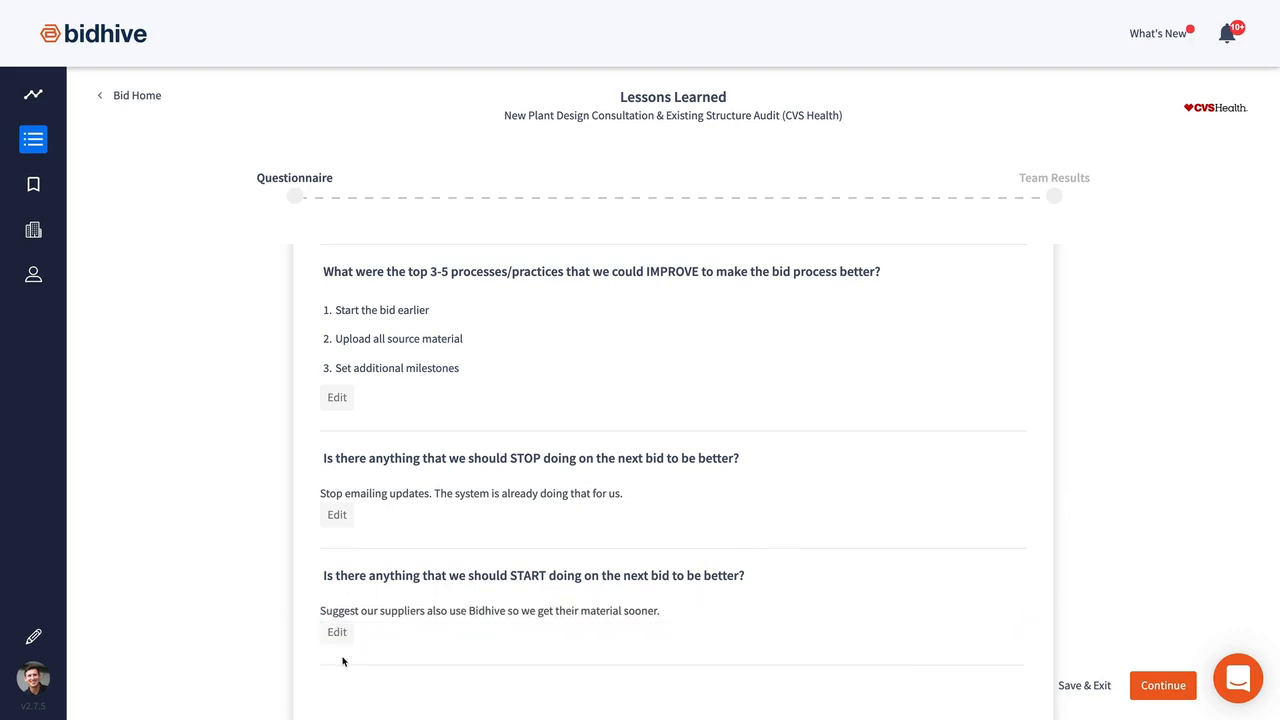
click(1162, 684)
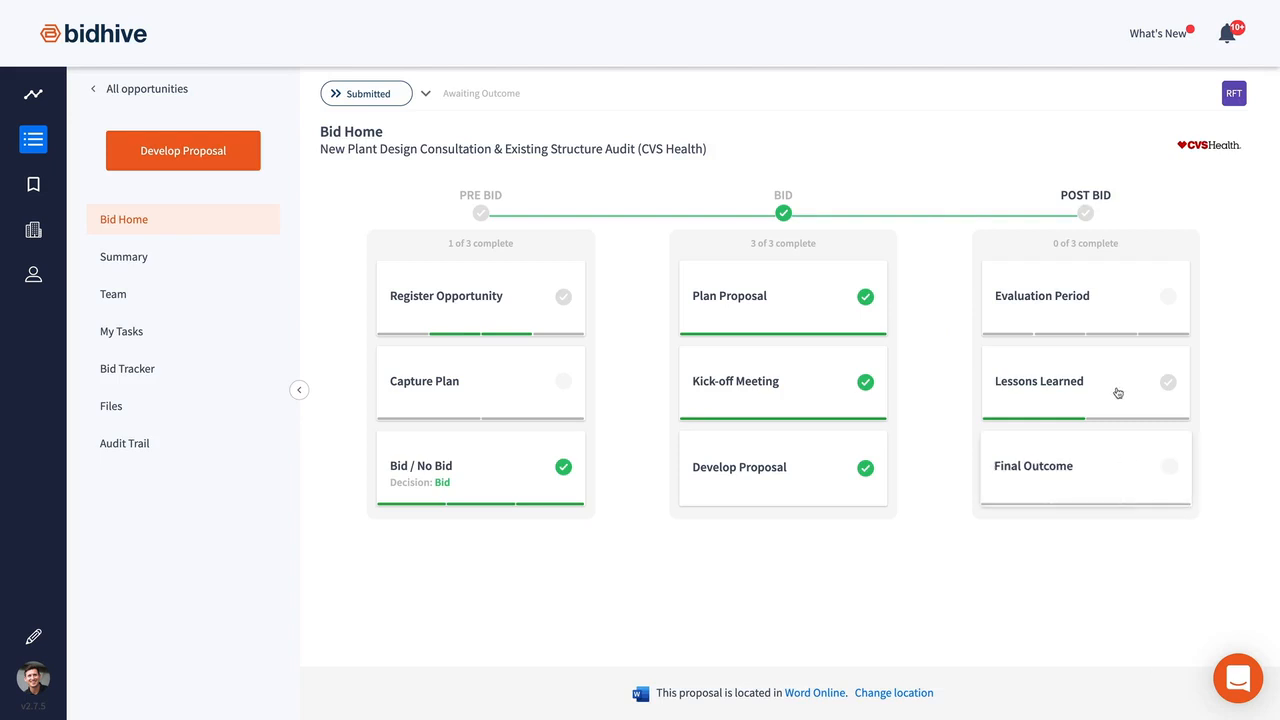
click(1042, 296)
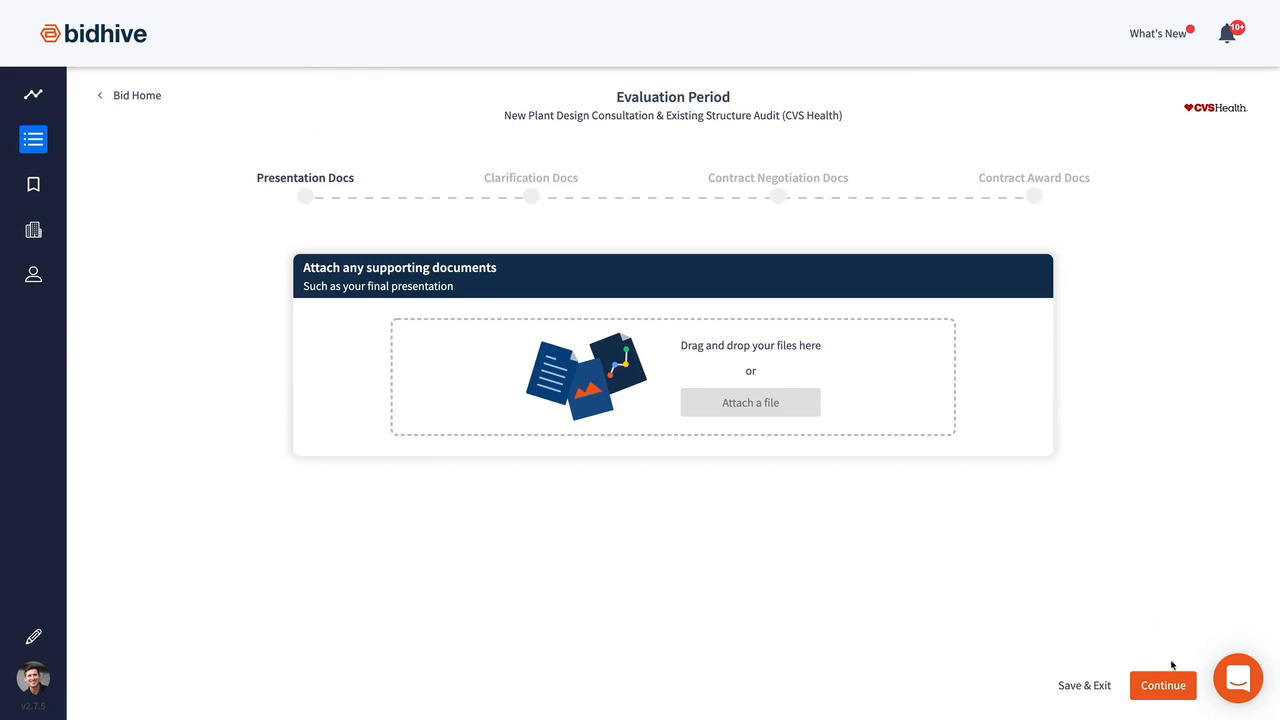
click(1162, 684)
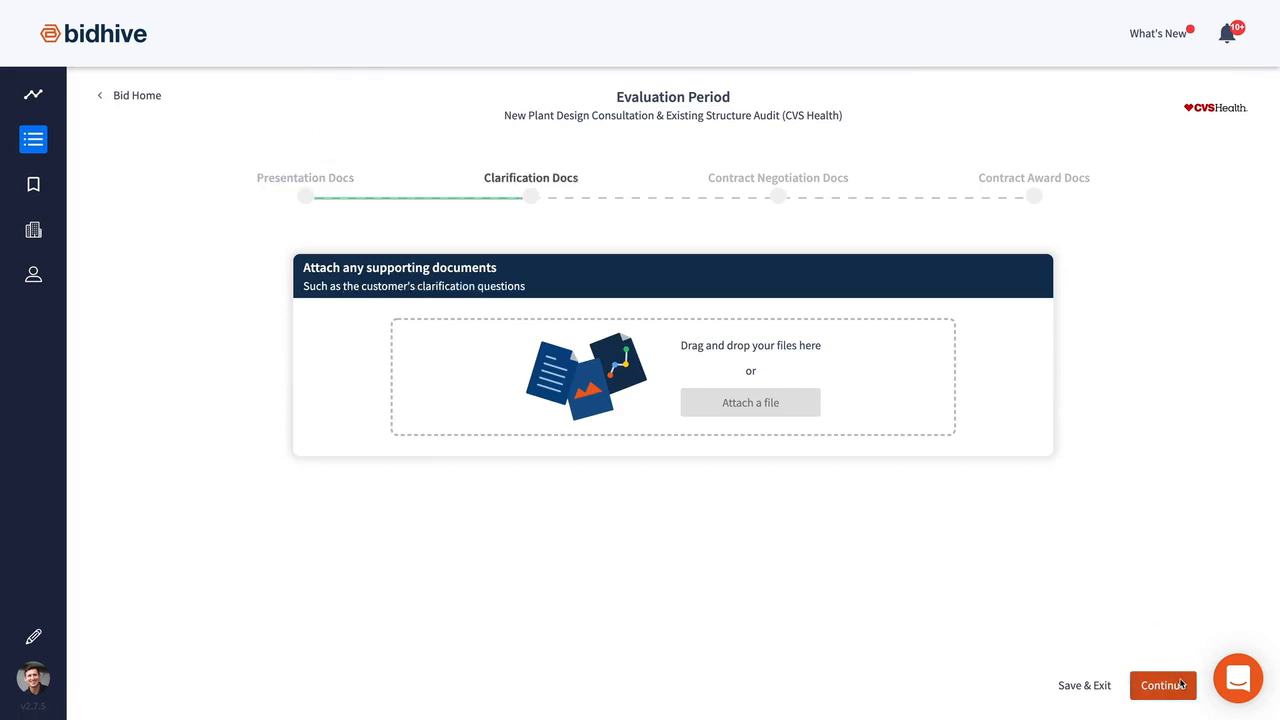
click(1162, 684)
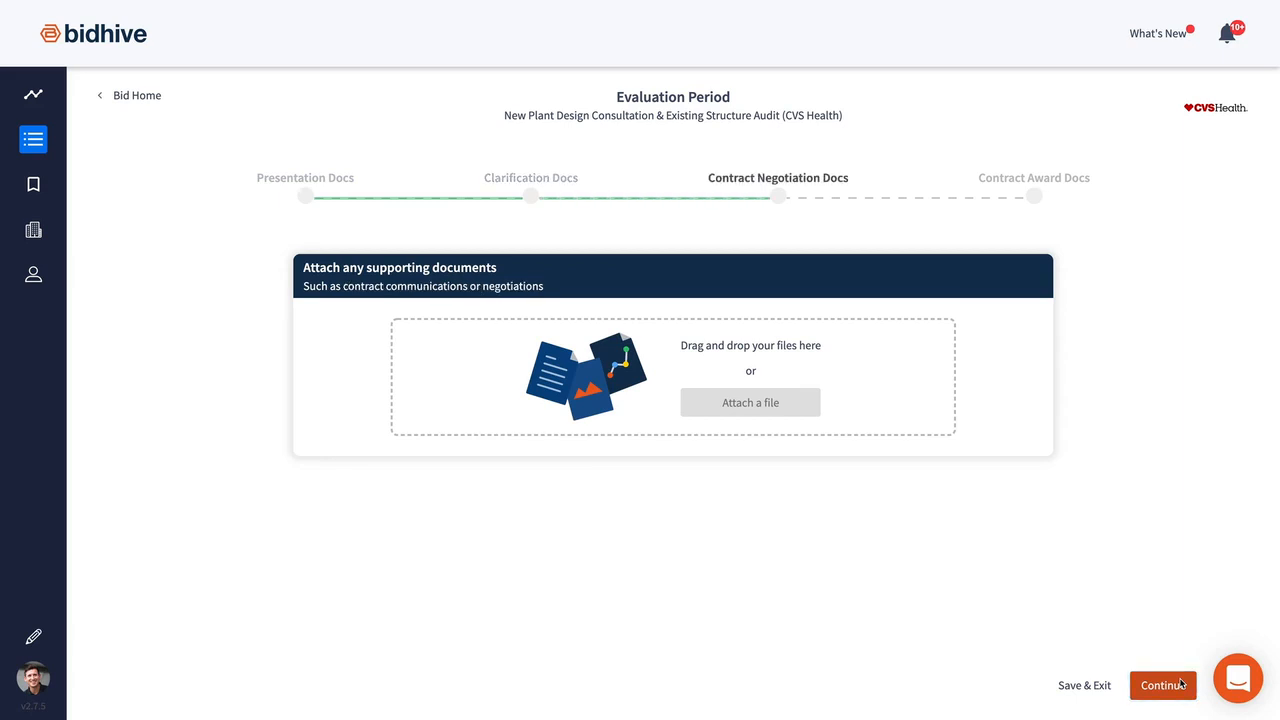
click(1164, 684)
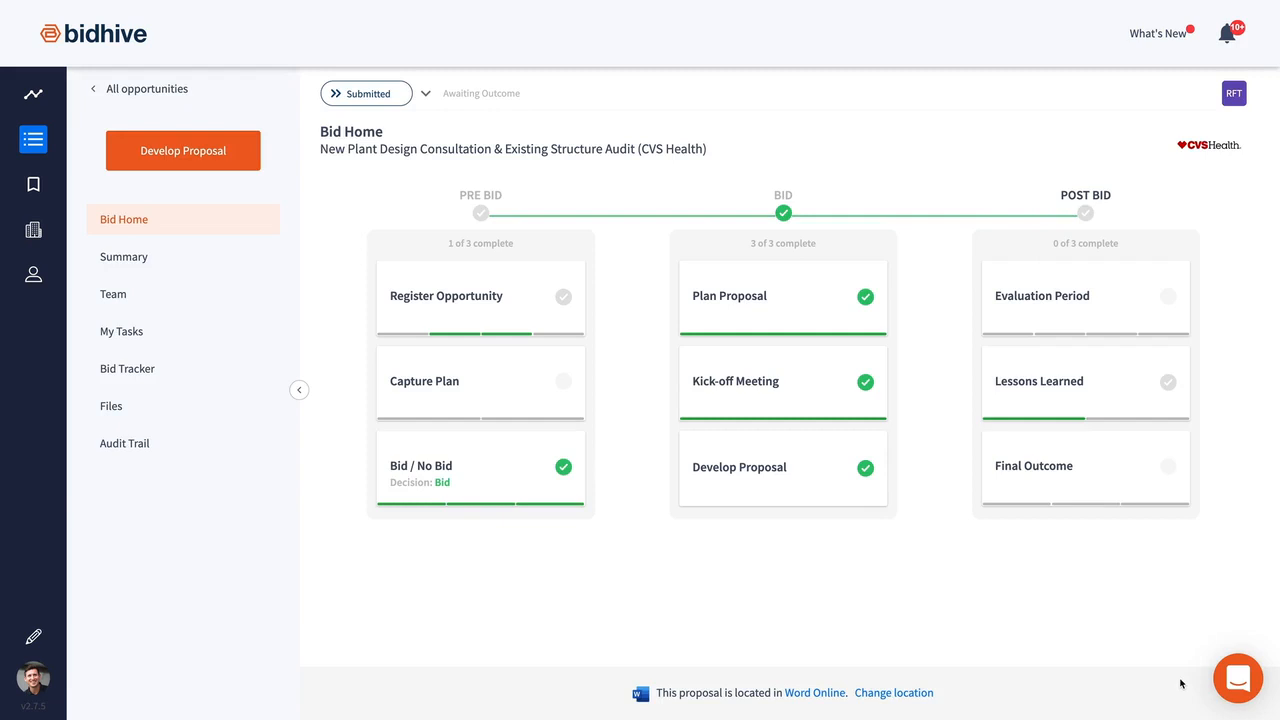
- Record the Final Outcome as Won and send the team the congratulatory notification
click(184, 150)
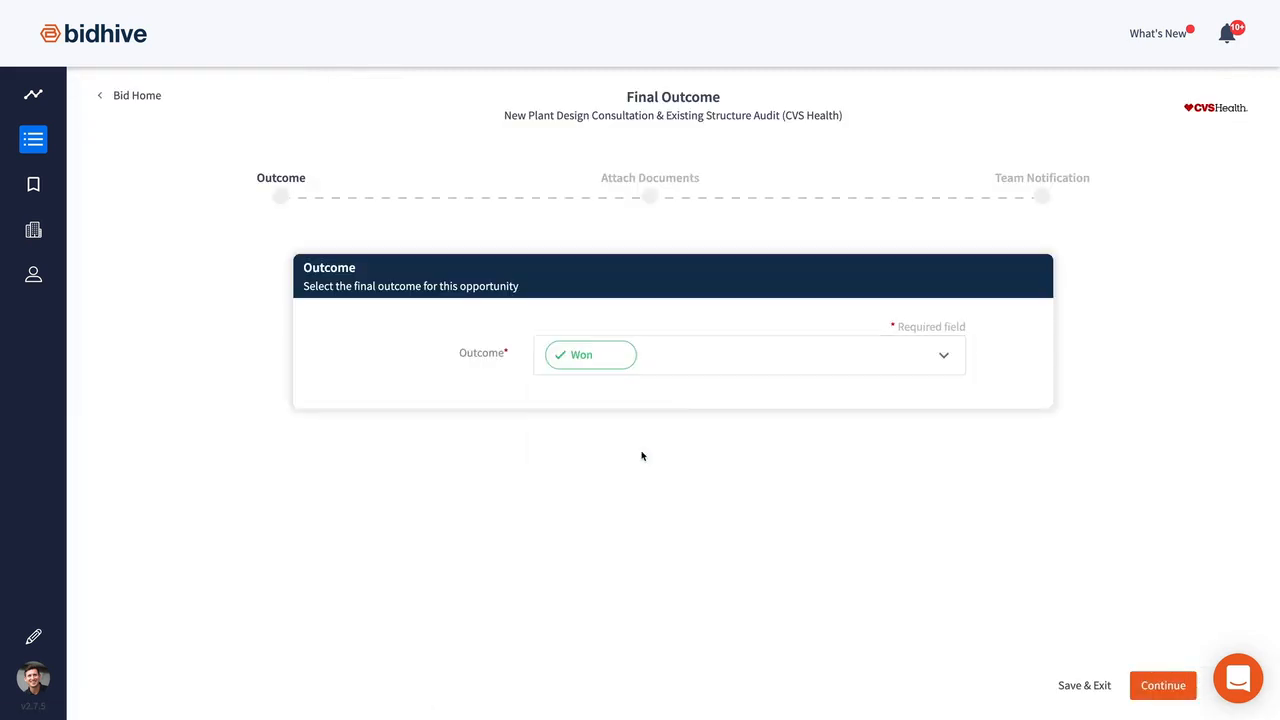
click(1162, 684)
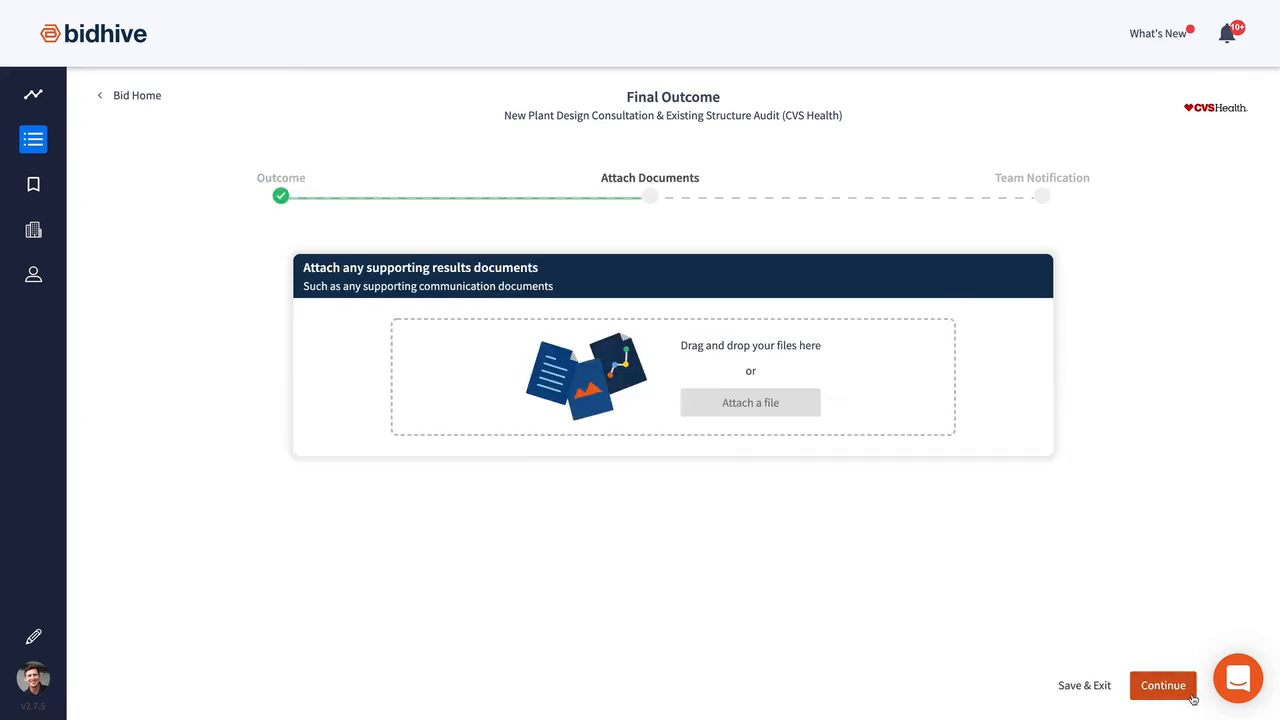
click(1162, 684)
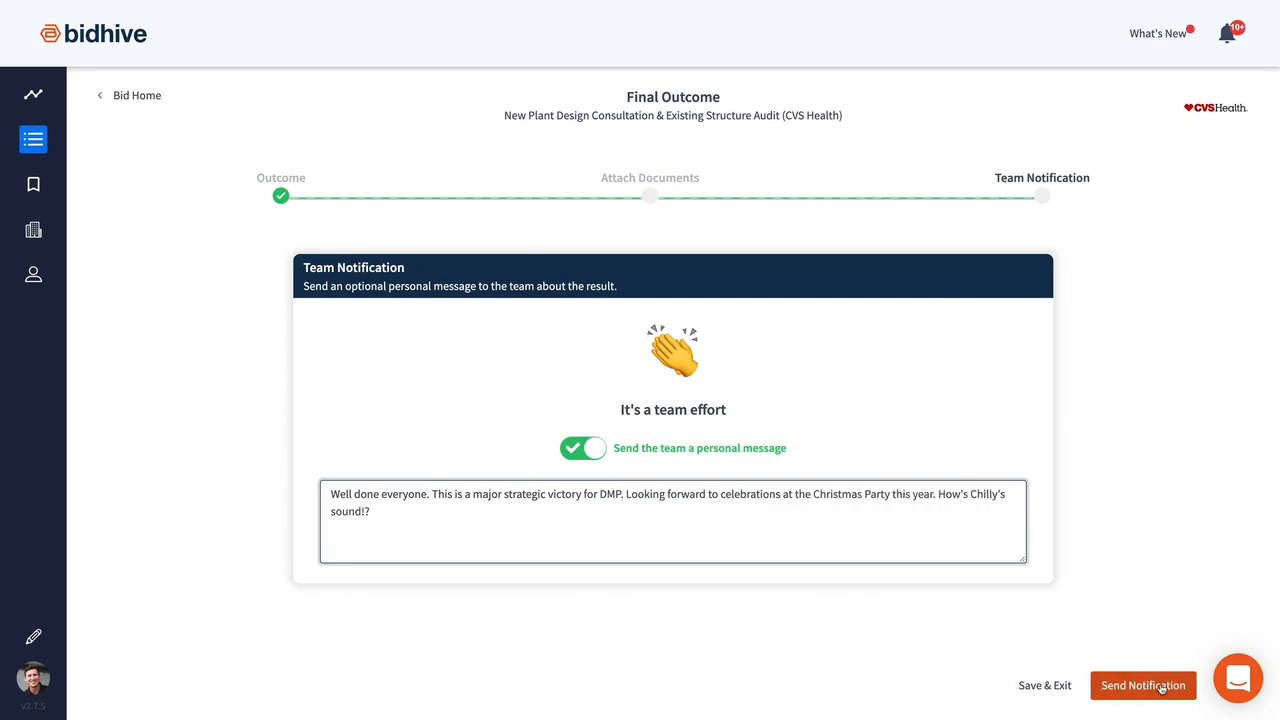
click(1144, 684)
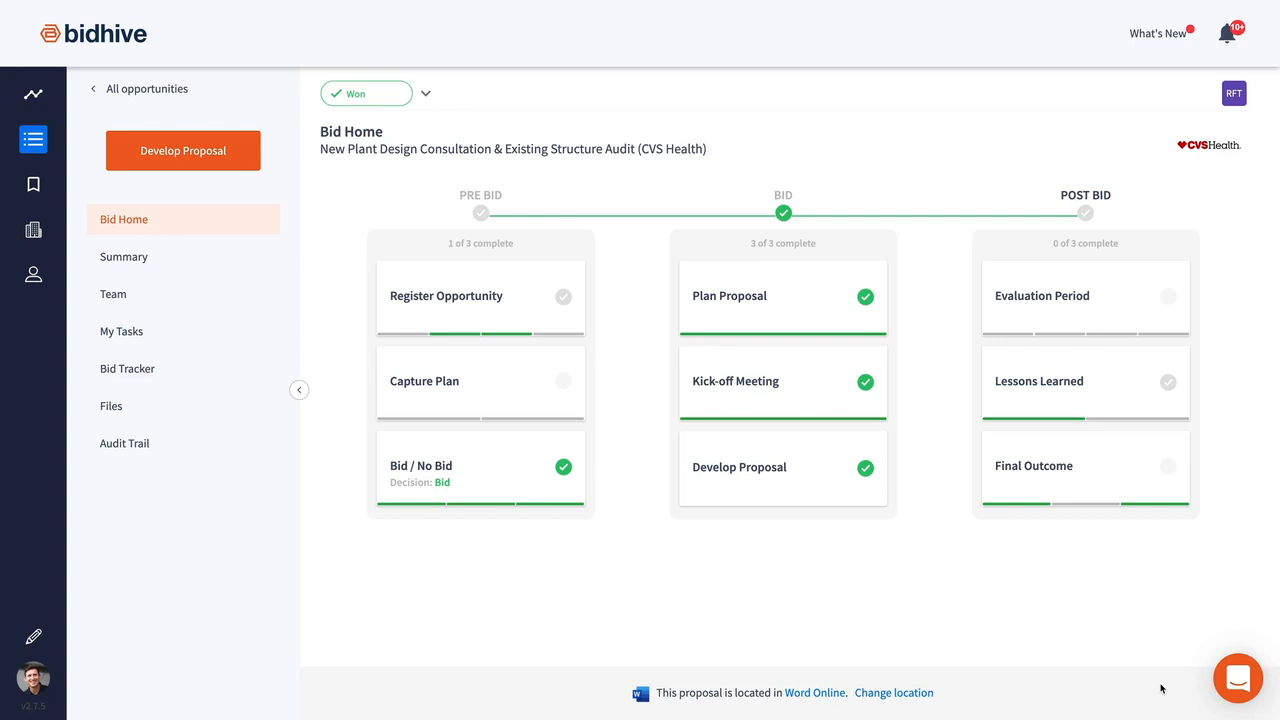
- Set the dashboard date range to All Time and scroll through its widgets
click(32, 94)
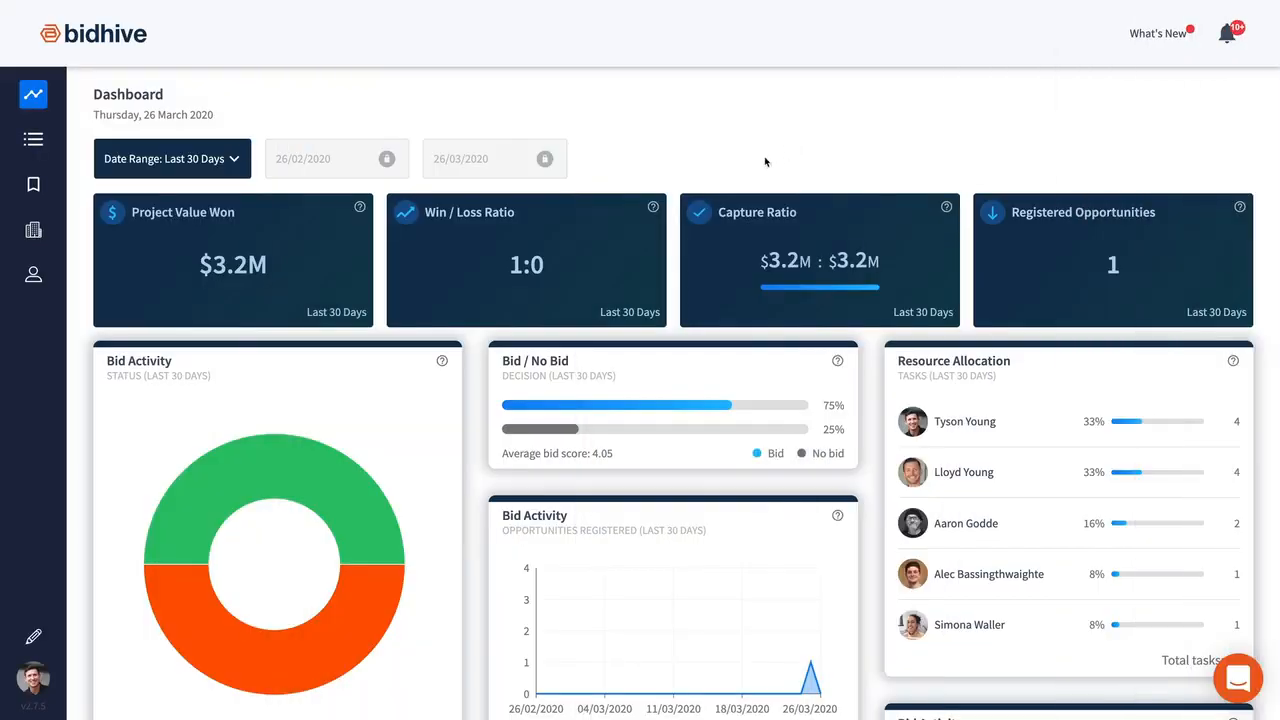
click(172, 158)
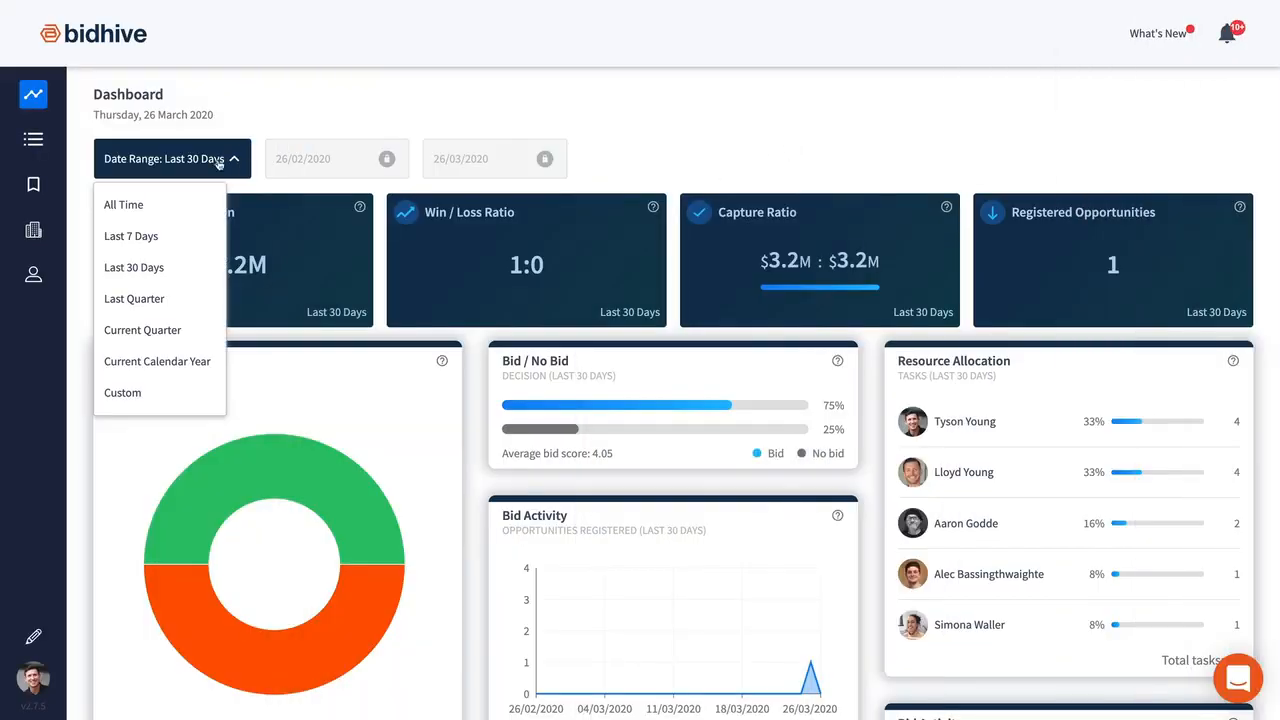
click(124, 204)
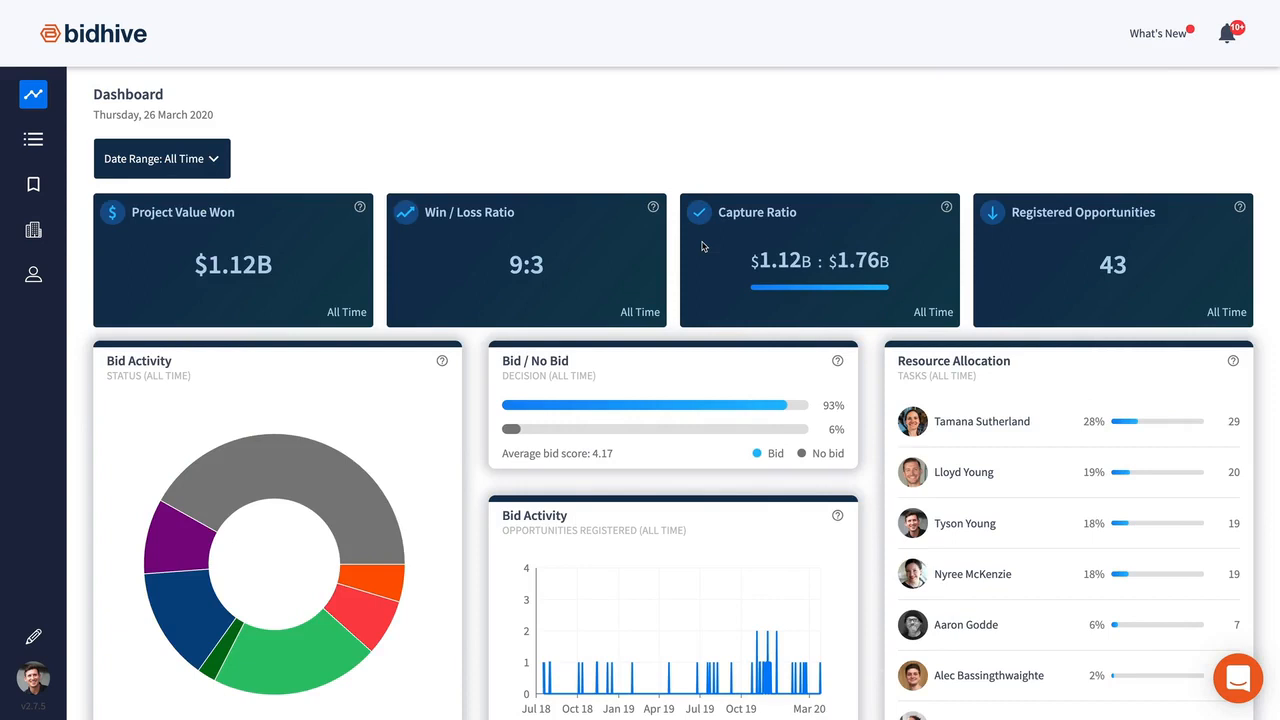
scroll(down, 3)
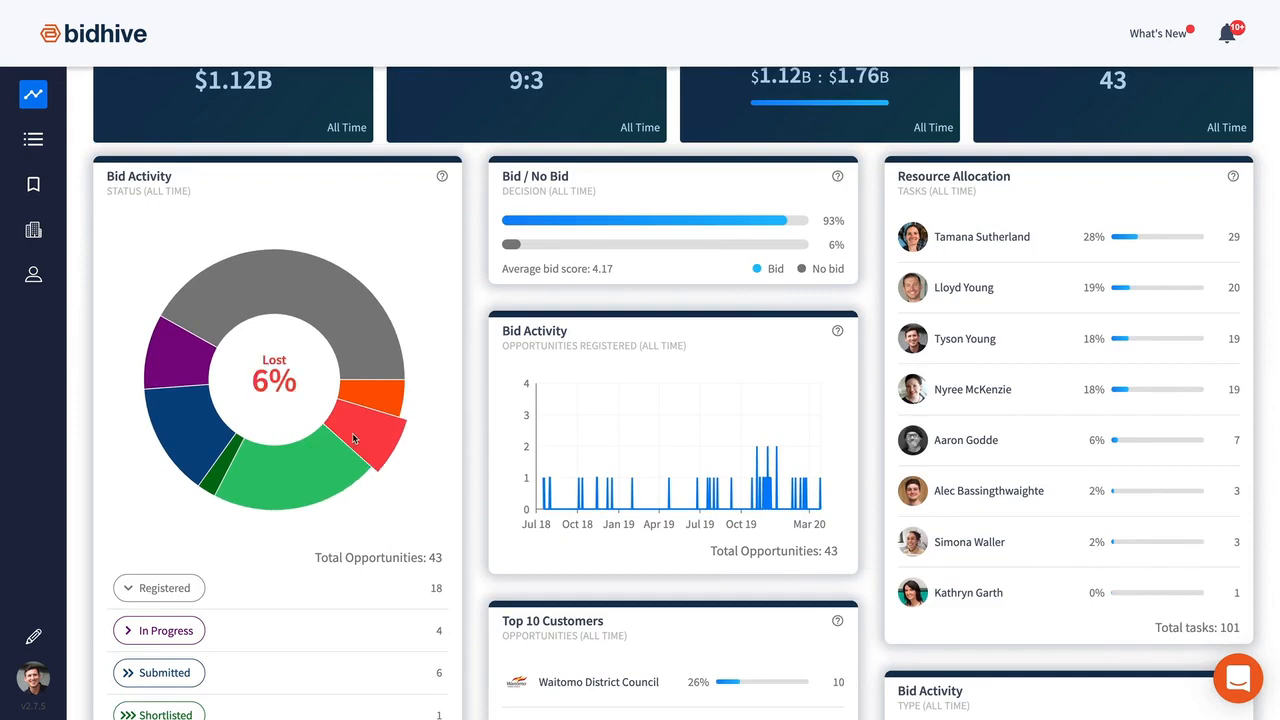
scroll(down, 3)
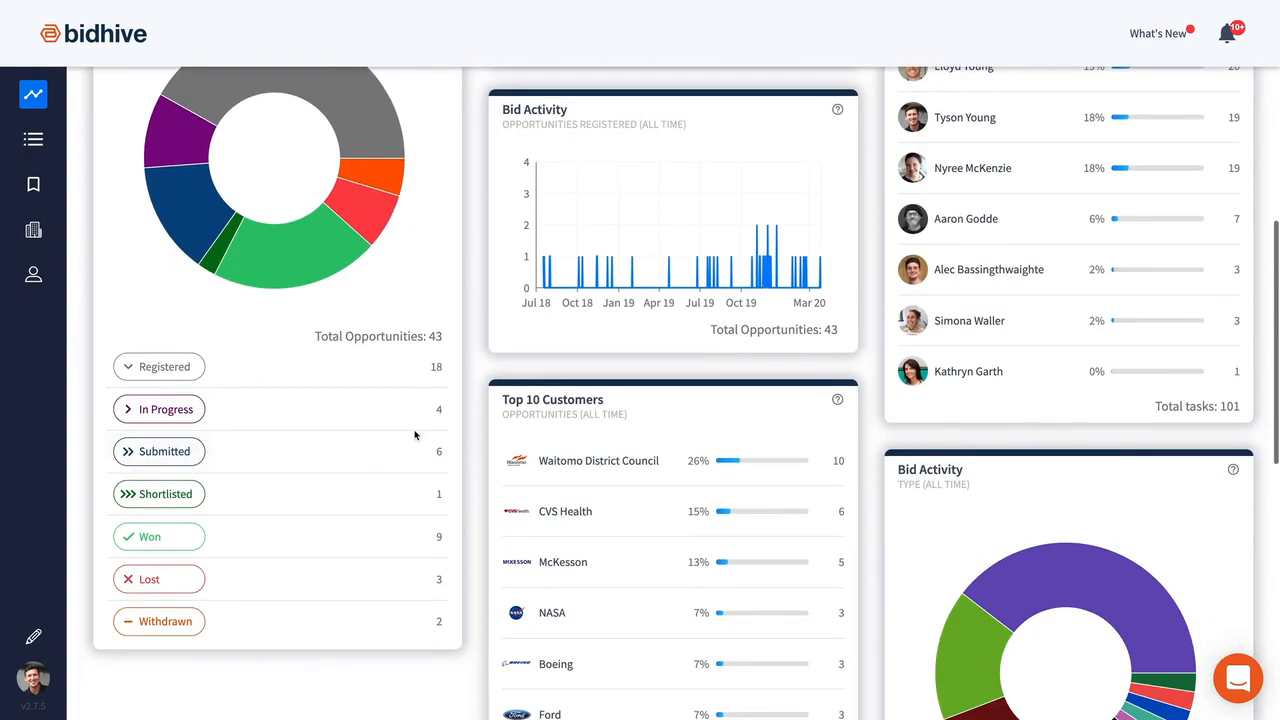
scroll(down, 3)
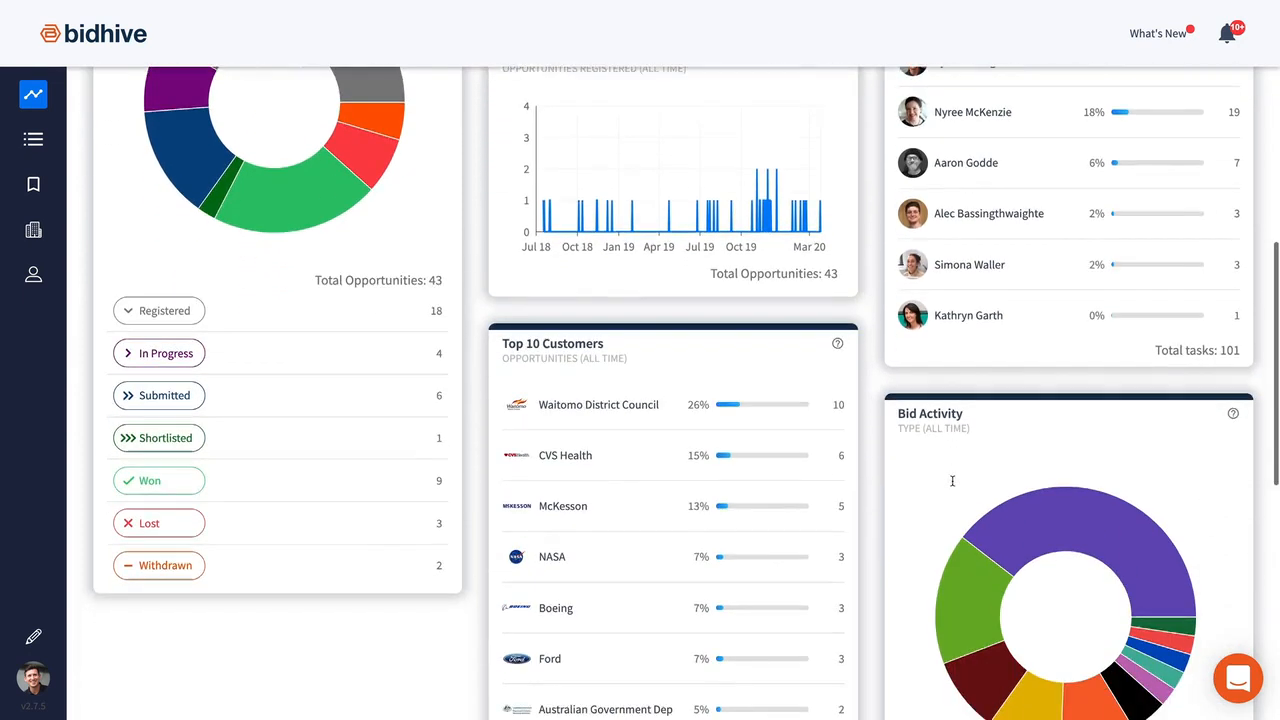
scroll(down, 3)
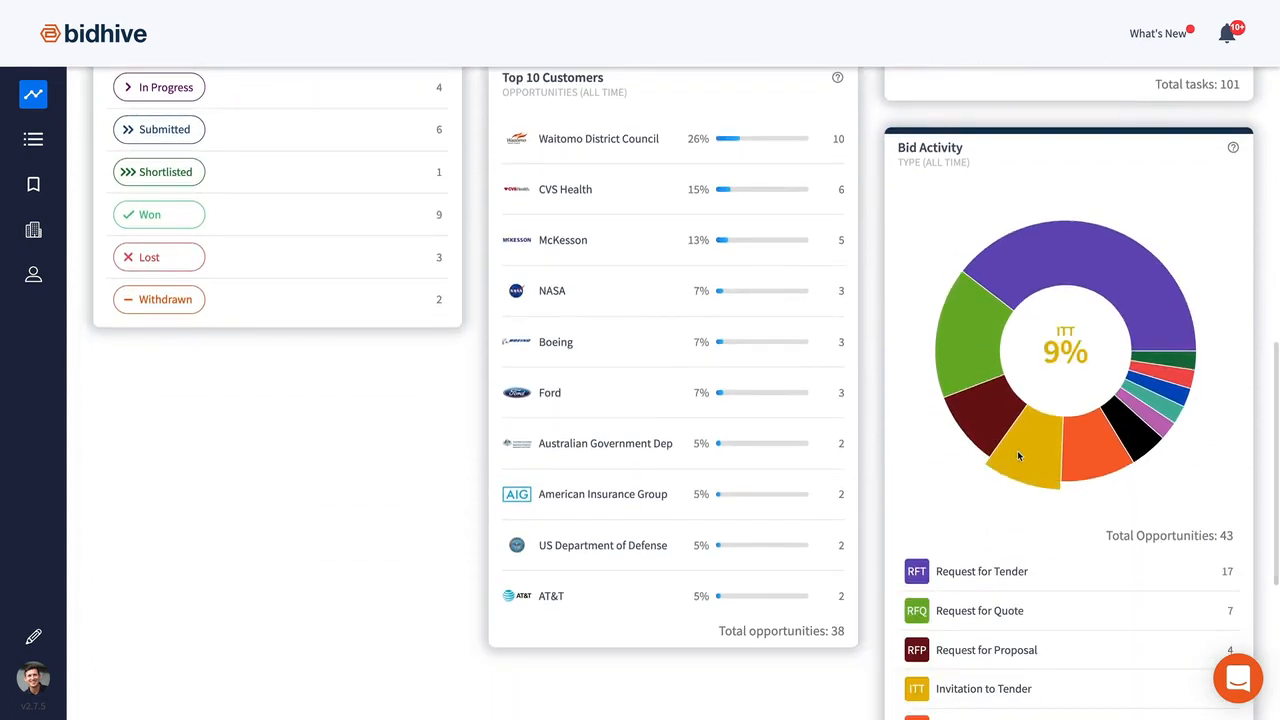
mouse_move(1008, 470)
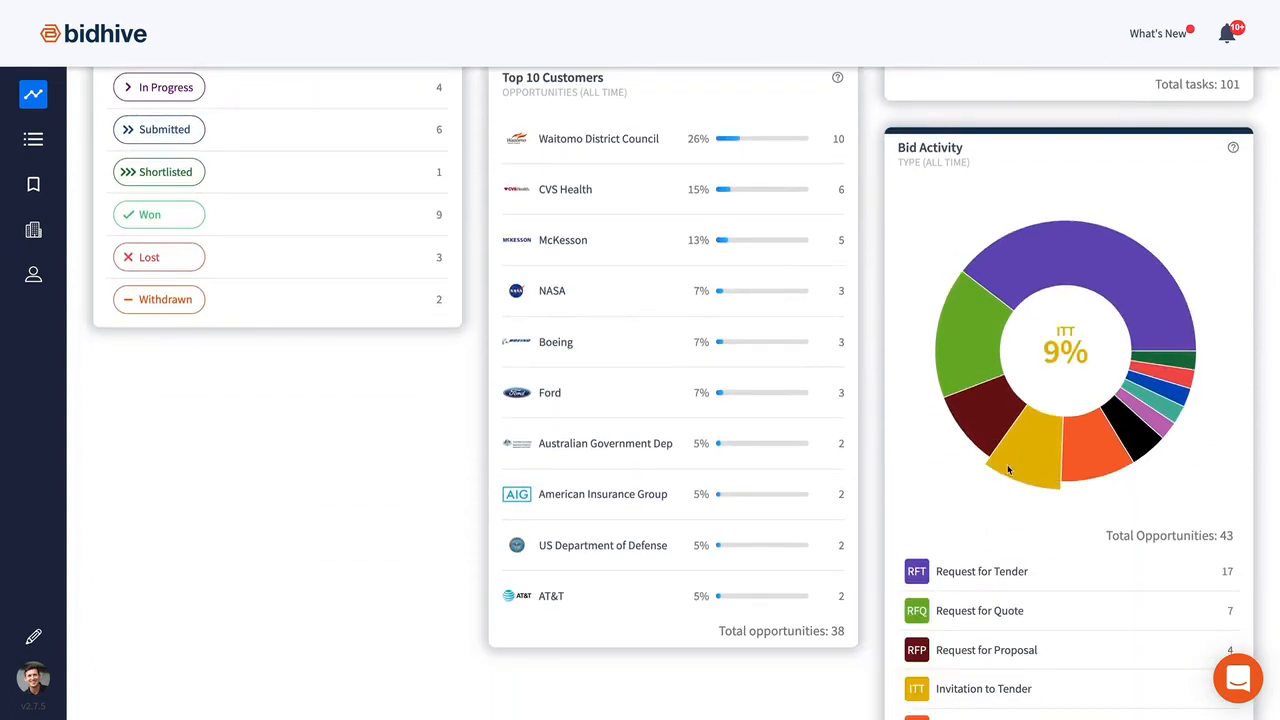
scroll(down, 3)
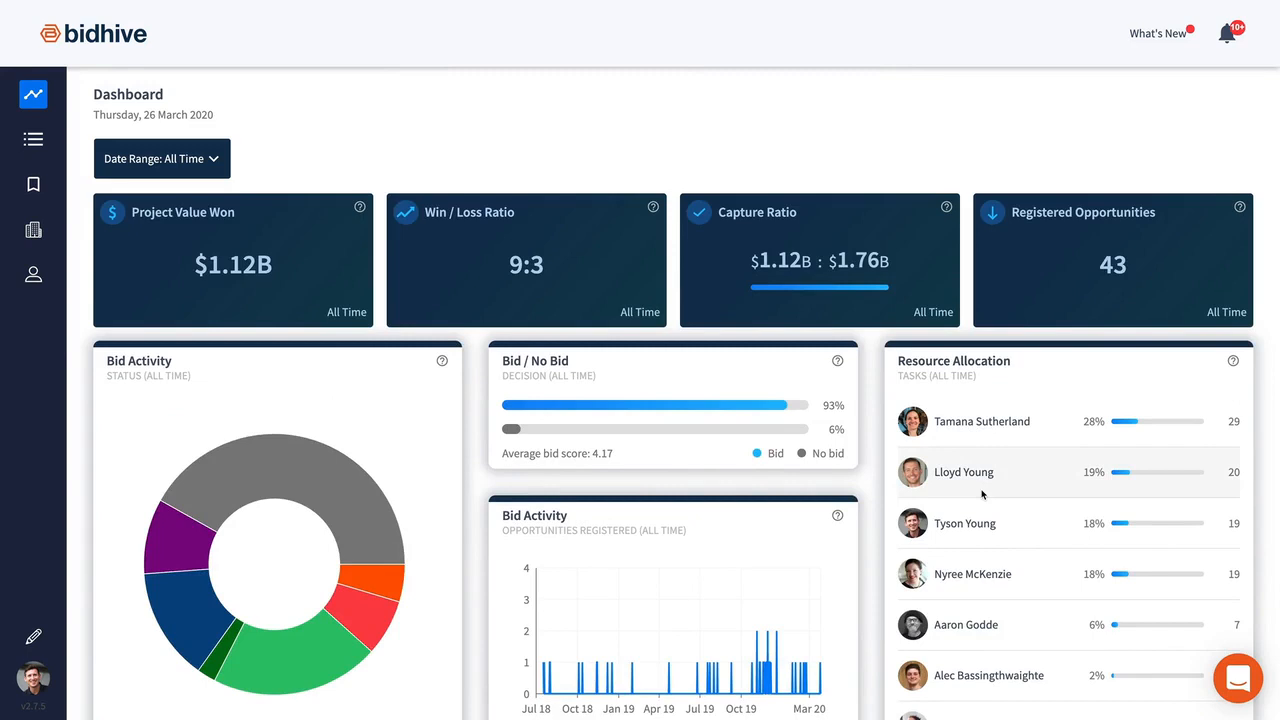
- Go to the Content Library from the sidebar
click(32, 184)
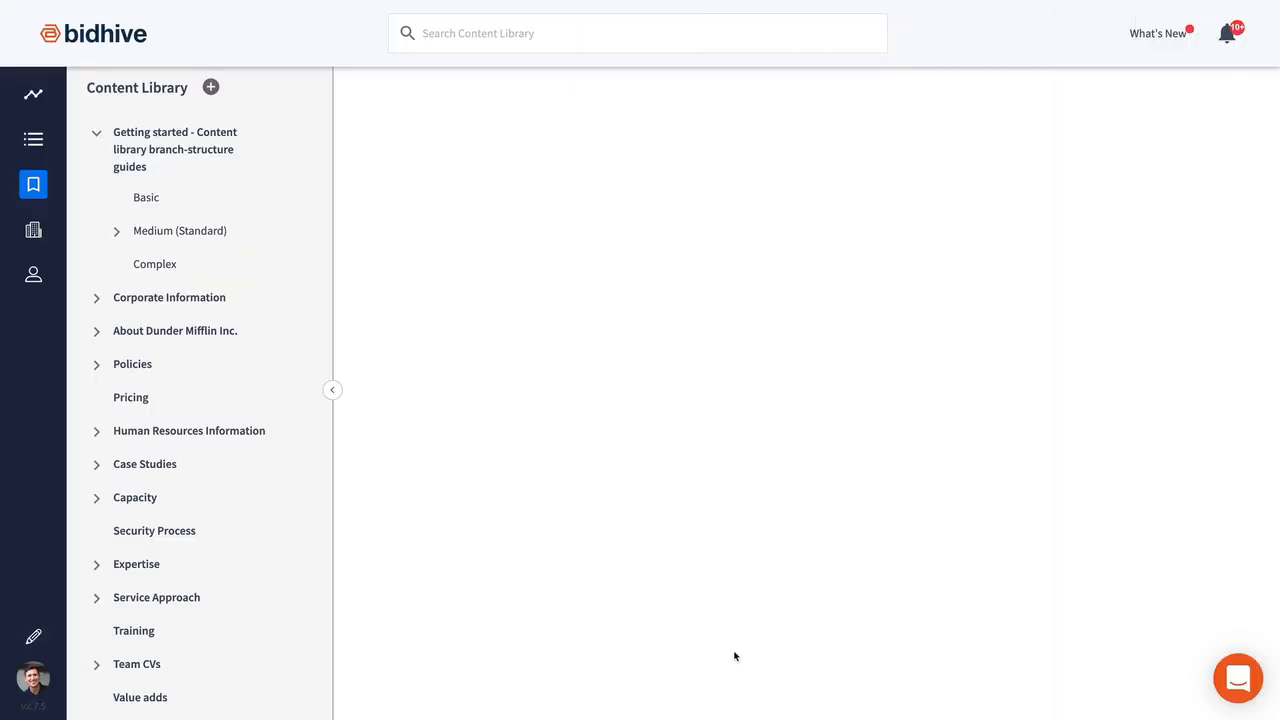
- Search the Content Library for 'retention' and read the Human Resources subsections on resources and memberships
click(636, 32)
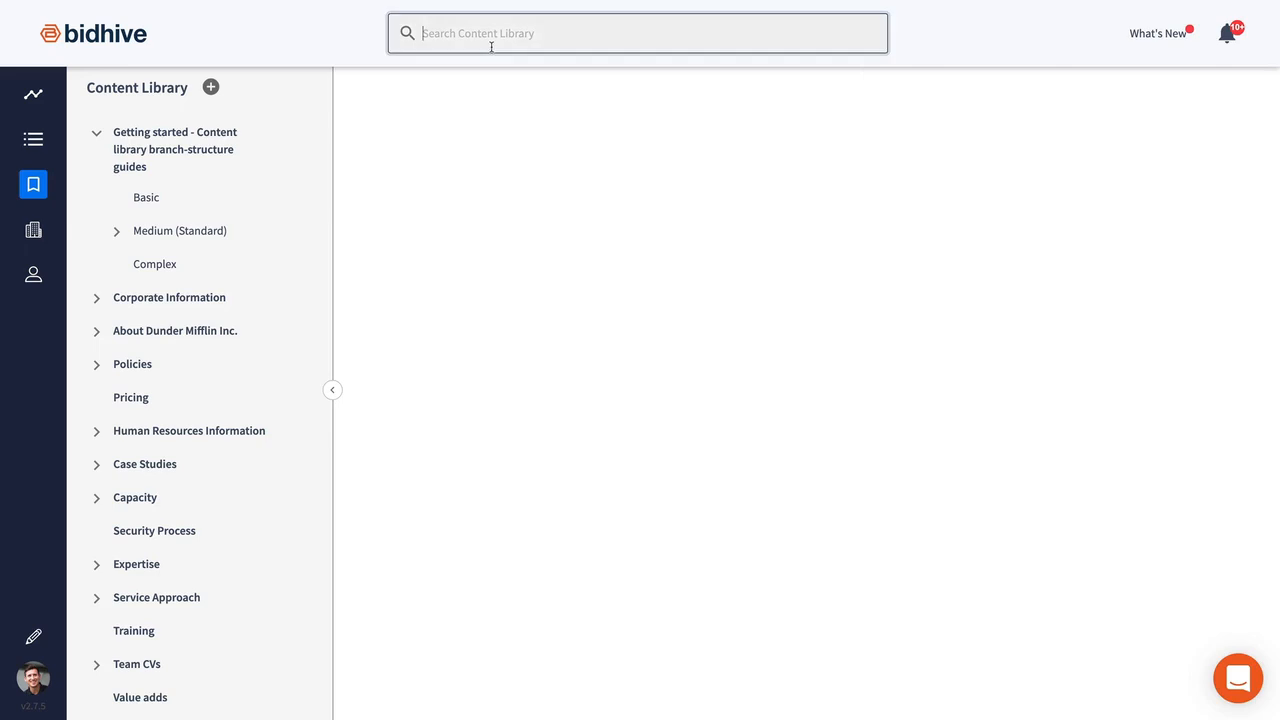
text(retention)
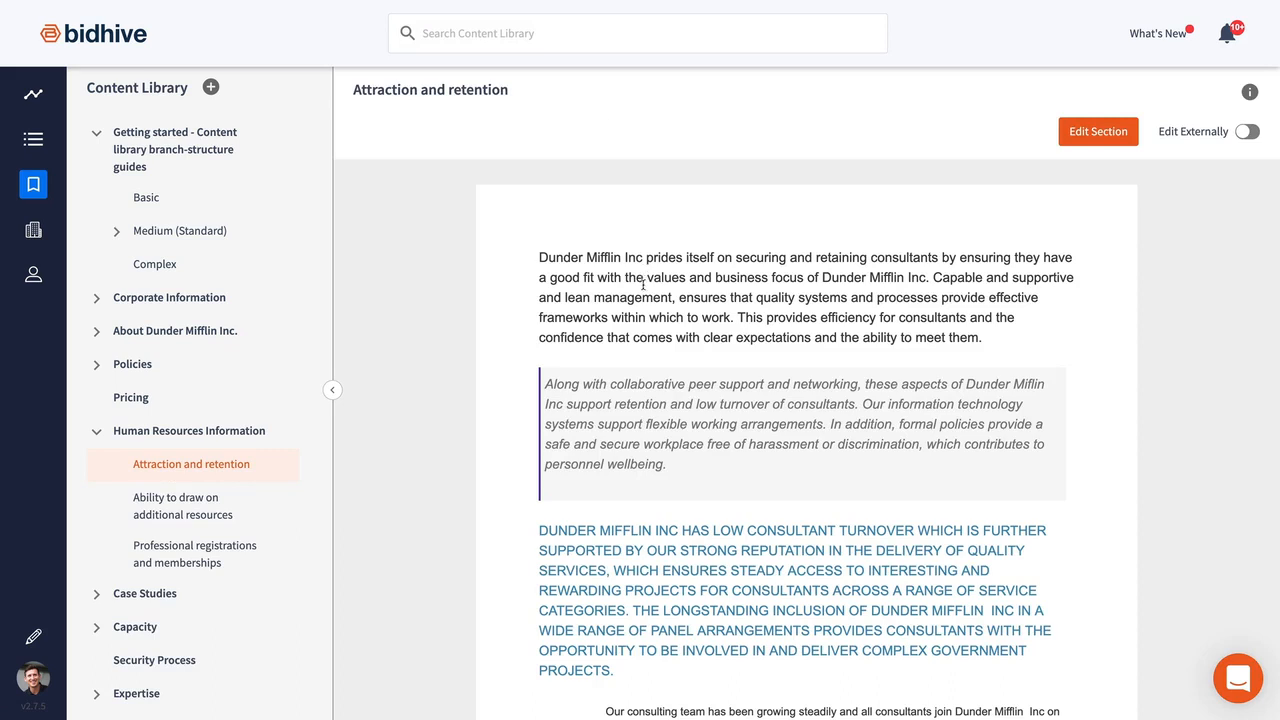
click(184, 504)
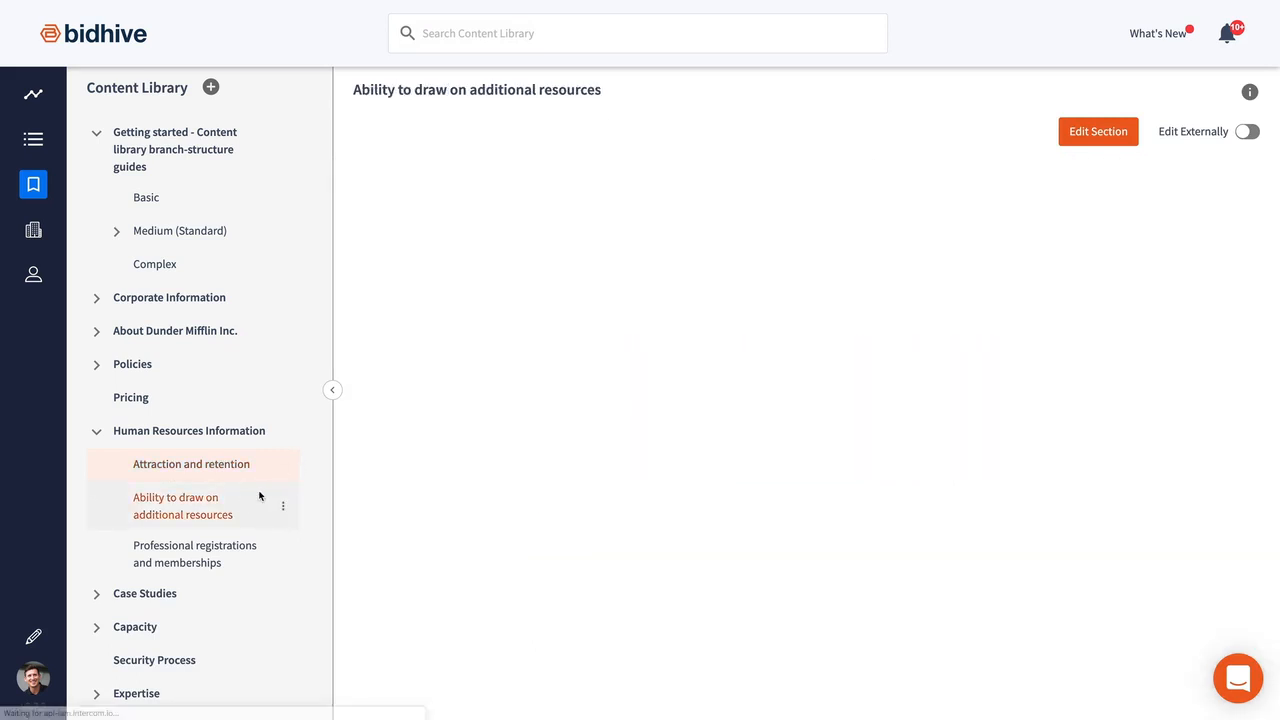
click(184, 506)
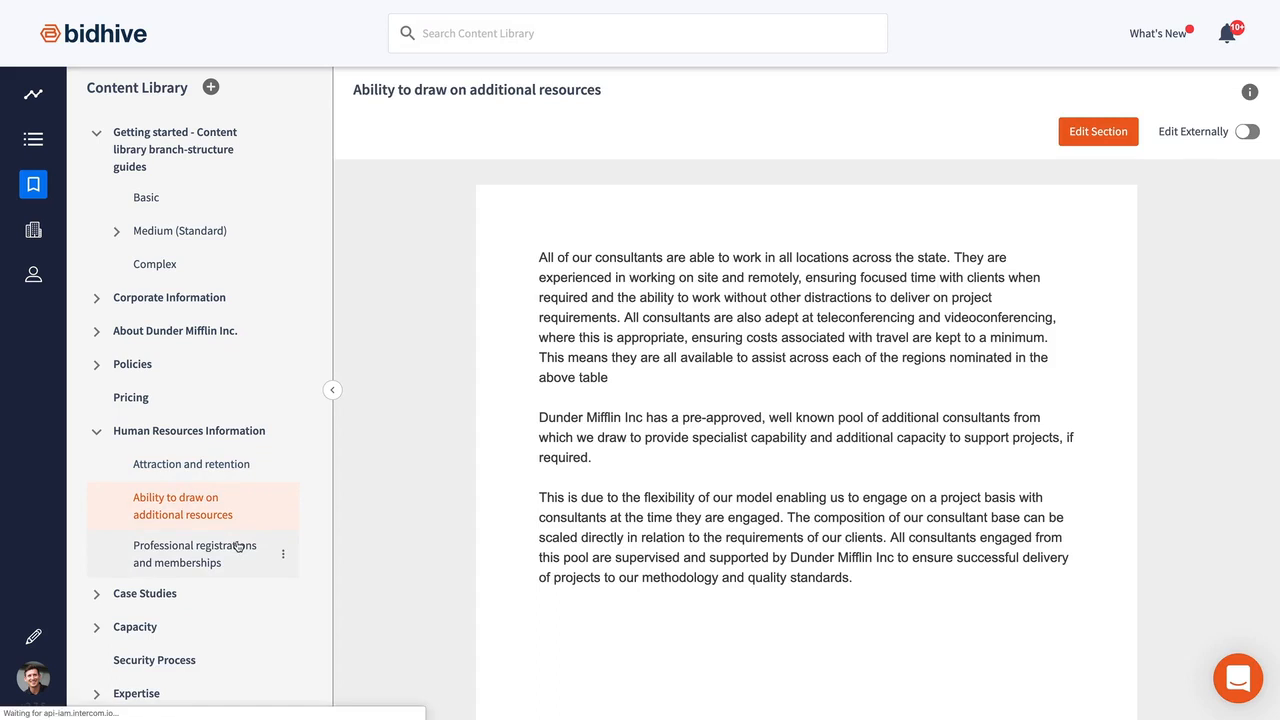
click(196, 552)
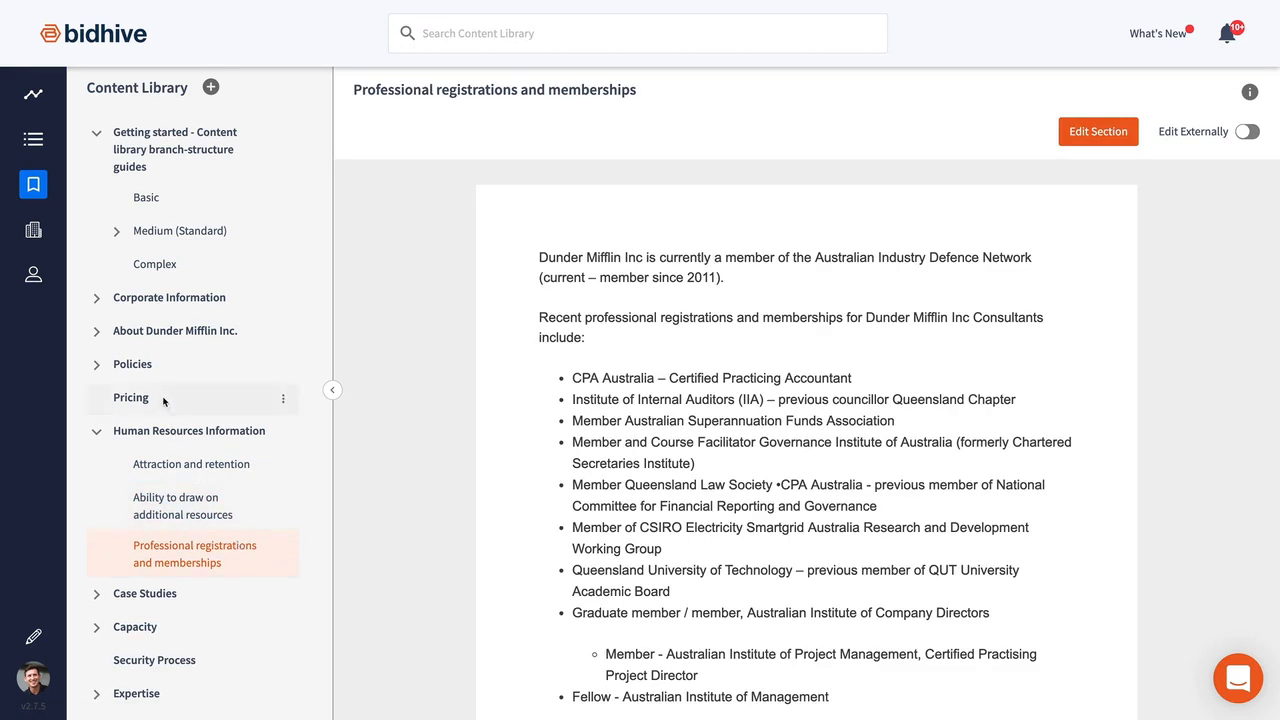
- Return to the CVS Health proposal's Executive Summary draft
click(132, 396)
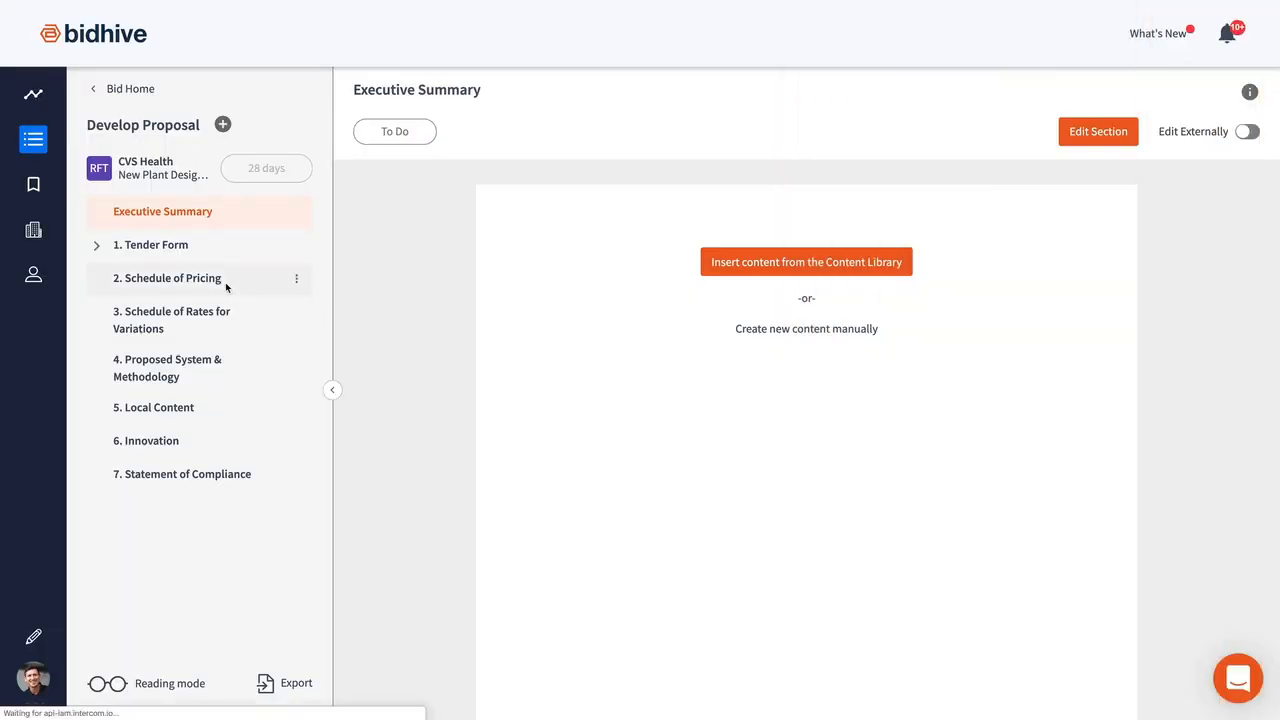
- Mark the Schedule of Pricing section as in progress, then go to the Customers list
click(168, 278)
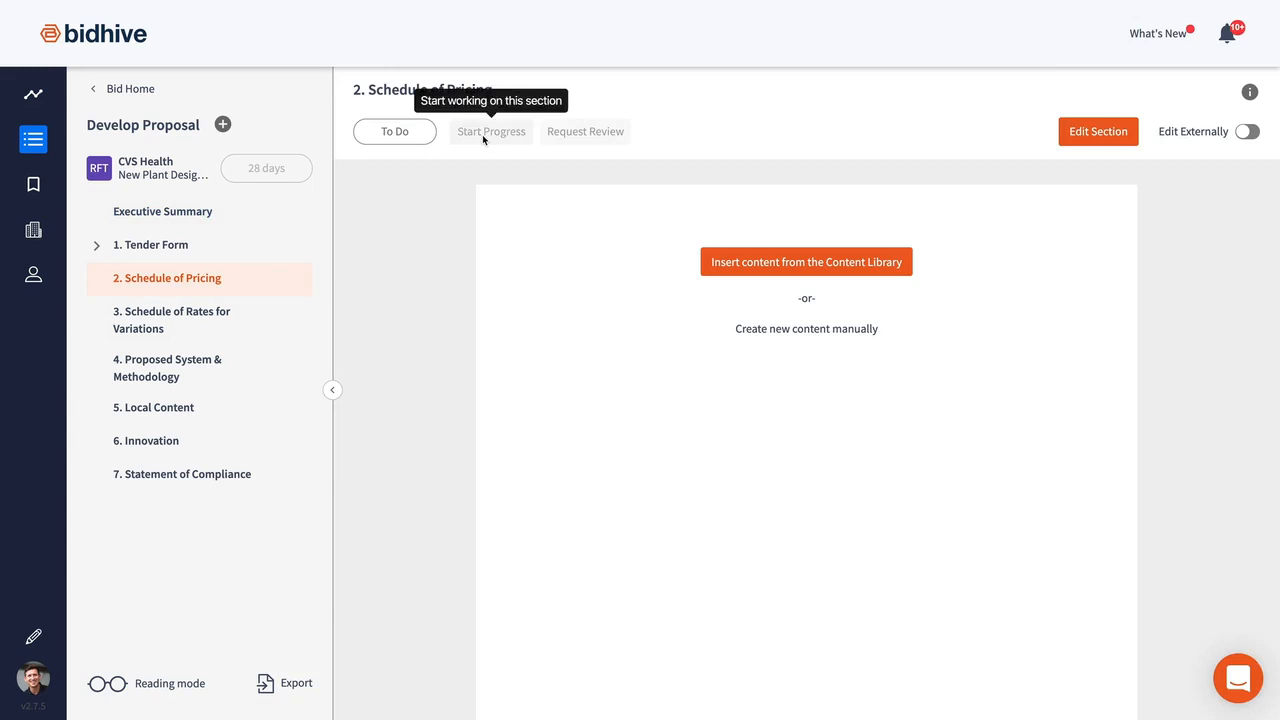
click(806, 260)
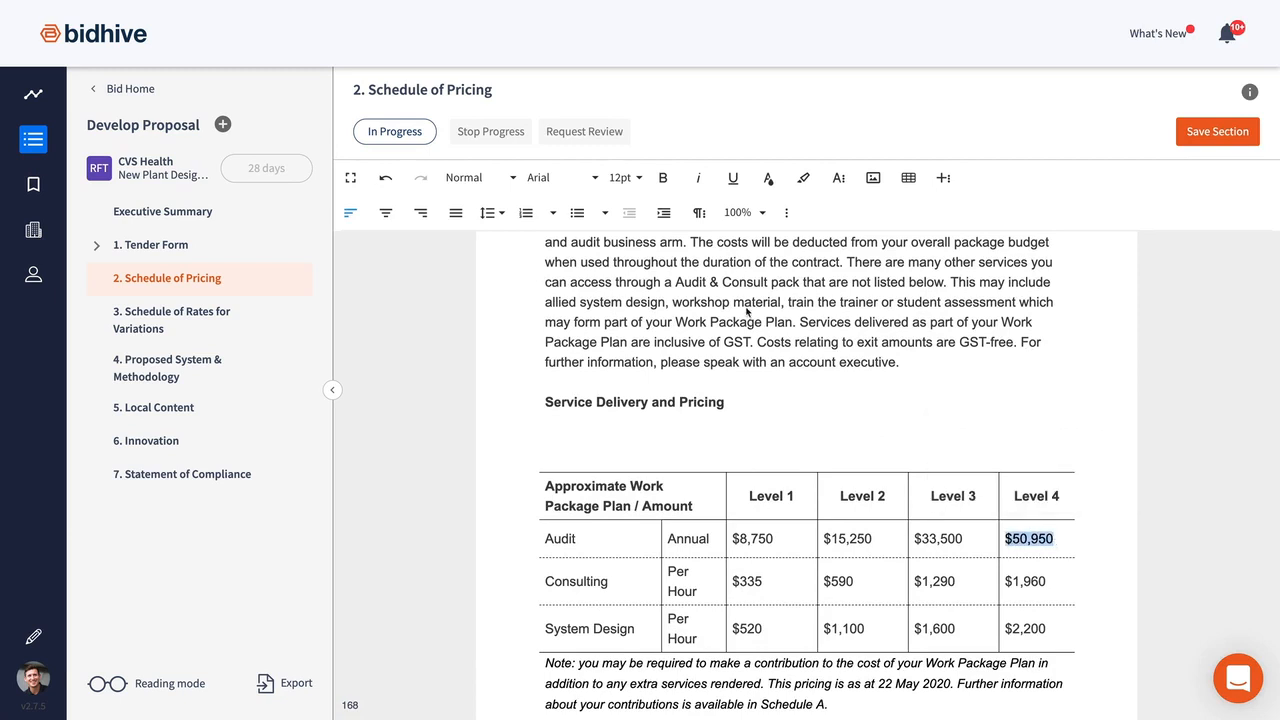
click(32, 228)
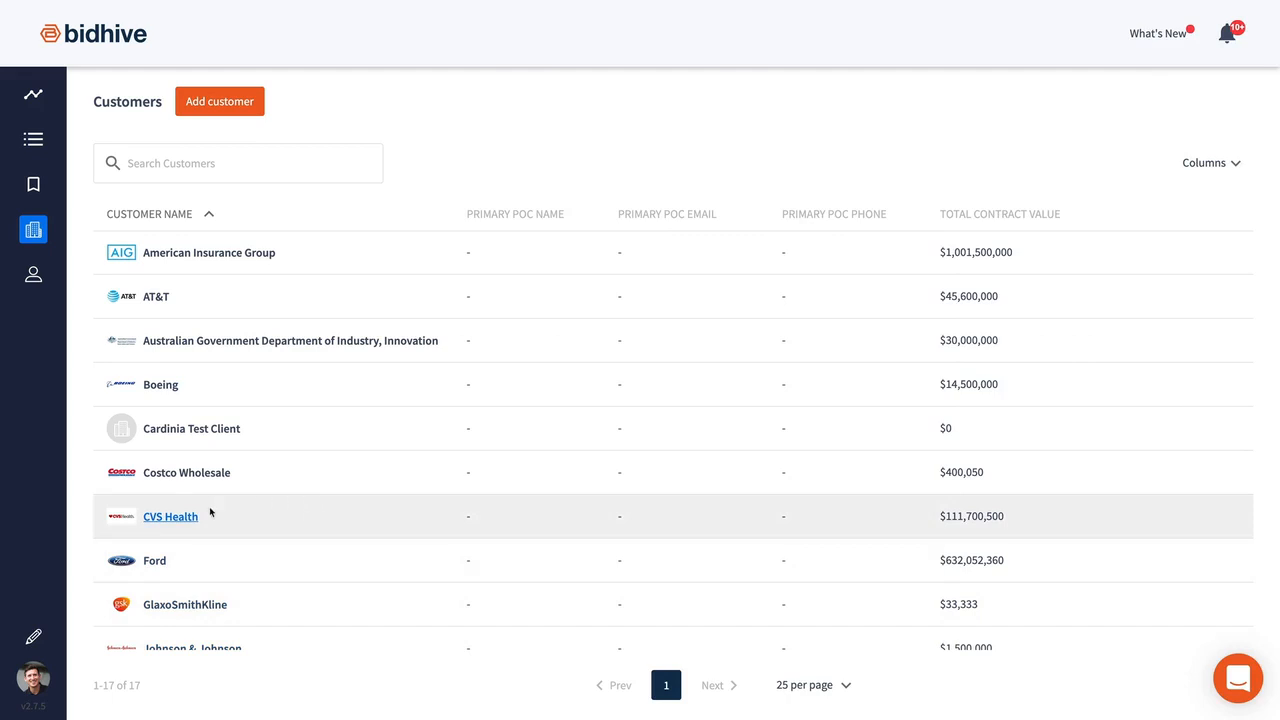
- Show all associated opportunities of every status on the CVS Health customer profile
click(170, 516)
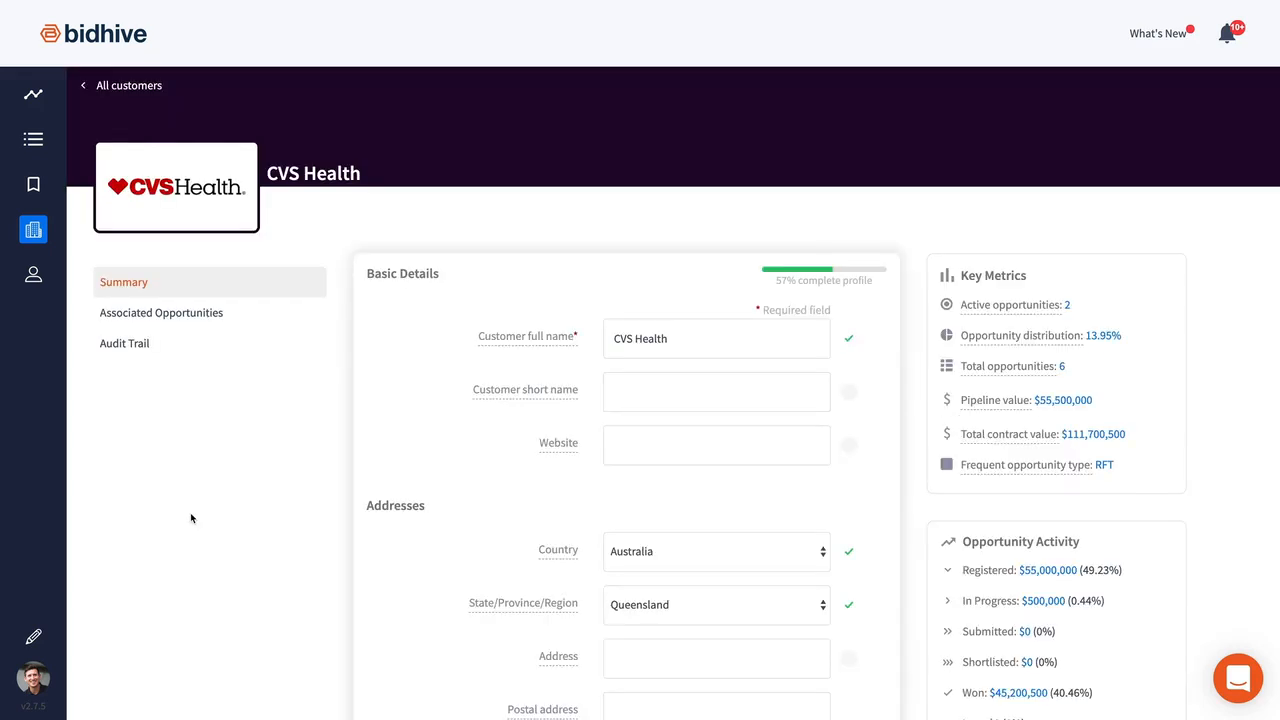
mouse_move(1230, 342)
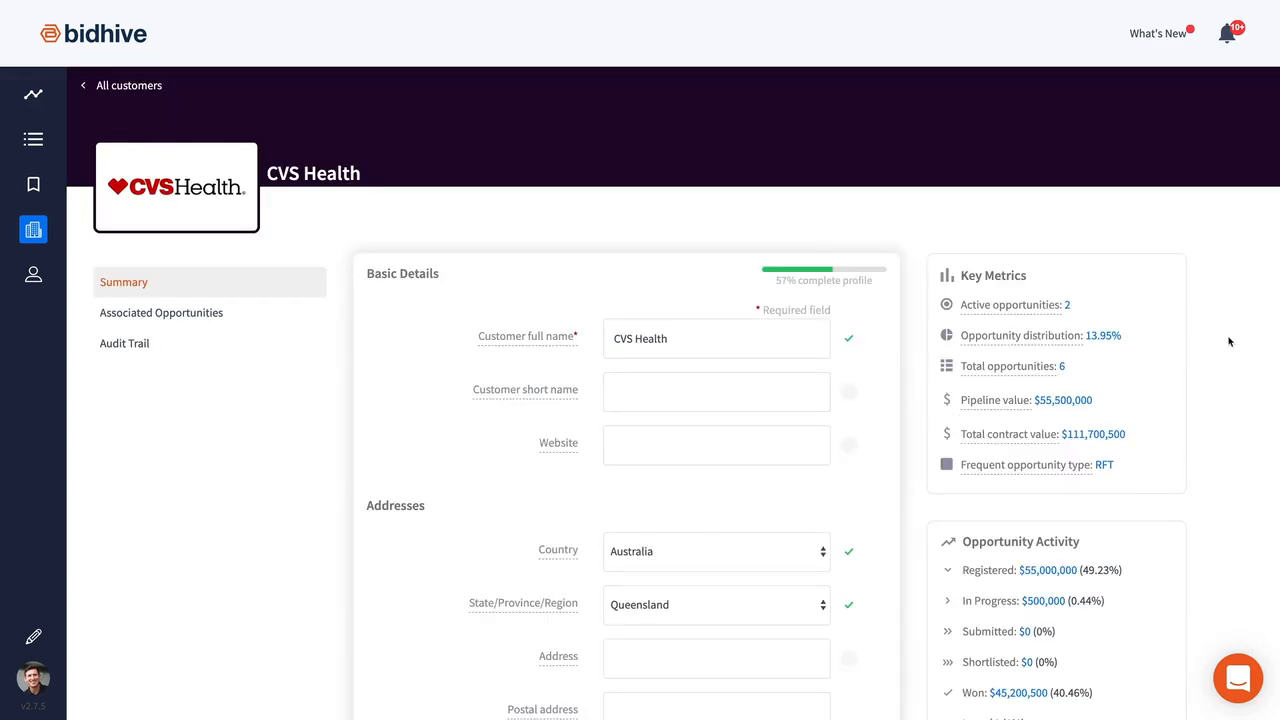
scroll(down, 3)
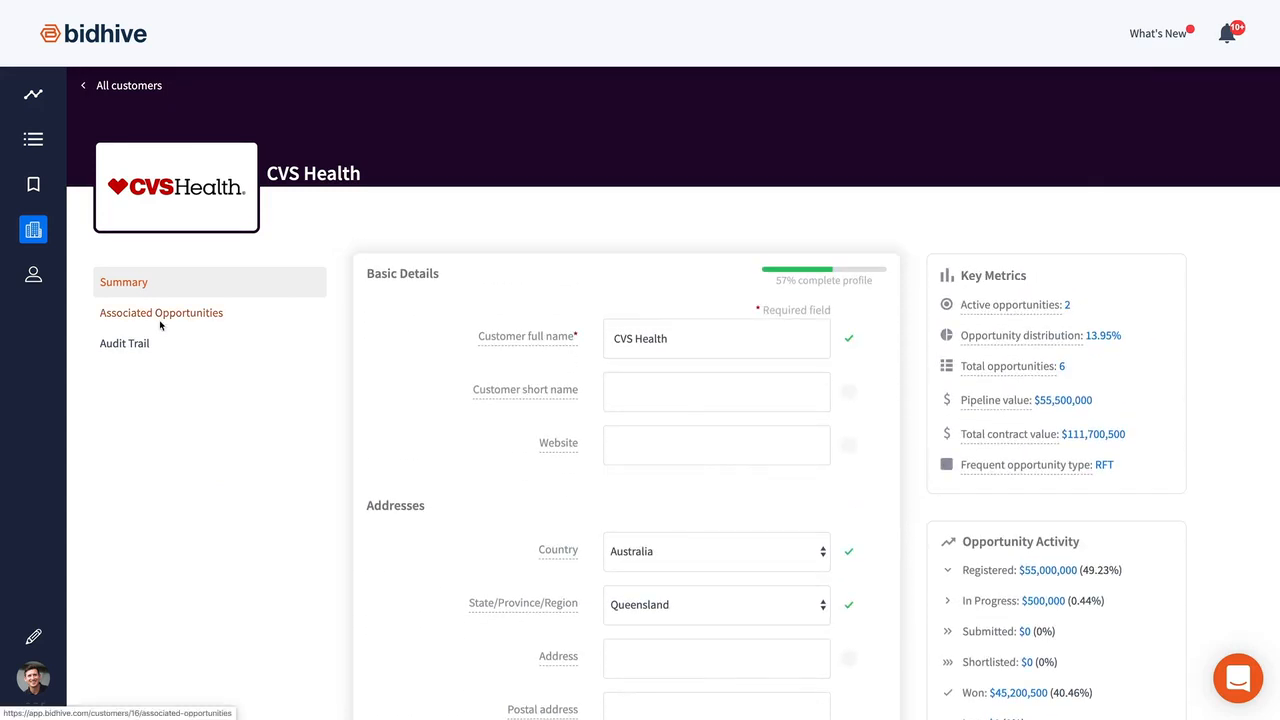
click(160, 312)
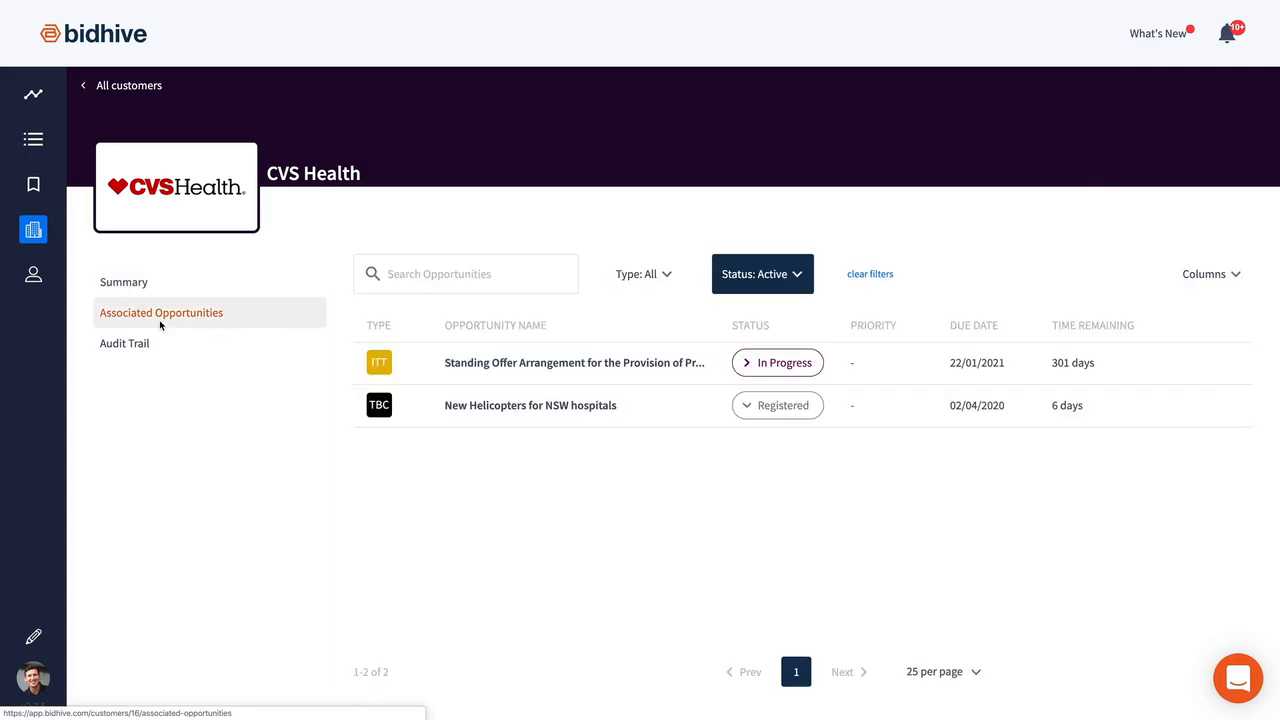
mouse_move(808, 292)
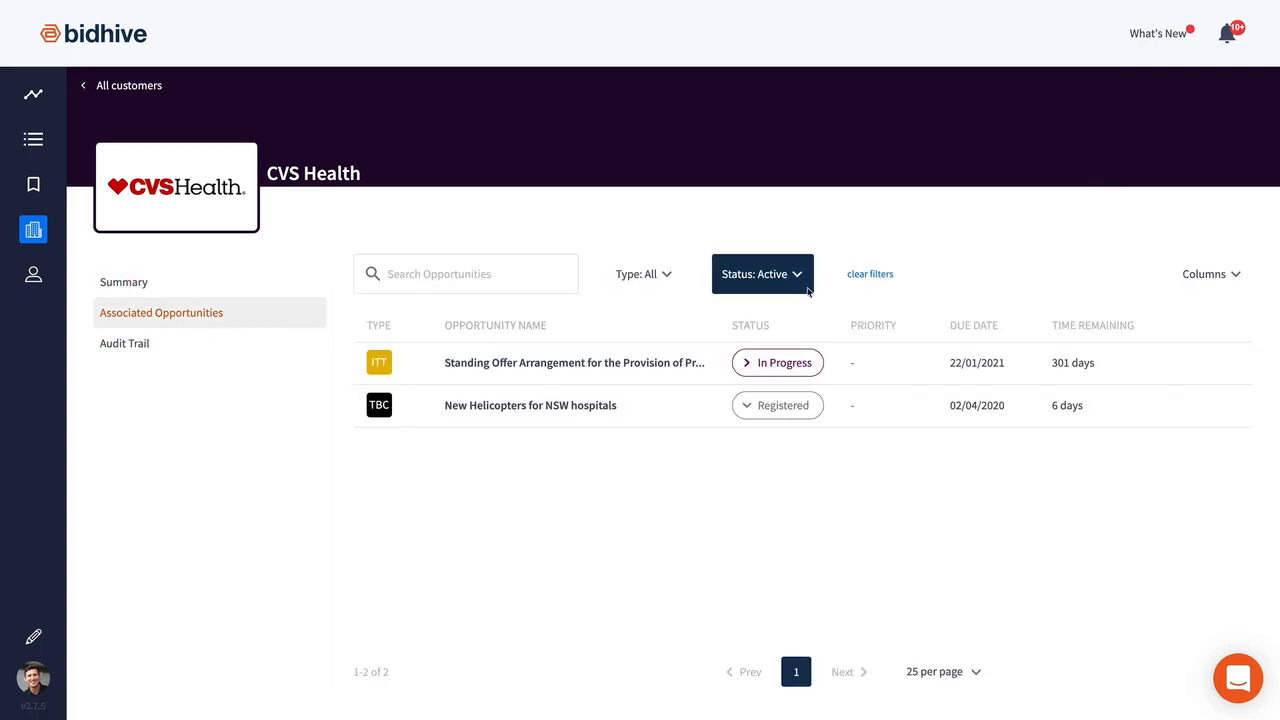
click(762, 274)
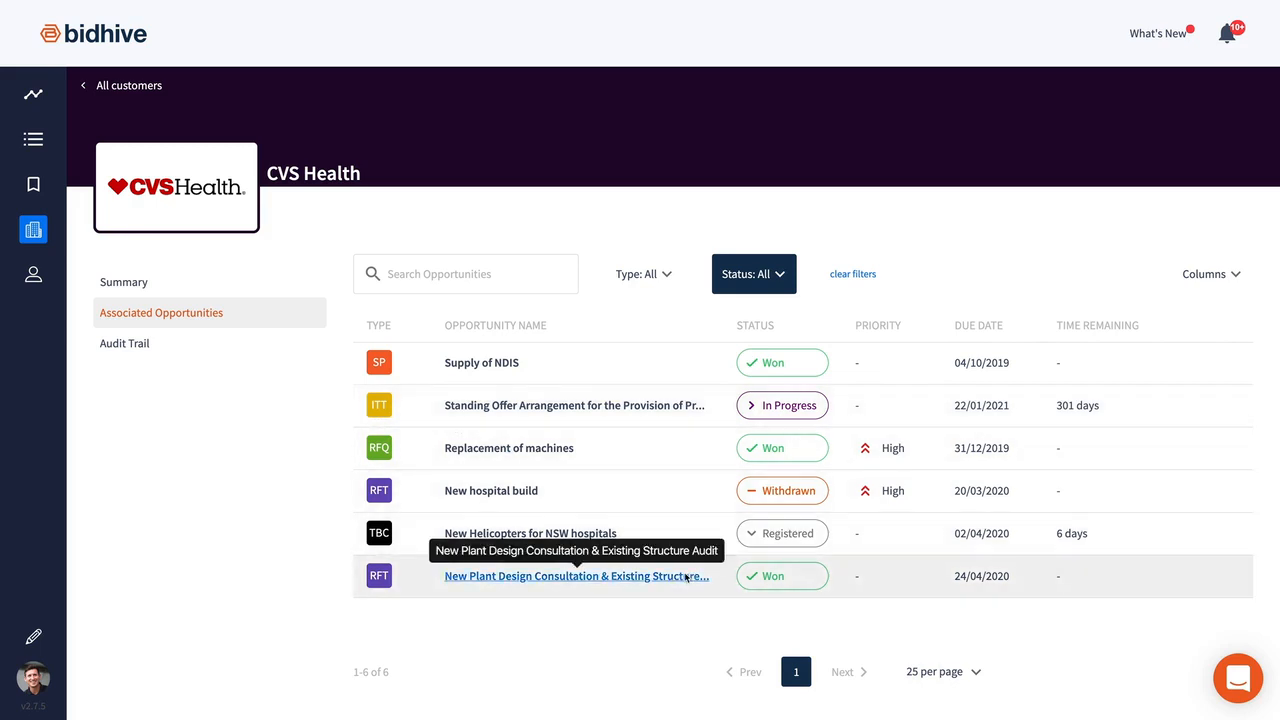
- Reopen the New Plant Design Consultation & Existing Structure Audit opportunity
click(570, 576)
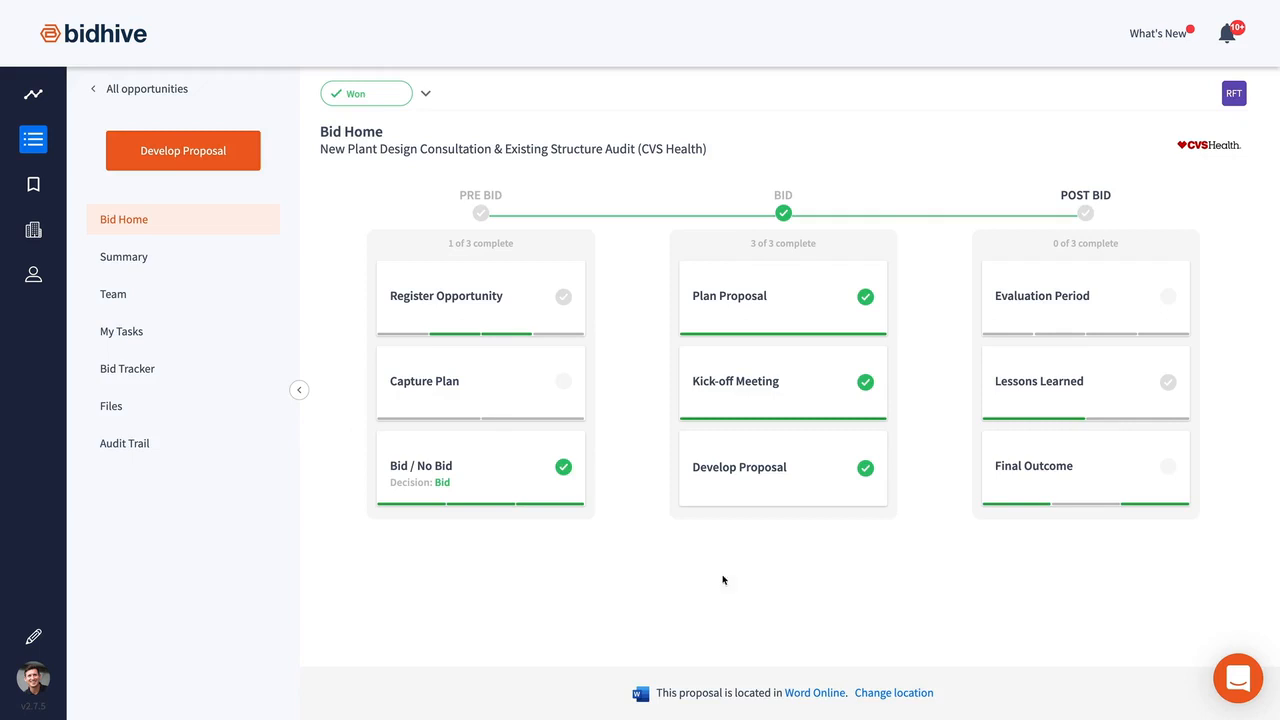
- Review the Lessons Learned answers for the CVS Health New Plant Design bid
click(1040, 380)
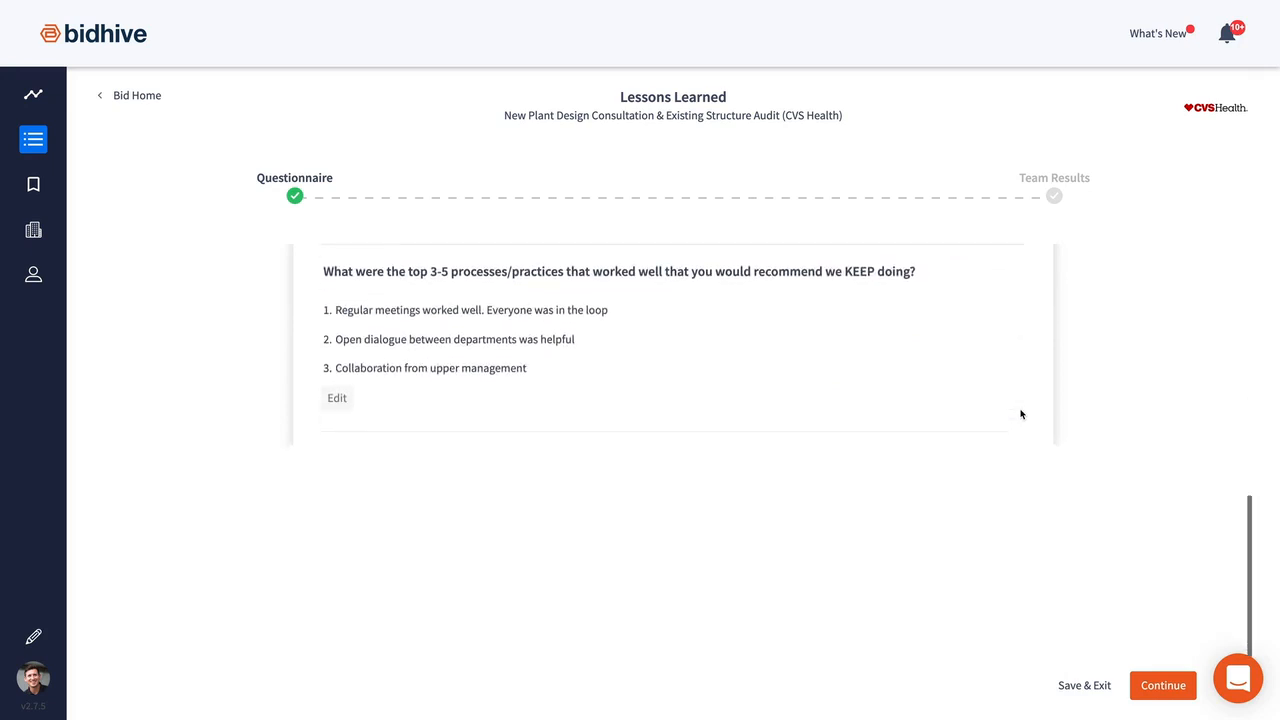
scroll(down, 3)
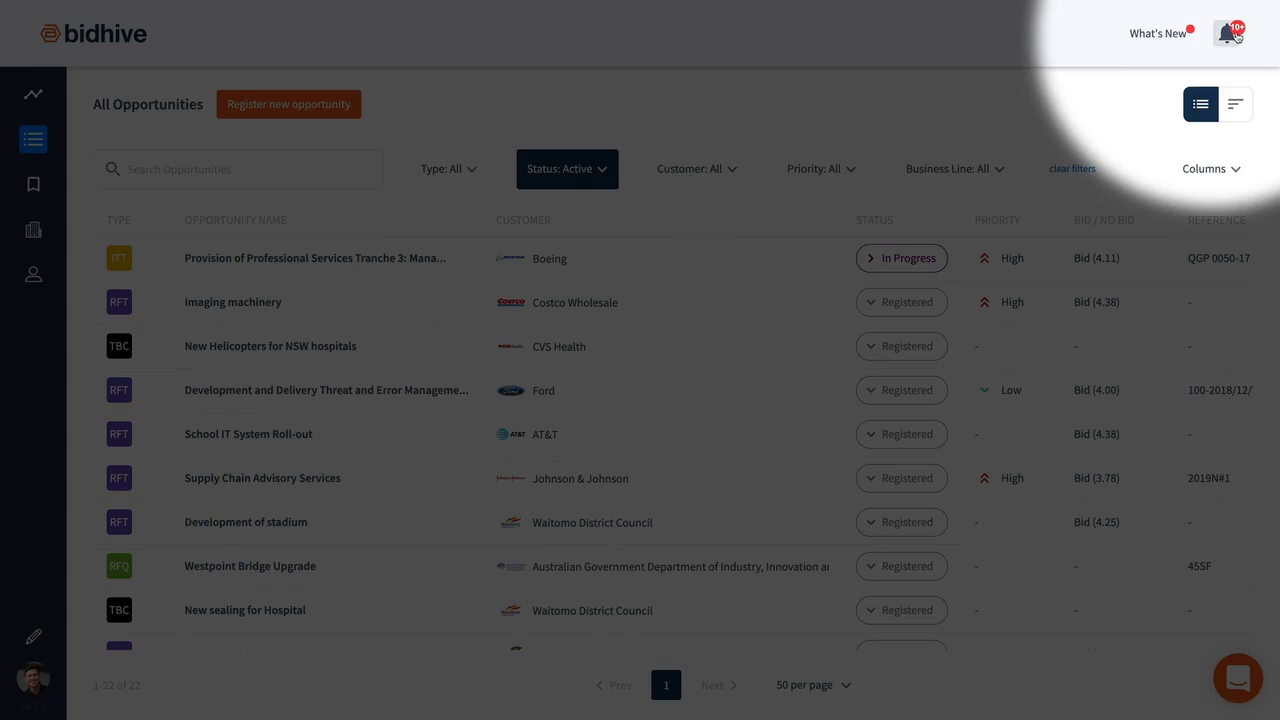
- Browse the milestone and due-date notifications and view the Ford milestone reminder in the tracker
click(1230, 32)
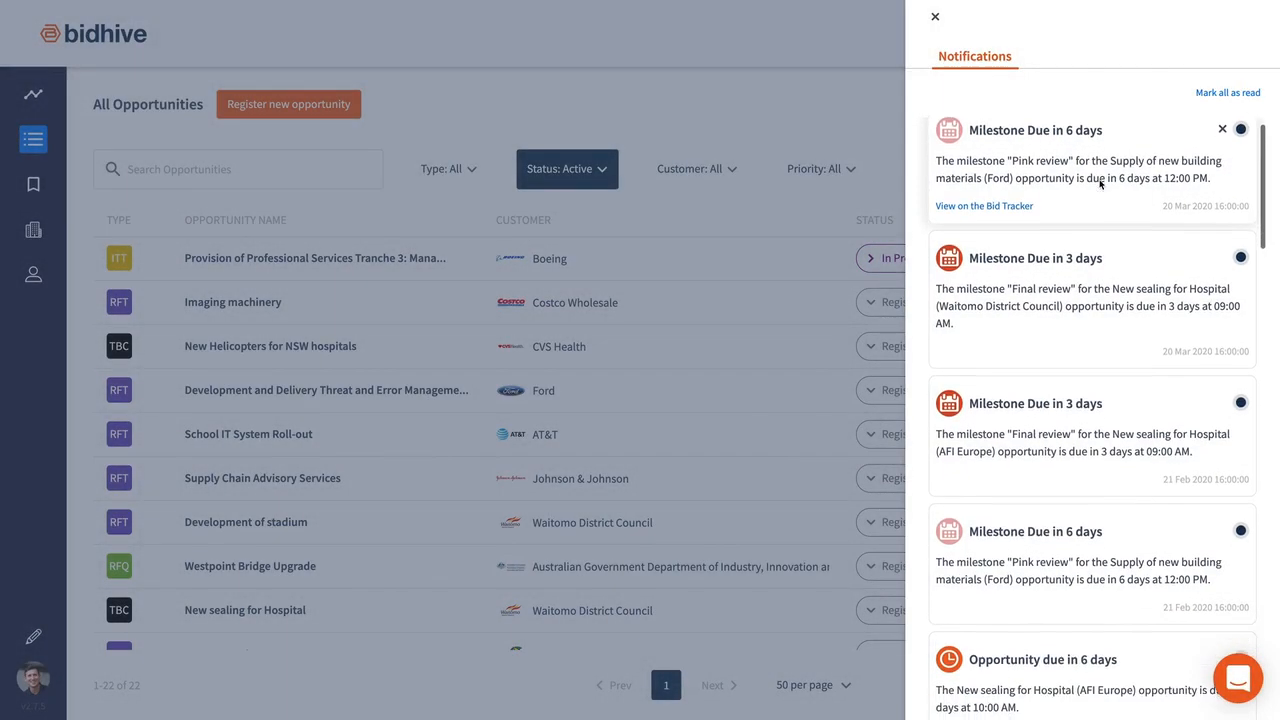
scroll(down, 3)
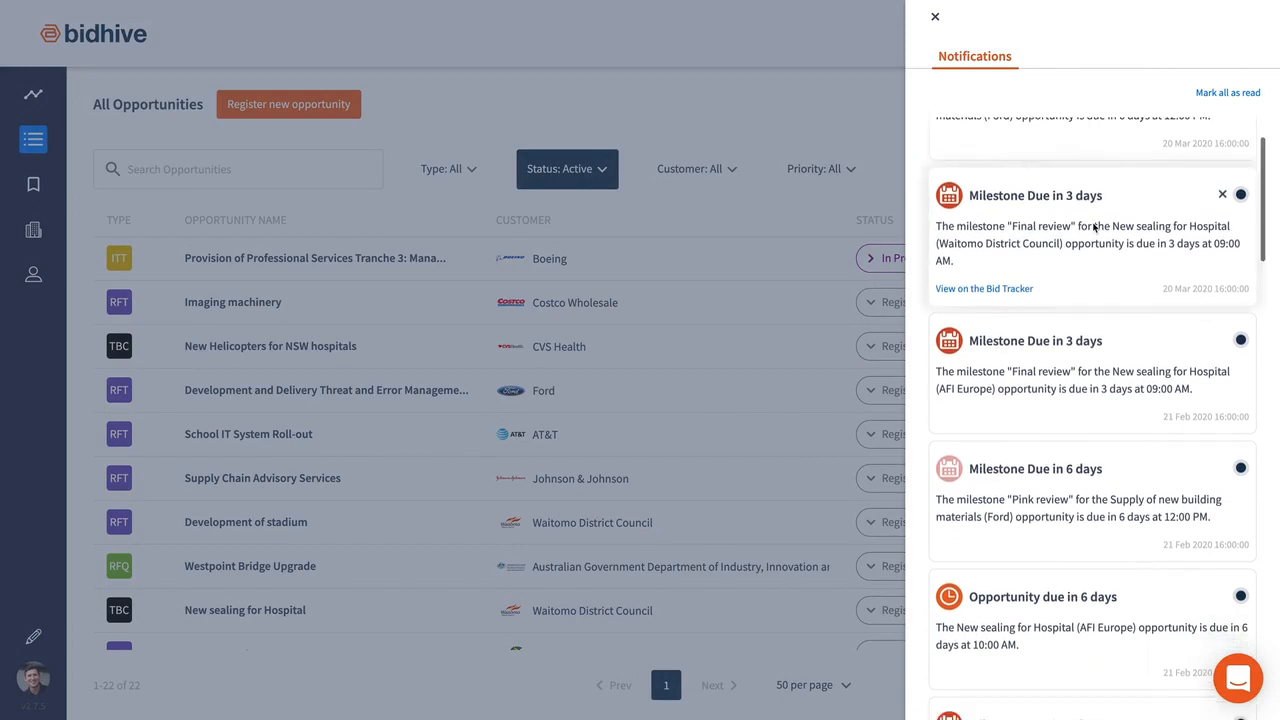
scroll(down, 3)
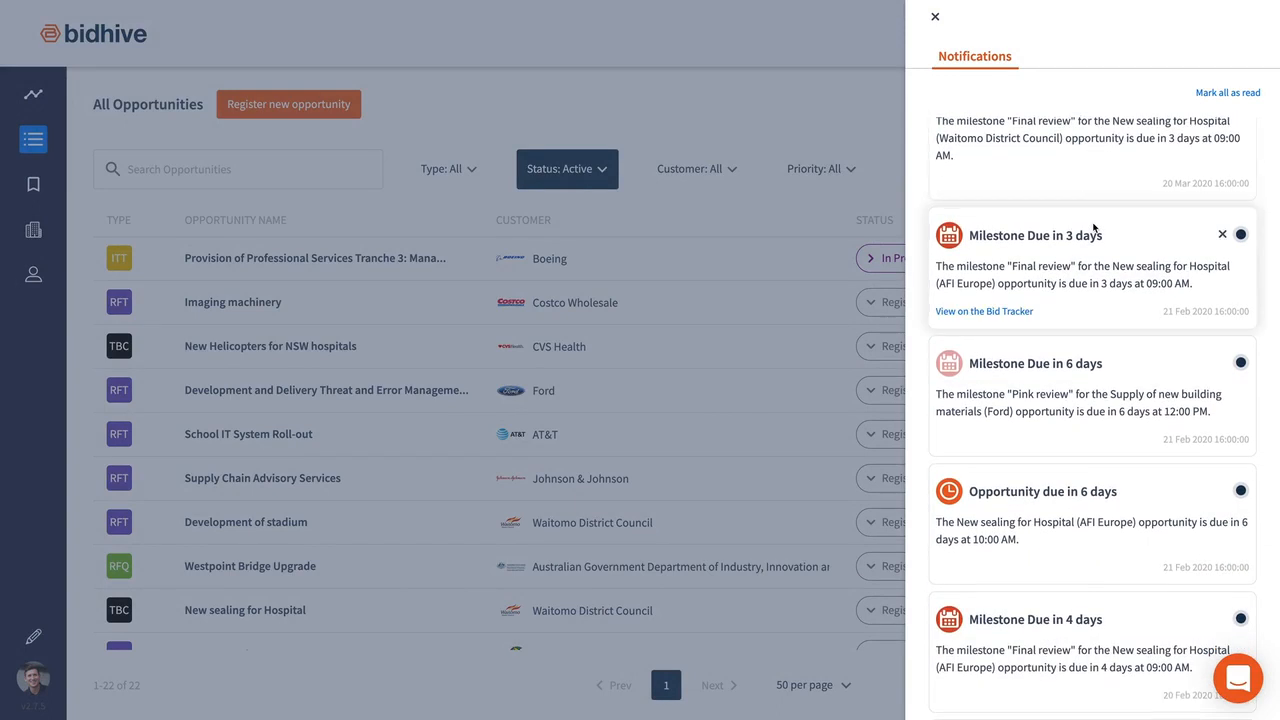
scroll(down, 3)
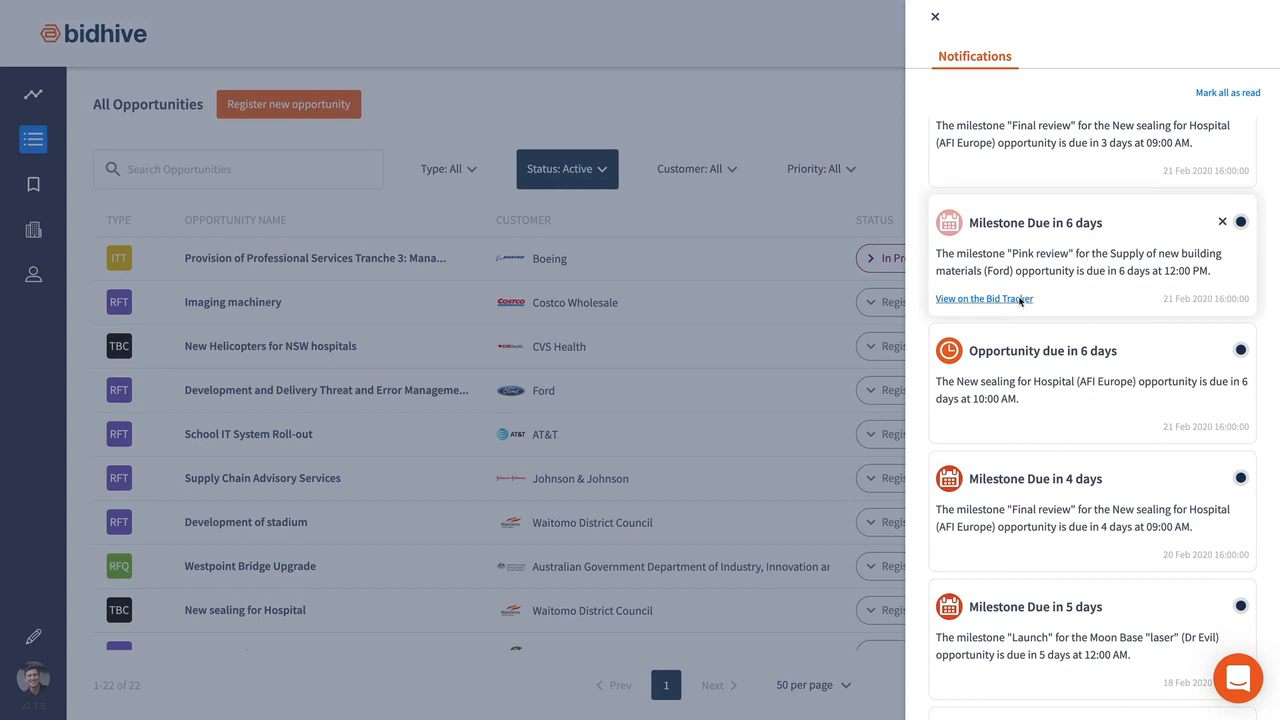
click(972, 298)
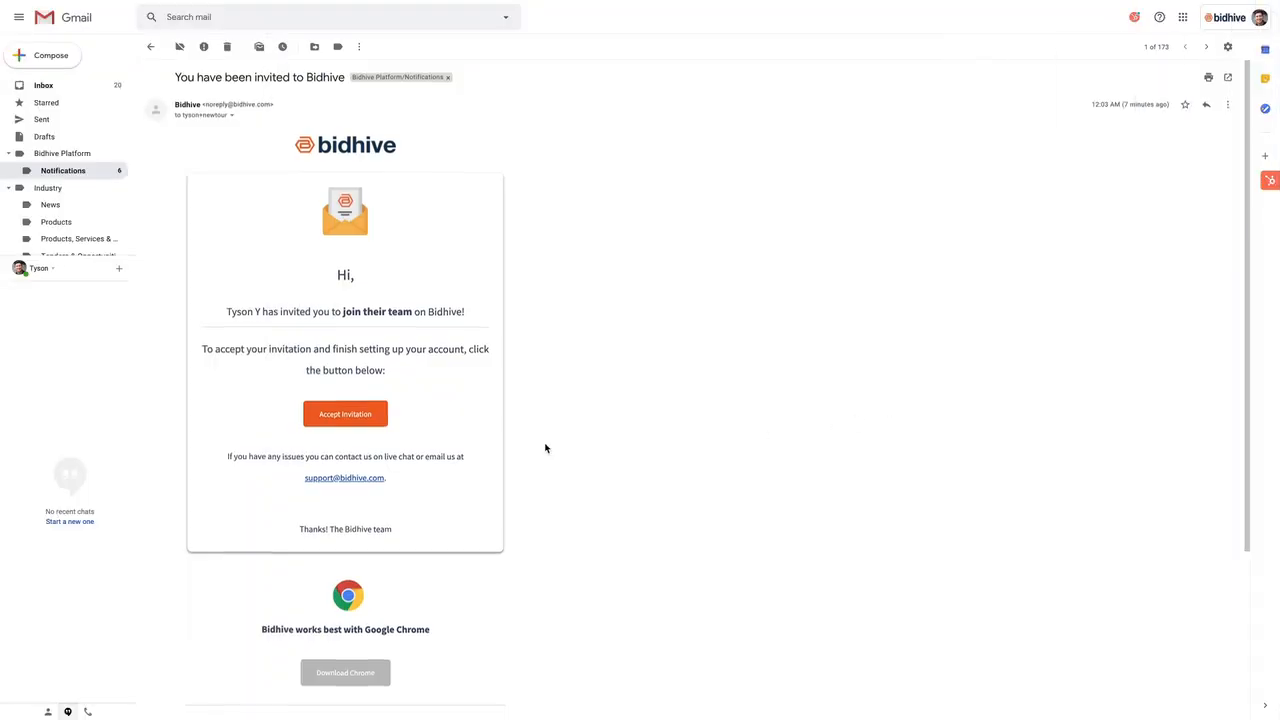
- Accept the Bidhive team invitation from the Gmail email, landing on the AT&T customer profile
scroll(down, 3)
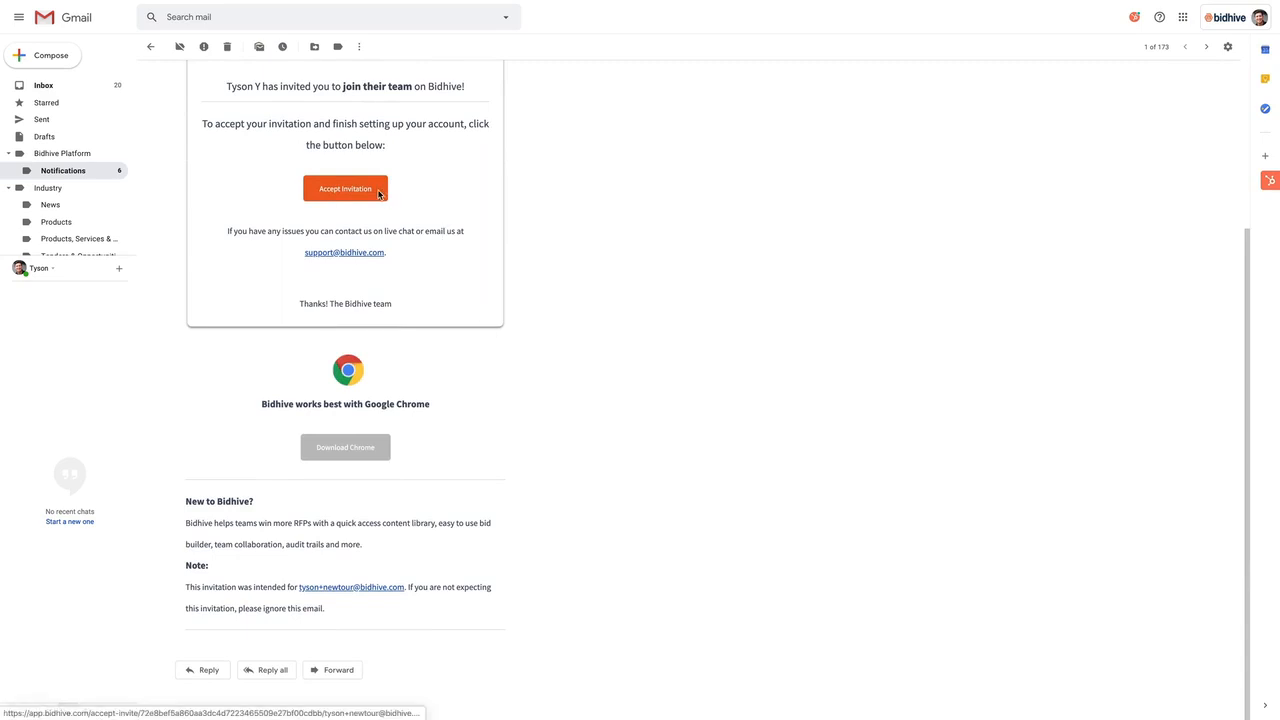
click(344, 188)
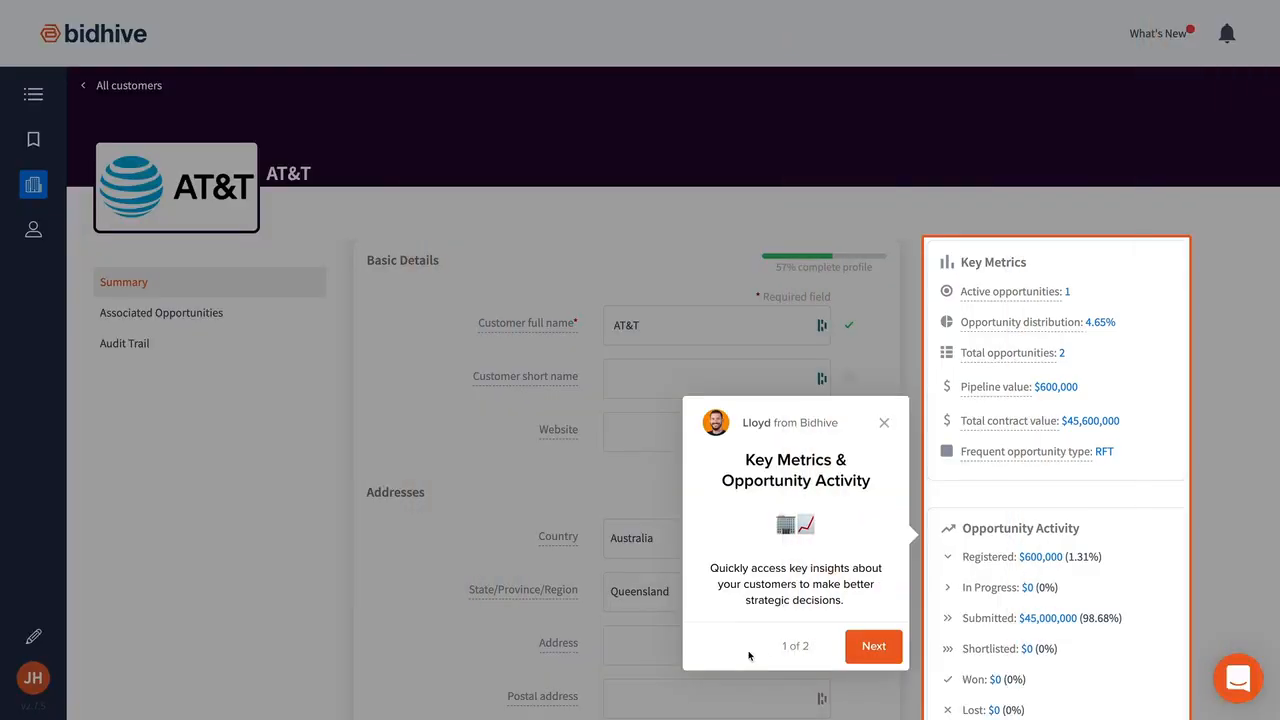
- Step through and dismiss the AT&T profile tour tips and the support chat
click(872, 644)
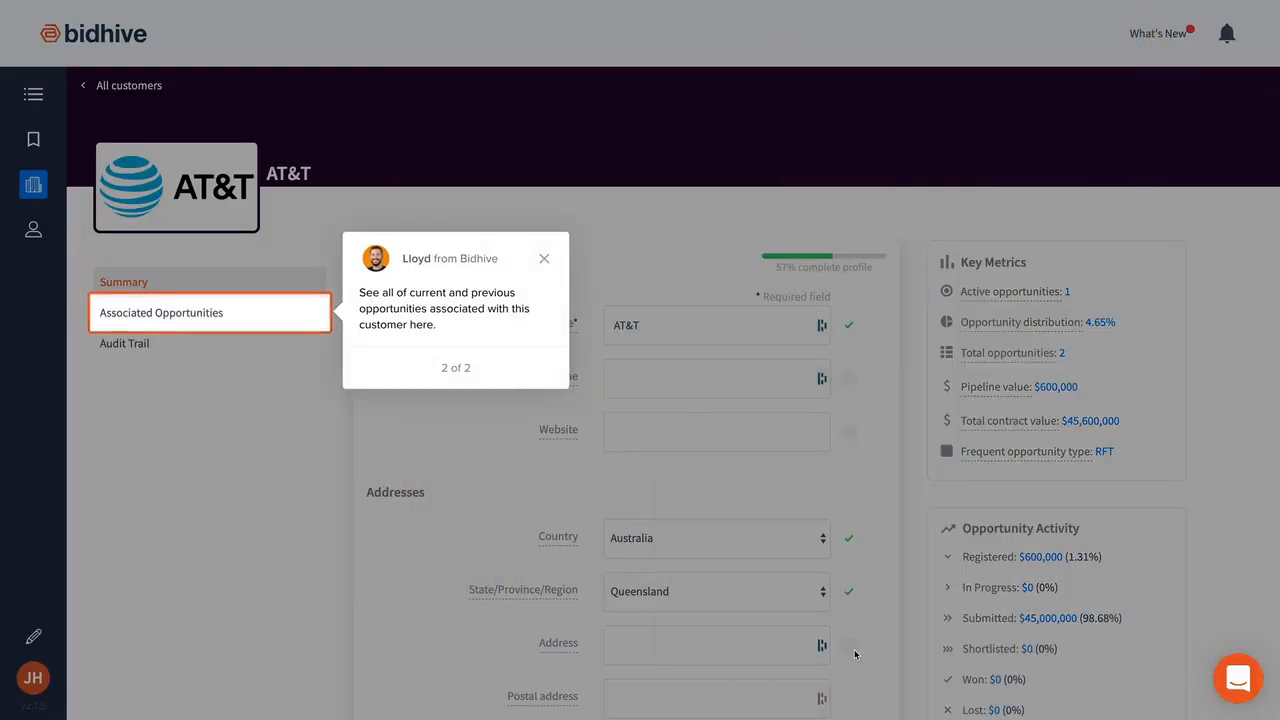
mouse_move(552, 288)
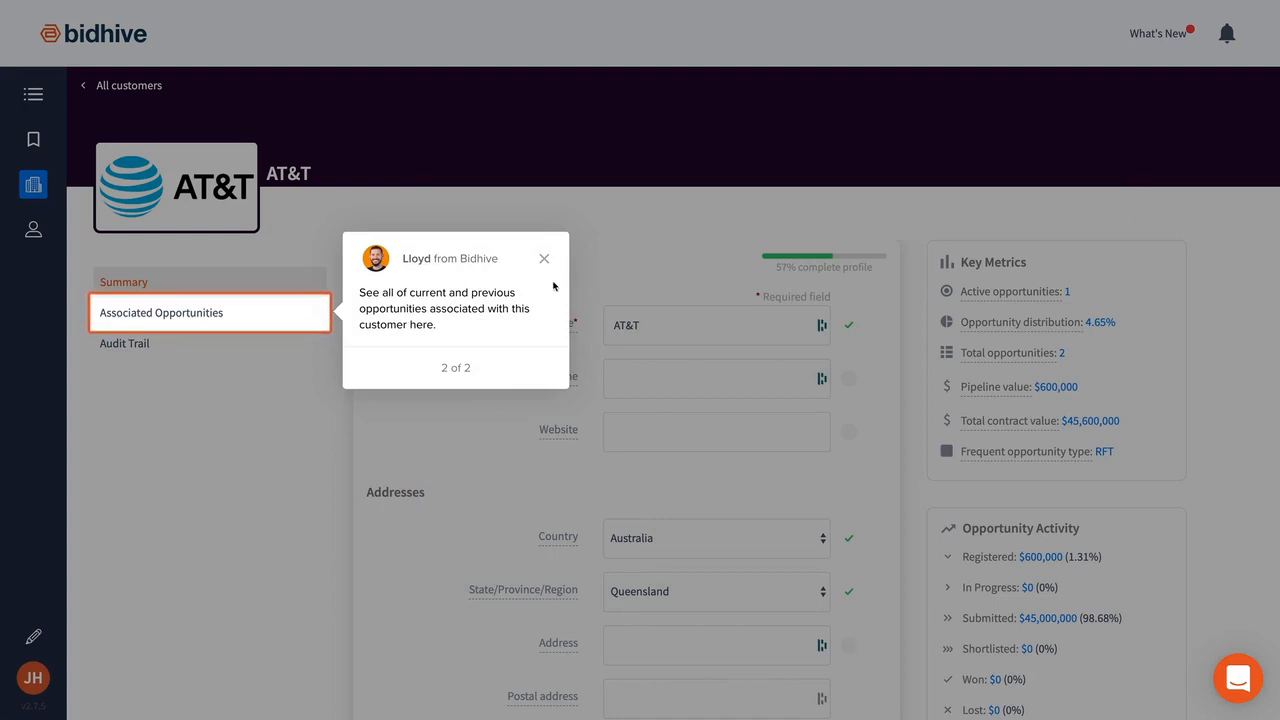
click(1238, 676)
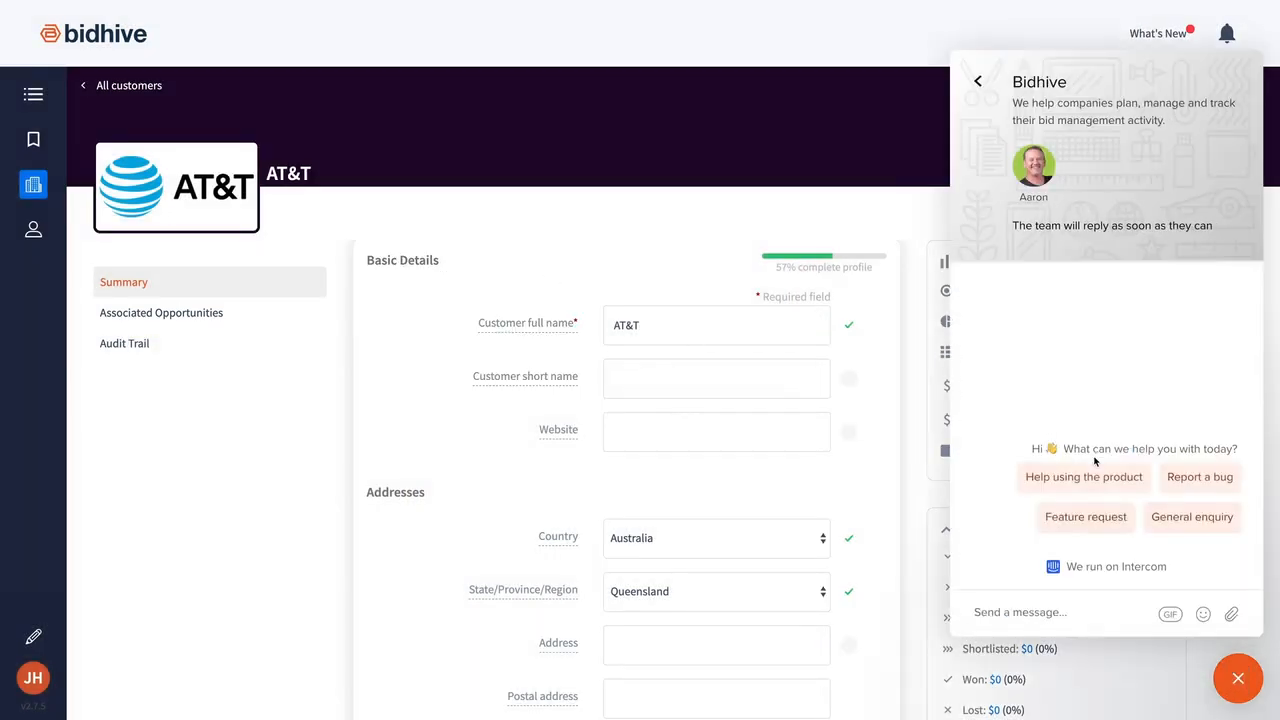
click(1084, 476)
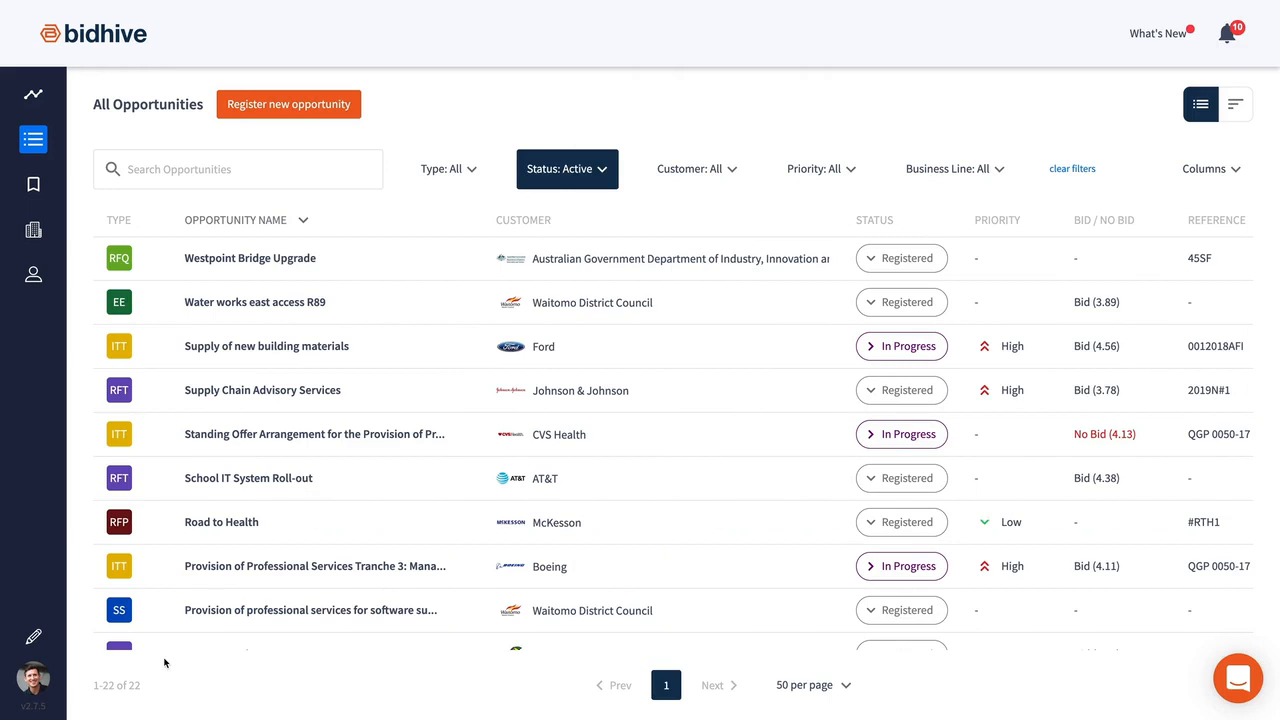
mouse_move(32, 676)
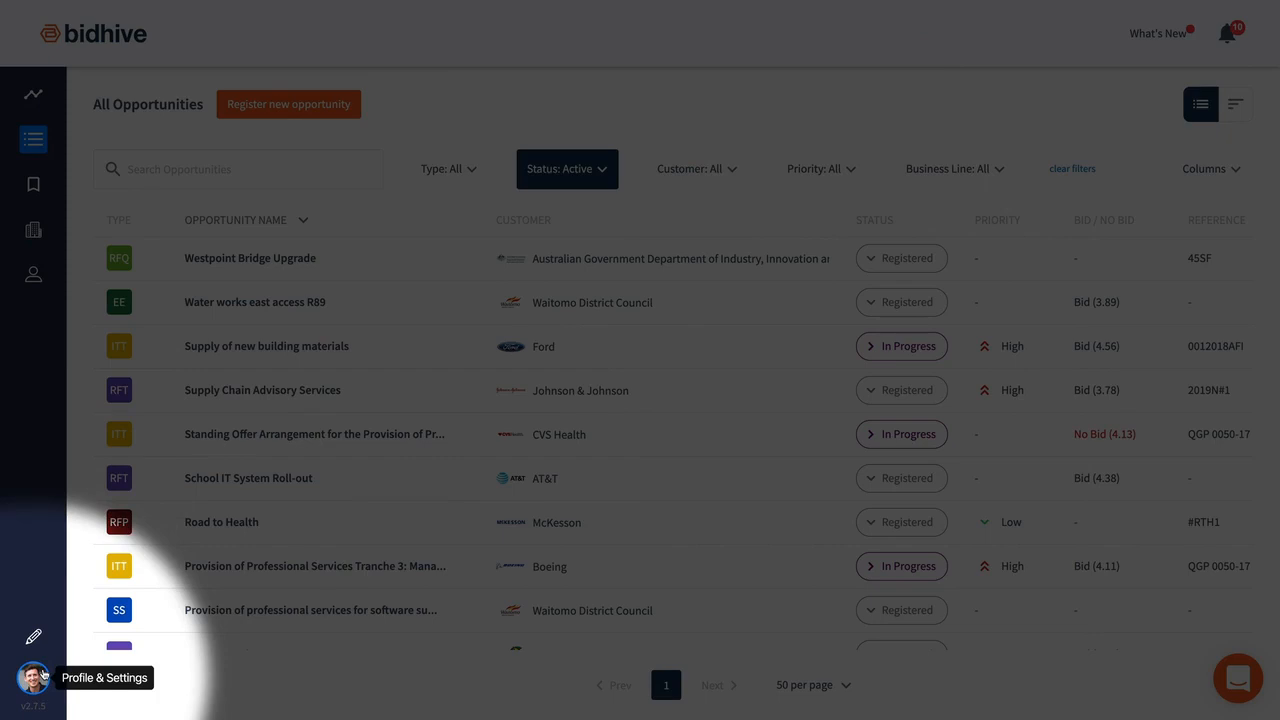
- Go to the feature request board via Profile & Settings > Request a feature
click(32, 676)
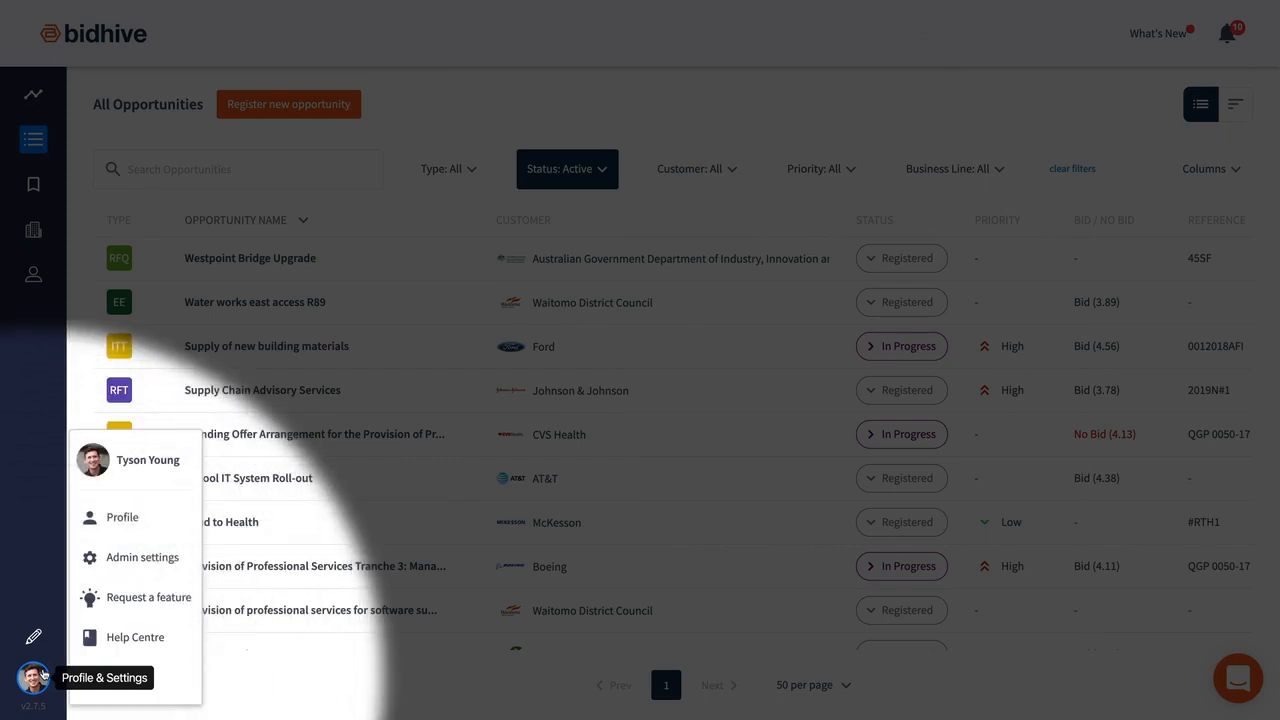
mouse_move(128, 644)
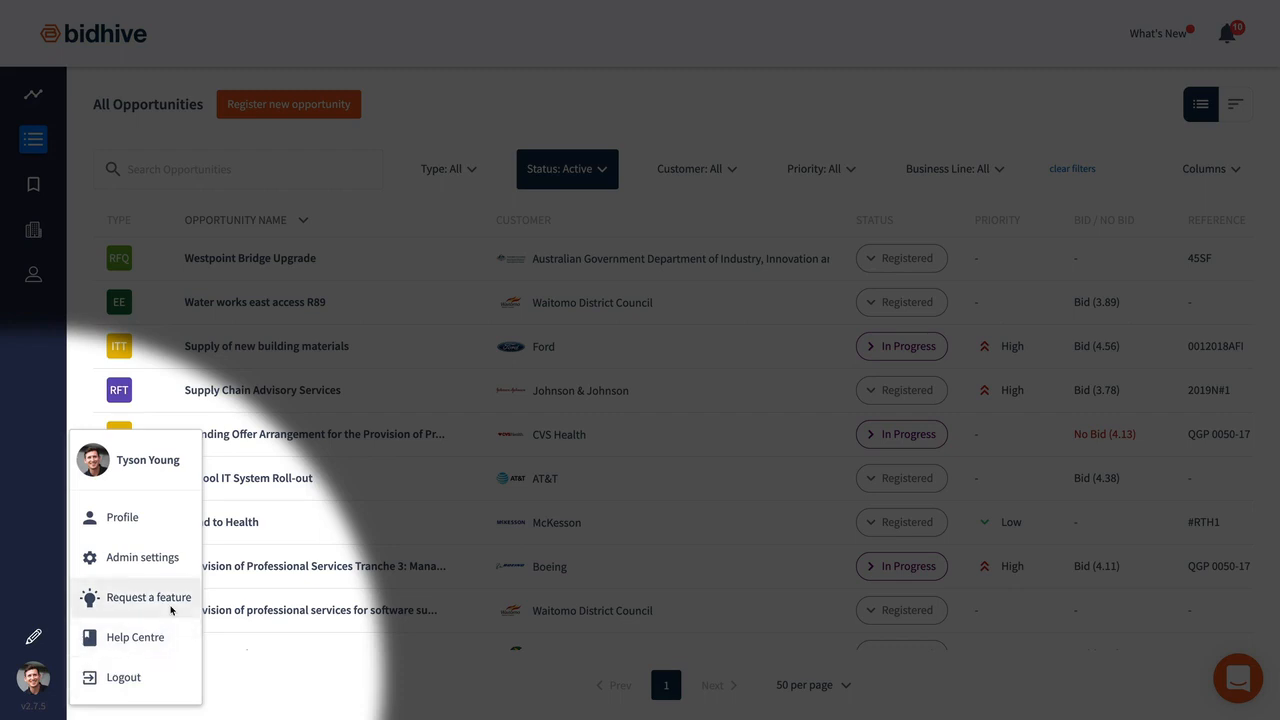
click(148, 596)
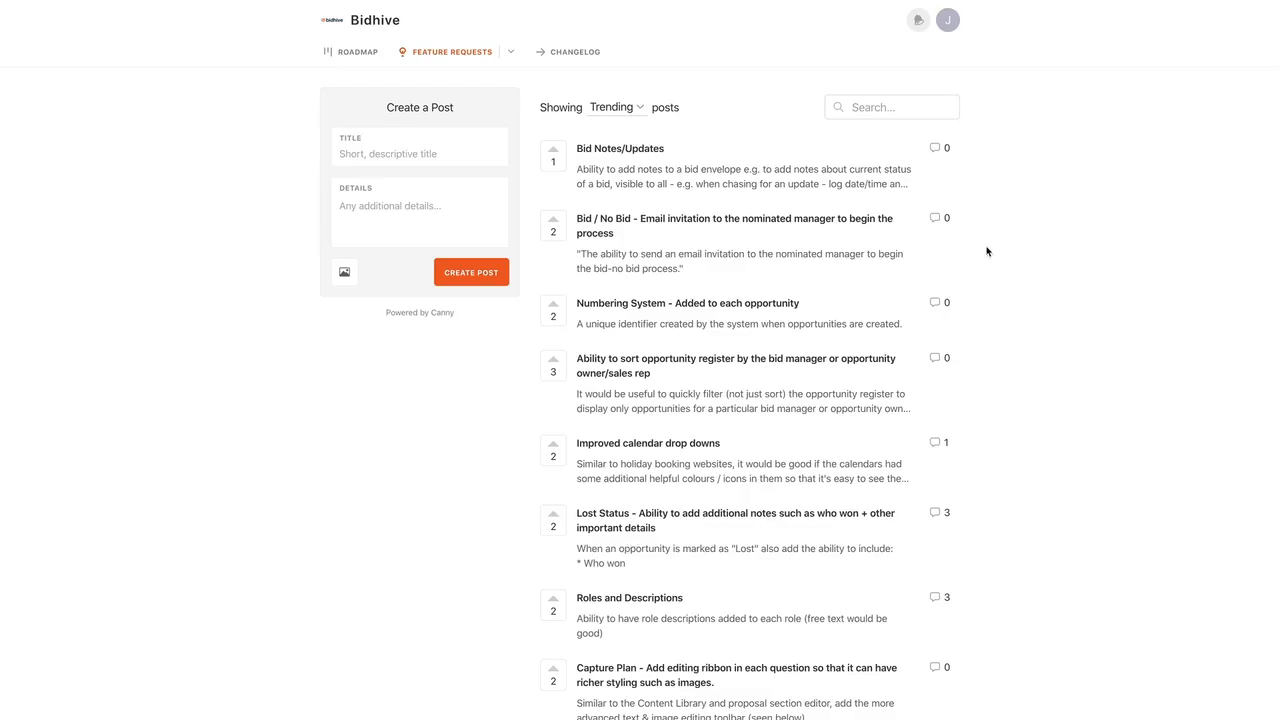
- Scroll through the trending feature requests, then switch to the Bidhive website homepage
scroll(down, 3)
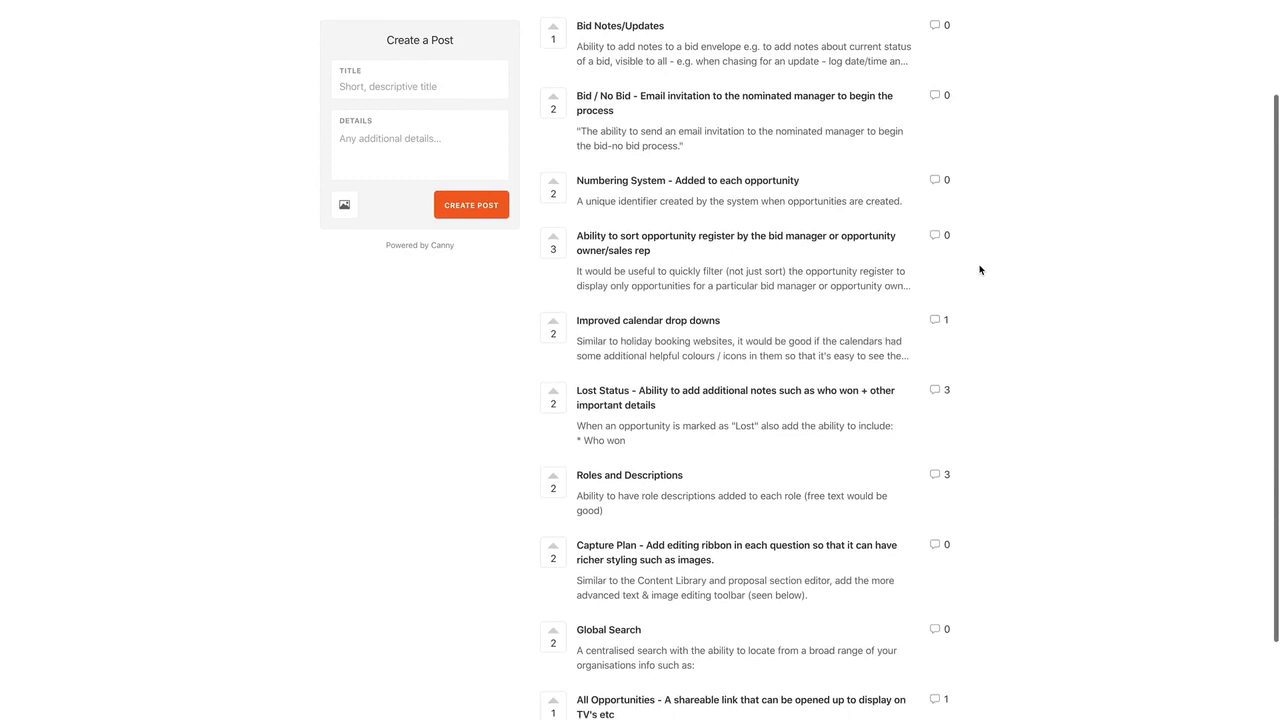
scroll(down, 3)
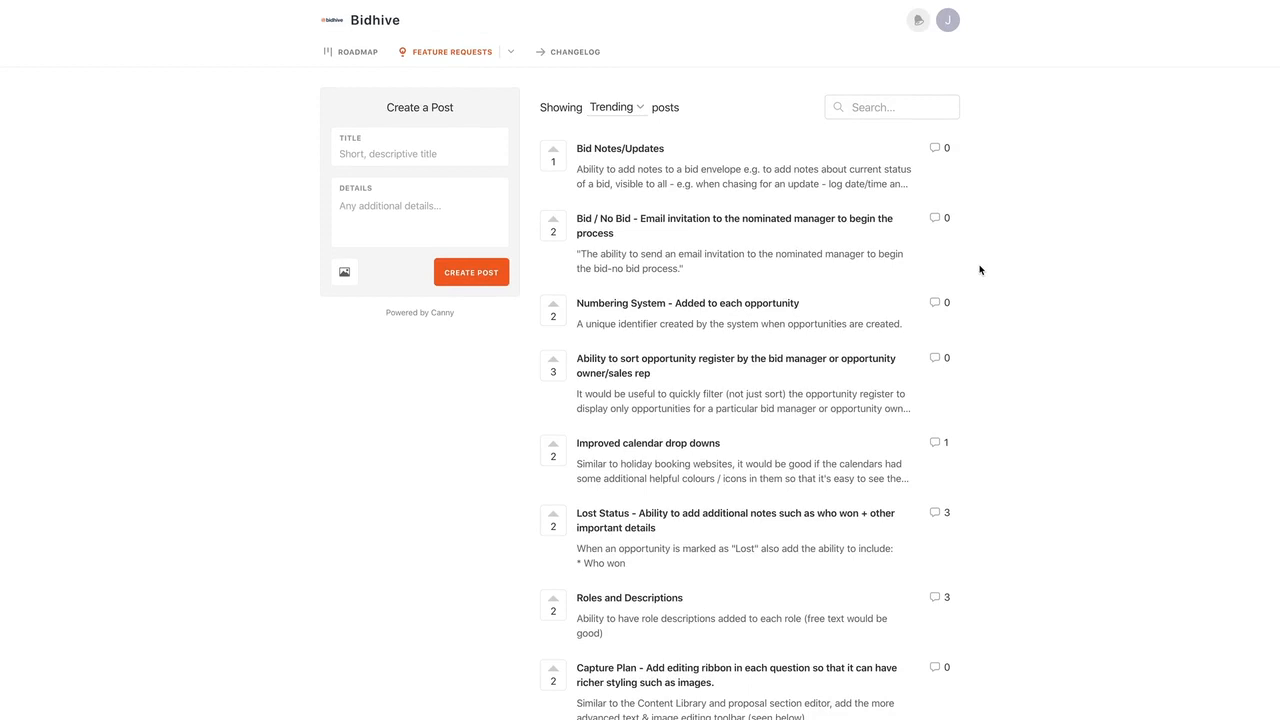
mouse_move(976, 268)
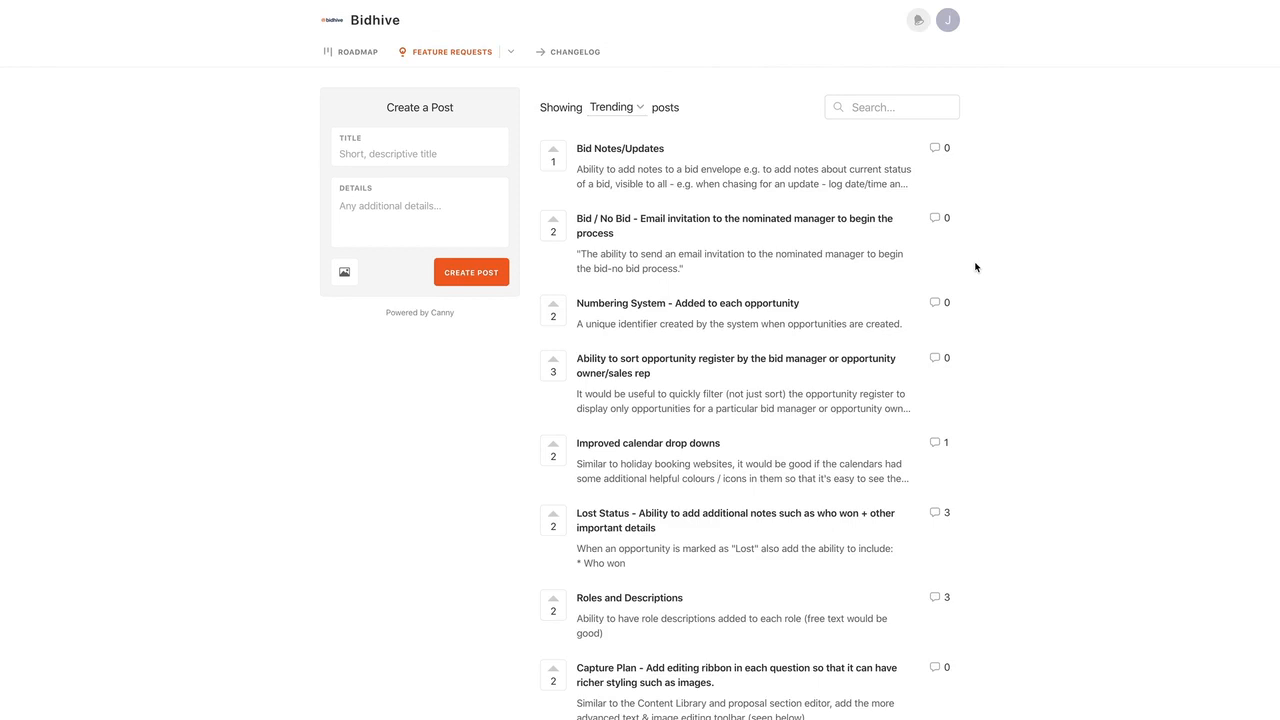
click(354, 20)
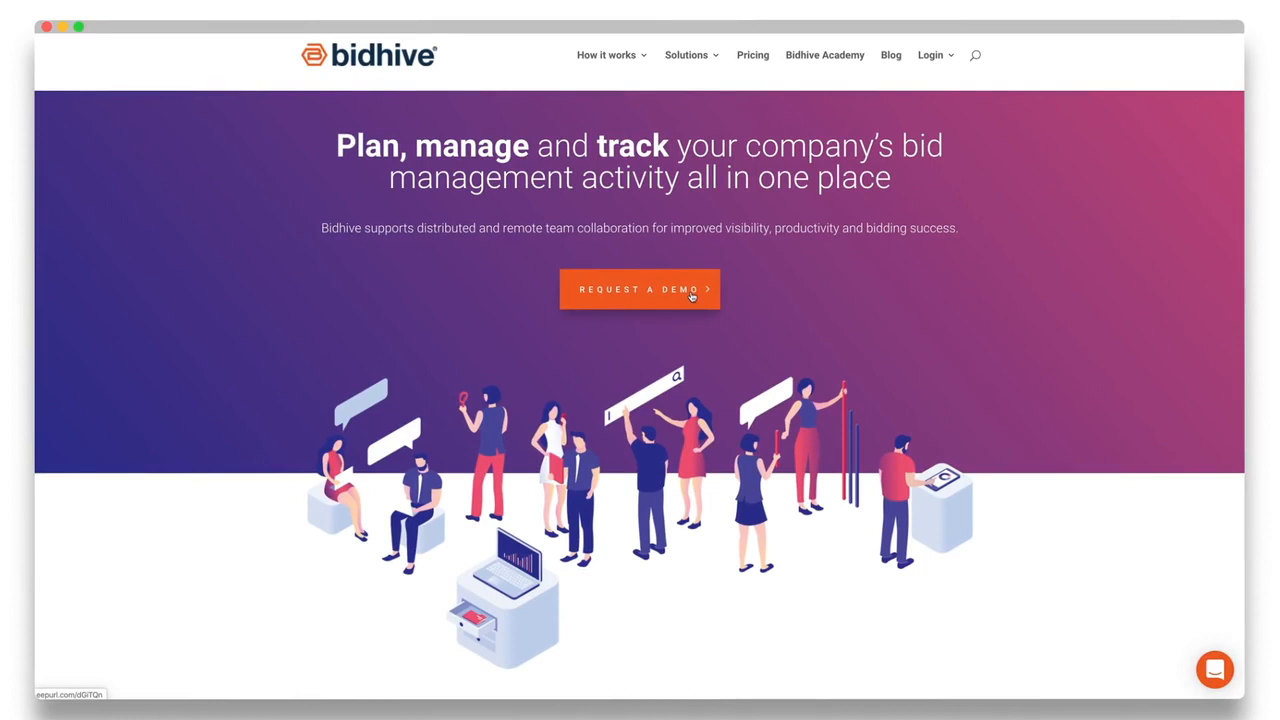
- View the Pricing page with Bid Teams at $79 per user per month and Enterprise Teams on application
click(752, 56)
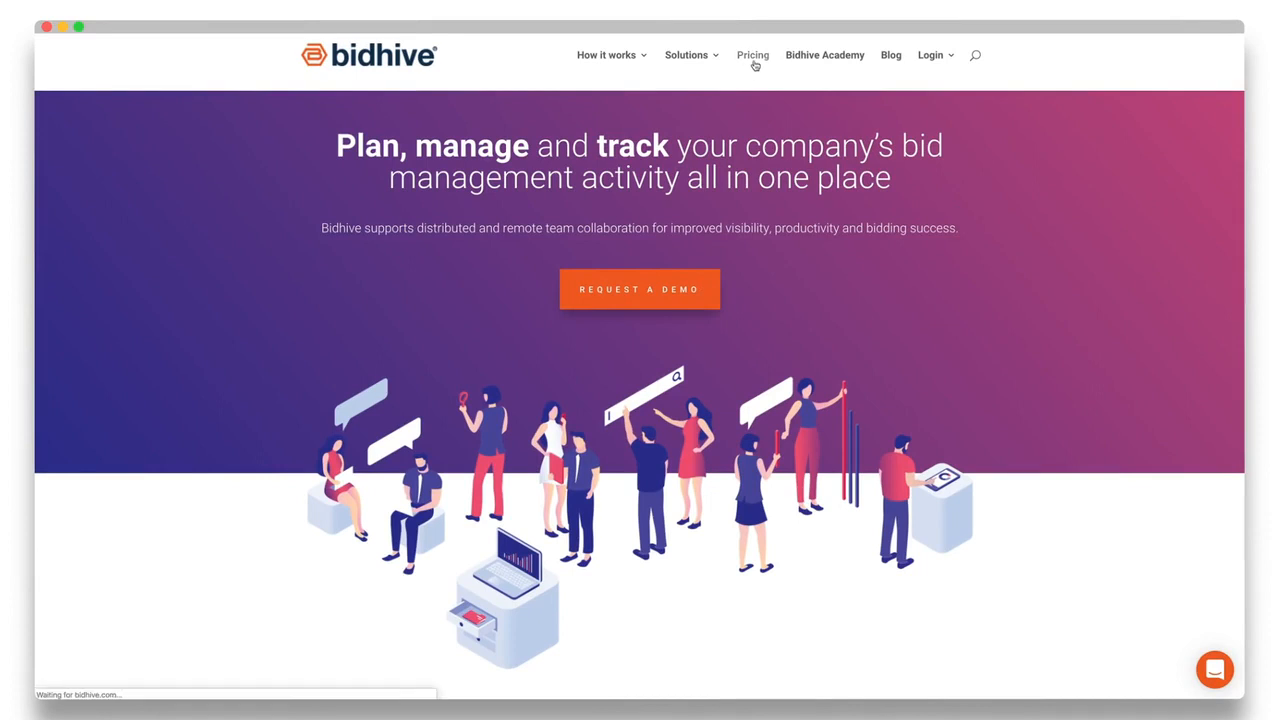
click(752, 56)
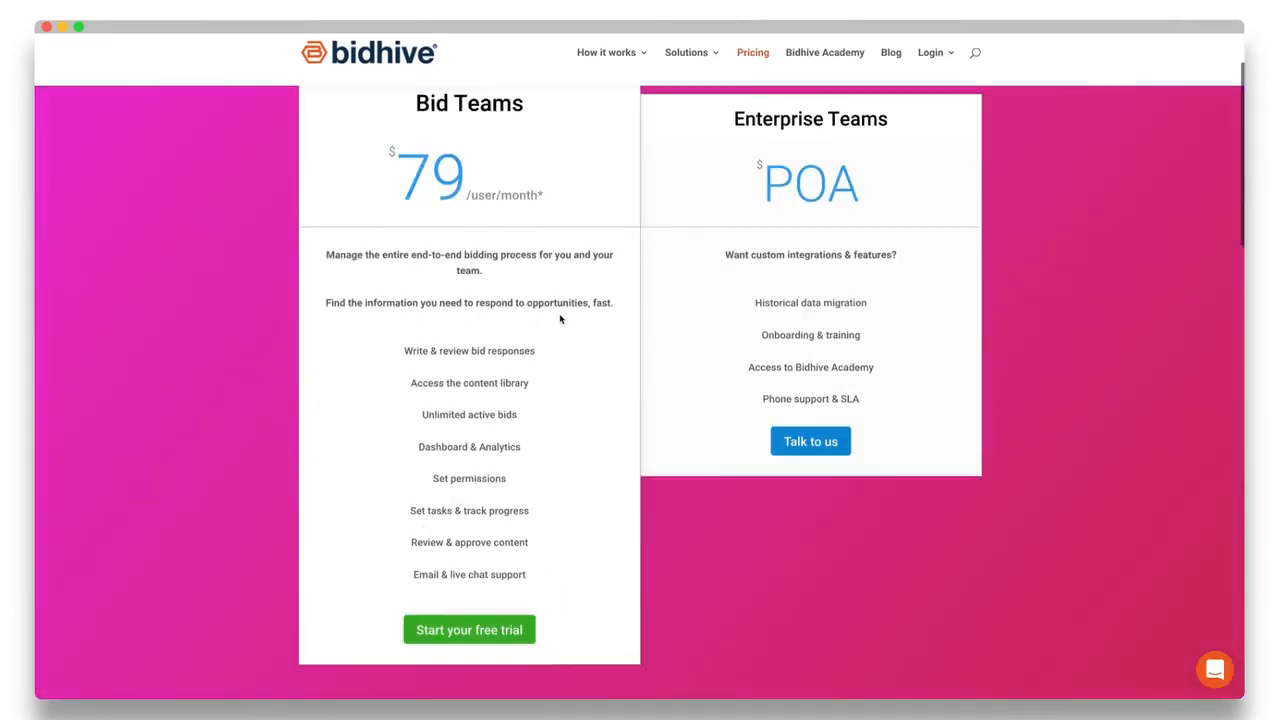
scroll(down, 3)
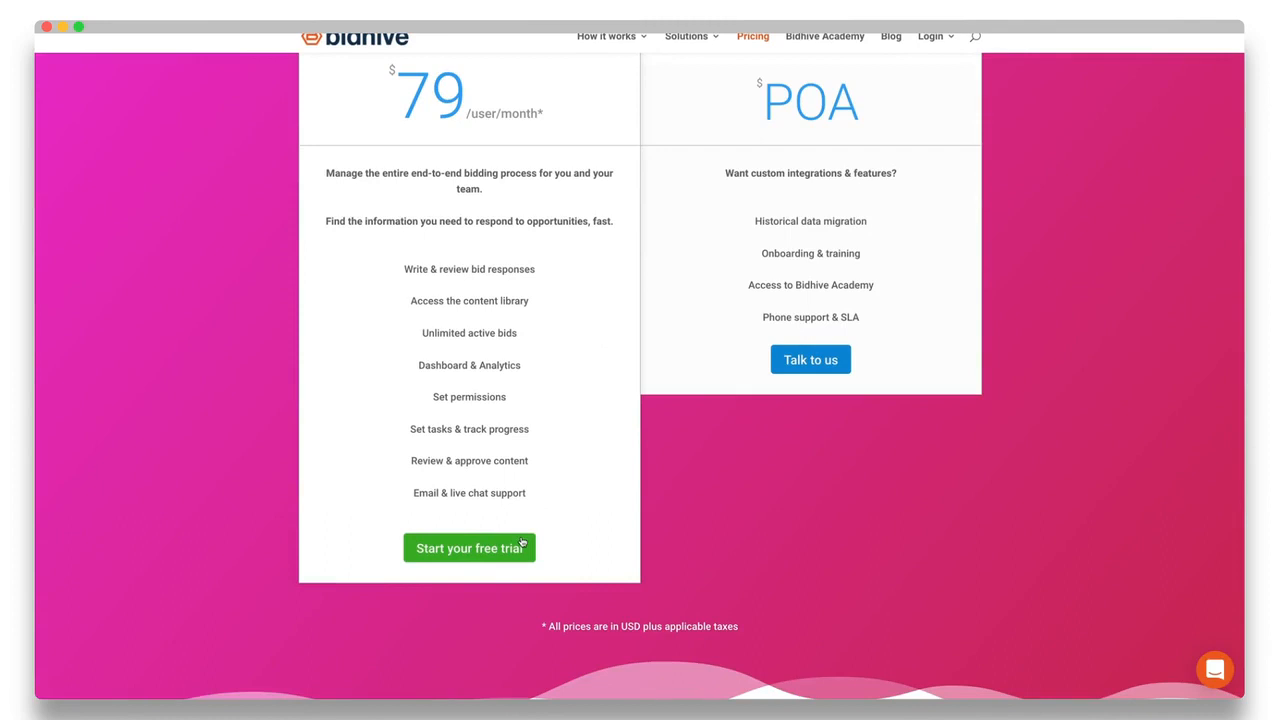